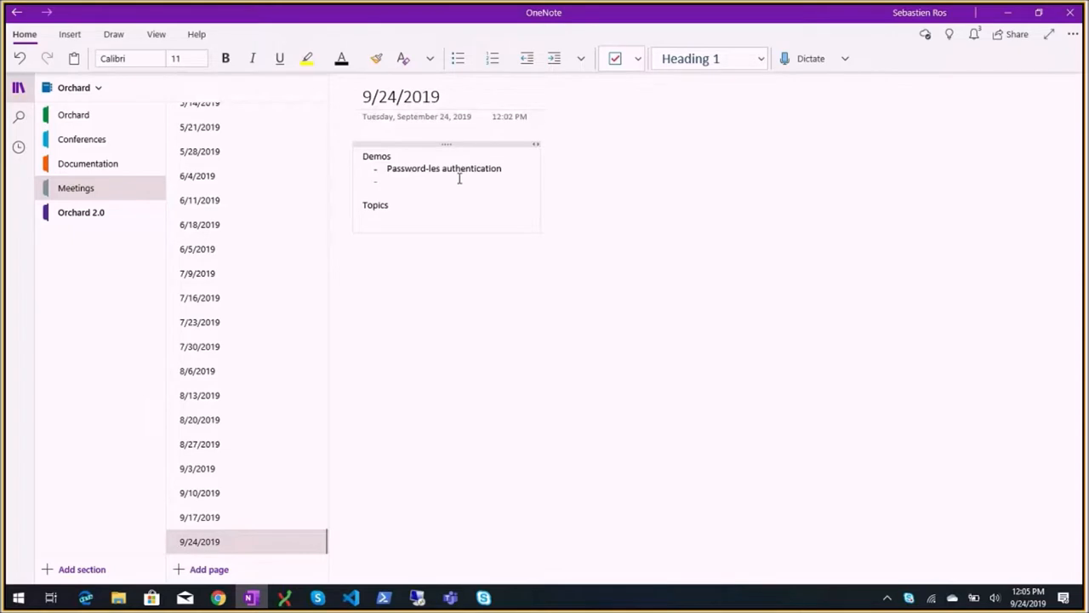
Step: Dismiss the Settings checklist and update notice, open the orchardcore repository and browse dev history
left_click(389, 181)
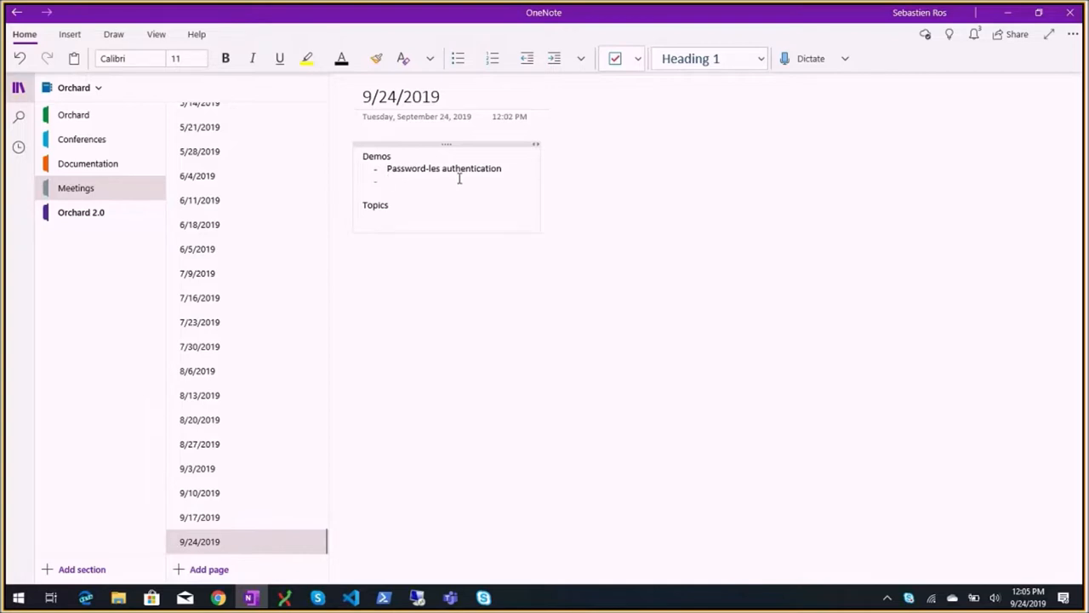
left_click(388, 180)
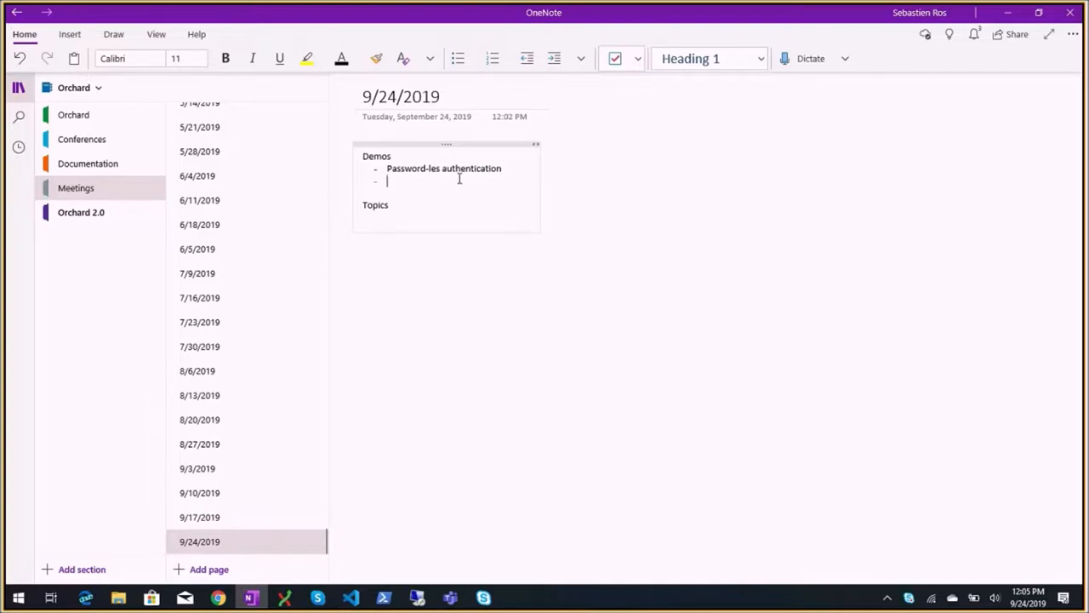
left_click(484, 595)
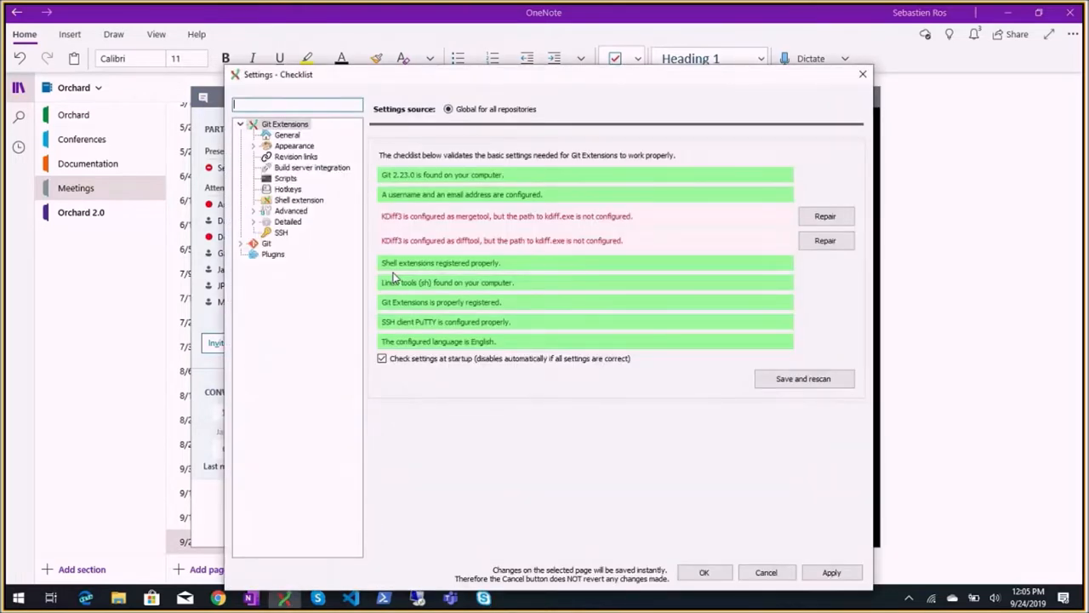
left_click(704, 572)
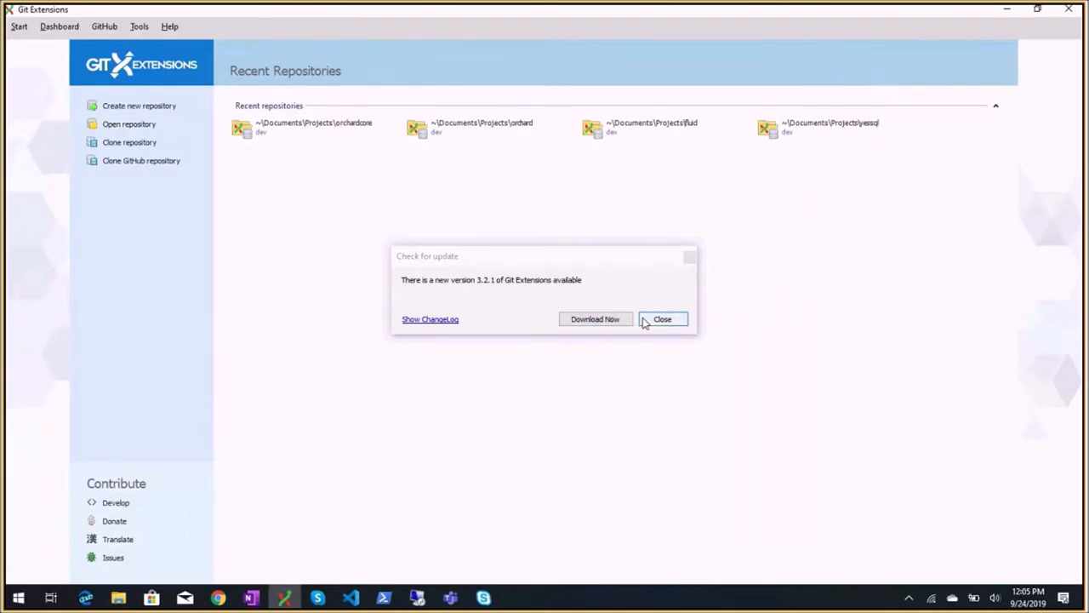
left_click(662, 318)
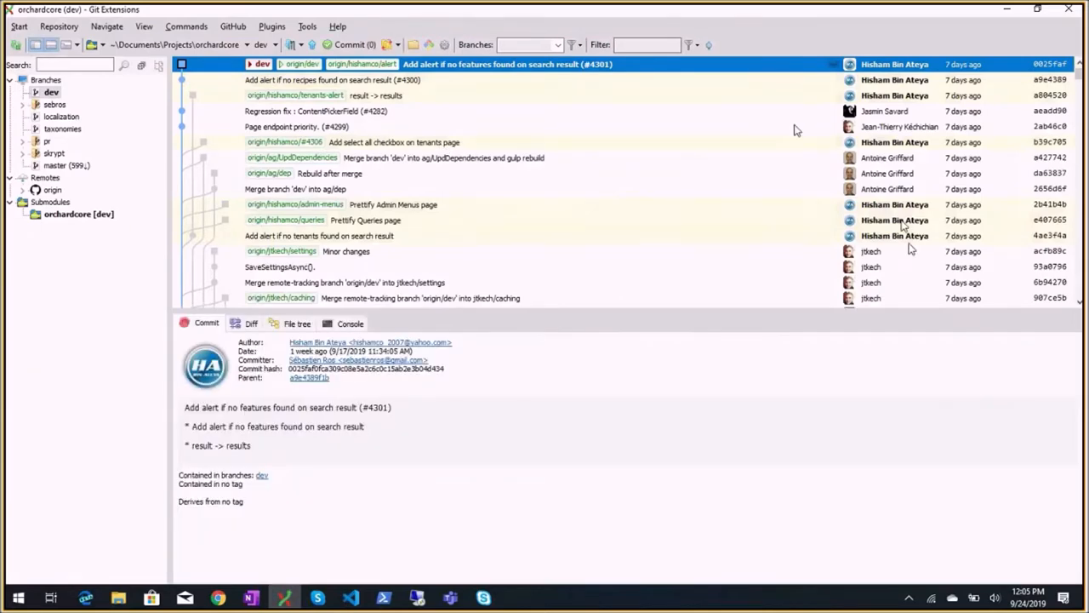
scroll("down", 3)
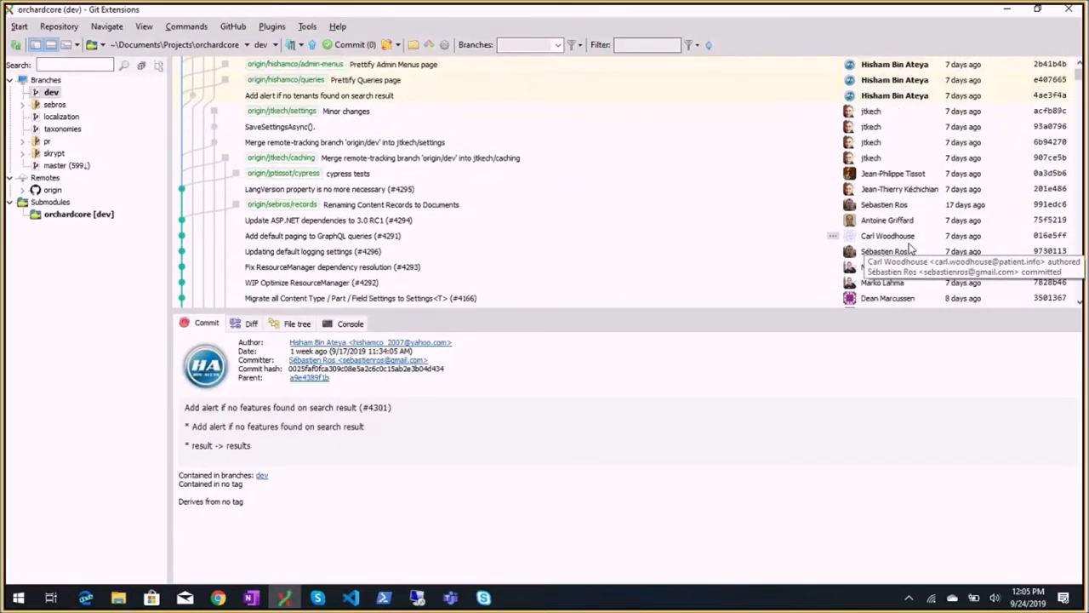
scroll("down", 3)
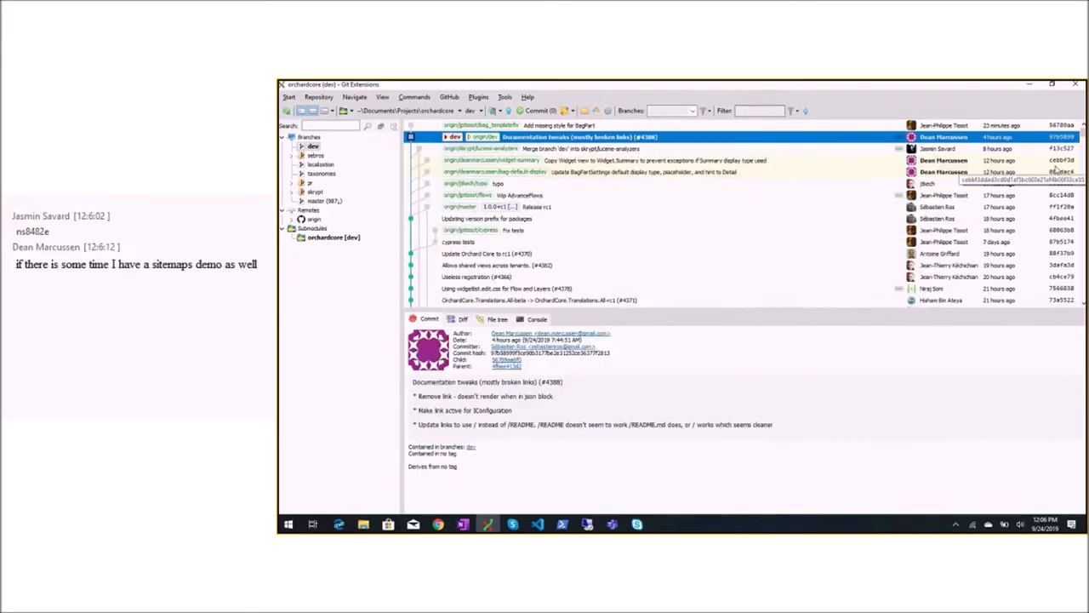
Step: Select the 'Support for validation error class (#4355)' commit and view its Commit tab details
scroll("down", 3)
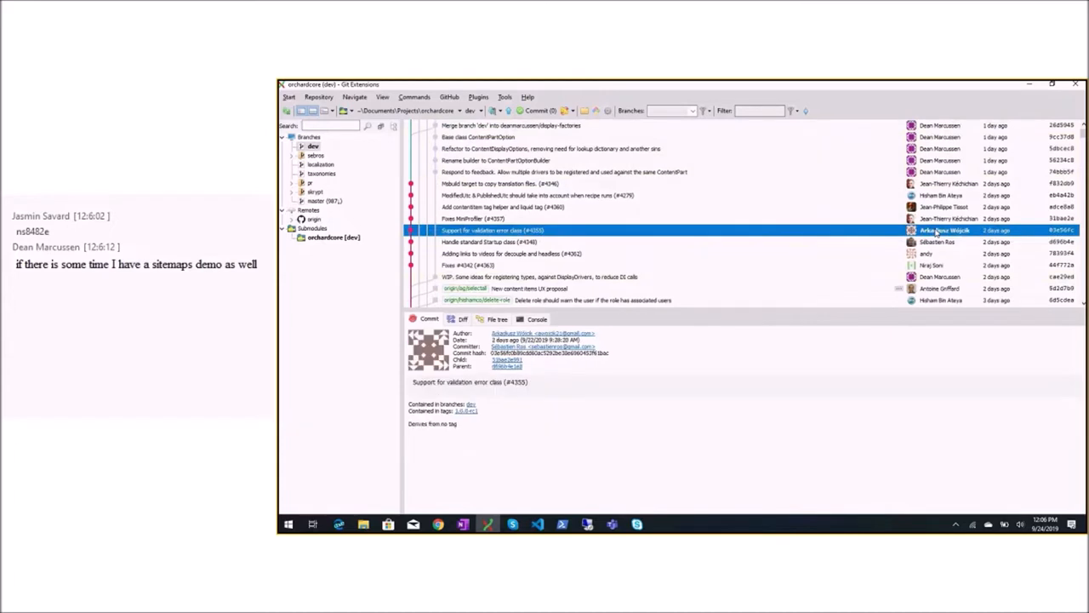
mouse_move(565, 237)
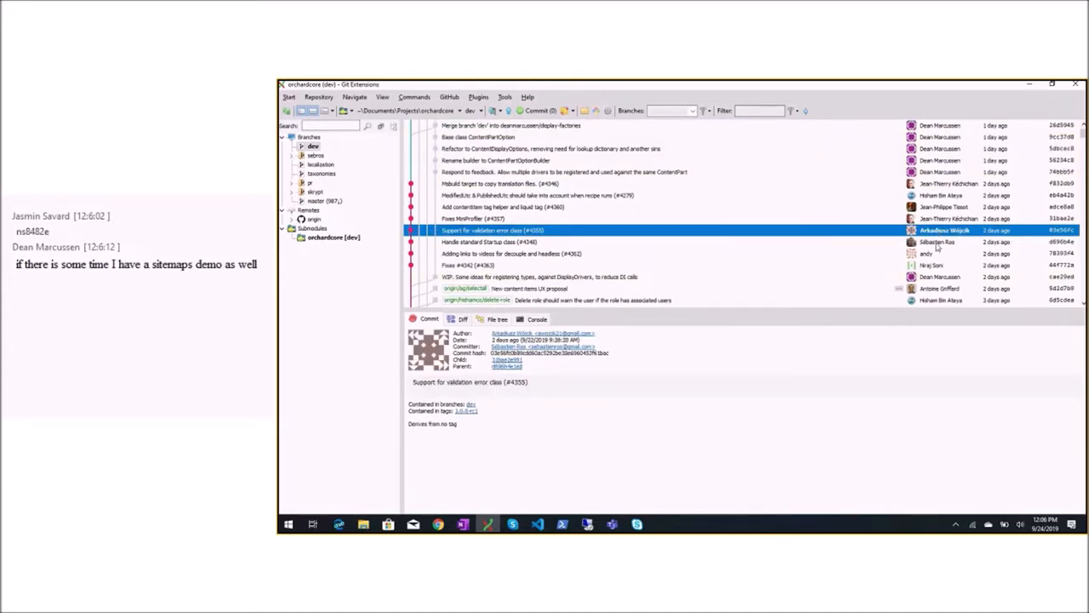
mouse_move(945, 242)
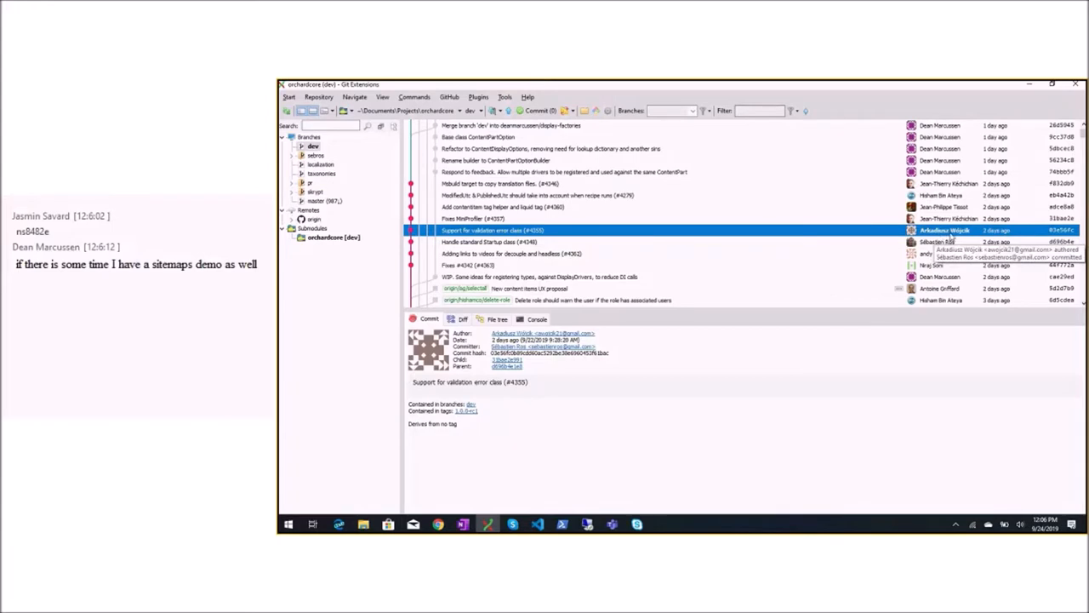
left_click(636, 525)
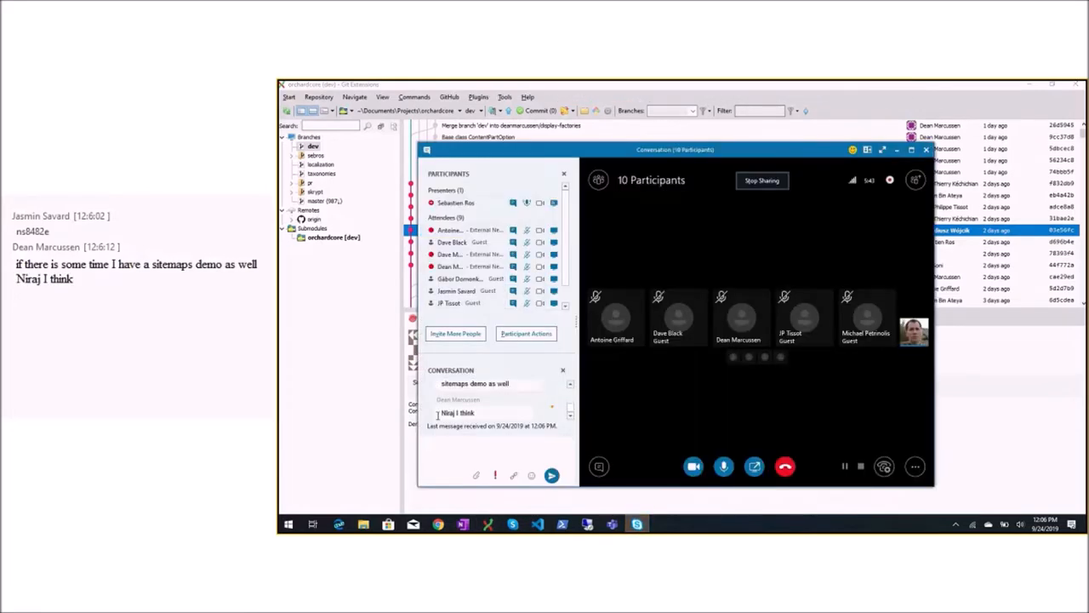
left_click(926, 150)
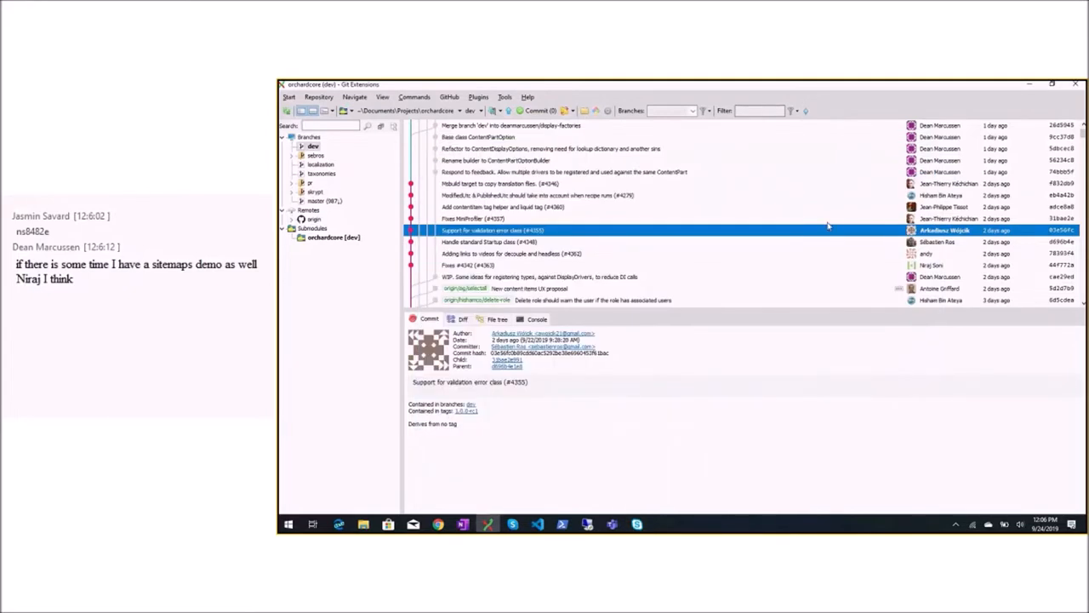
mouse_move(939, 242)
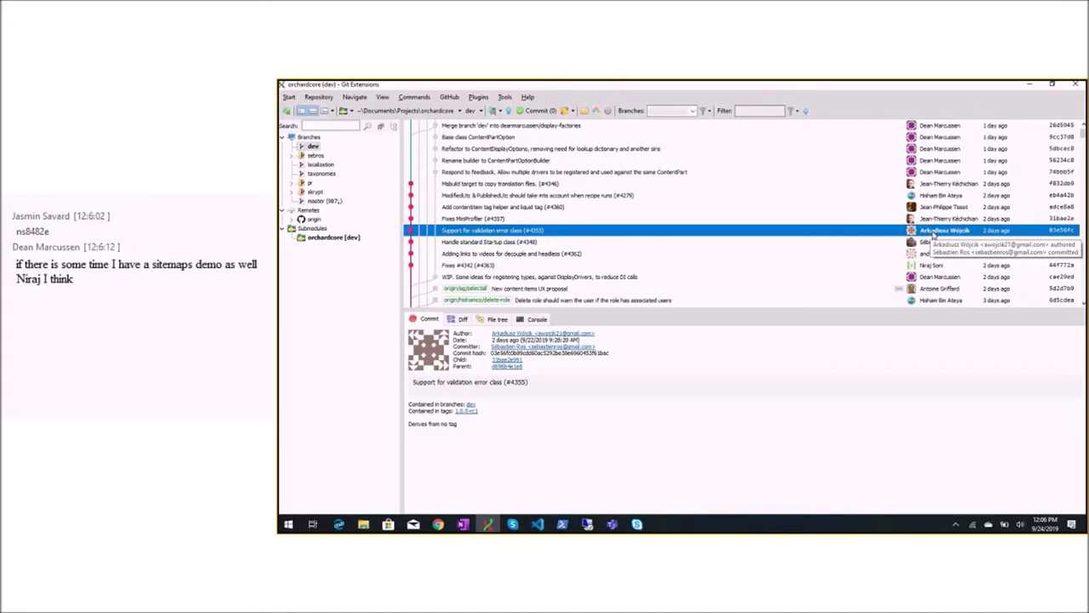
left_click(637, 524)
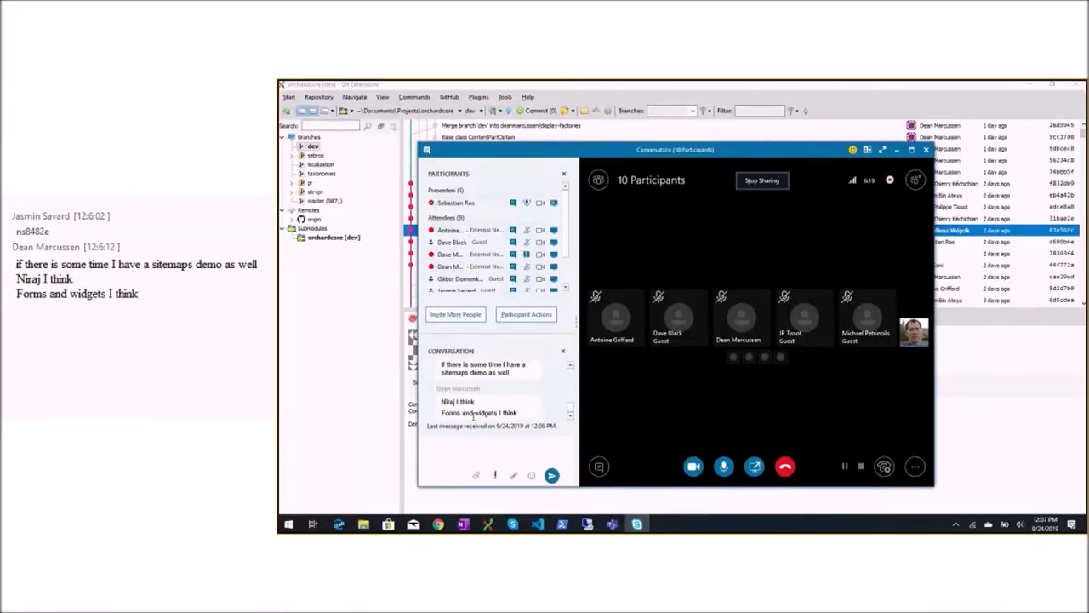
double_click(451, 413)
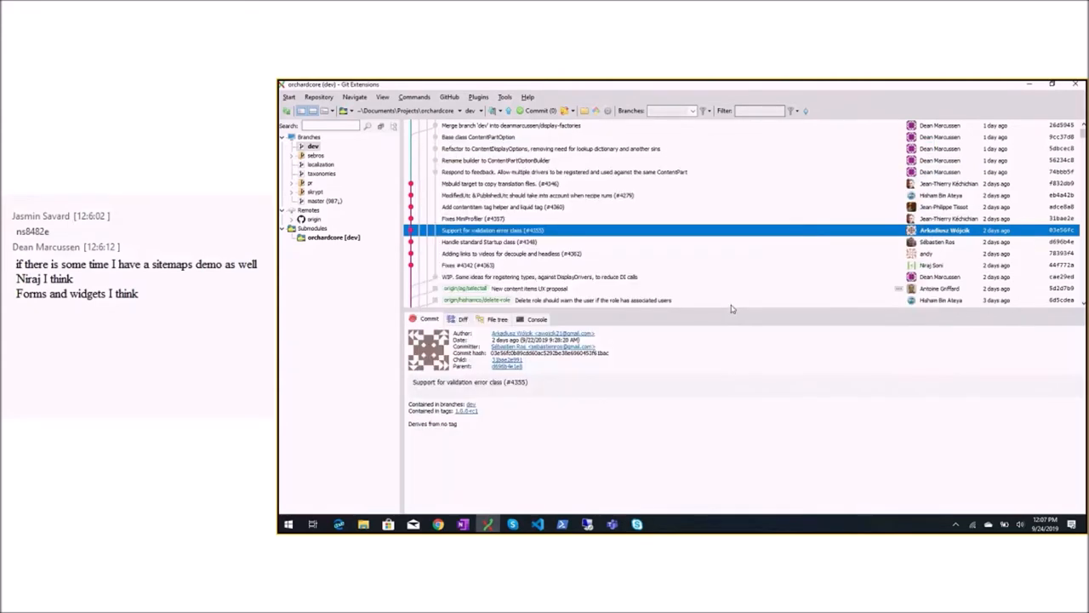
mouse_move(808, 234)
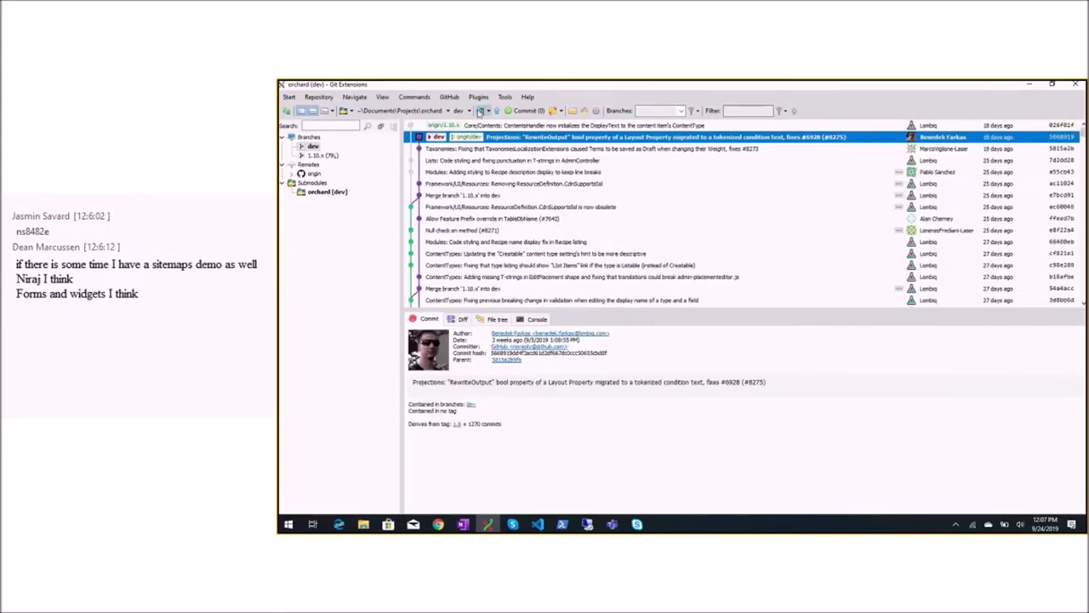
Step: Open the orchard repository on the dev branch from Recent repositories
left_click(1052, 83)
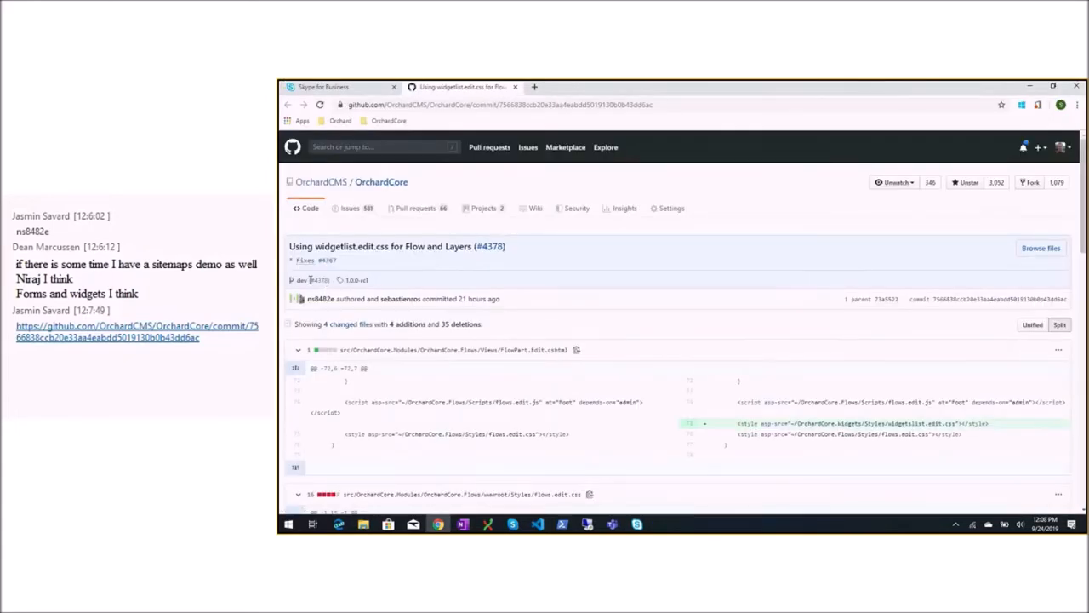
mouse_move(326, 260)
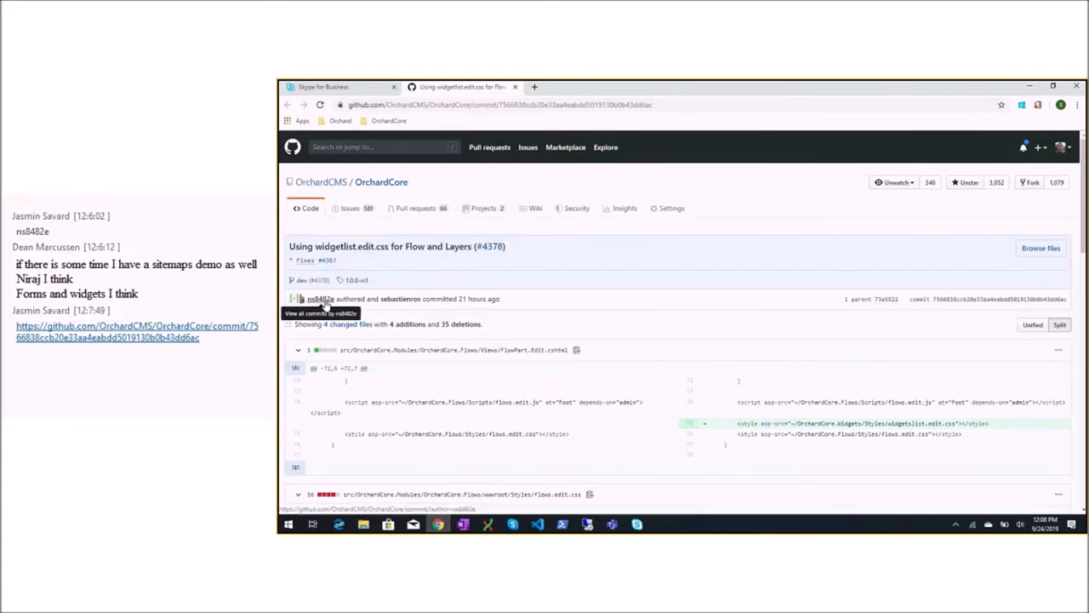
Step: List this author's OrchardCore commits via the username link, then focus the address bar
left_click(320, 298)
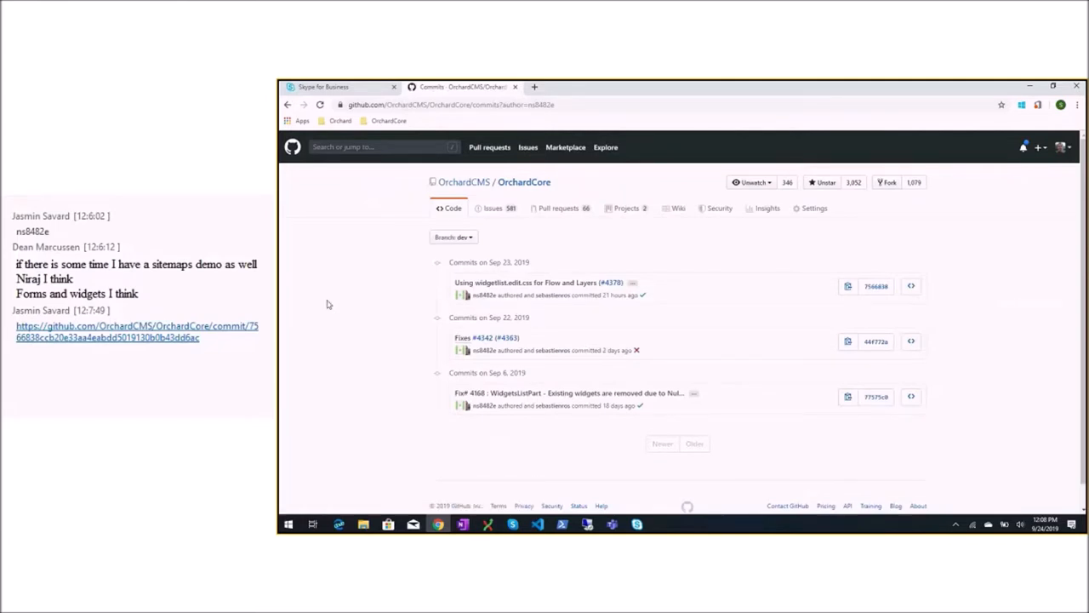
mouse_move(520, 140)
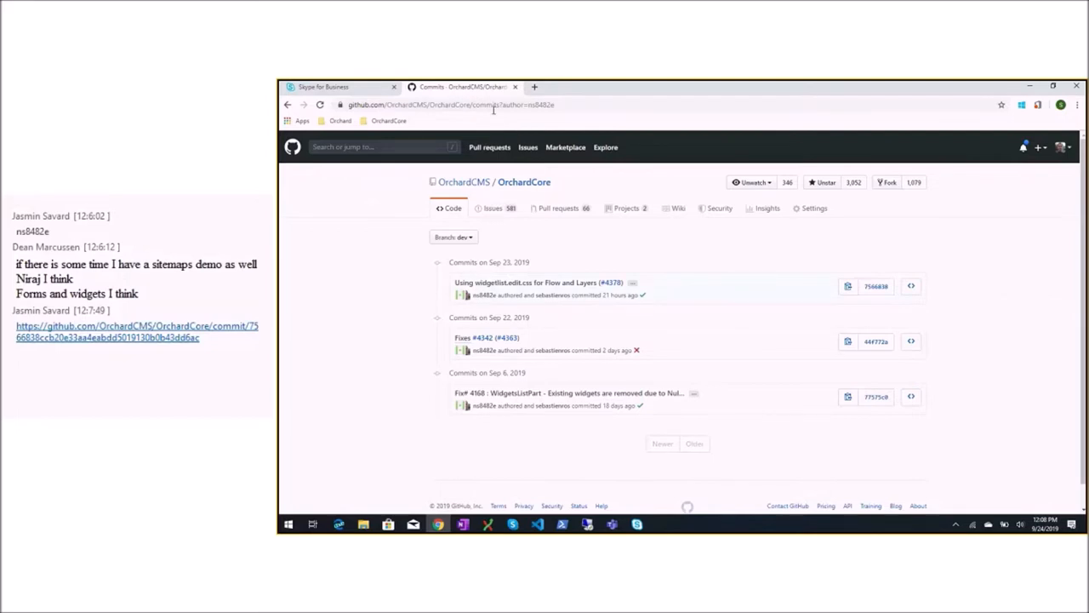
left_click(341, 86)
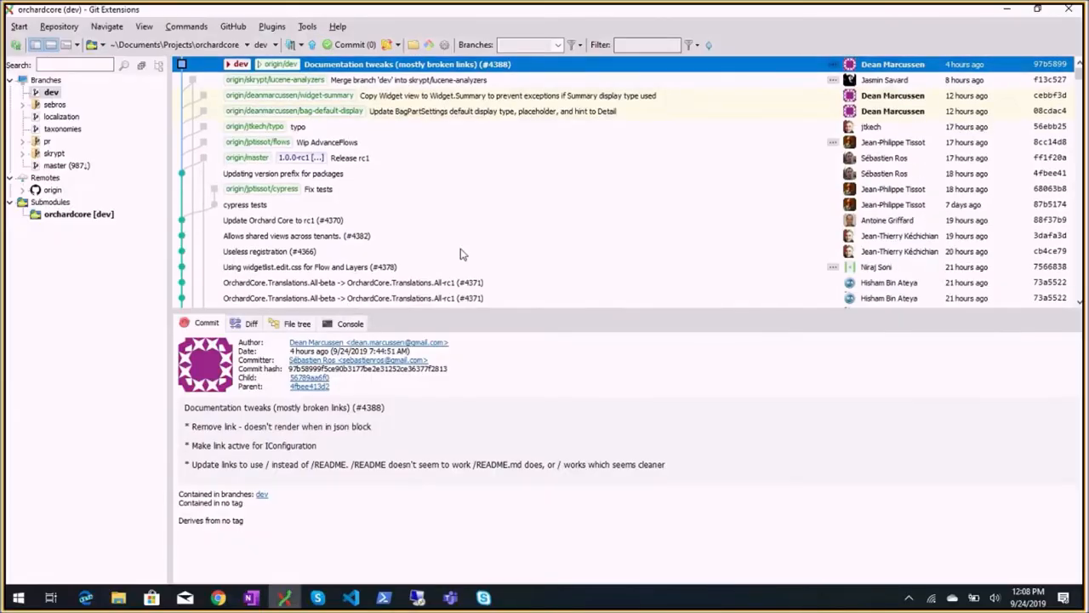
Step: Inspect the ResourceManager commits and end on 'Updating default logging settings (#4296)'
scroll("down", 3)
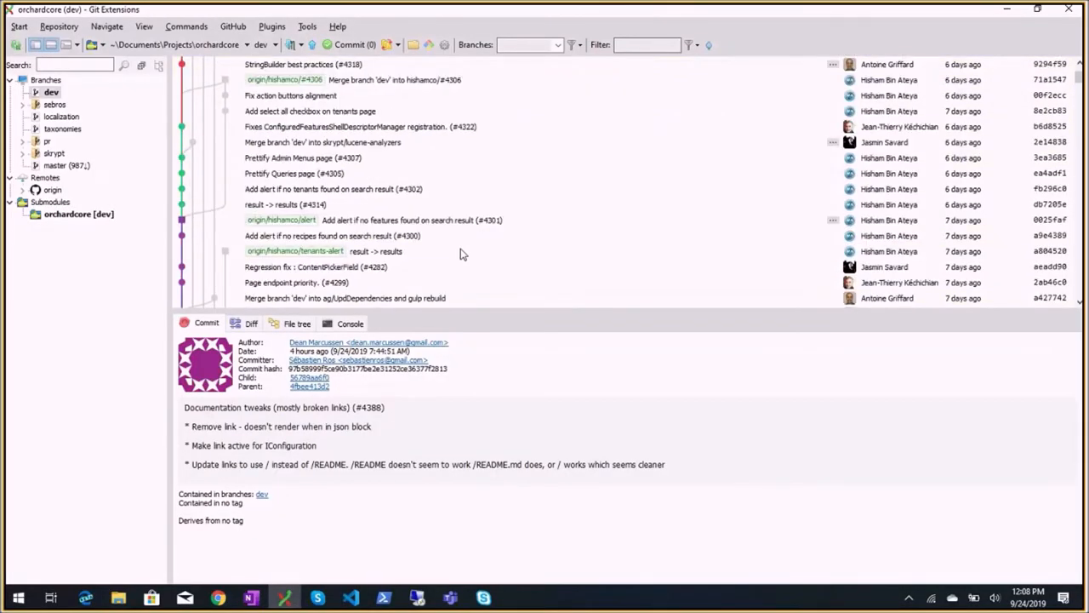
scroll("down", 3)
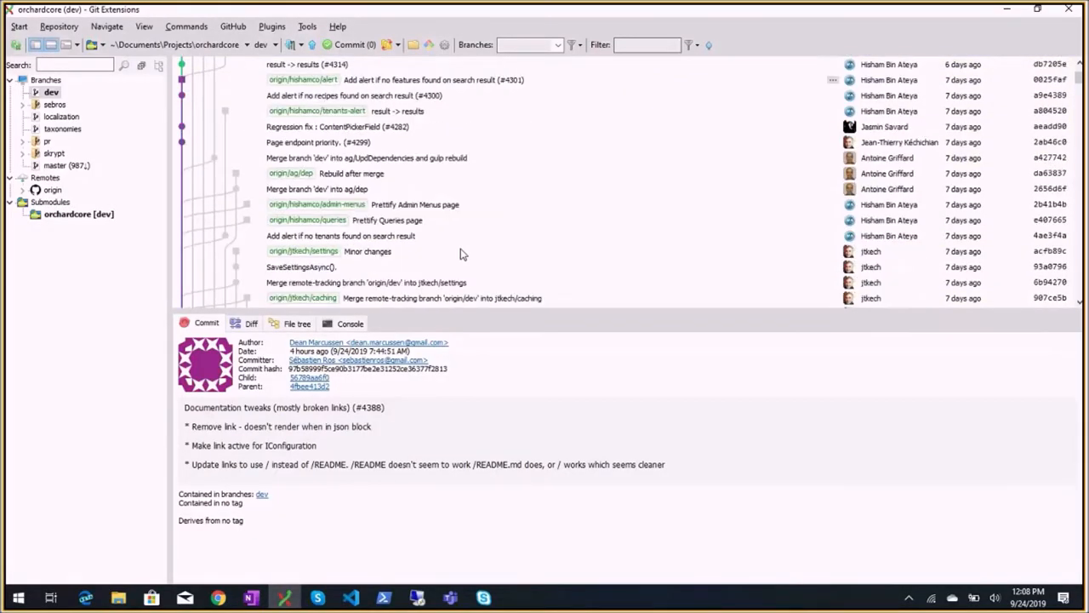
scroll("down", 3)
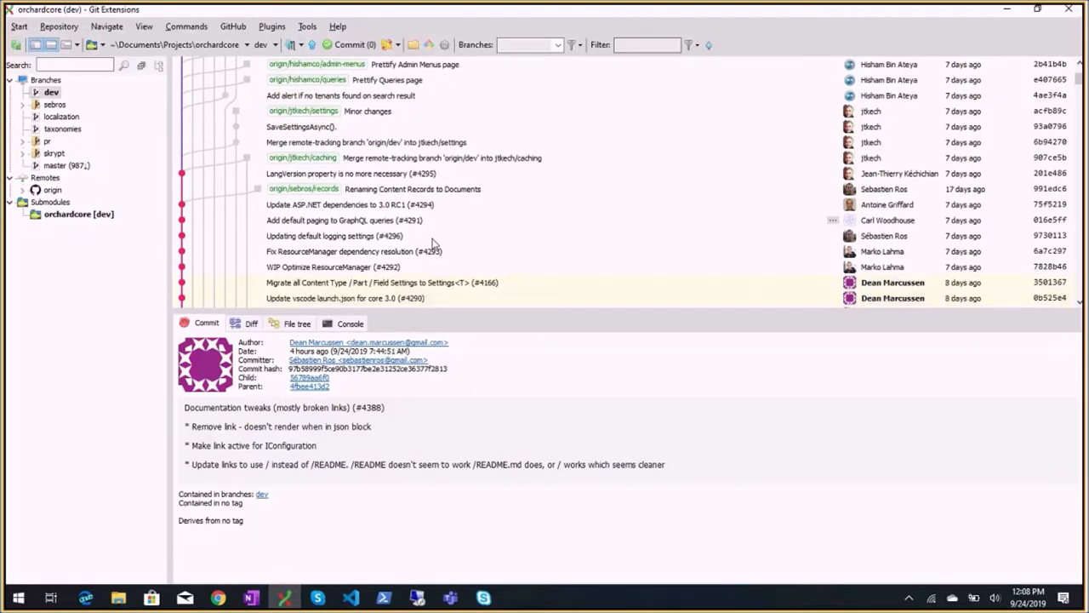
mouse_move(364, 225)
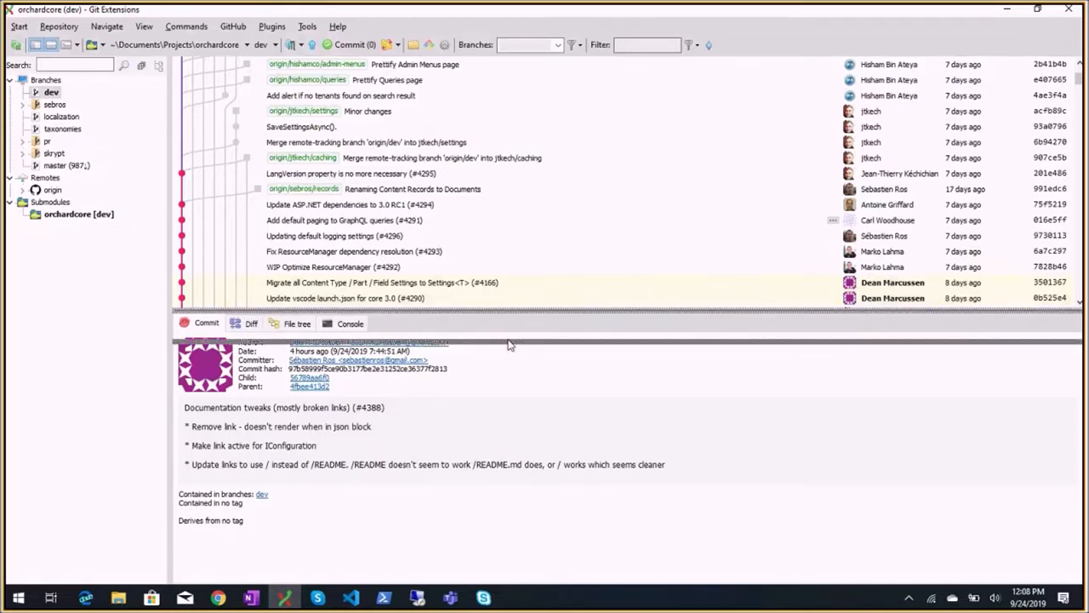
left_click(334, 266)
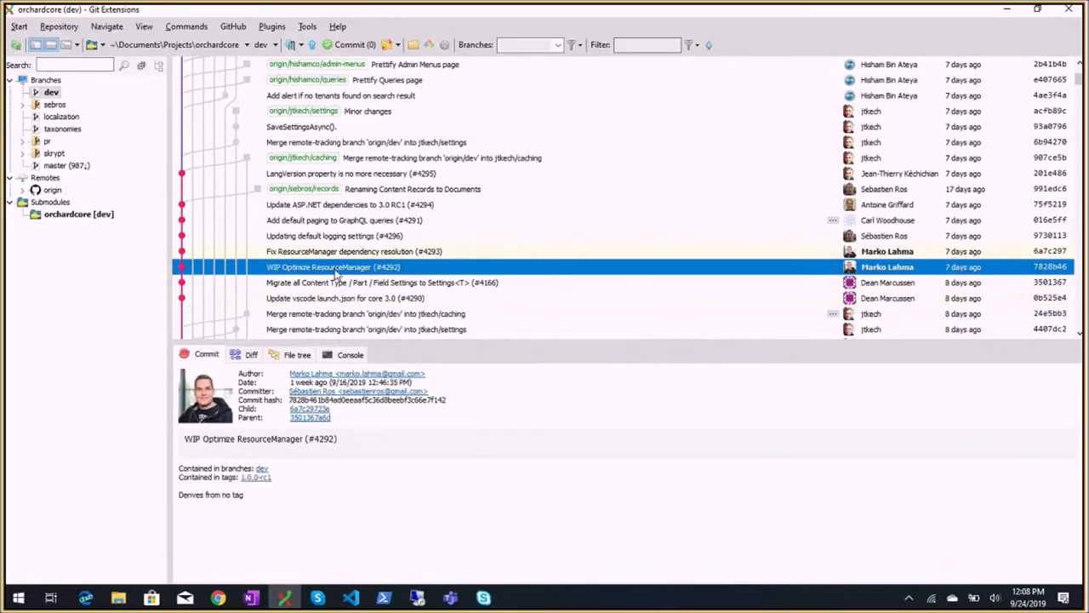
left_click(354, 252)
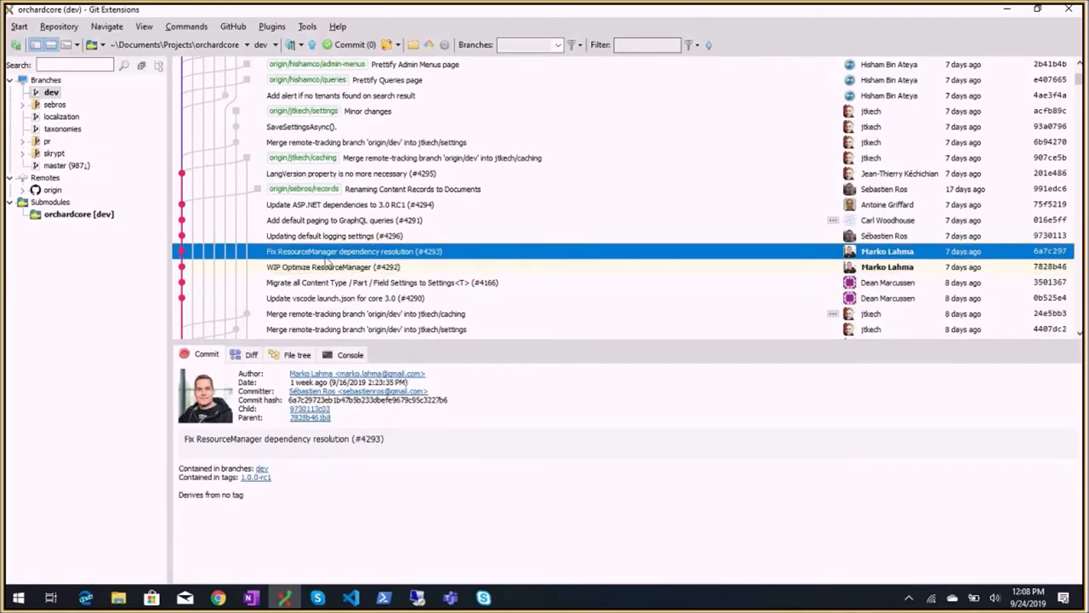
mouse_move(385, 245)
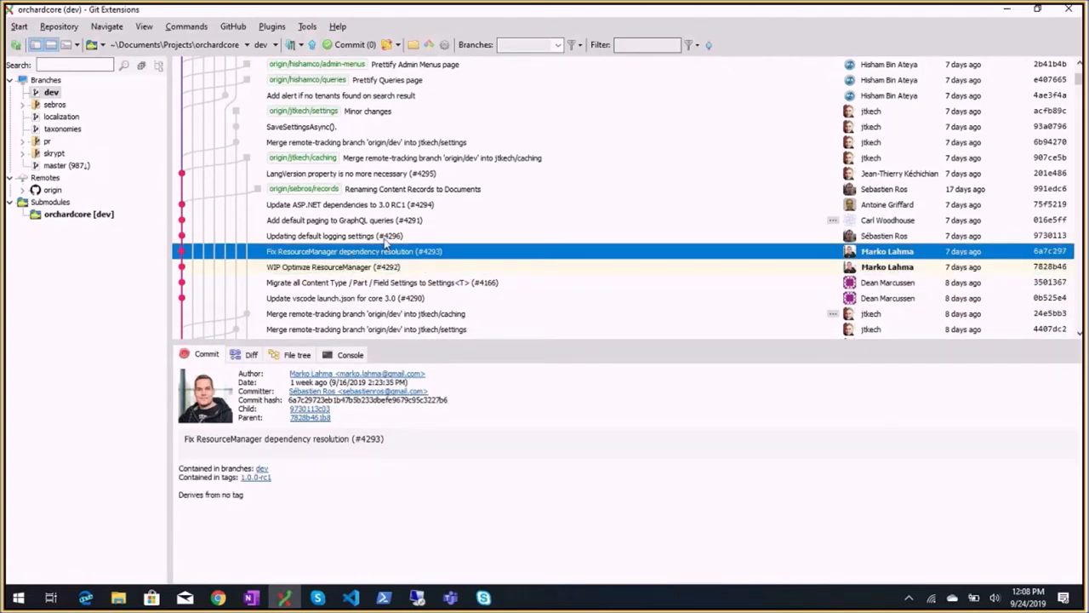
left_click(383, 235)
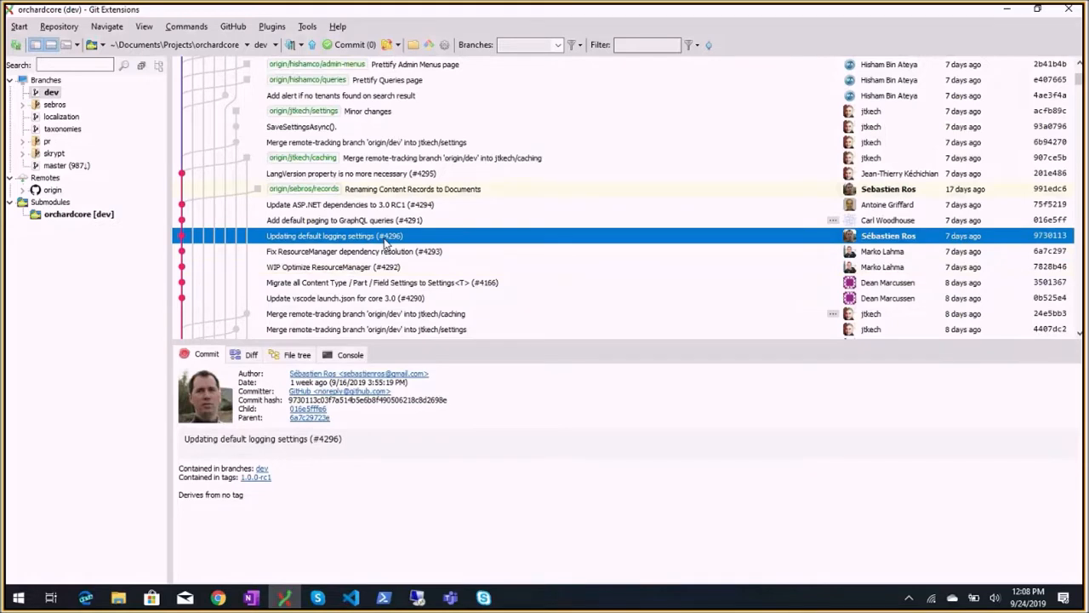
mouse_move(348, 247)
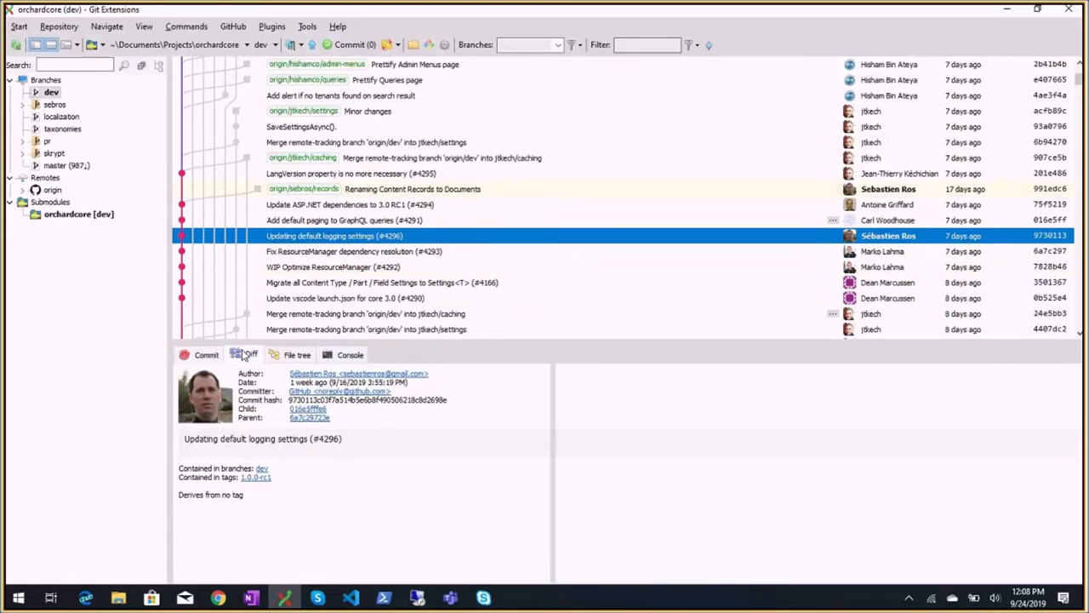
Step: Review diffs of the logging settings, GraphQL paging, ASP.NET dependencies, documents rename and LangVersion commits
left_click(249, 354)
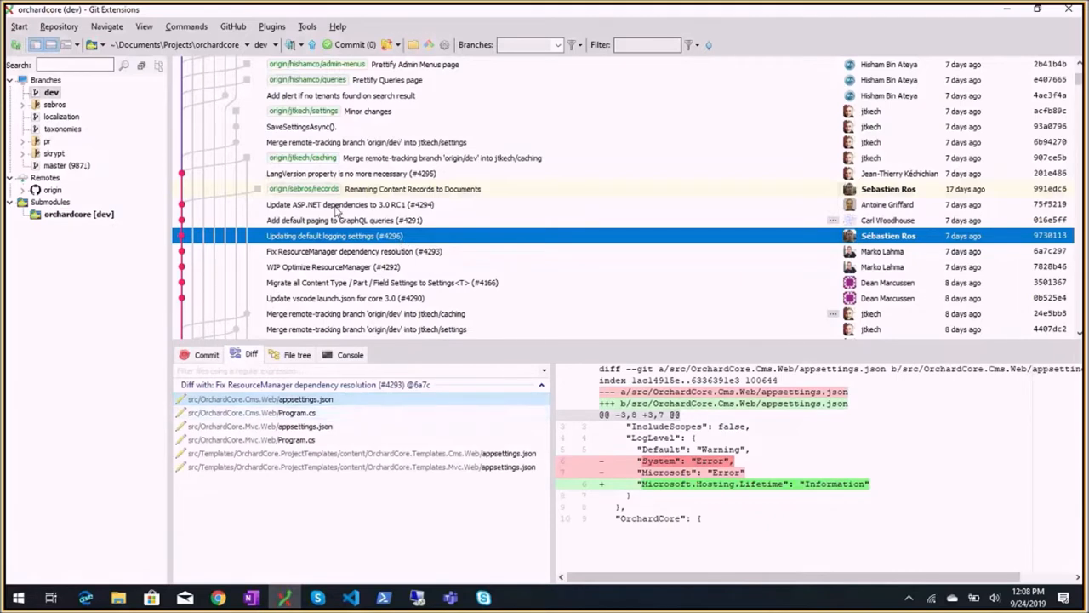
left_click(344, 219)
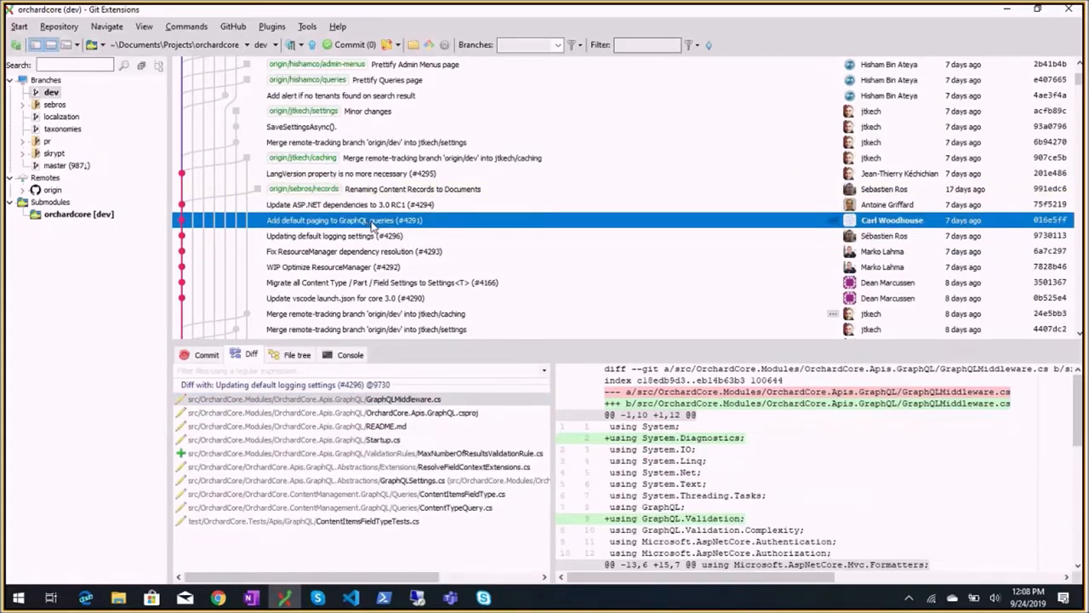
left_click(349, 205)
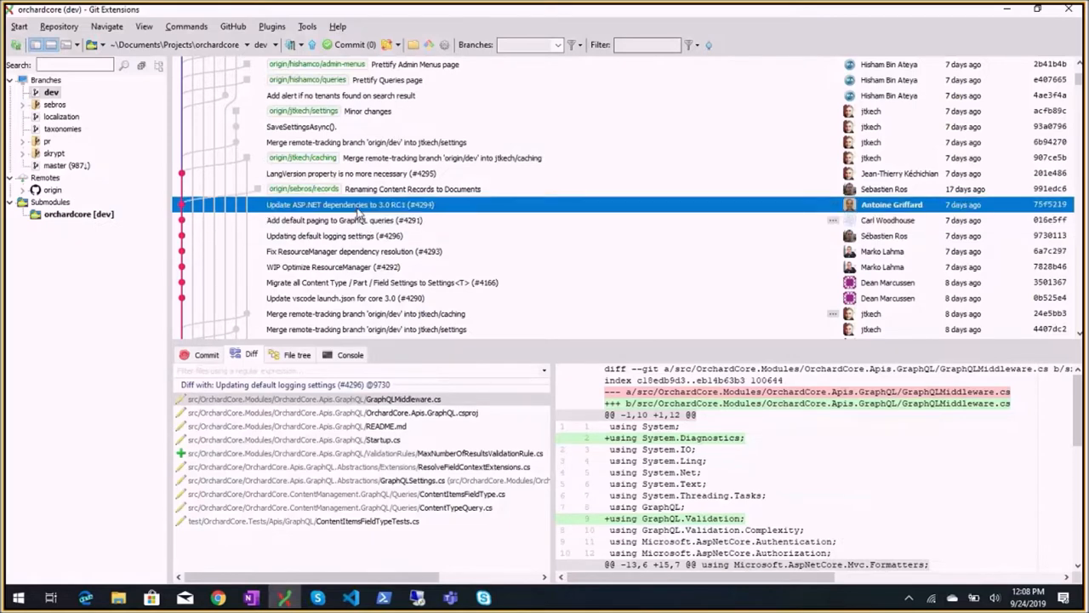
left_click(349, 220)
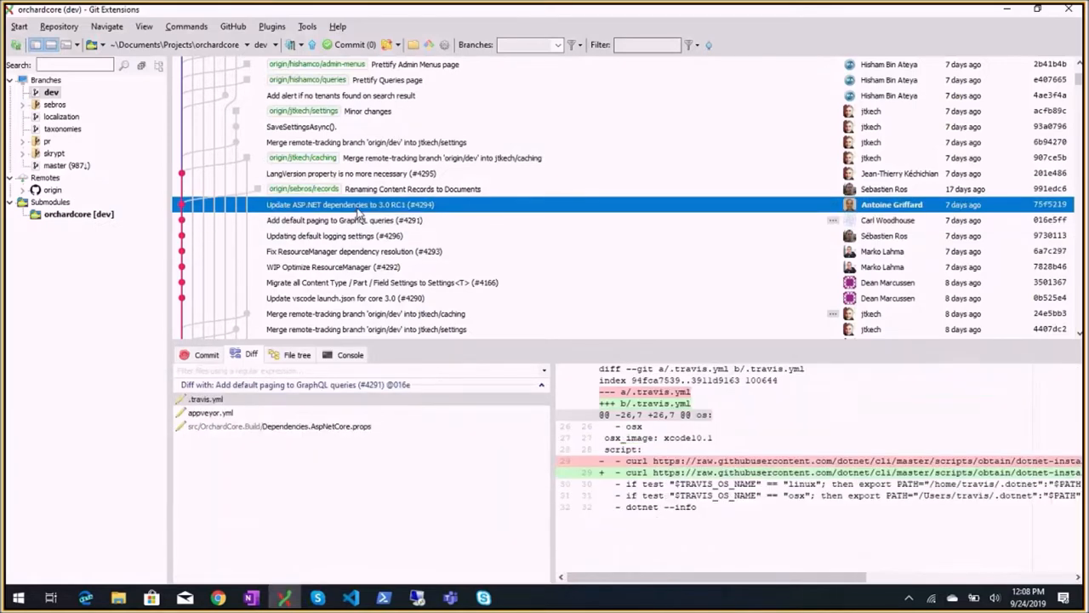
mouse_move(381, 205)
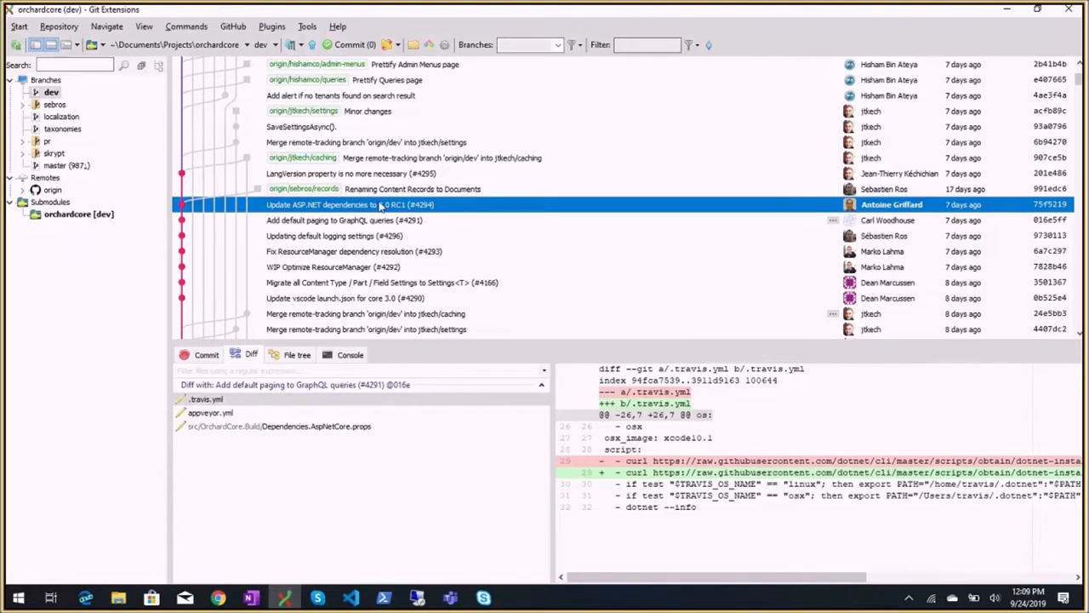
mouse_move(400, 204)
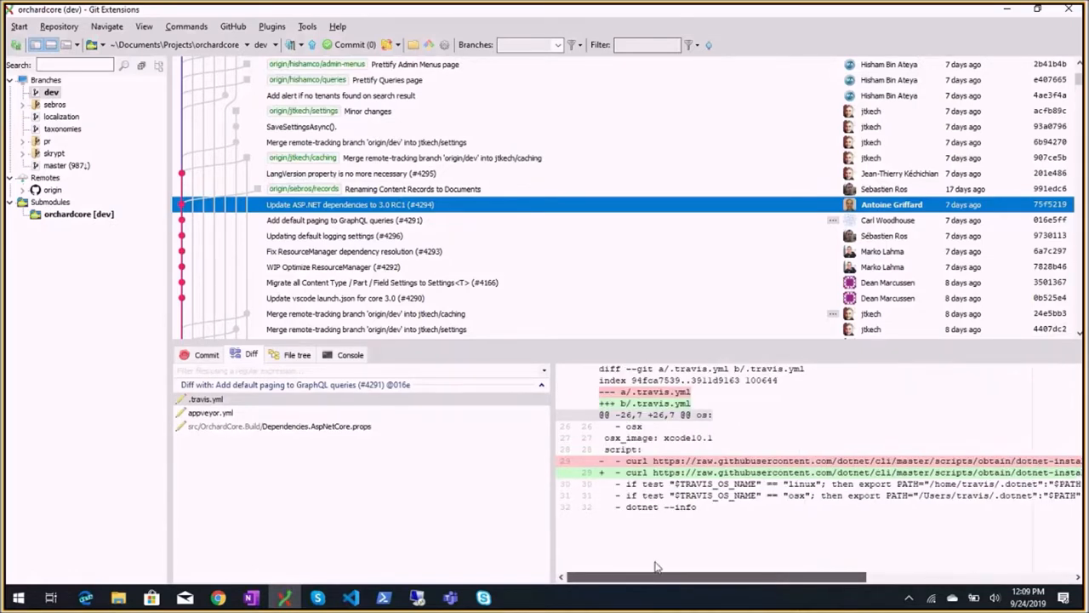
mouse_move(370, 194)
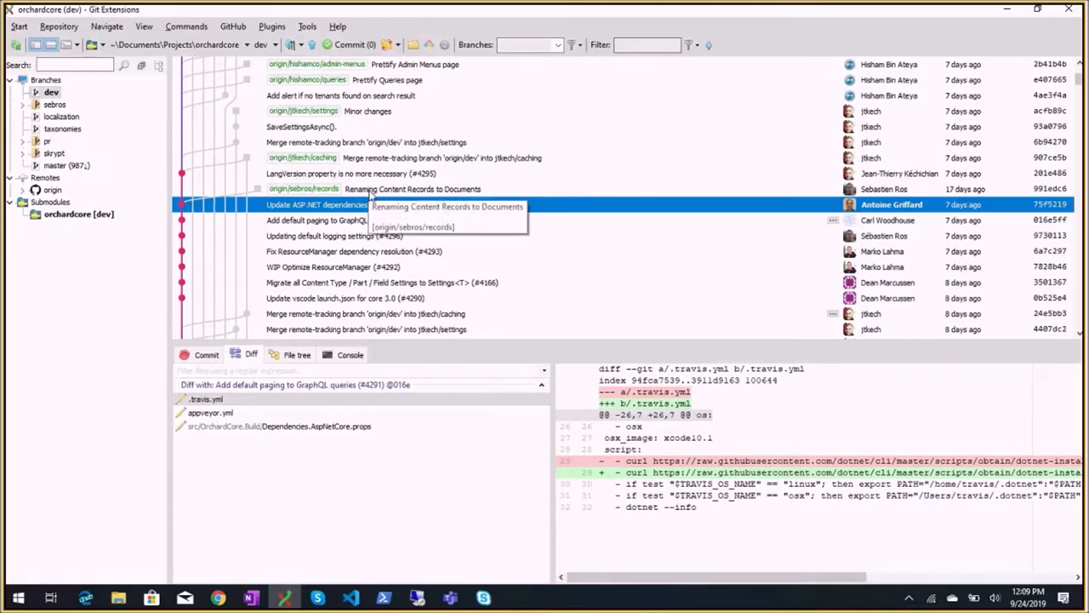
left_click(383, 188)
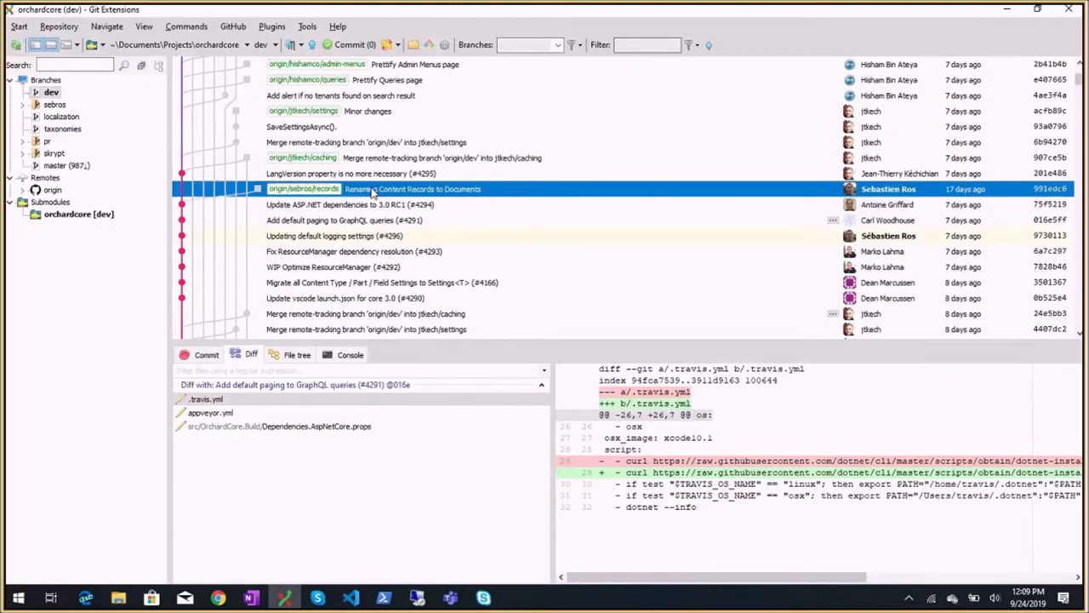
left_click(349, 174)
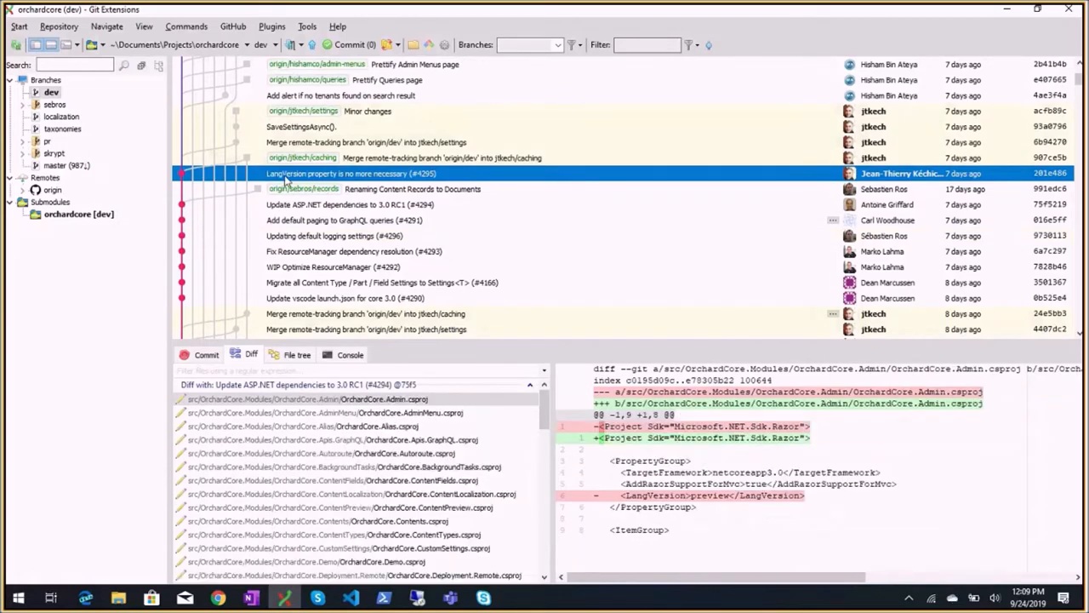
mouse_move(415, 371)
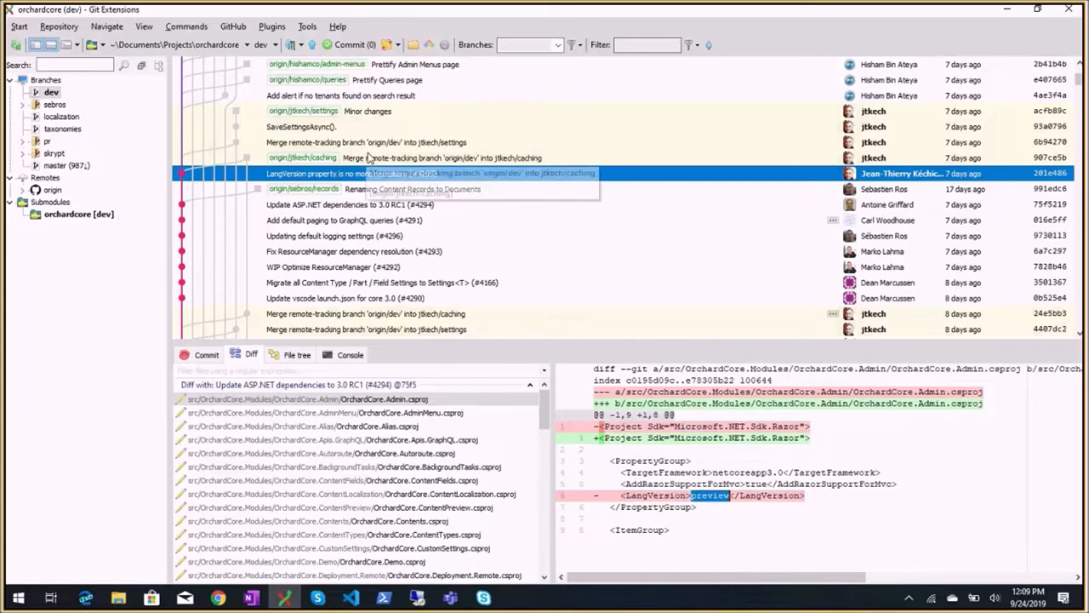
Step: Review diffs of the ContentPickerField fix, empty recipe search alert and Prettify Admin Menu (#4307) commits
scroll("down", 3)
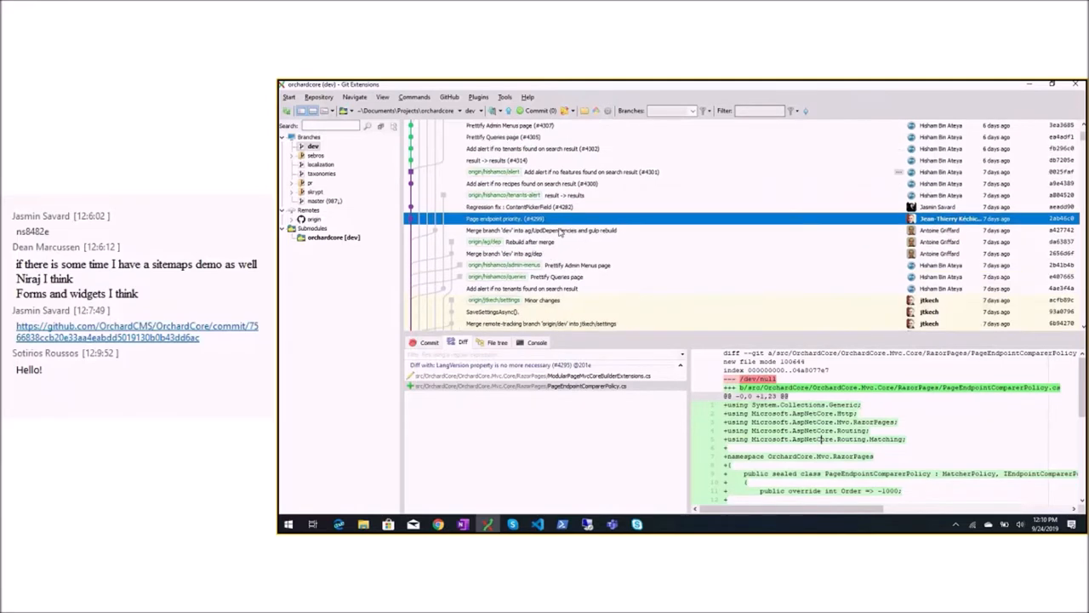
mouse_move(494, 230)
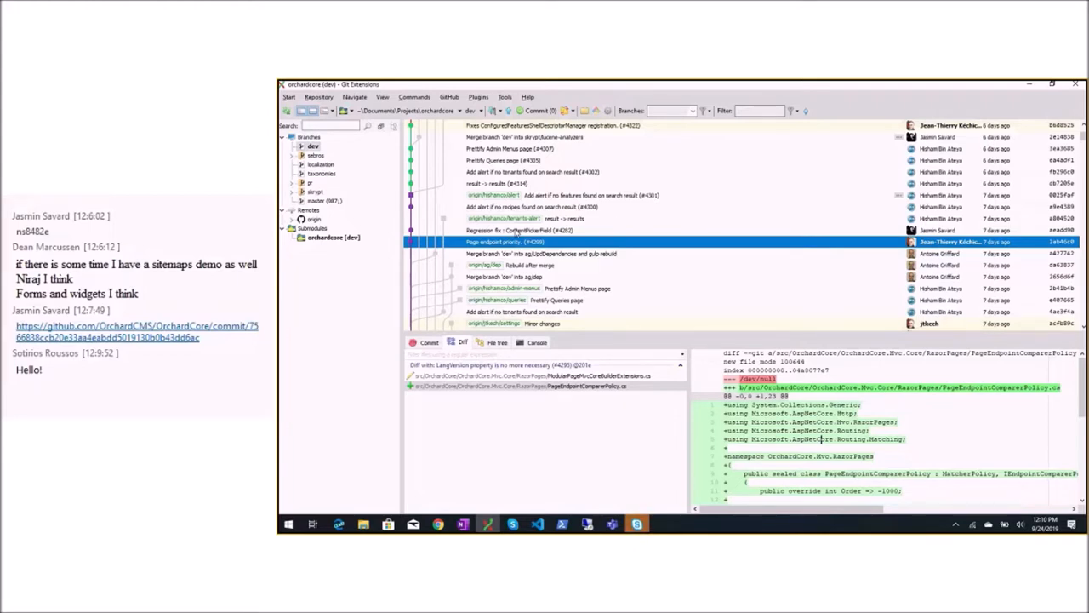
left_click(528, 232)
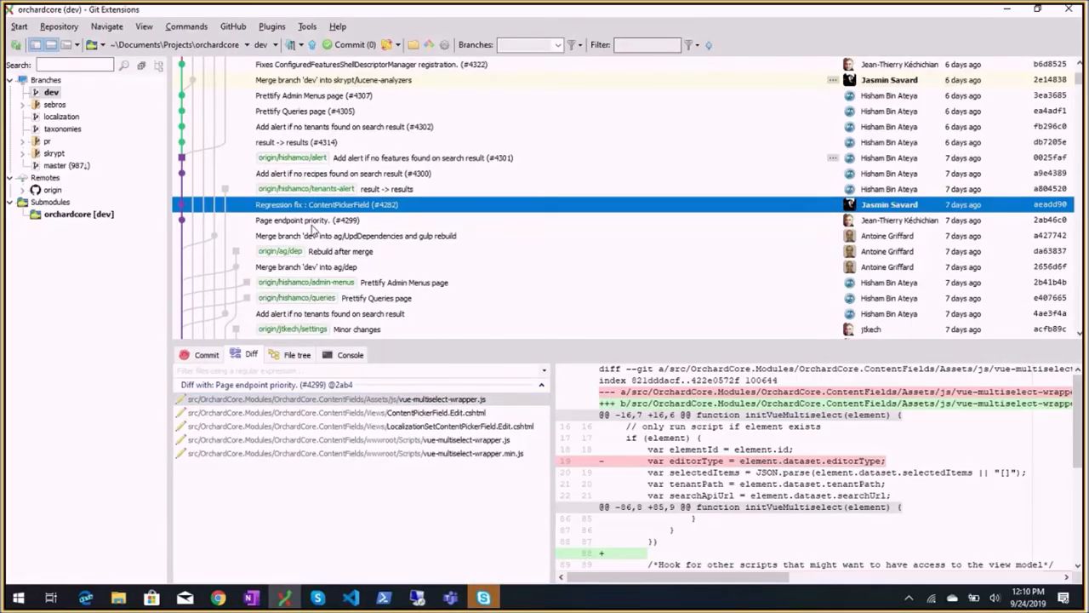
left_click(344, 174)
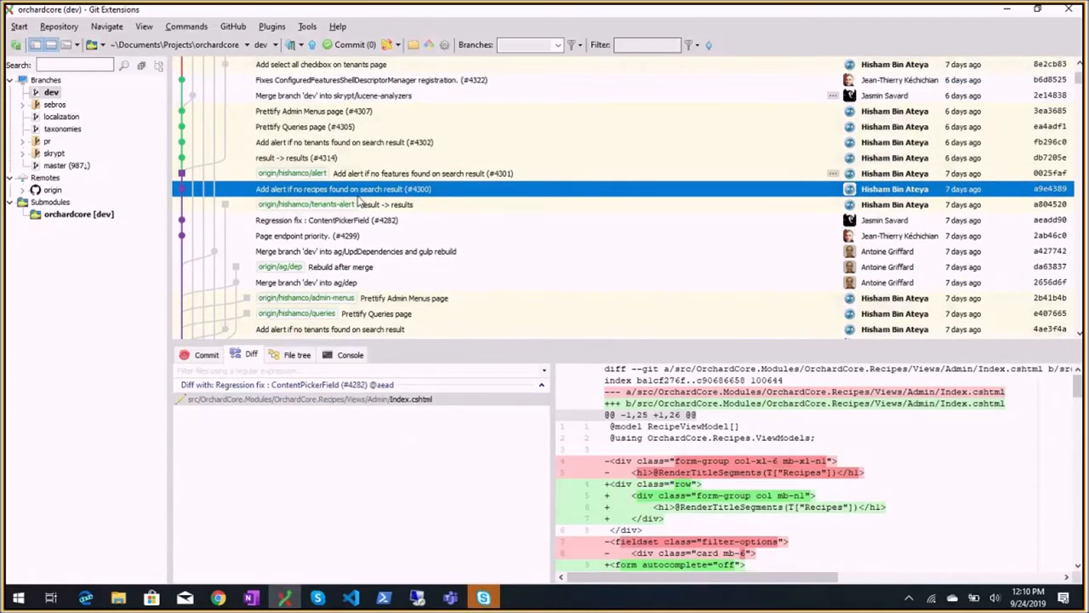
scroll("down", 3)
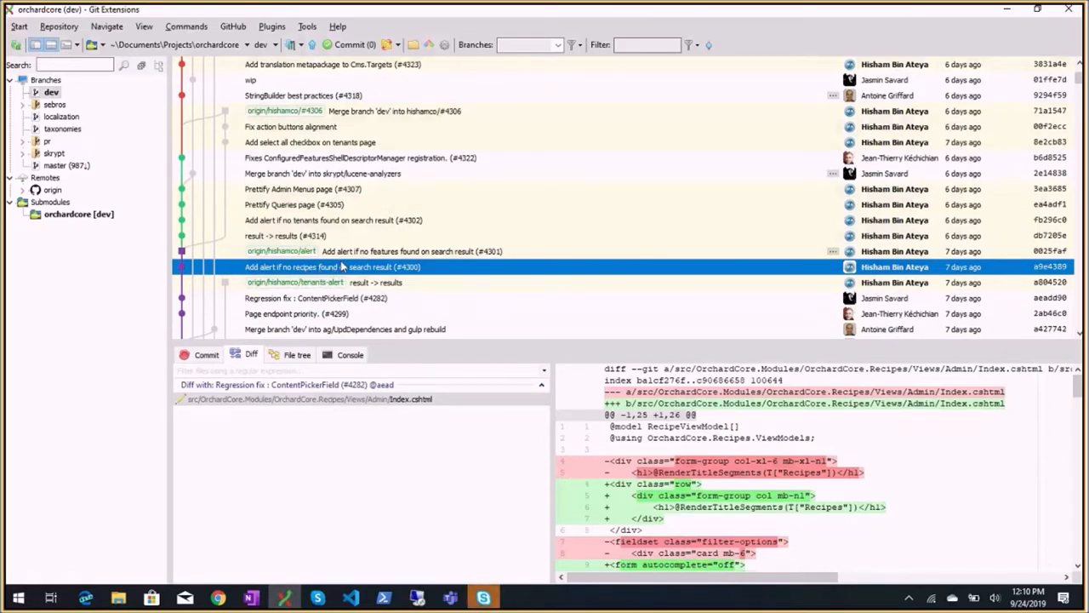
mouse_move(355, 259)
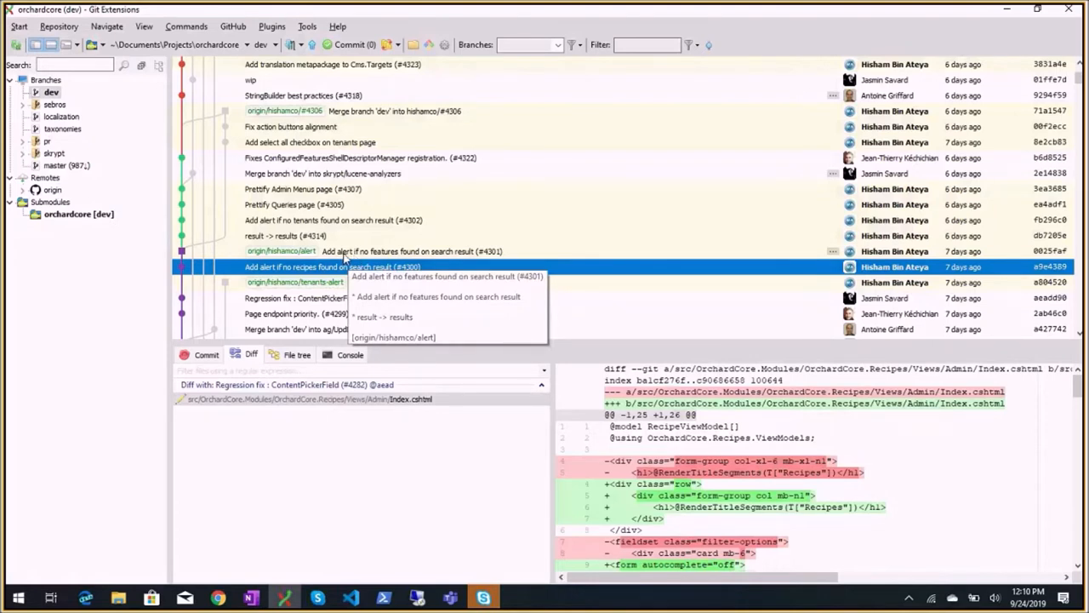
mouse_move(322, 225)
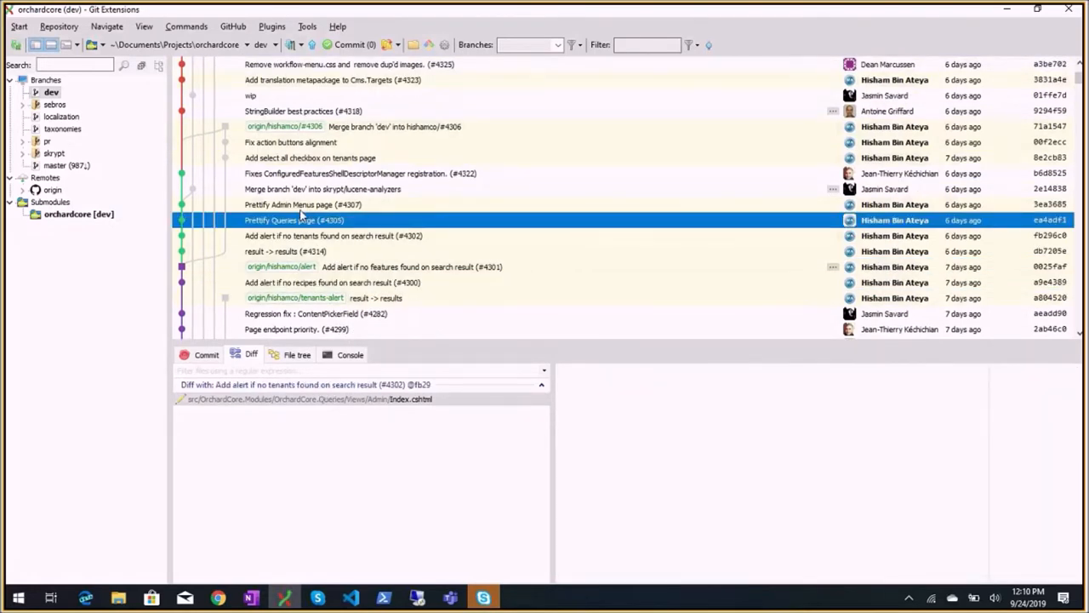
left_click(303, 204)
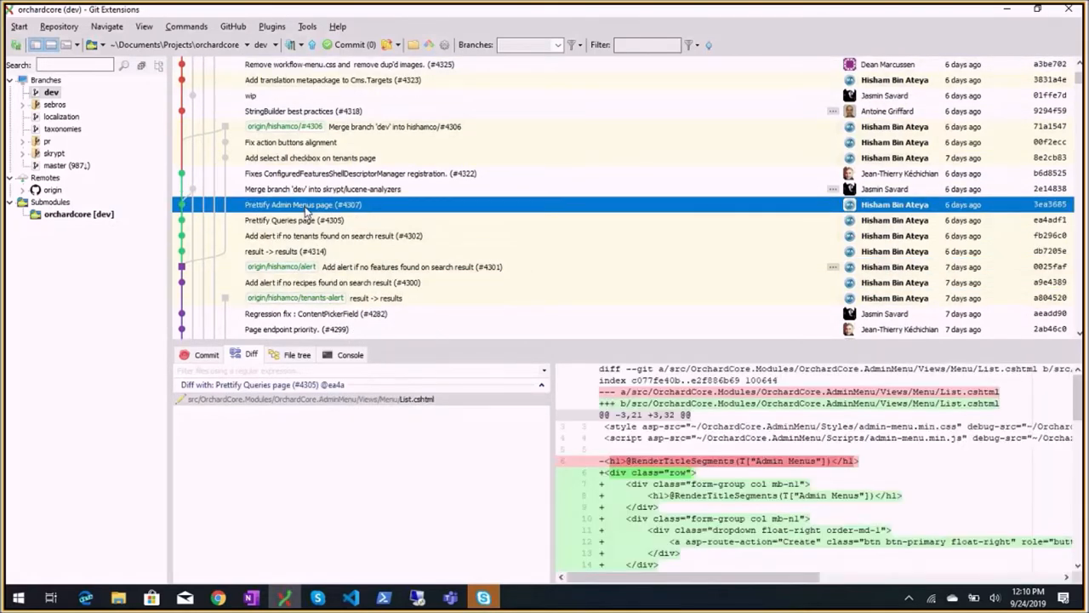
mouse_move(218, 599)
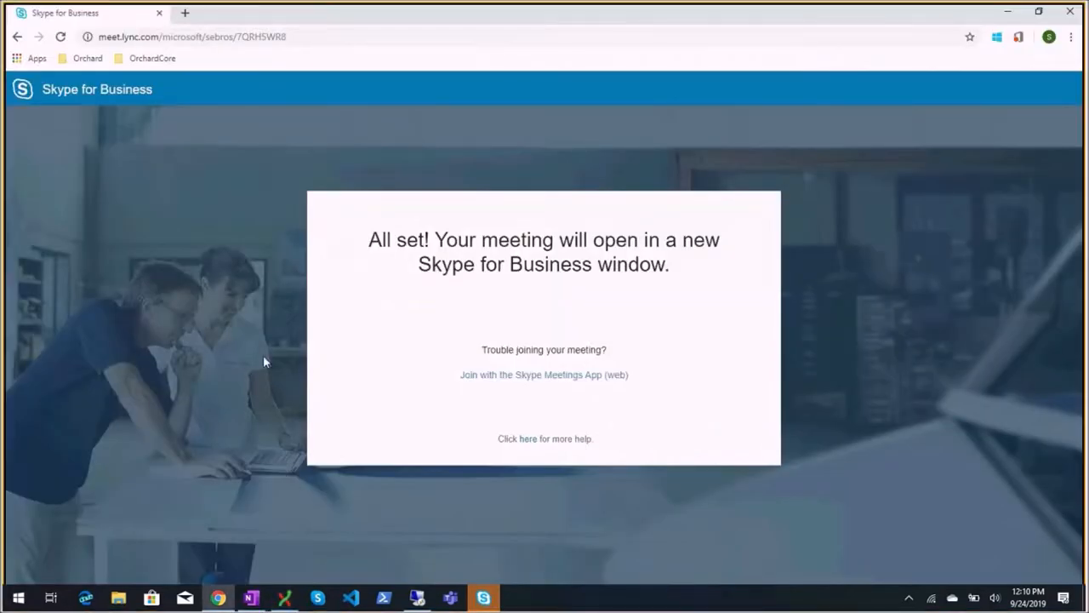
Step: Navigate Chrome to github.com/orchardcms/orchardcore
left_click(191, 37)
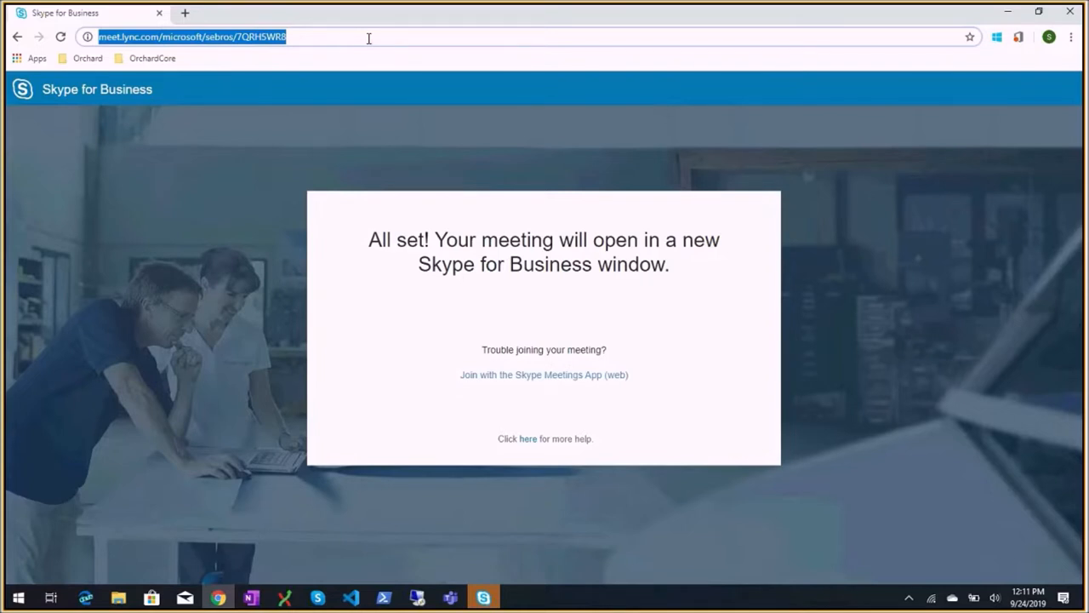
type("gitu")
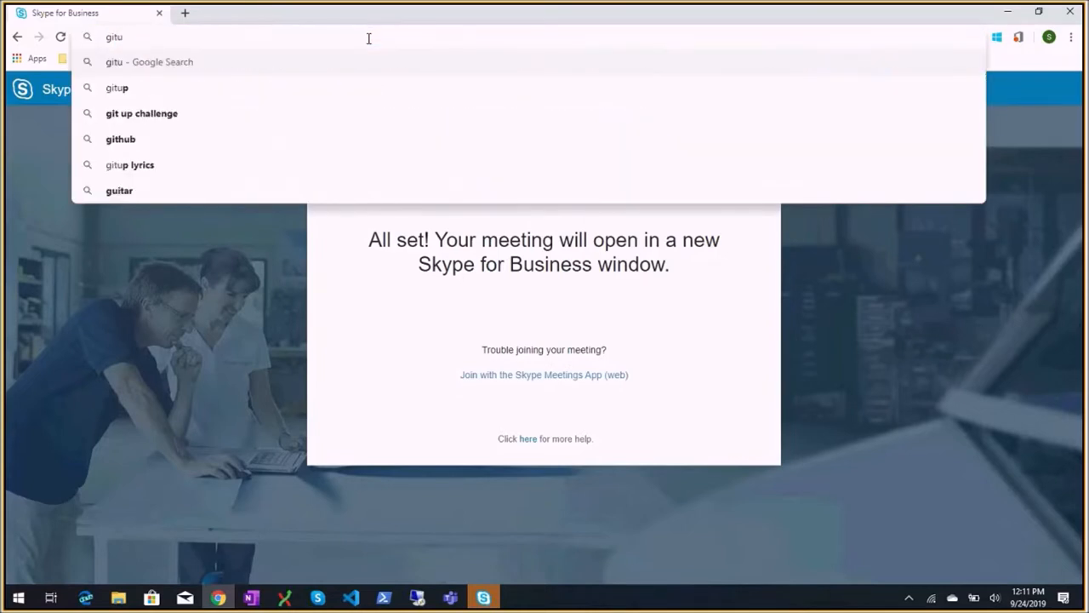
type("github.com/orchardcms/orchardcore")
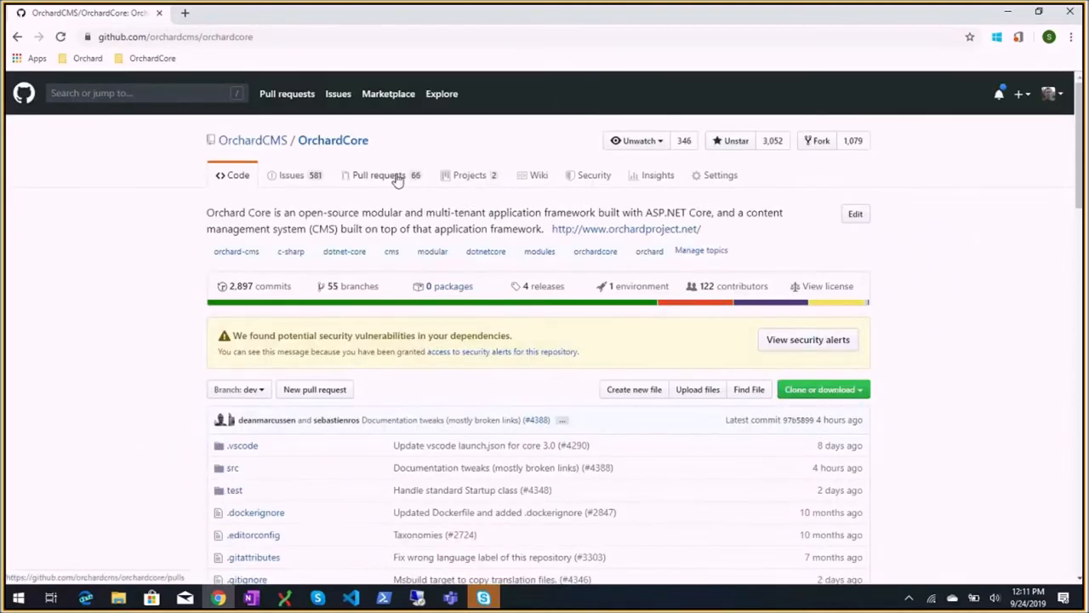
Step: From Pull requests, open 'New content items UX proposal #4359' and follow its related issue #4358
left_click(378, 173)
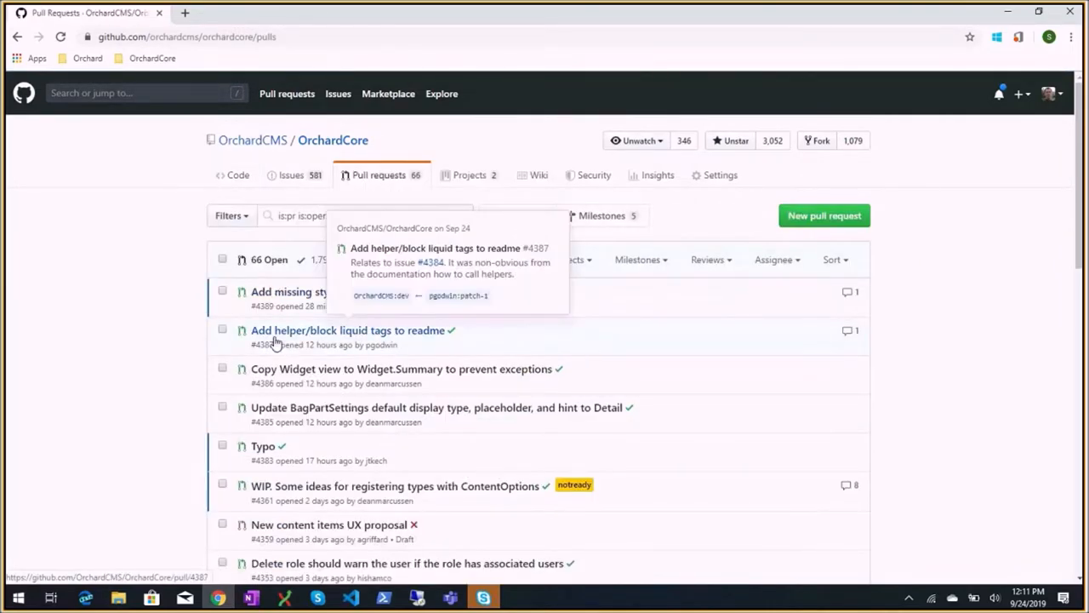
scroll("down", 3)
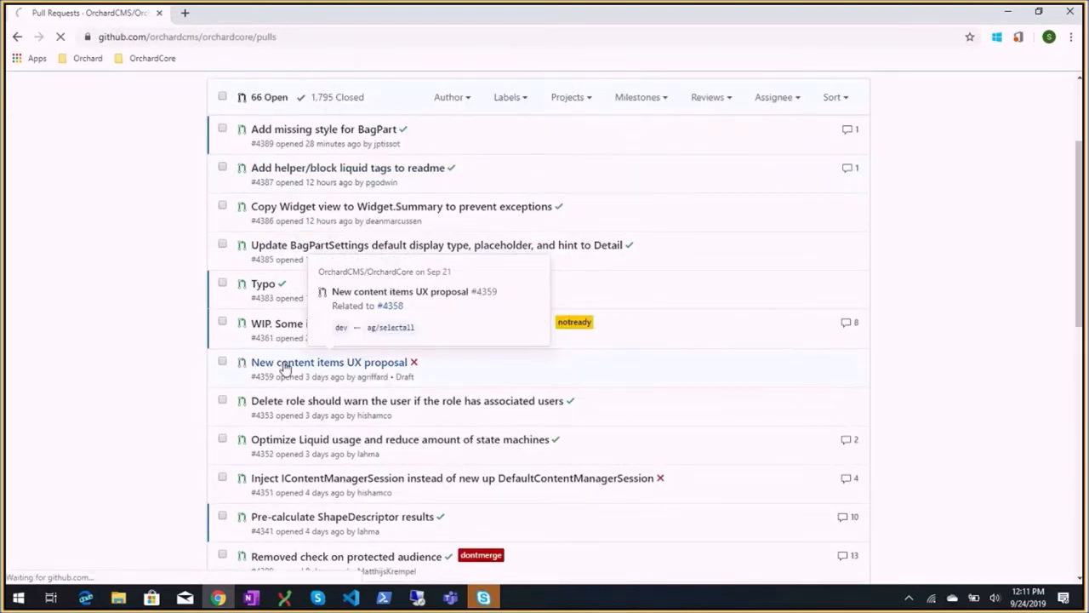
left_click(328, 361)
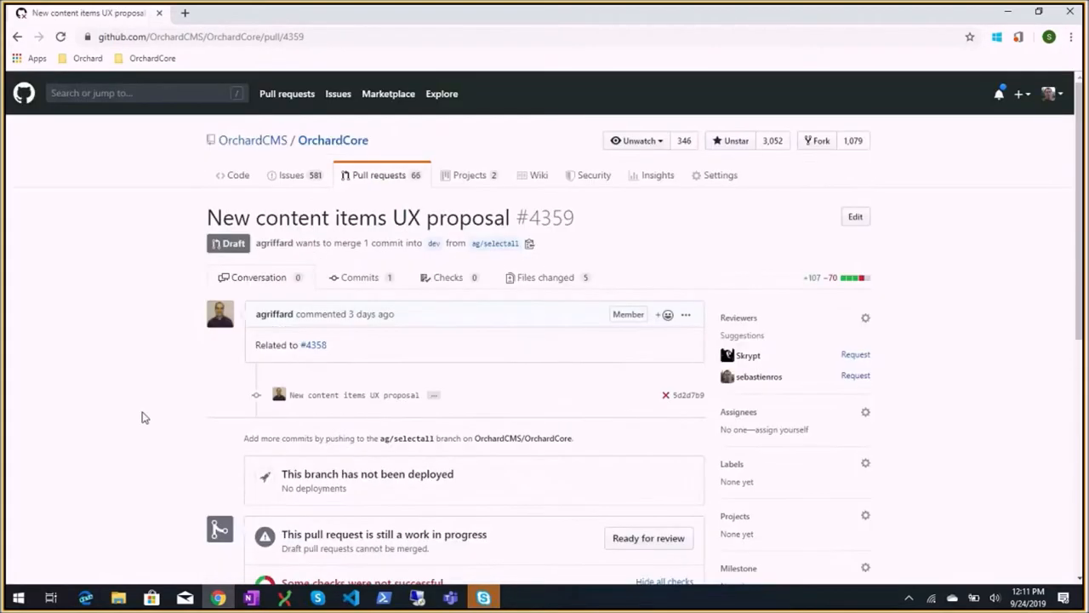
scroll("down", 3)
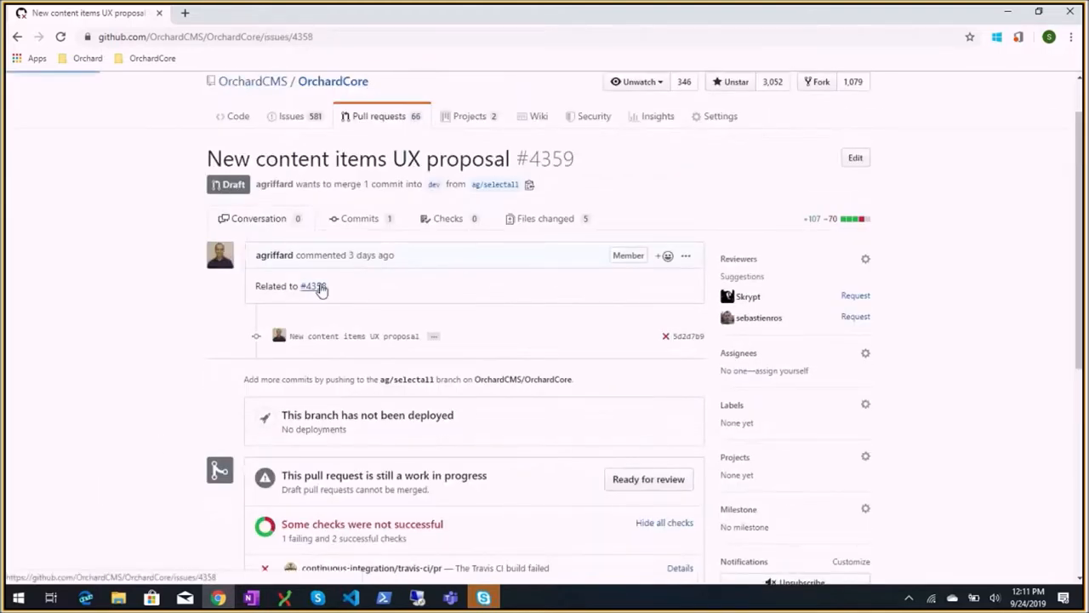
left_click(313, 286)
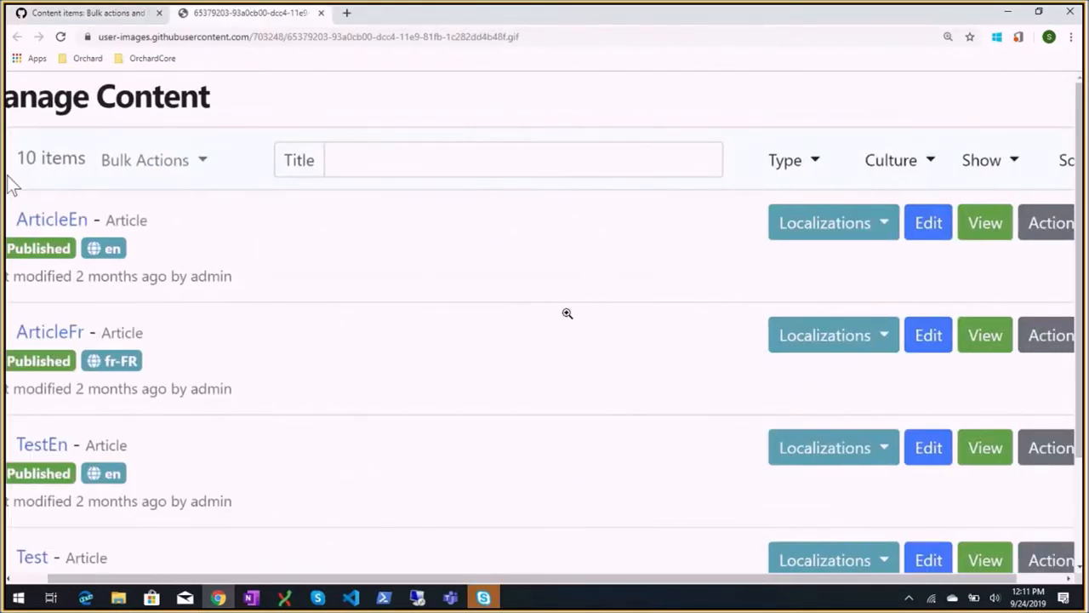
left_click(30, 218)
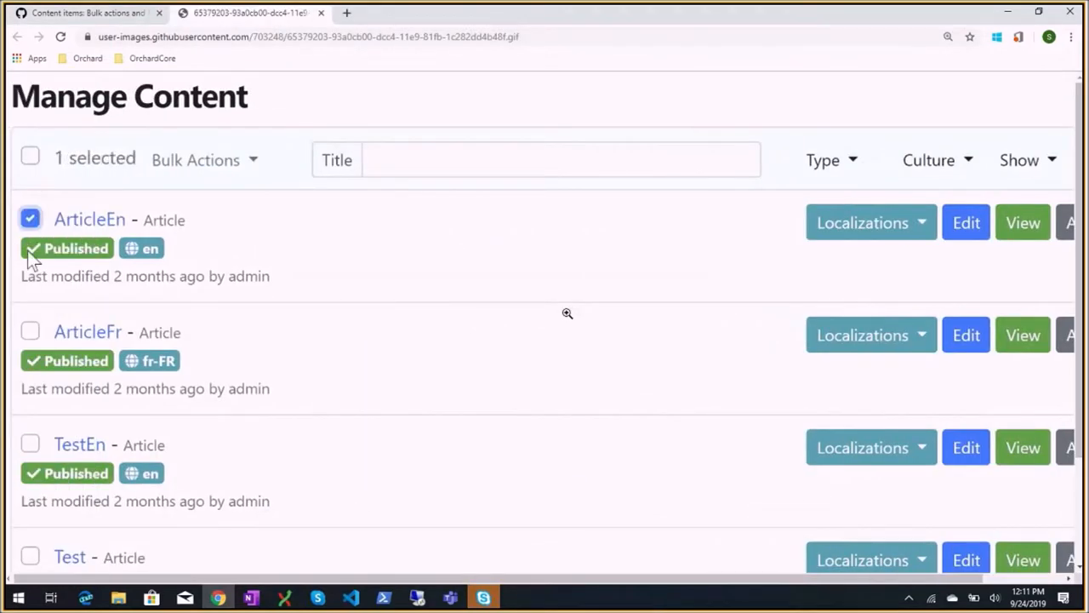
left_click(30, 330)
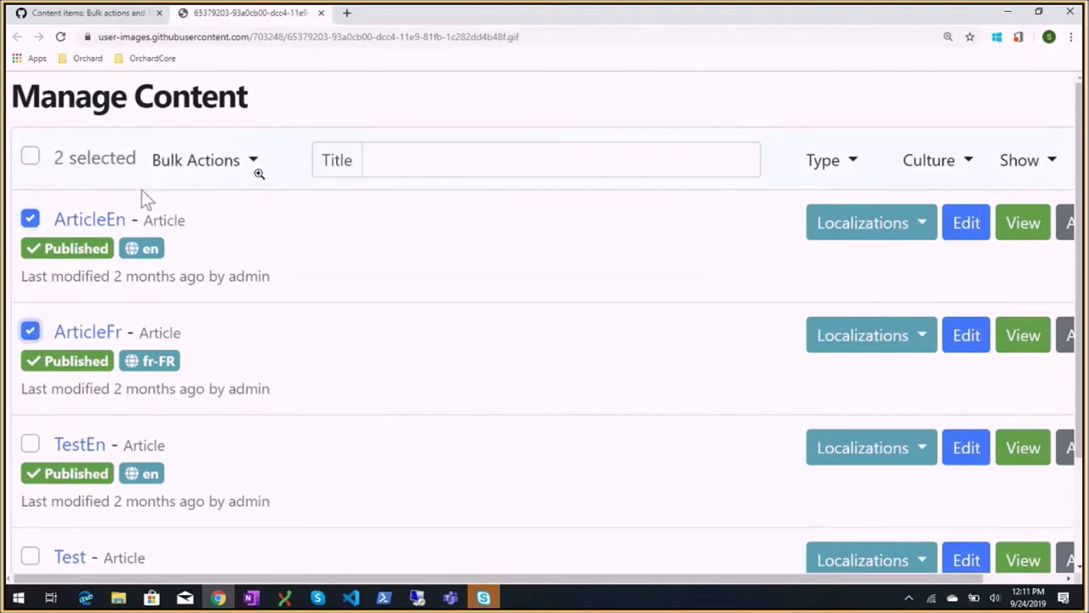
left_click(203, 160)
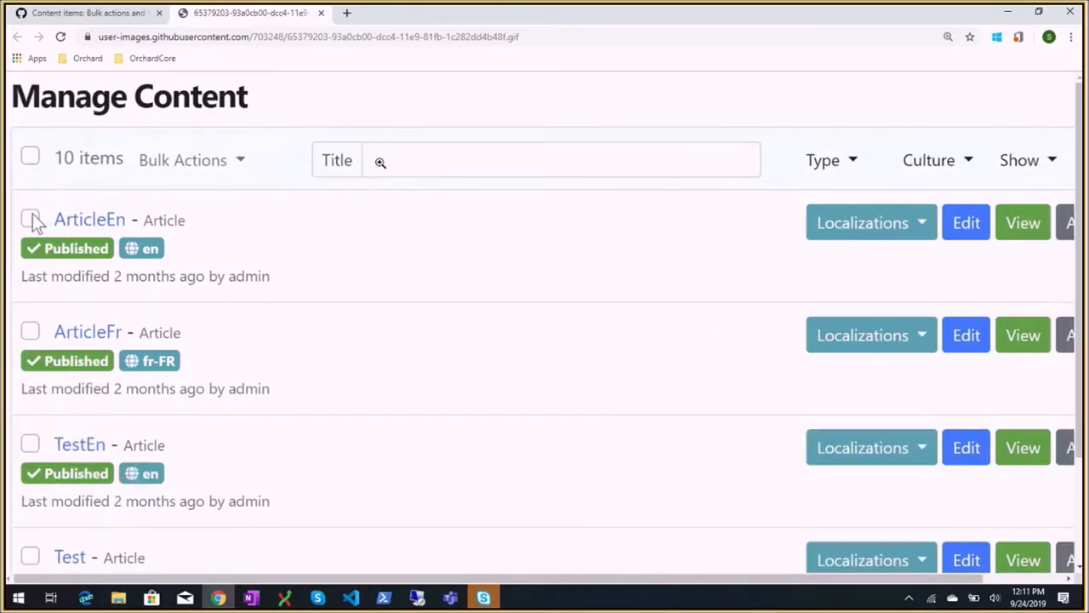
left_click(30, 218)
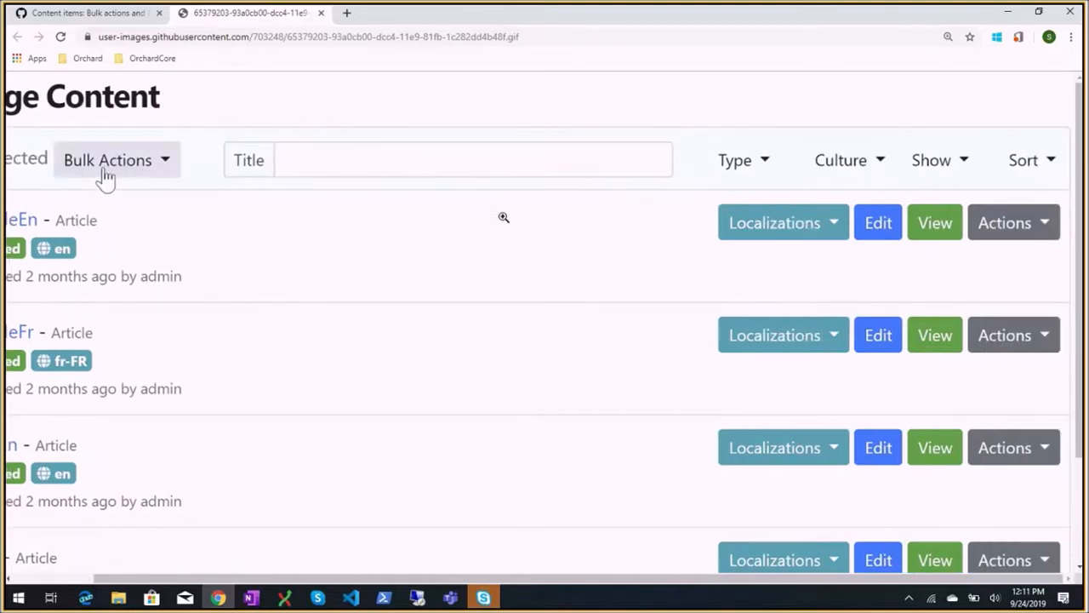
left_click(116, 160)
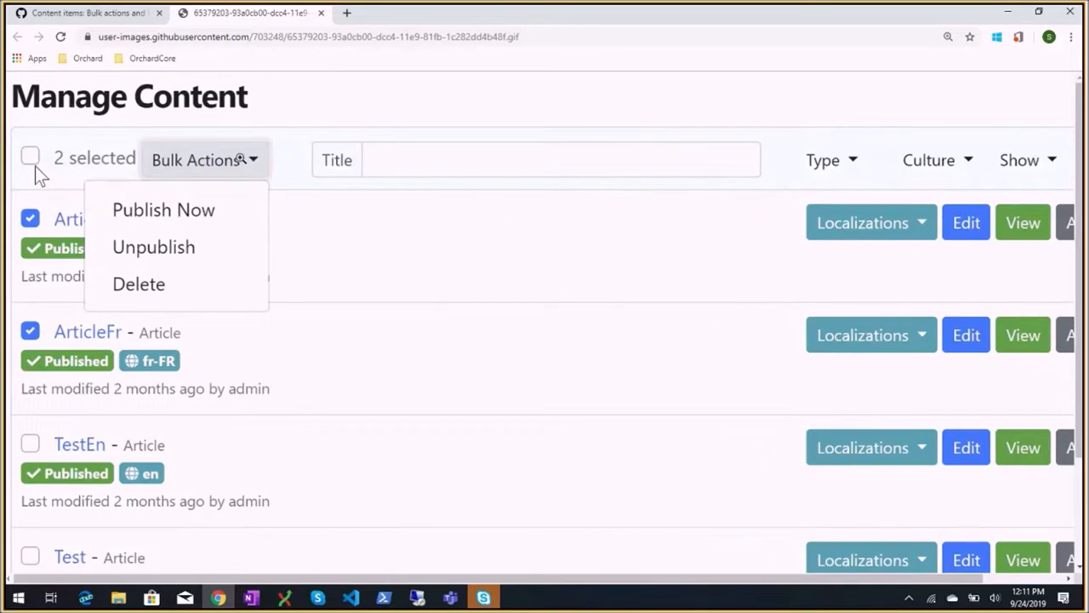
left_click(31, 156)
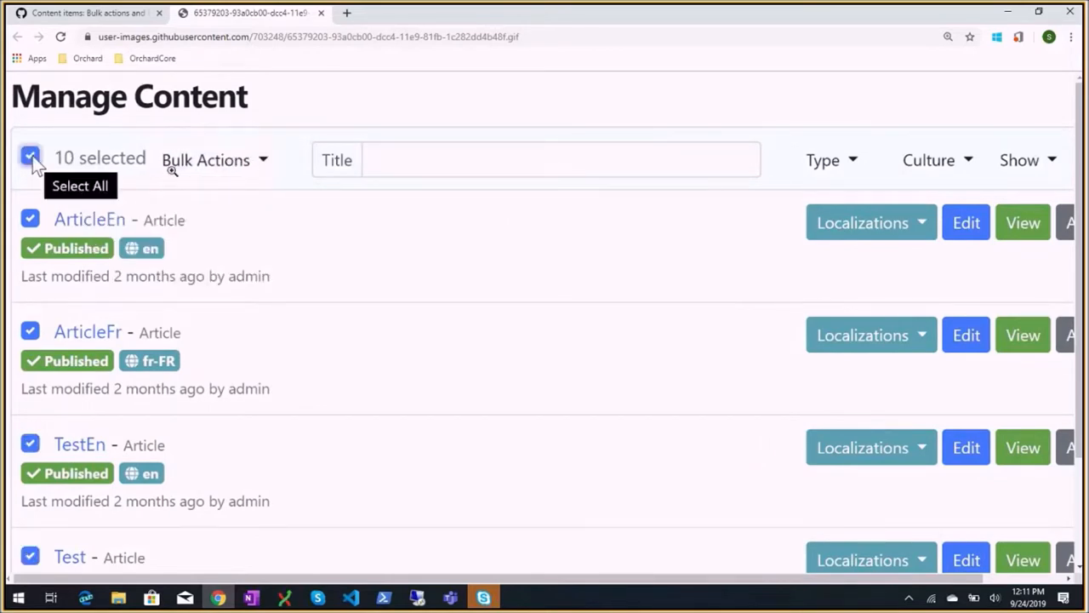
left_click(511, 160)
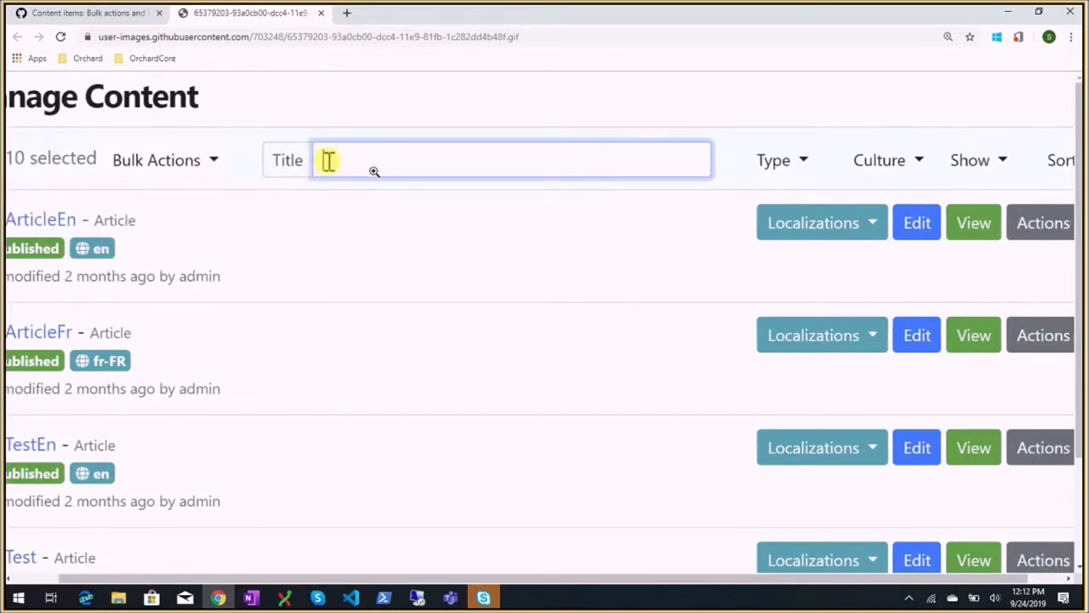
type("art")
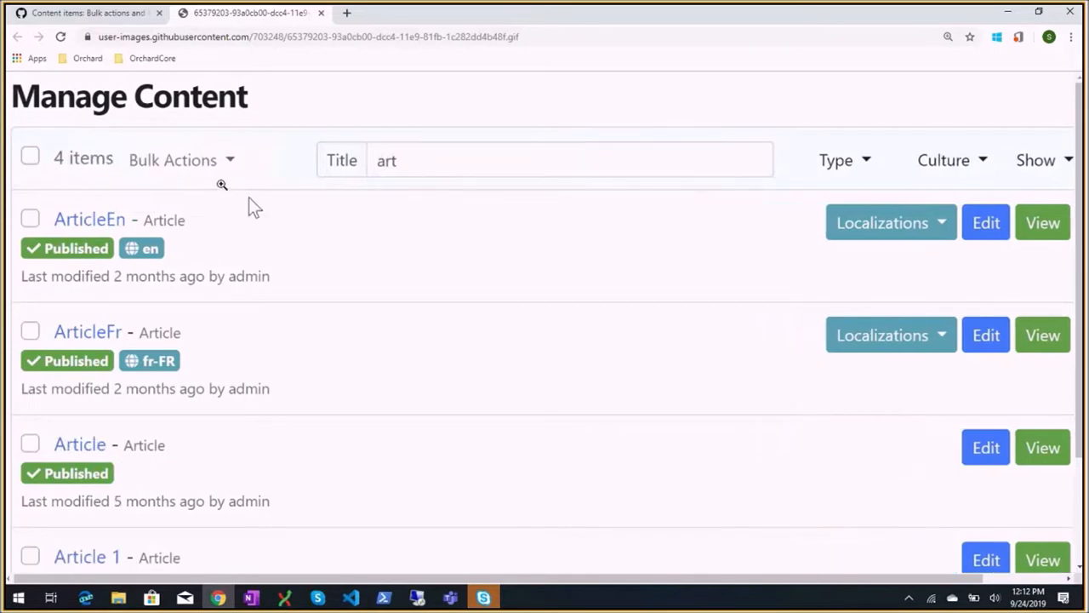
mouse_move(330, 149)
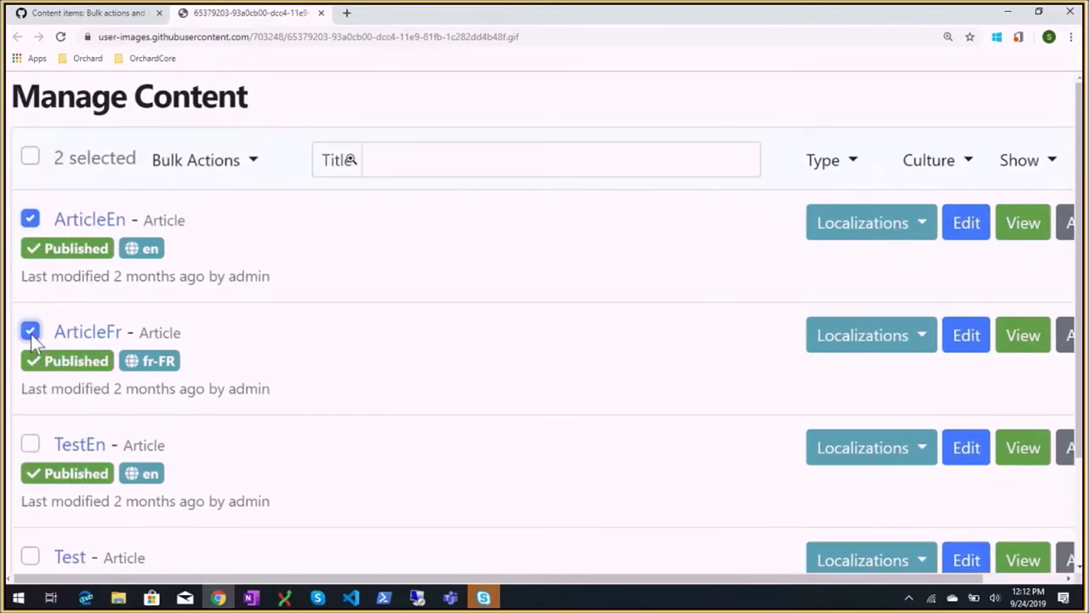
left_click(204, 160)
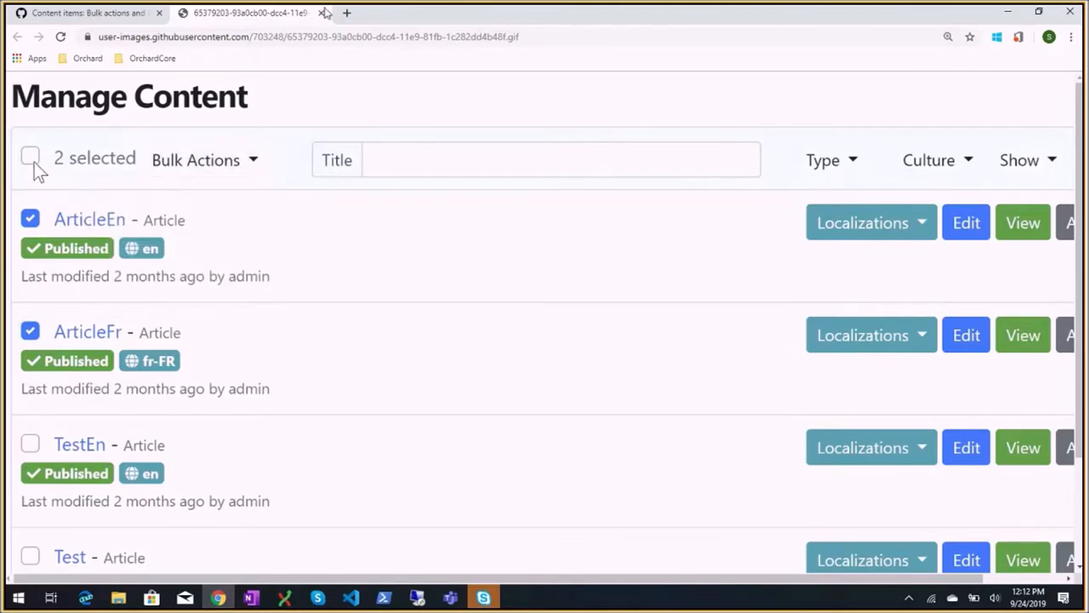
left_click(31, 157)
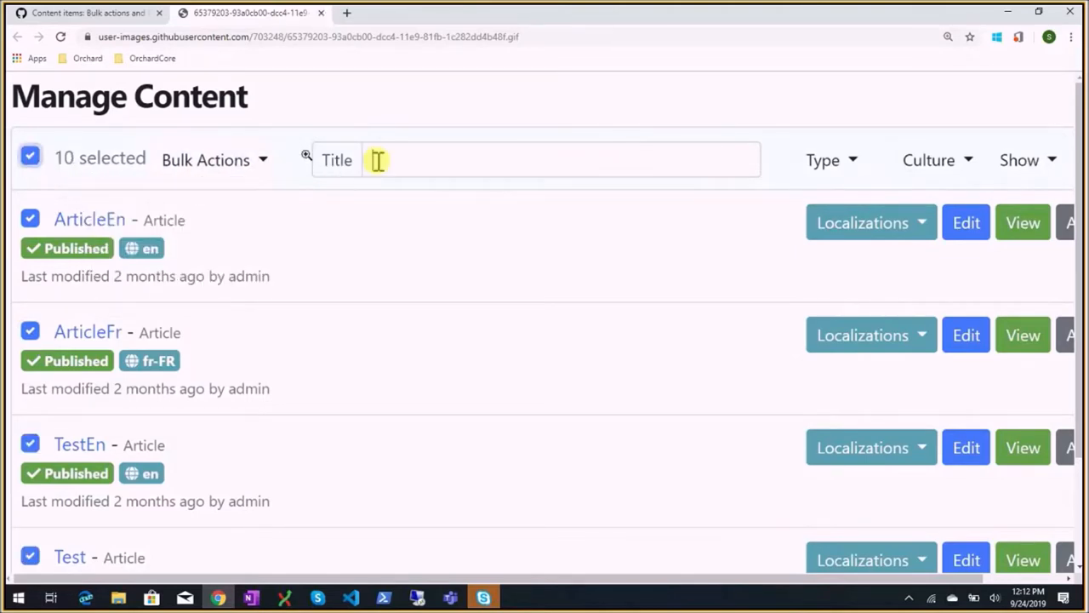
type("rt")
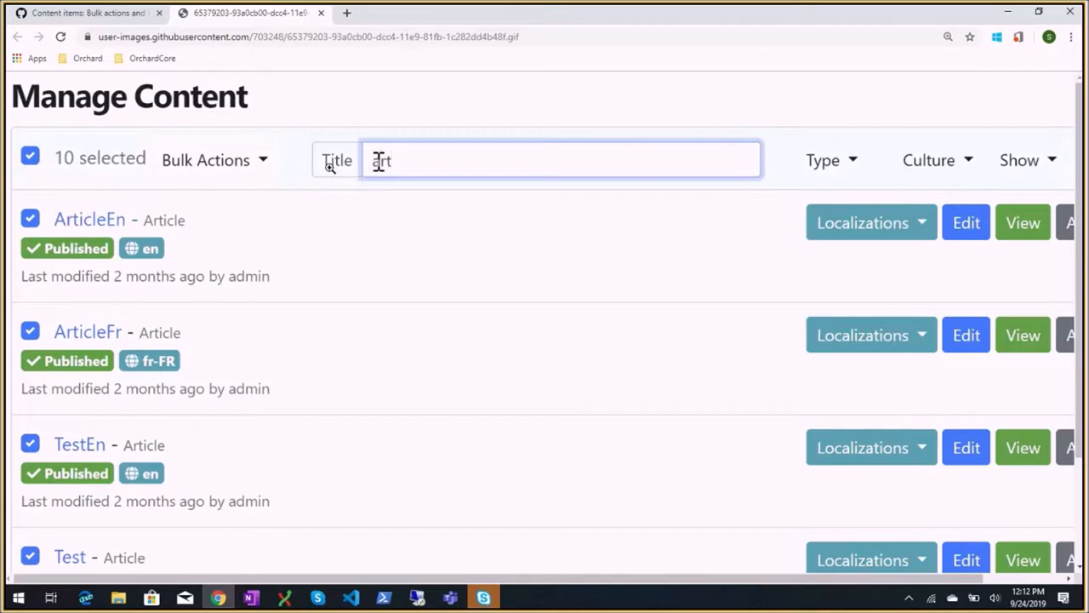
type("art")
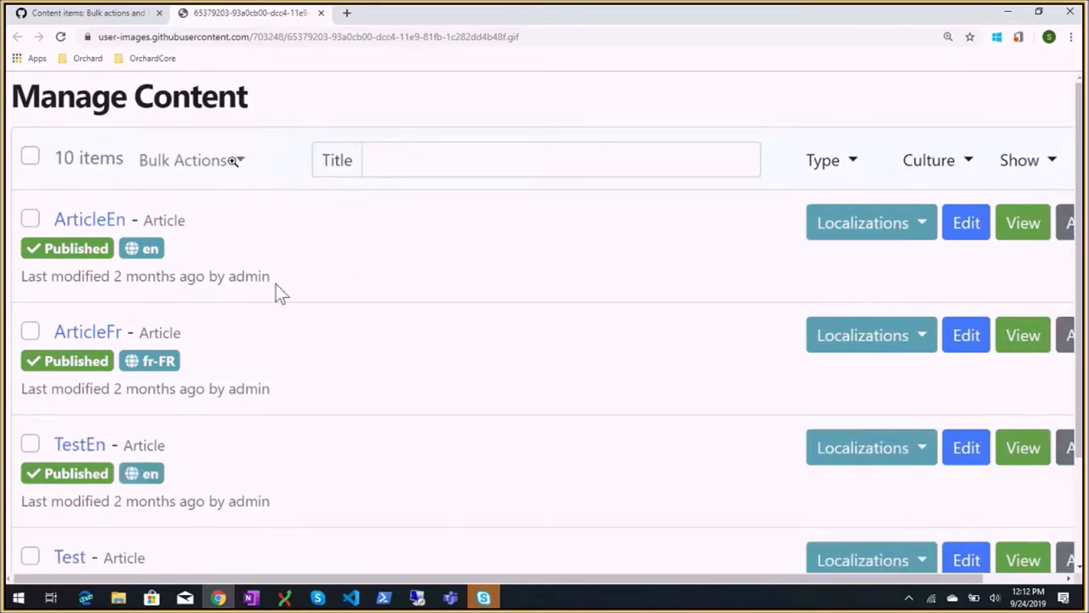
mouse_move(38, 211)
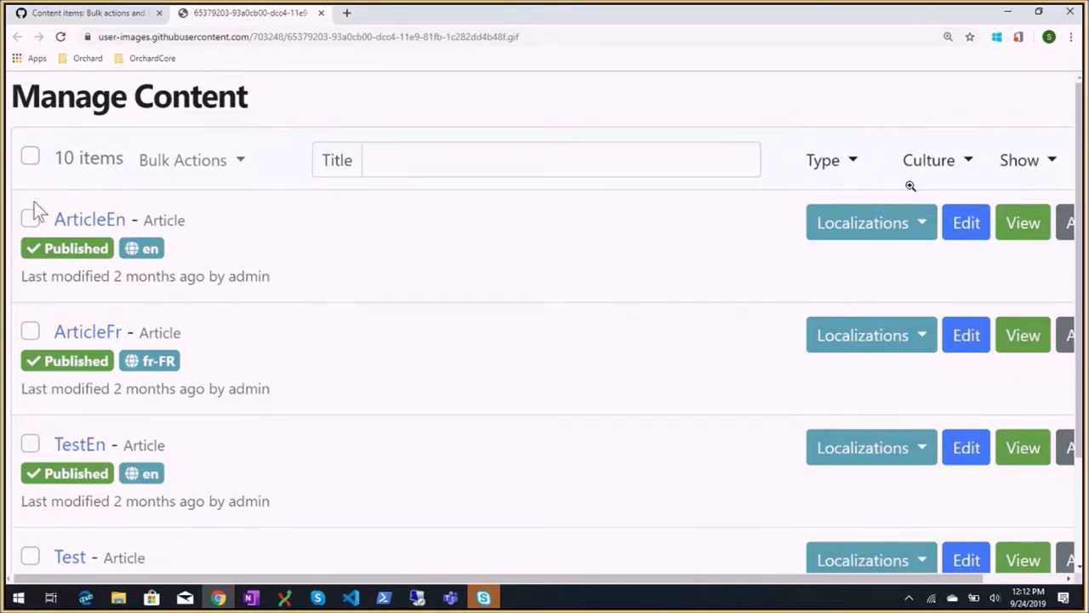
left_click(31, 218)
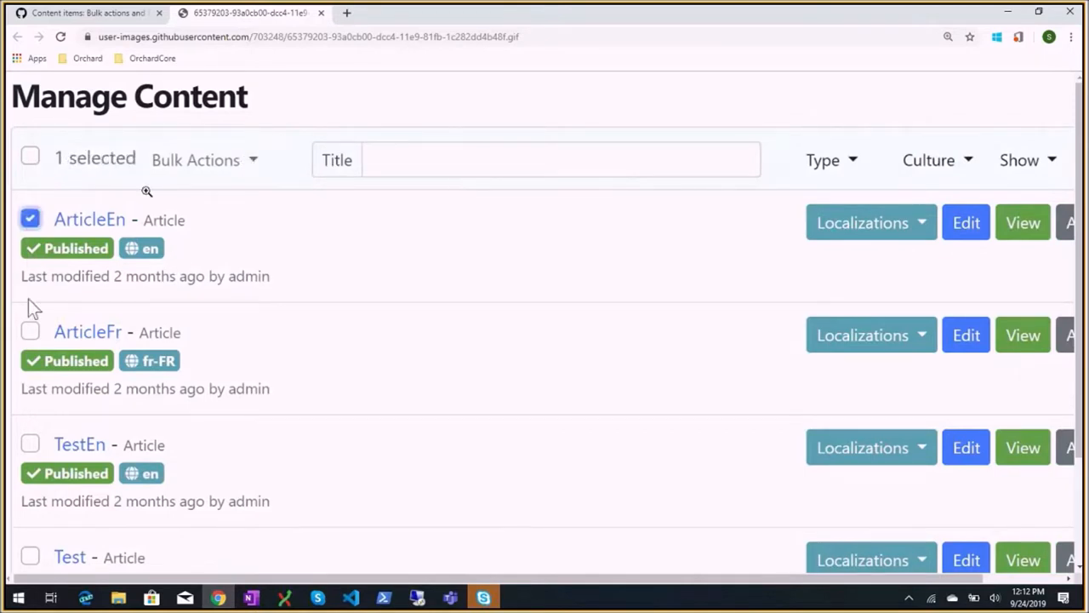
left_click(31, 330)
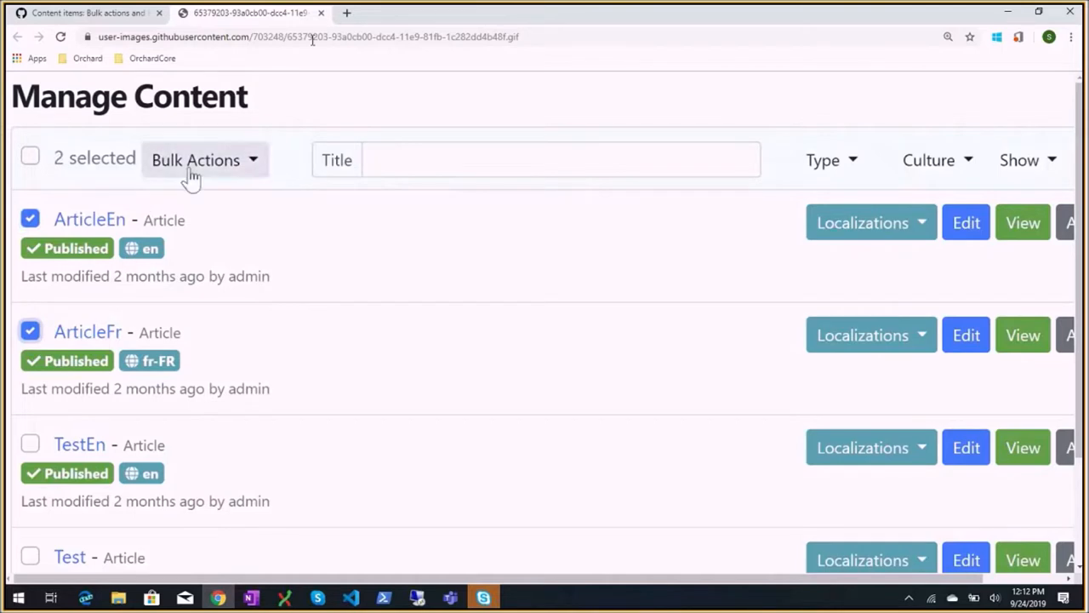
left_click(204, 160)
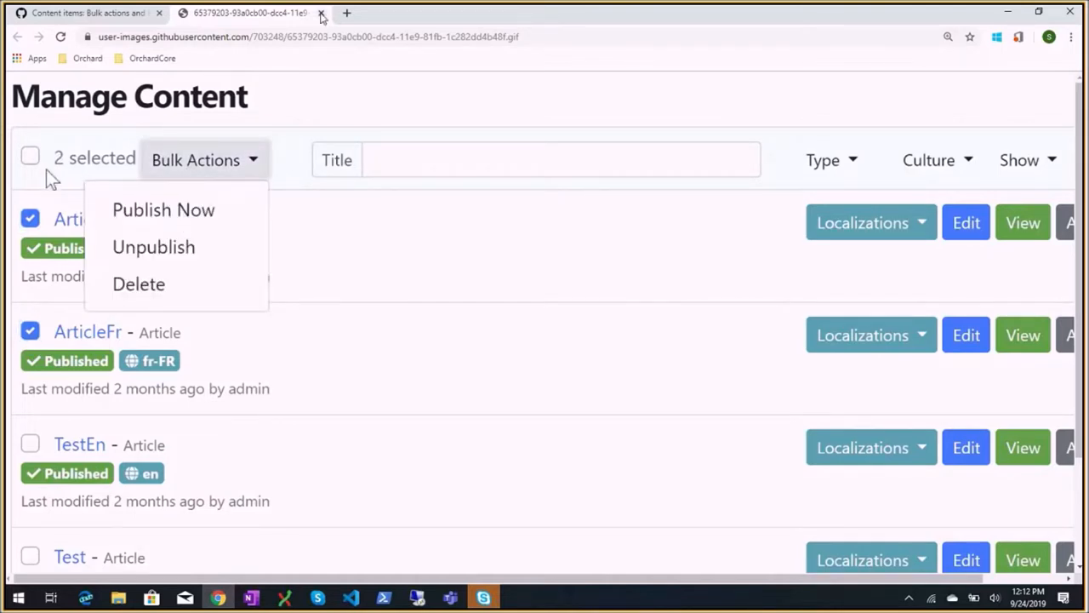
left_click(31, 156)
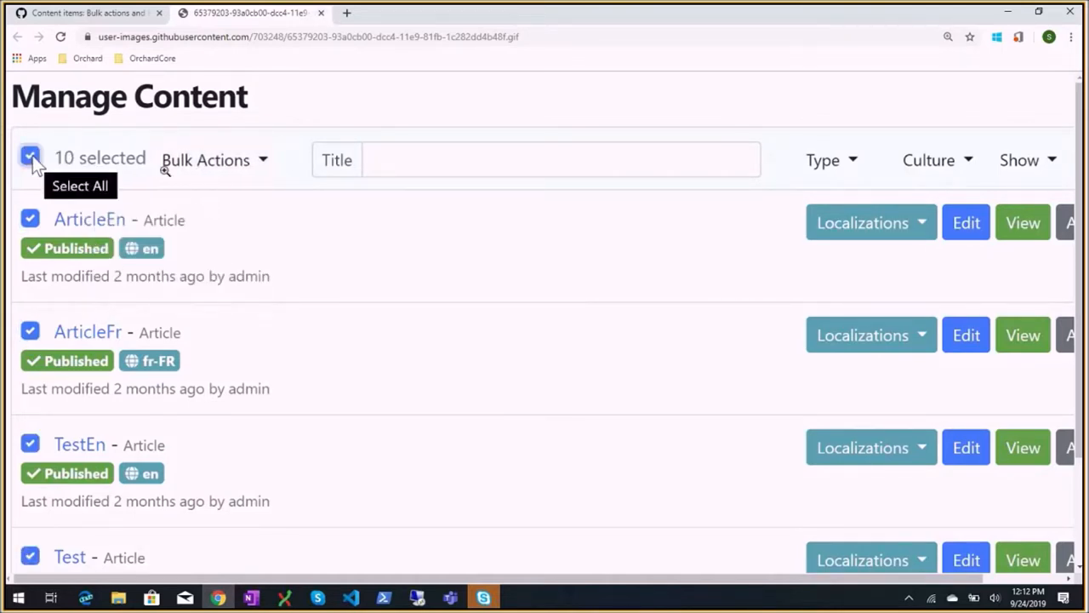
left_click(536, 160)
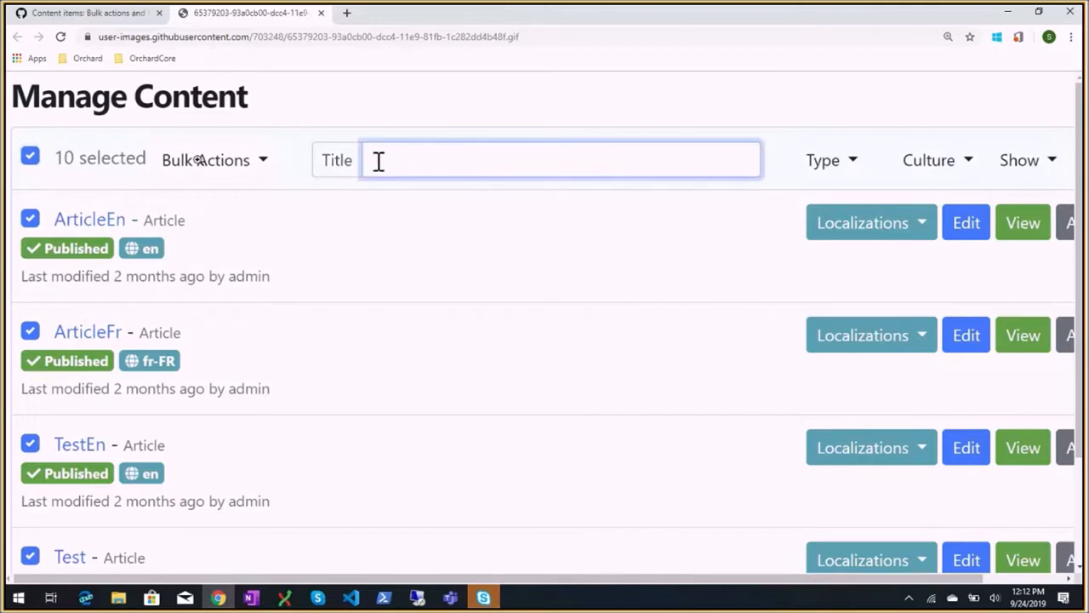
type("art")
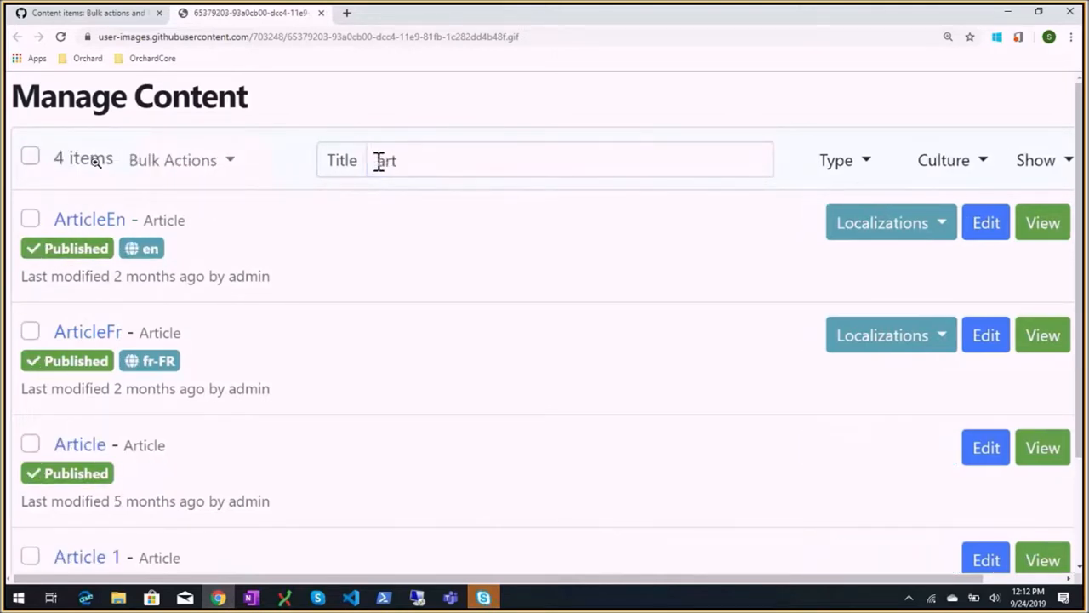
type("art")
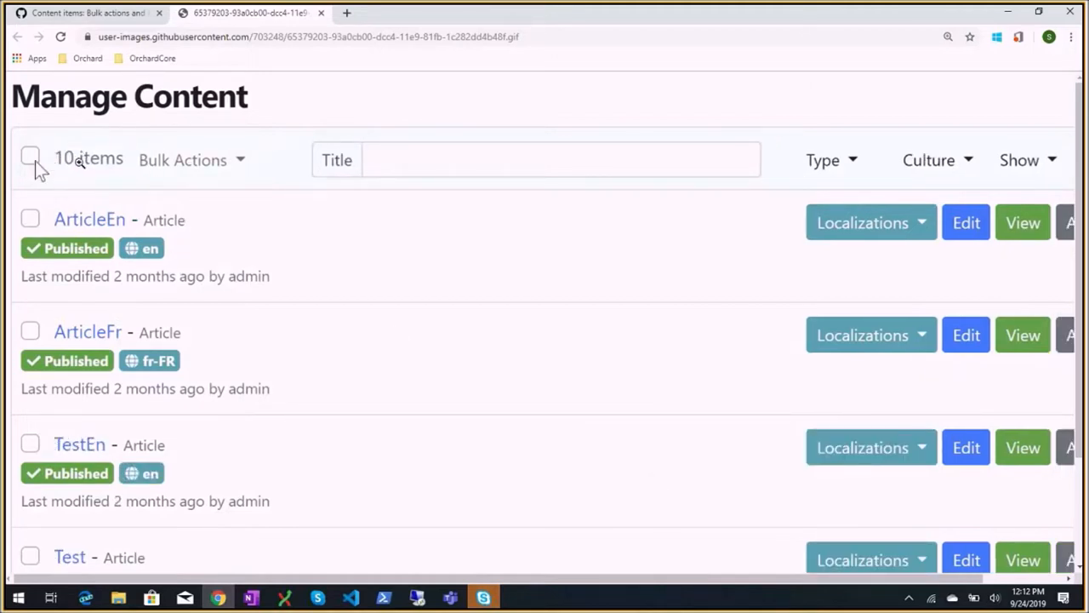
left_click(31, 331)
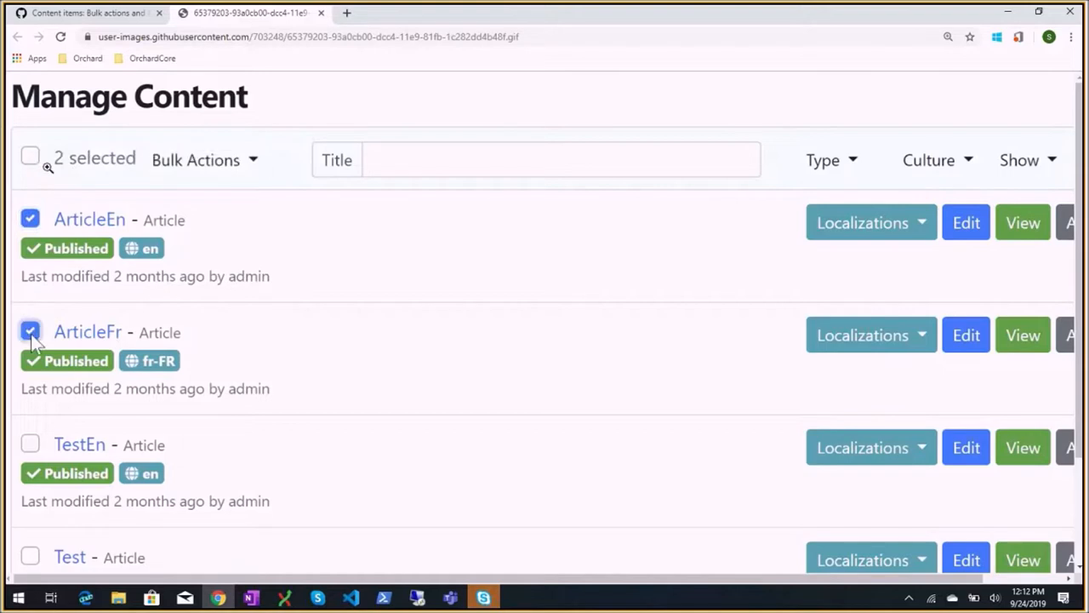
left_click(202, 160)
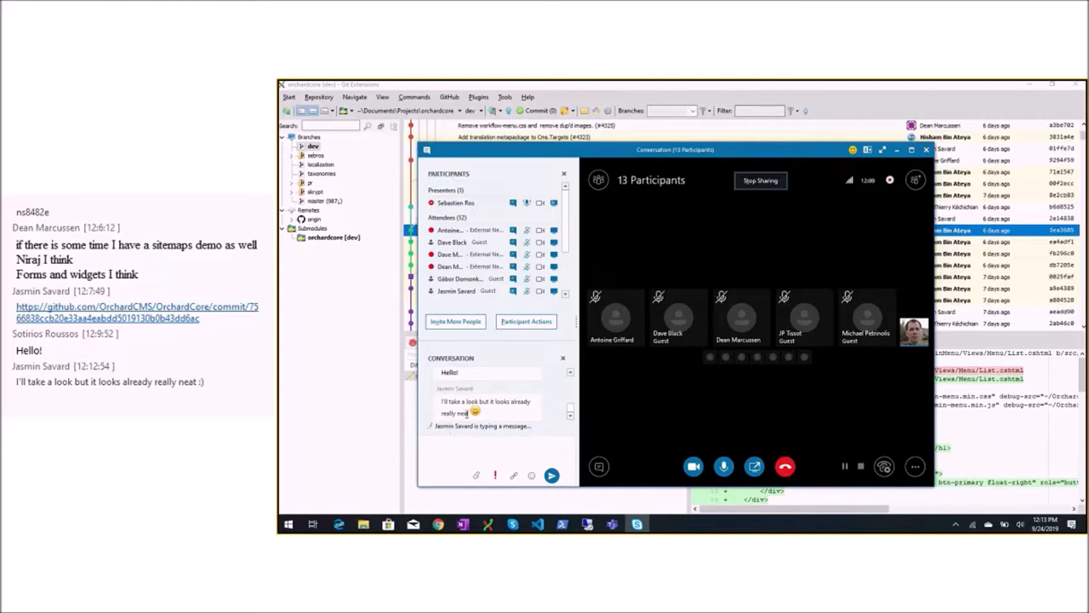
mouse_move(527, 409)
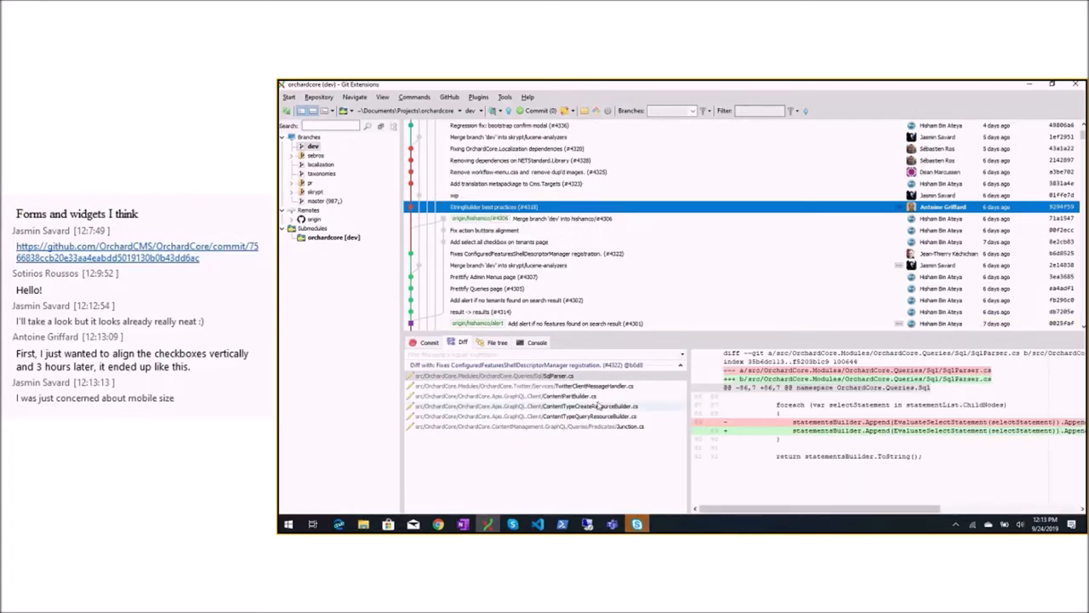
Step: Review the changed files of the 'StringBuilder best practices' commit, then the translation metapackage commit's changes
left_click(521, 384)
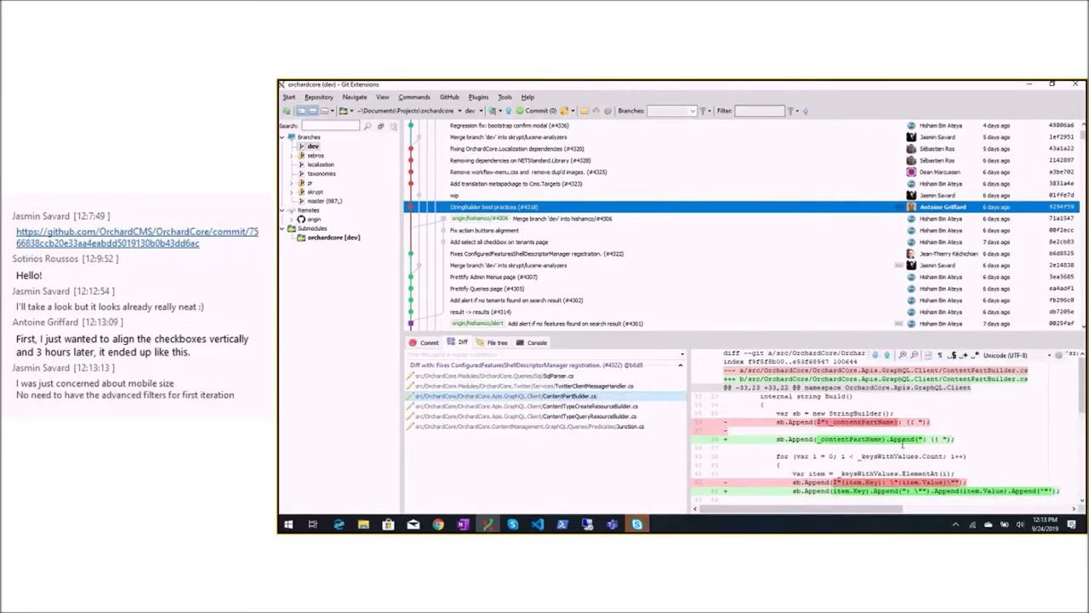
scroll("down", 3)
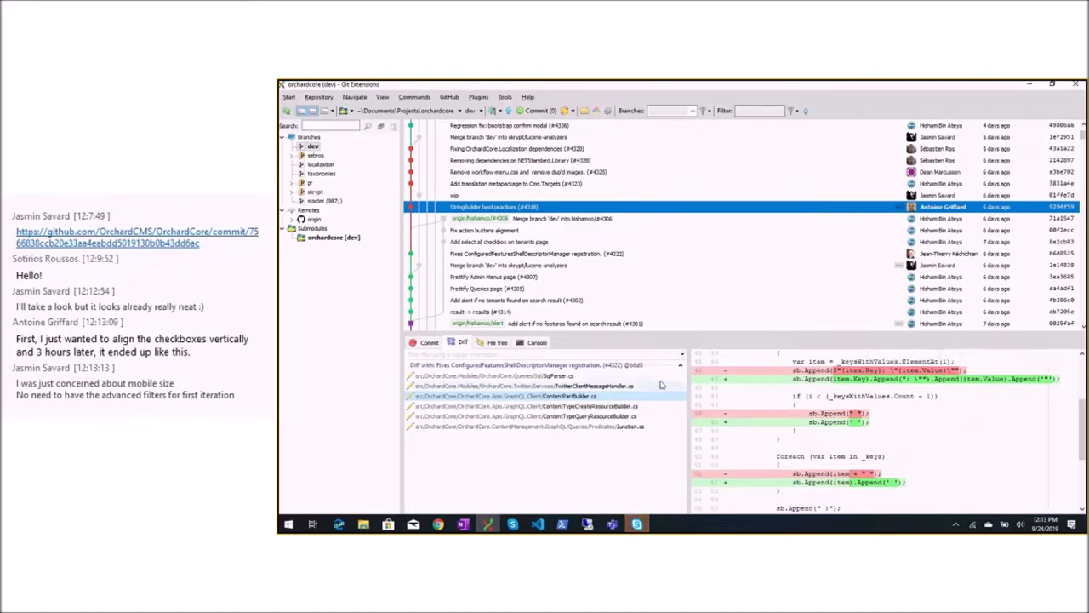
left_click(524, 406)
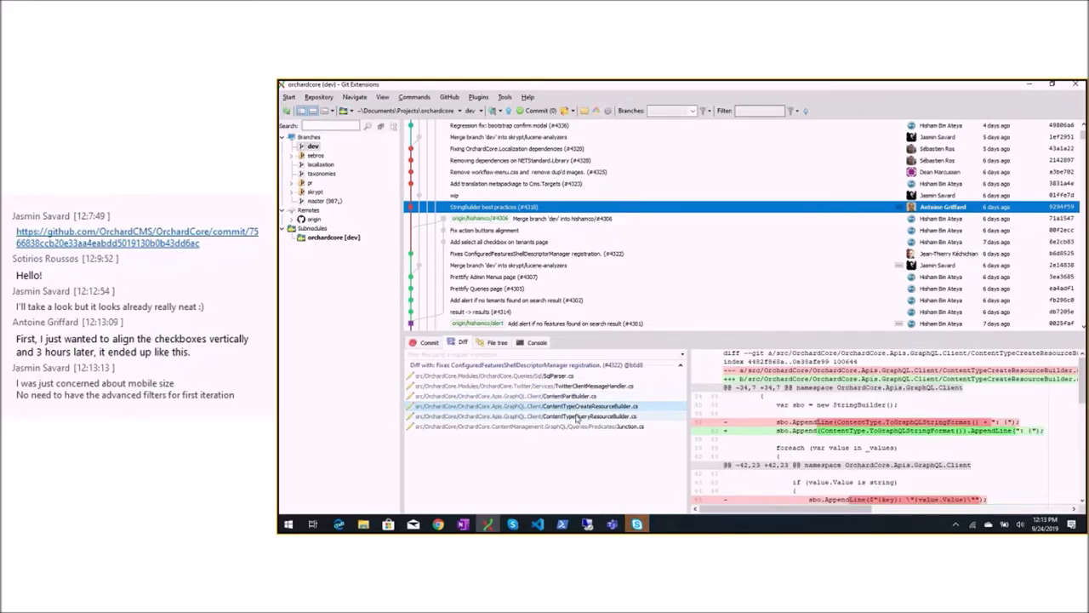
left_click(527, 415)
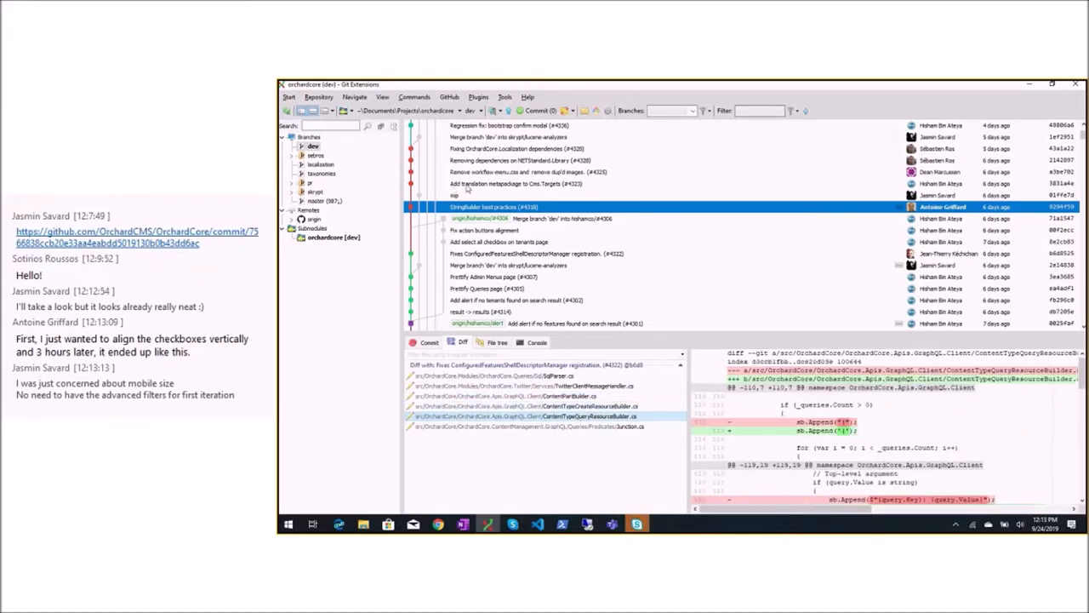
left_click(517, 183)
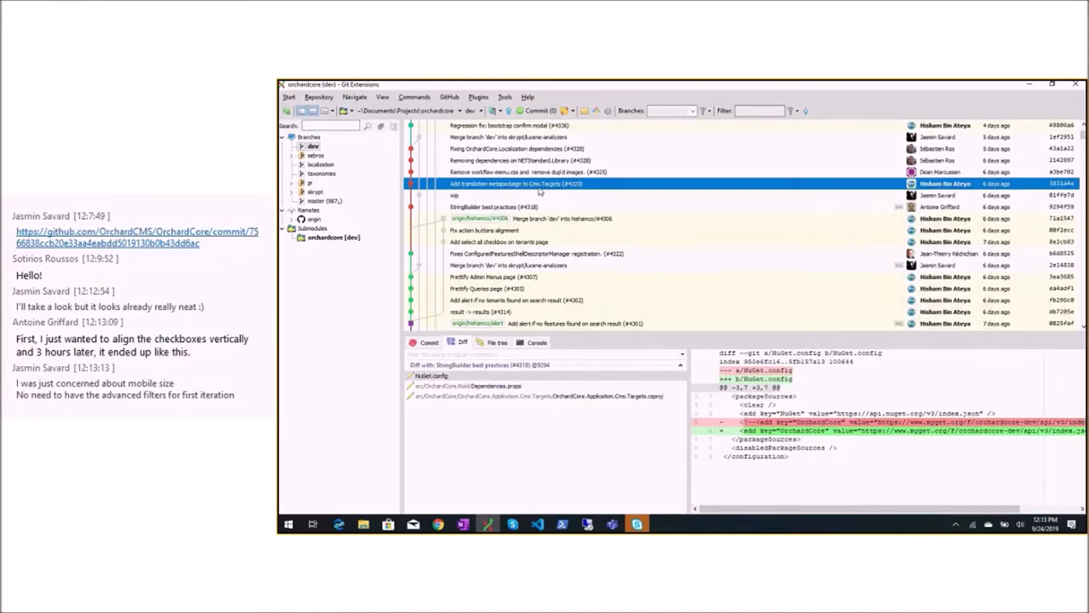
mouse_move(552, 187)
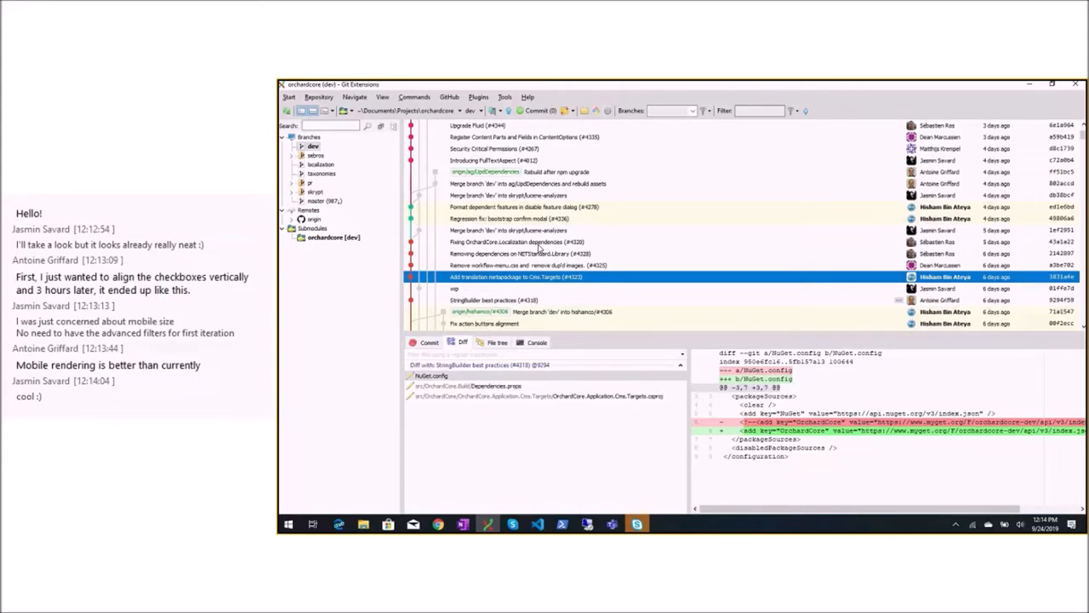
mouse_move(535, 283)
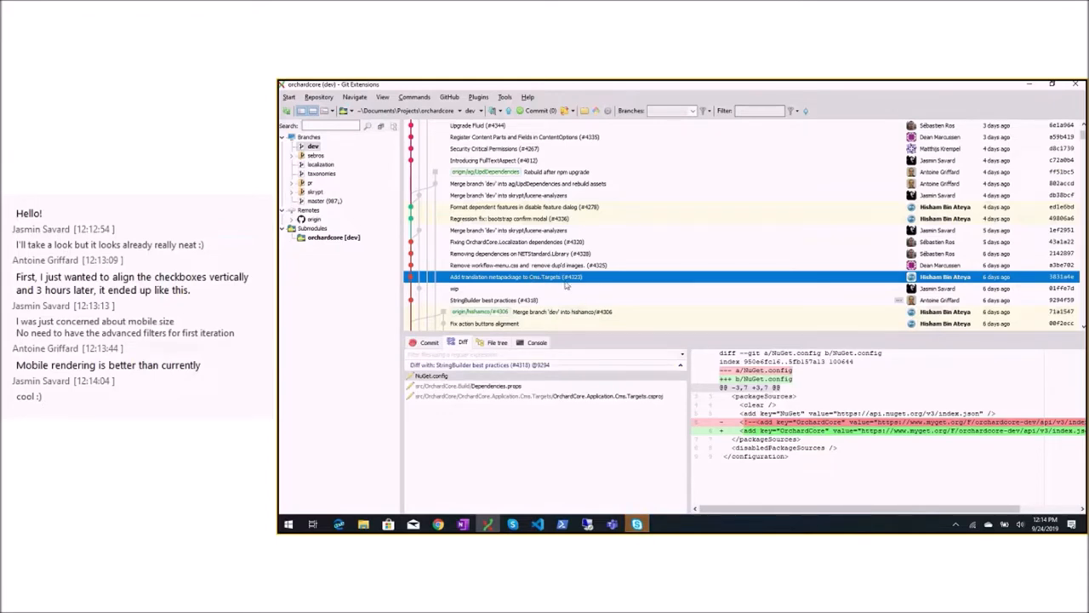
mouse_move(523, 286)
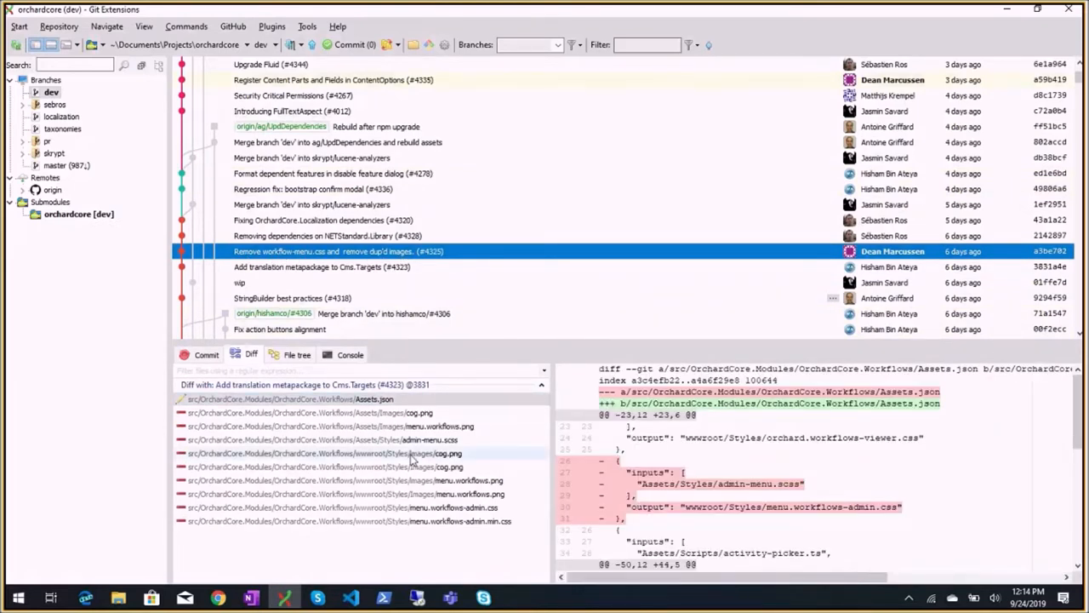
Step: Show the NETStandard.Library dependency removal diffs and inspect the Cms.Core.Targets project file changes
left_click(324, 252)
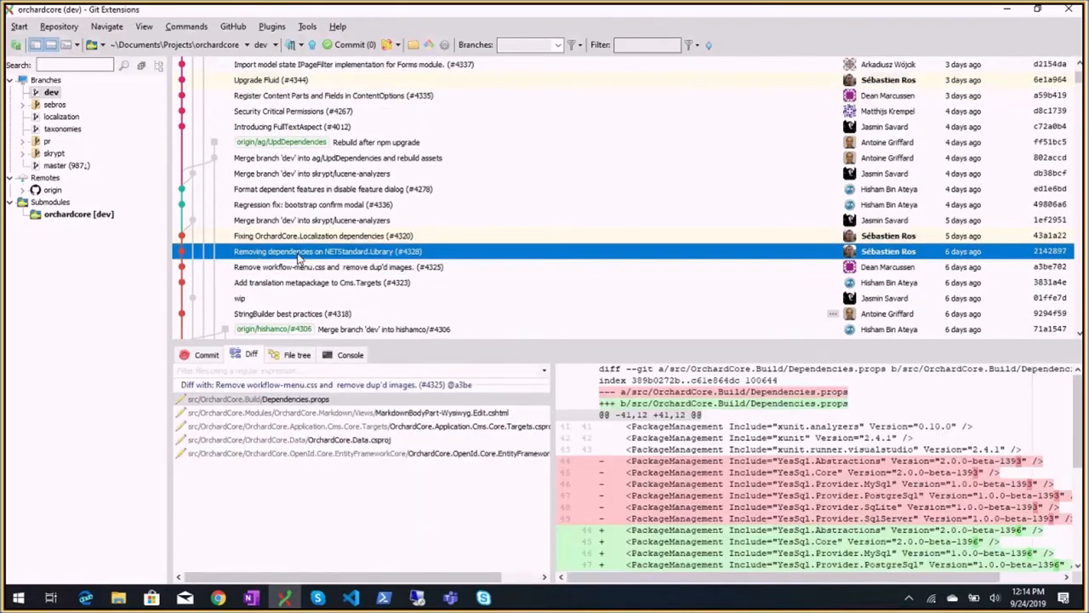
mouse_move(383, 262)
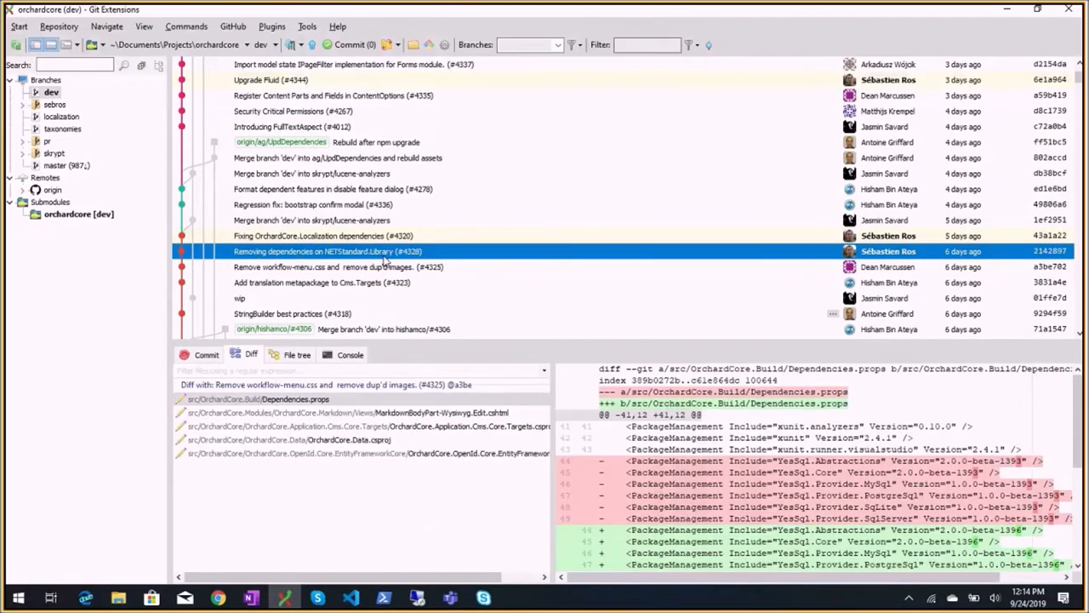
mouse_move(347, 265)
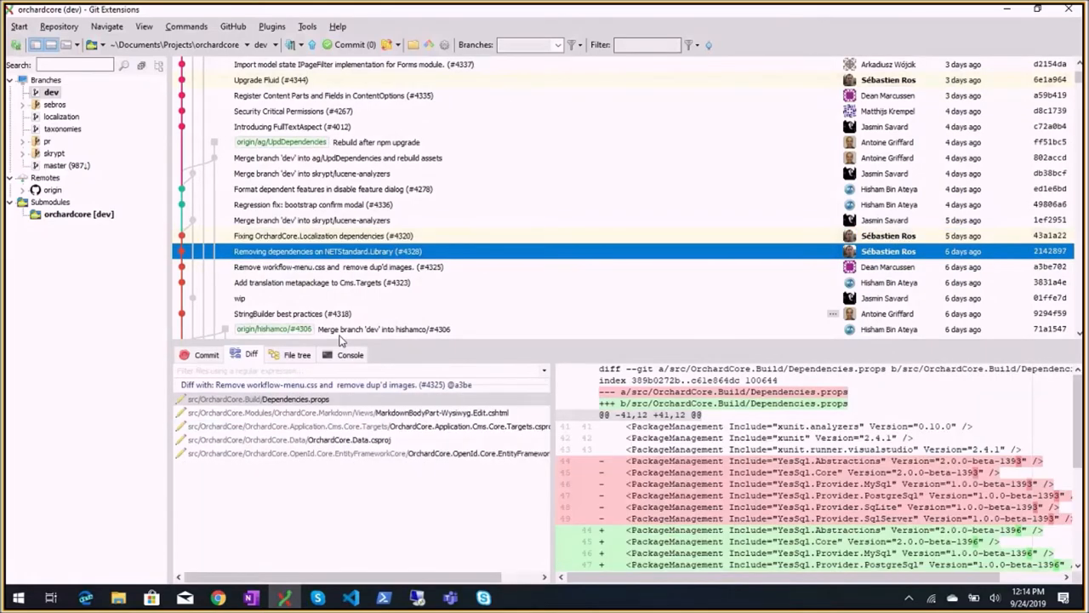
left_click(340, 439)
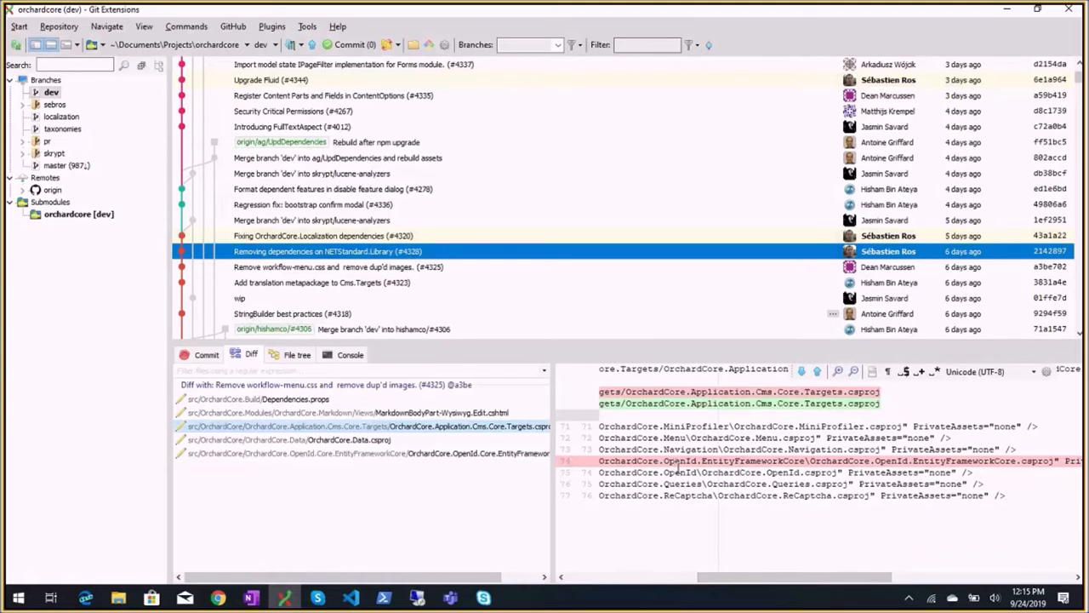
double_click(752, 460)
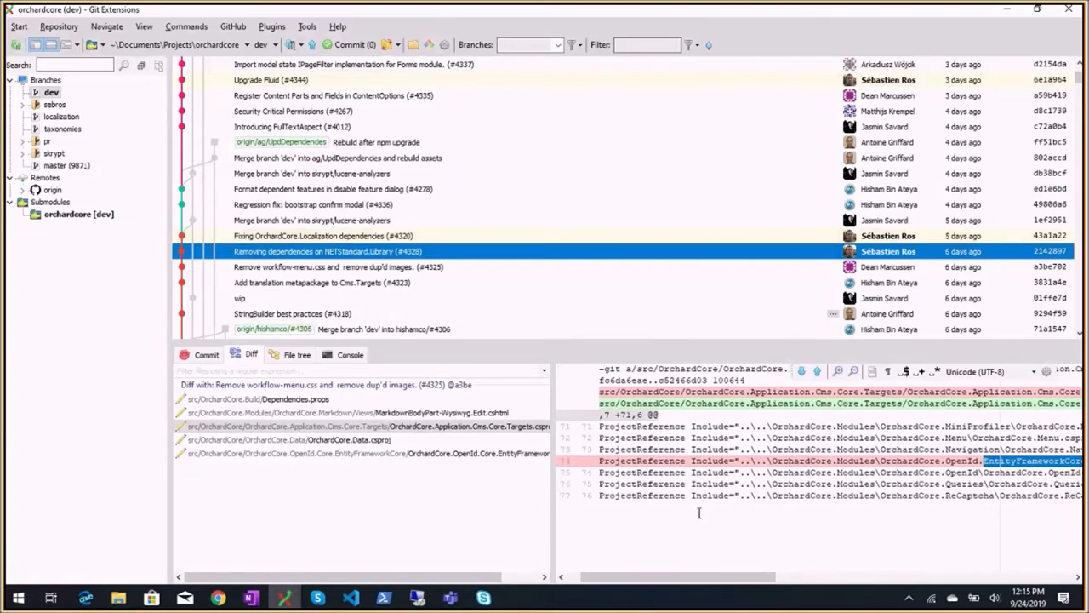
scroll("right", 3)
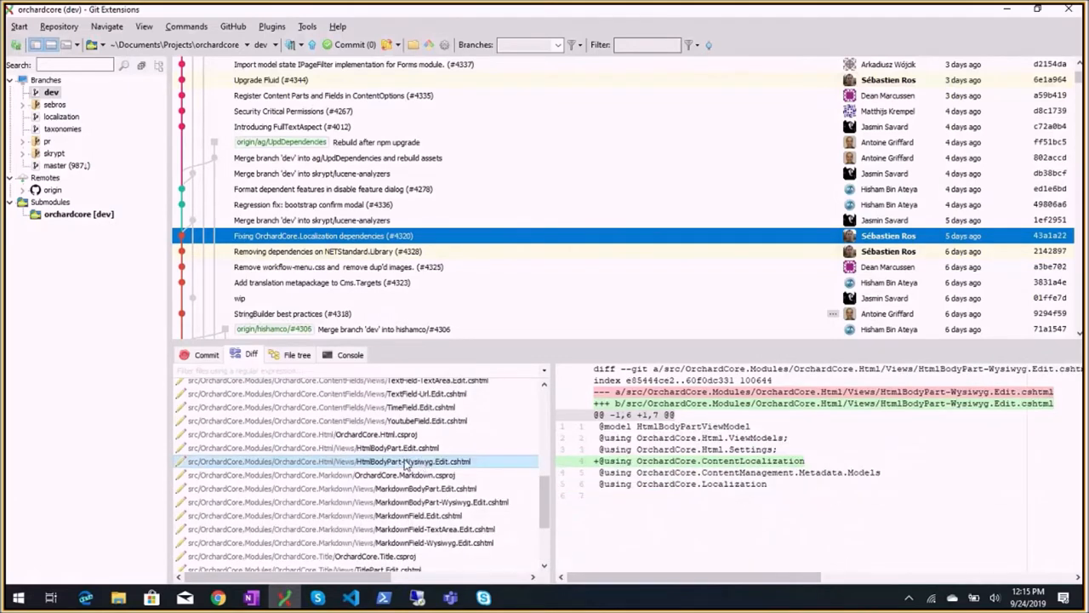
Step: Show the Localization.Core project file diff and the next changed file in the commit
scroll("down", 3)
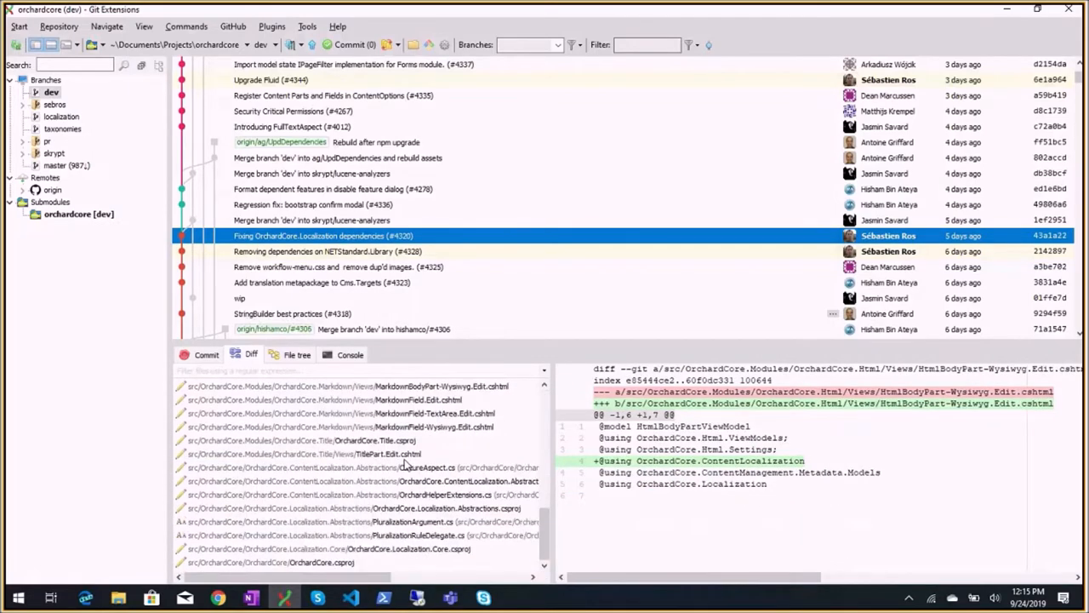
left_click(332, 548)
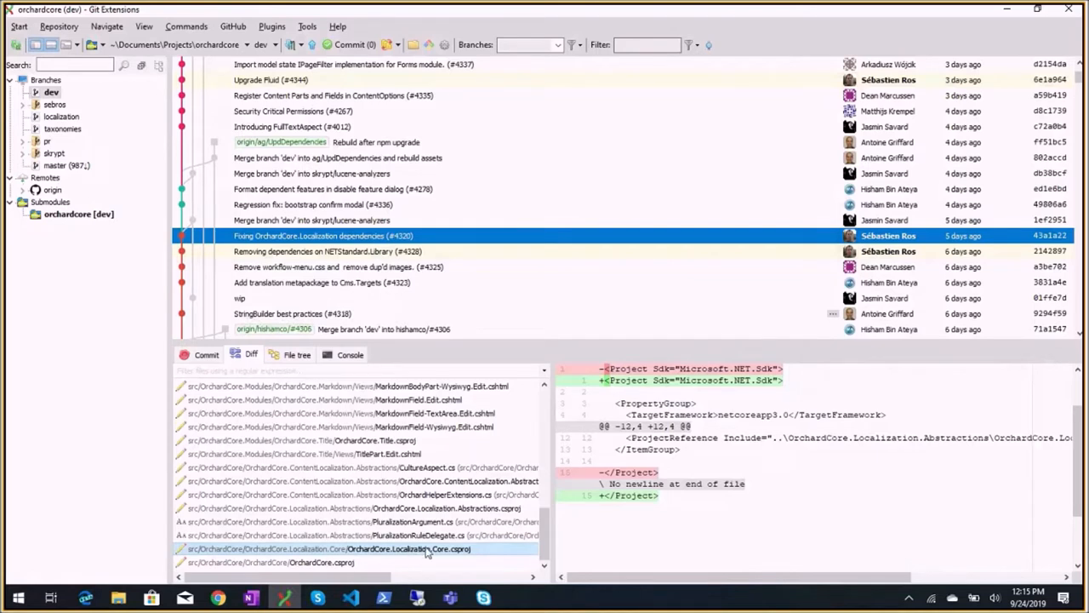
mouse_move(400, 468)
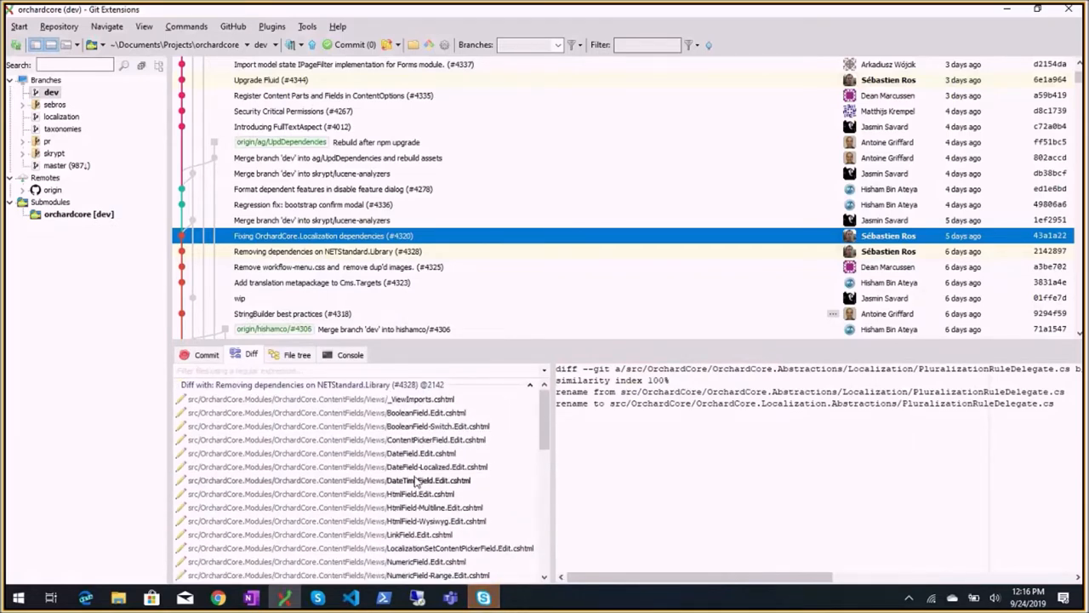
left_click(341, 204)
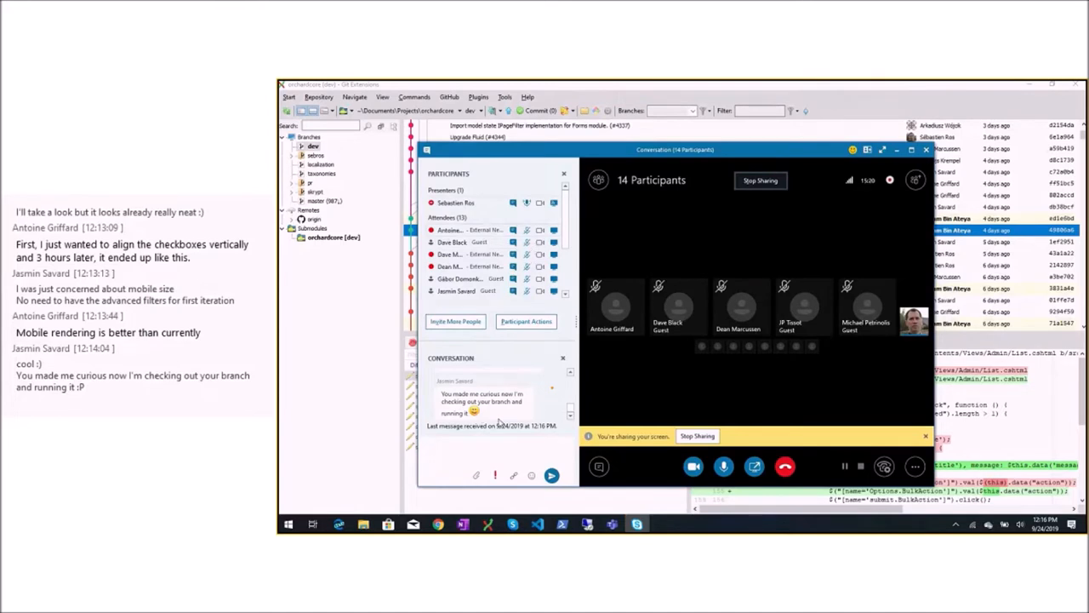
mouse_move(559, 381)
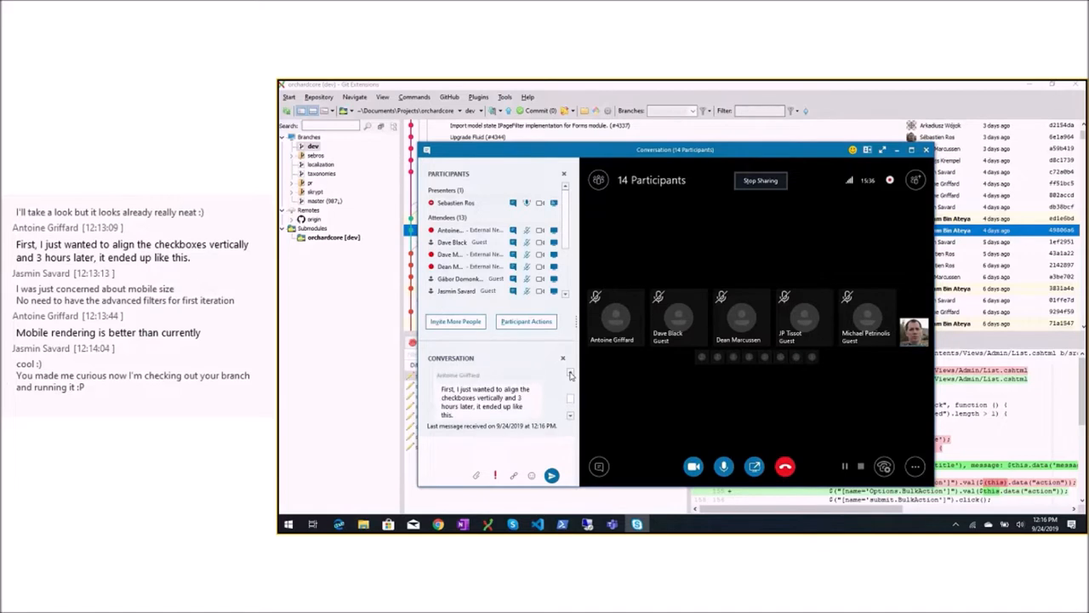
Step: Dismiss the Skype meeting conversation window after reading the chat
left_click(926, 150)
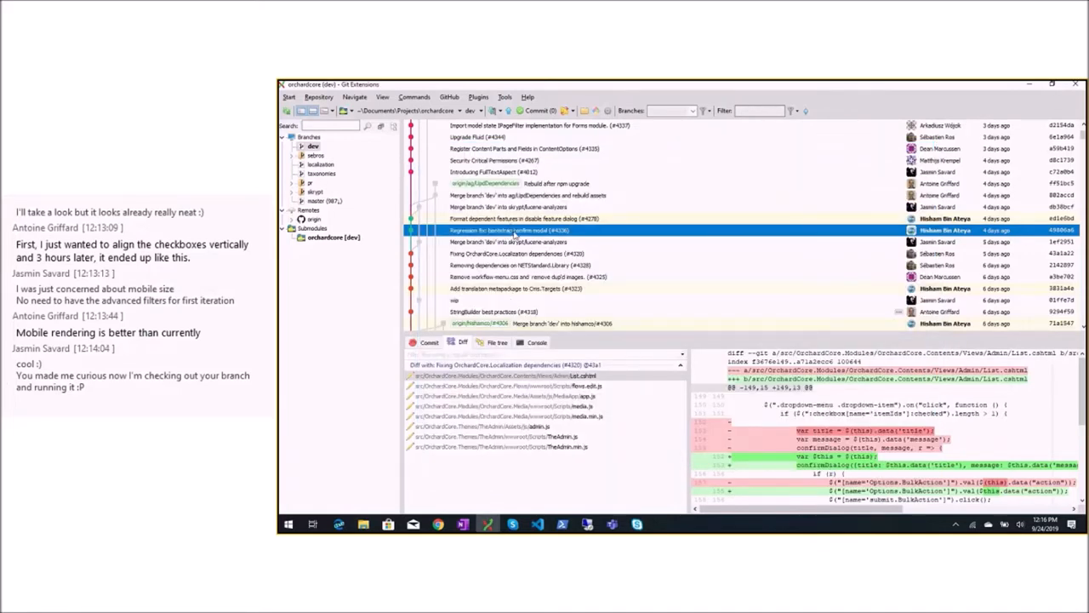
Step: Show the disable feature dialog, FullTextAspect and Security Critical Permissions commits' changes
left_click(528, 218)
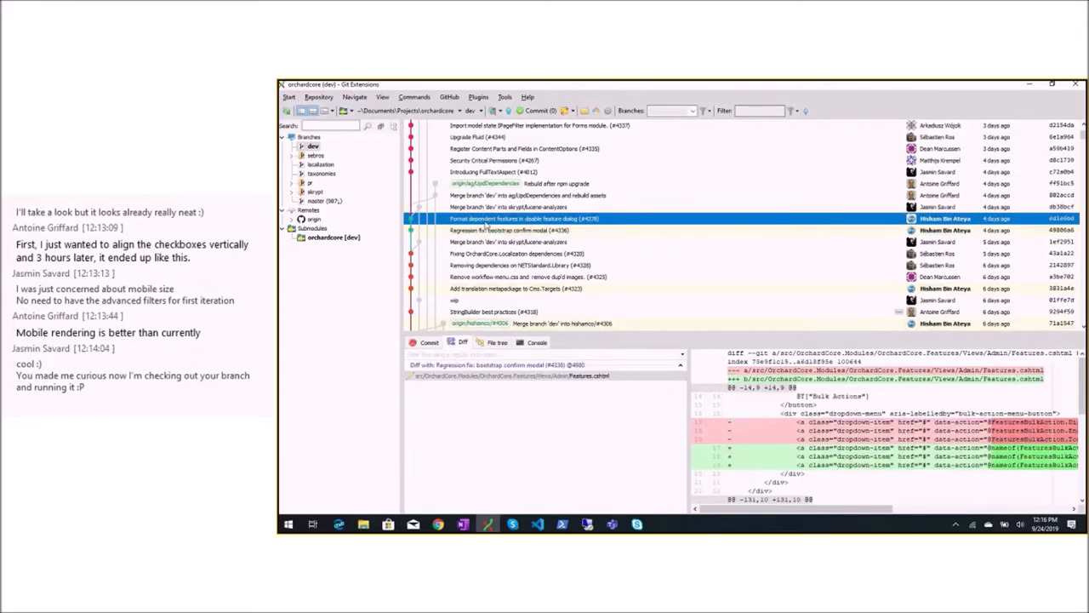
left_click(1052, 83)
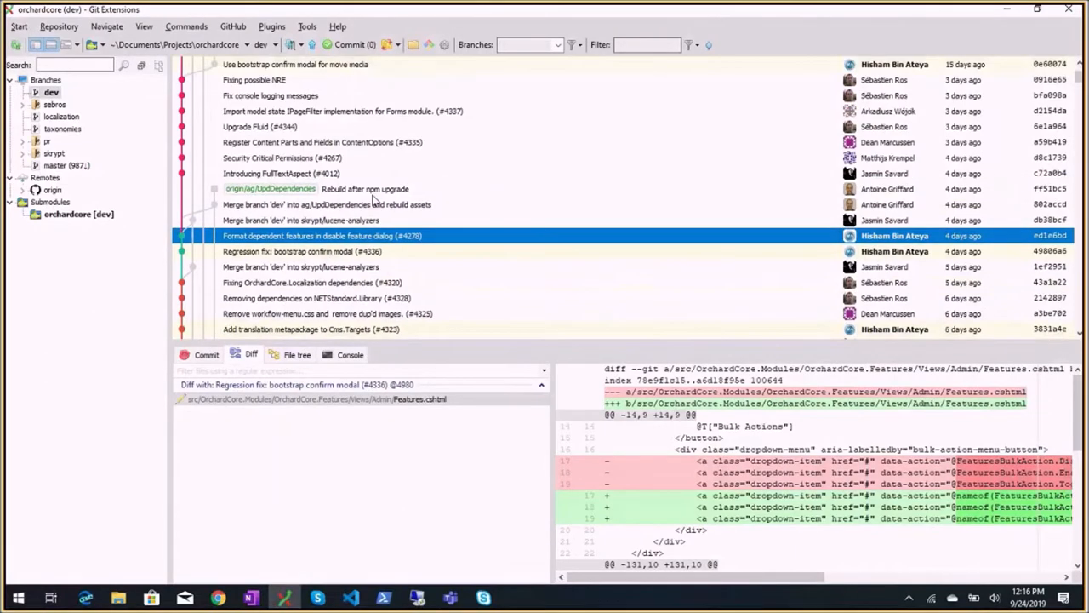
mouse_move(354, 242)
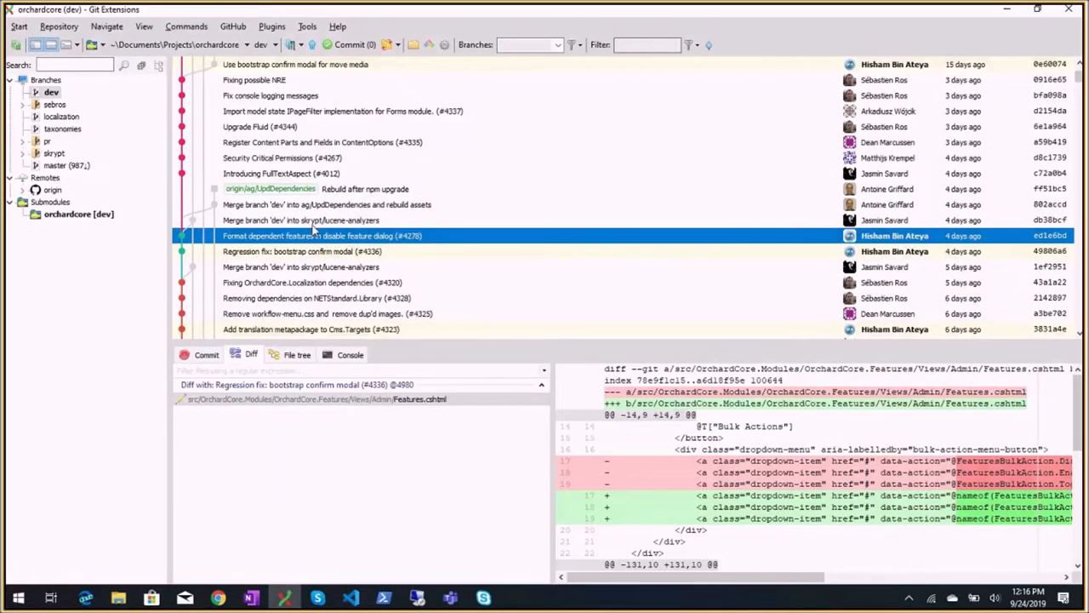
left_click(298, 188)
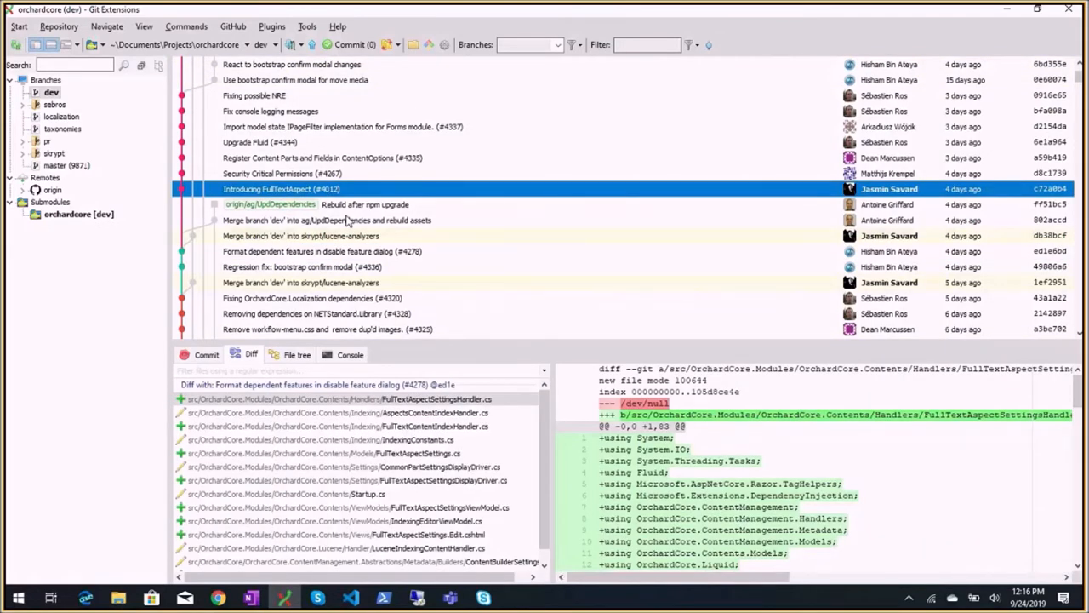
key("alt+tab")
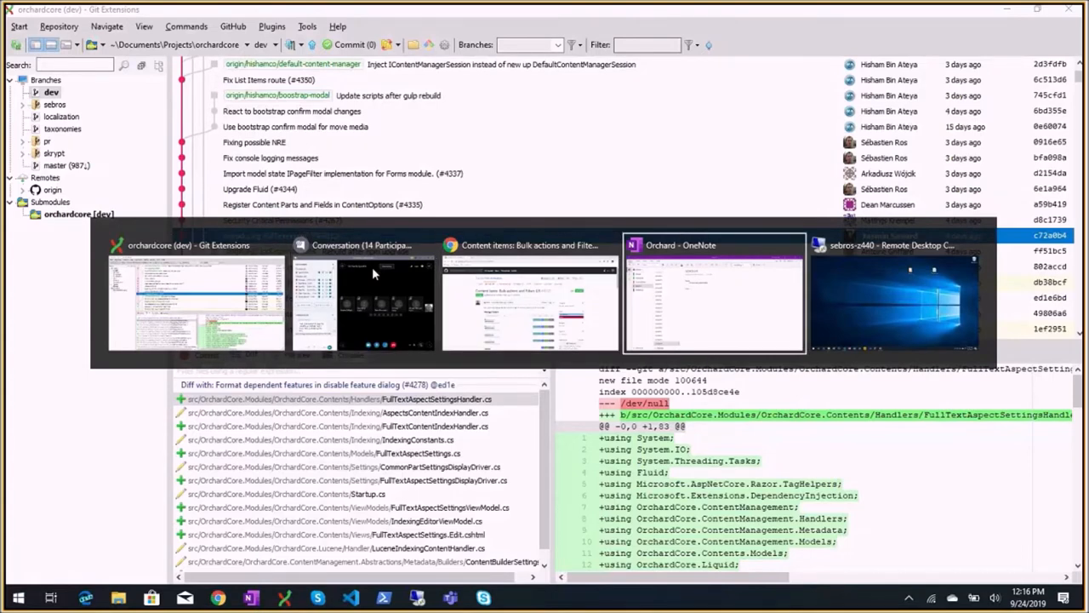
left_click(715, 293)
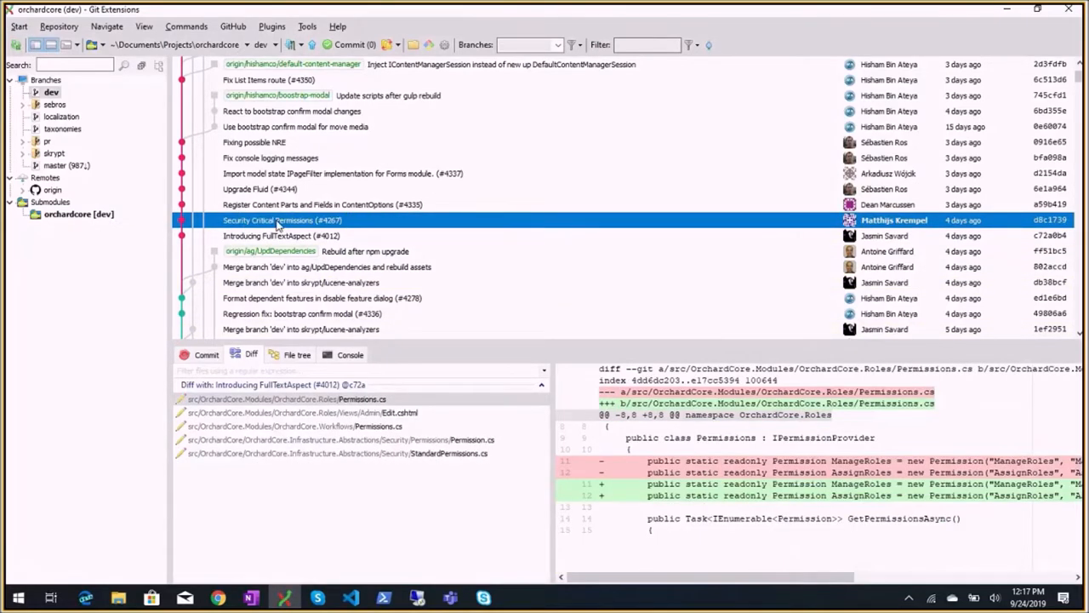
Step: Add 'Security critical permis' under Demos in the OneNote notes and return to the history
left_click(249, 595)
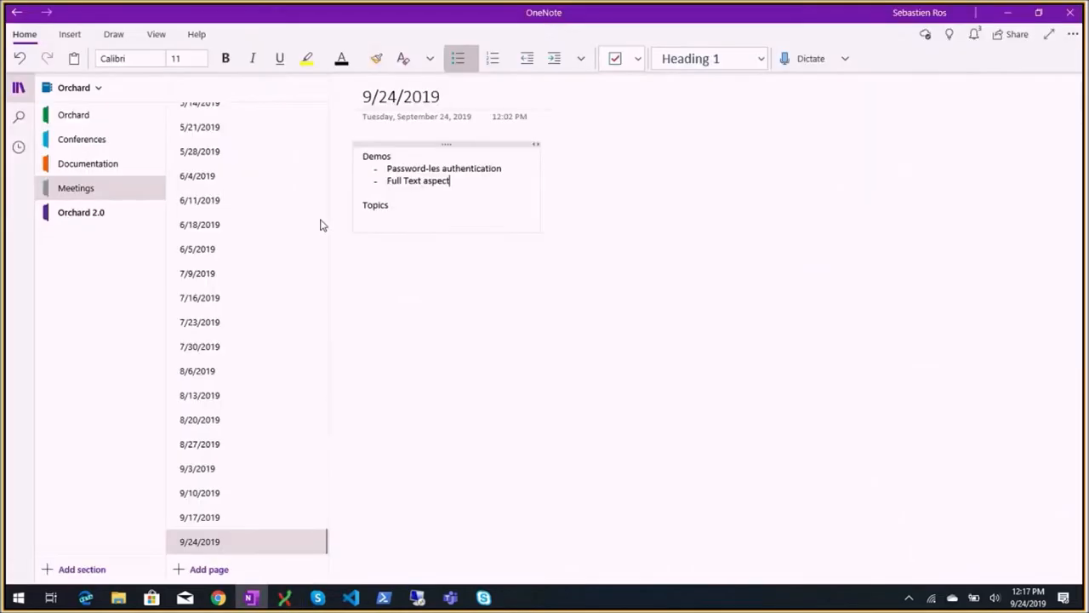
type("Security c")
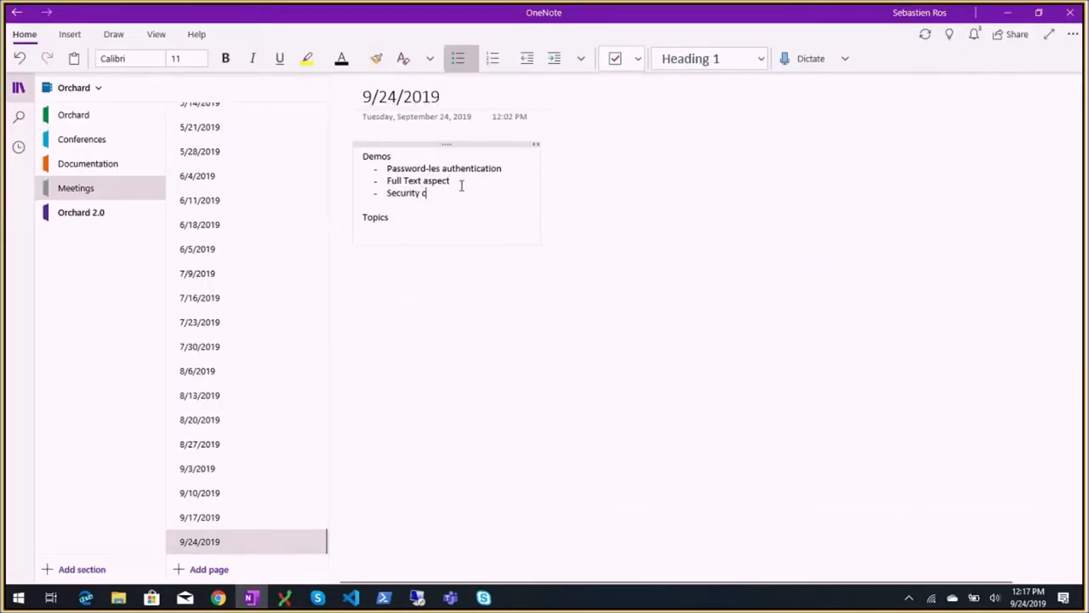
type("critical permis")
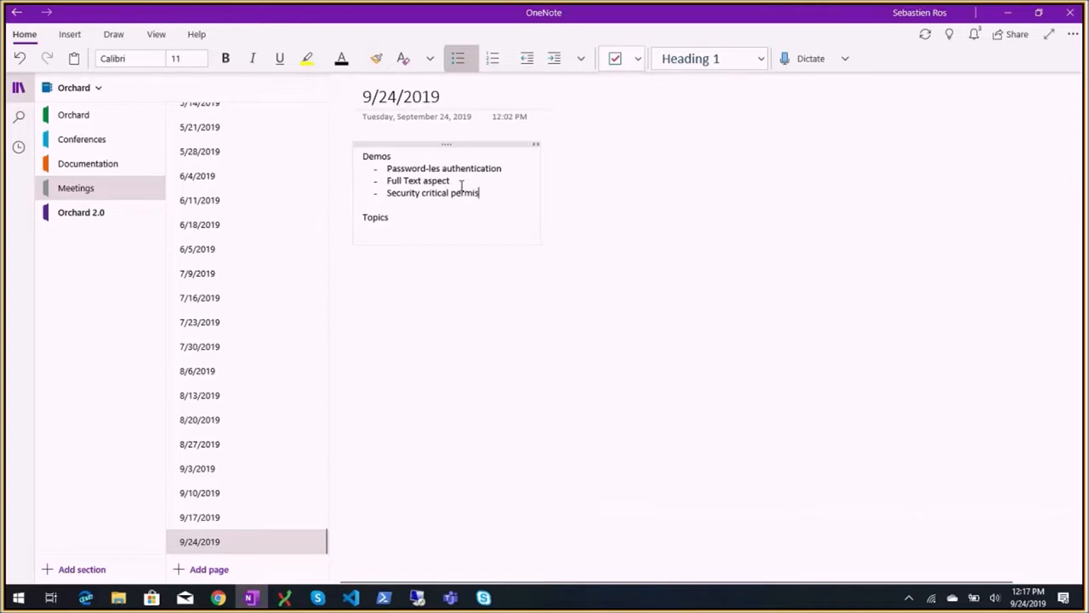
left_click(285, 596)
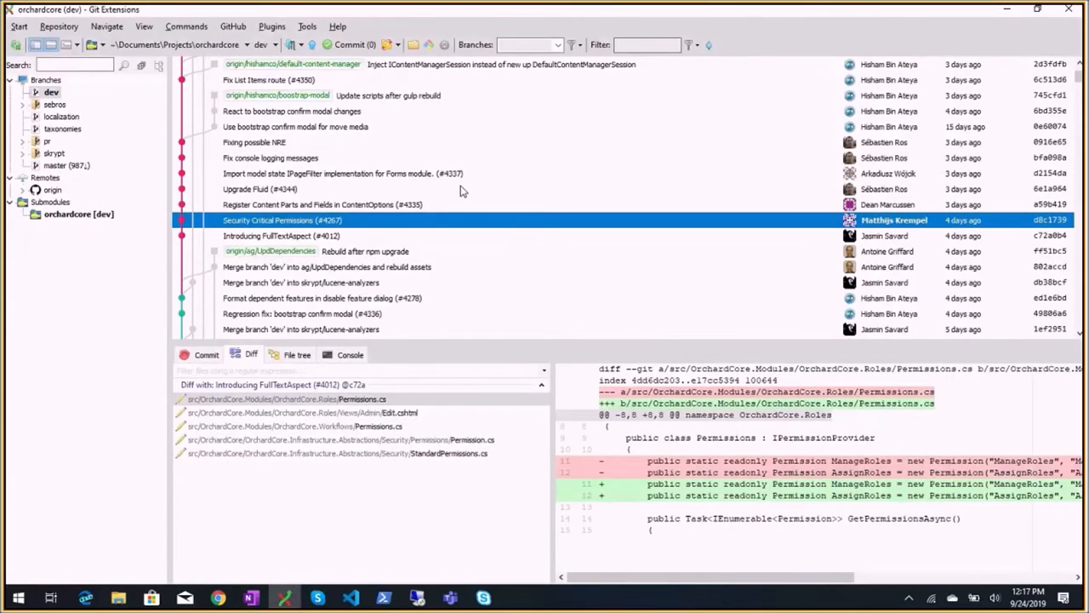
mouse_move(331, 238)
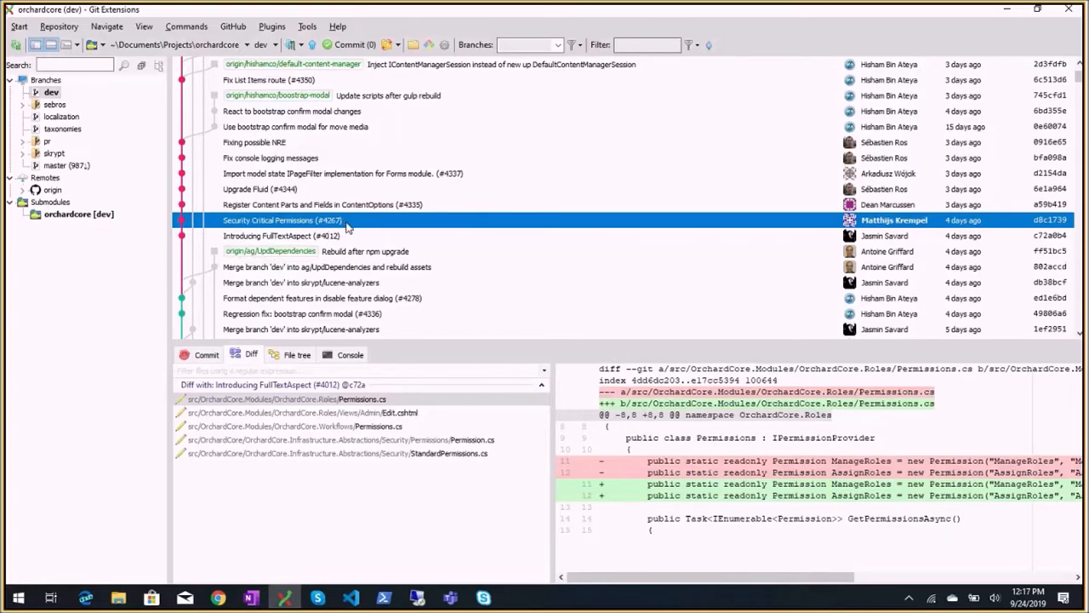
mouse_move(344, 230)
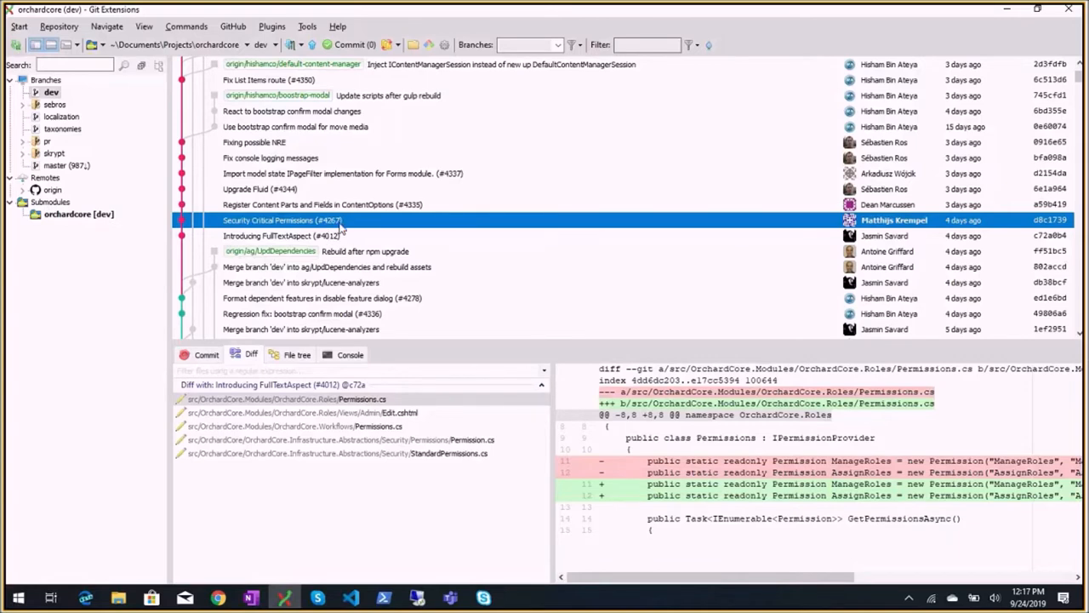
mouse_move(340, 223)
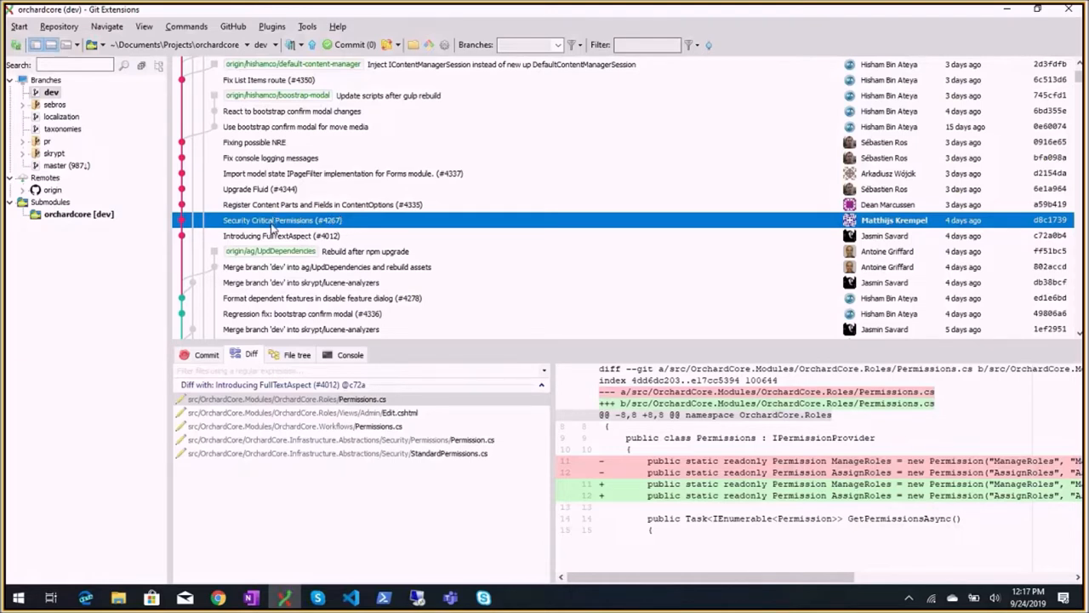
mouse_move(298, 223)
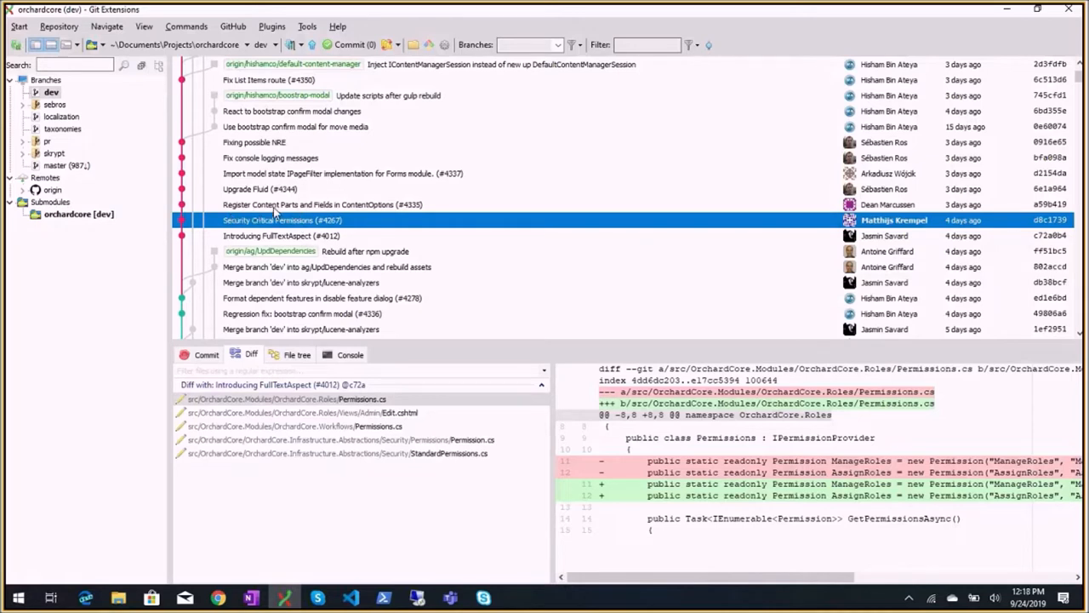
mouse_move(279, 213)
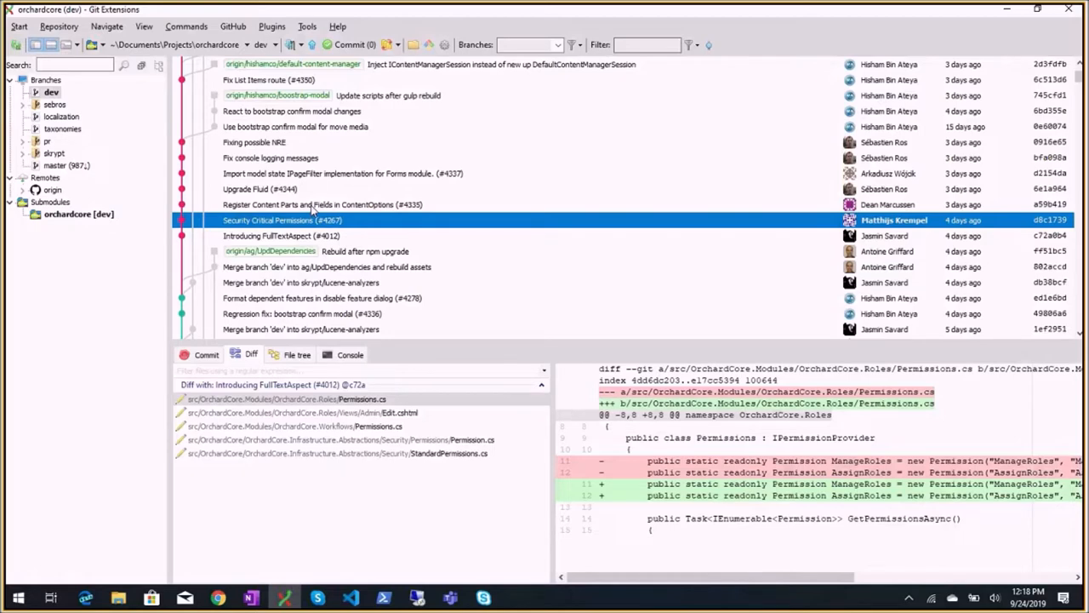
Step: Select the 'Register Content Parts and Fields in ContentOptions (#4335)' commit
left_click(323, 204)
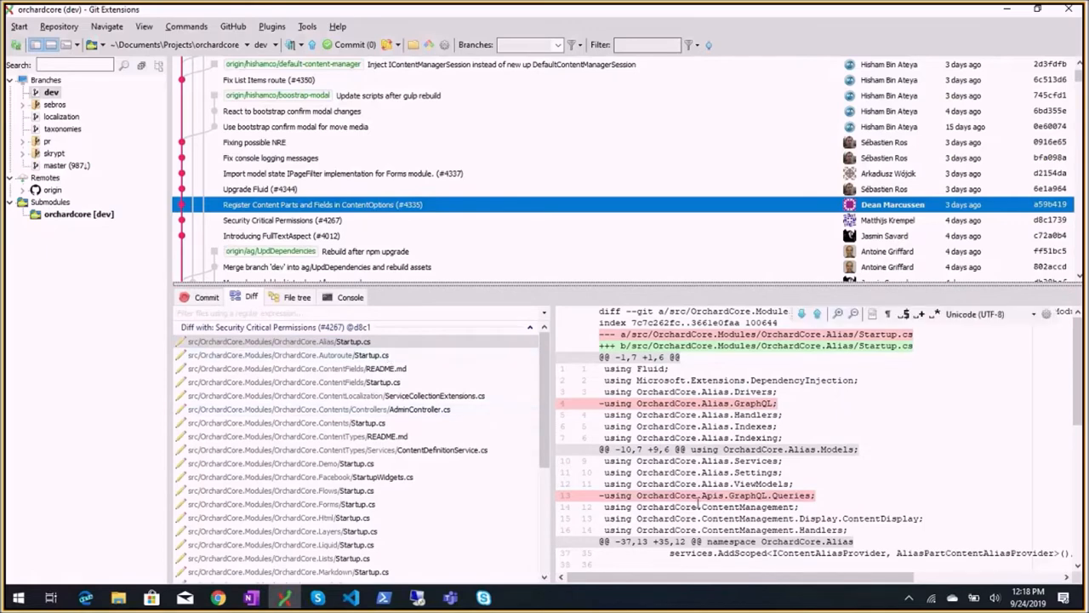
Step: Highlight ContentPart in the singleton registration diff, then show the import model state commit
scroll("down", 3)
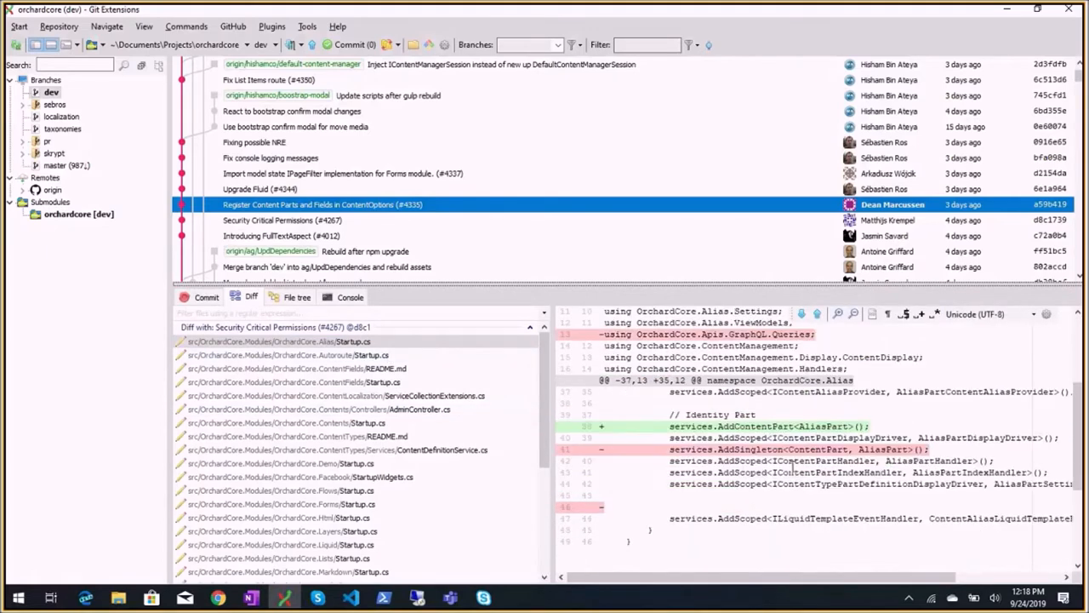
mouse_move(804, 459)
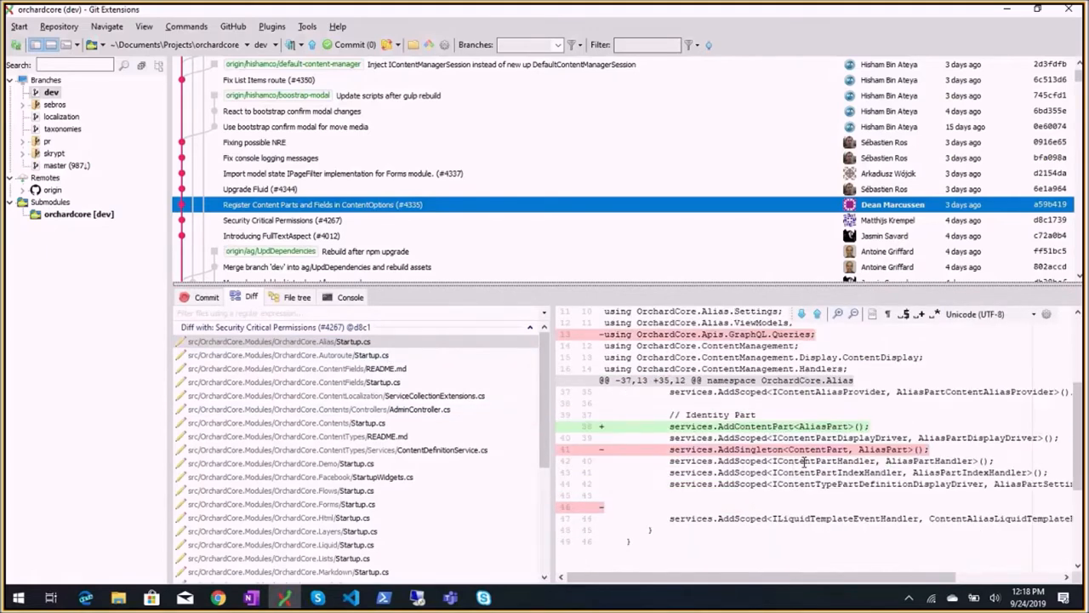
double_click(749, 450)
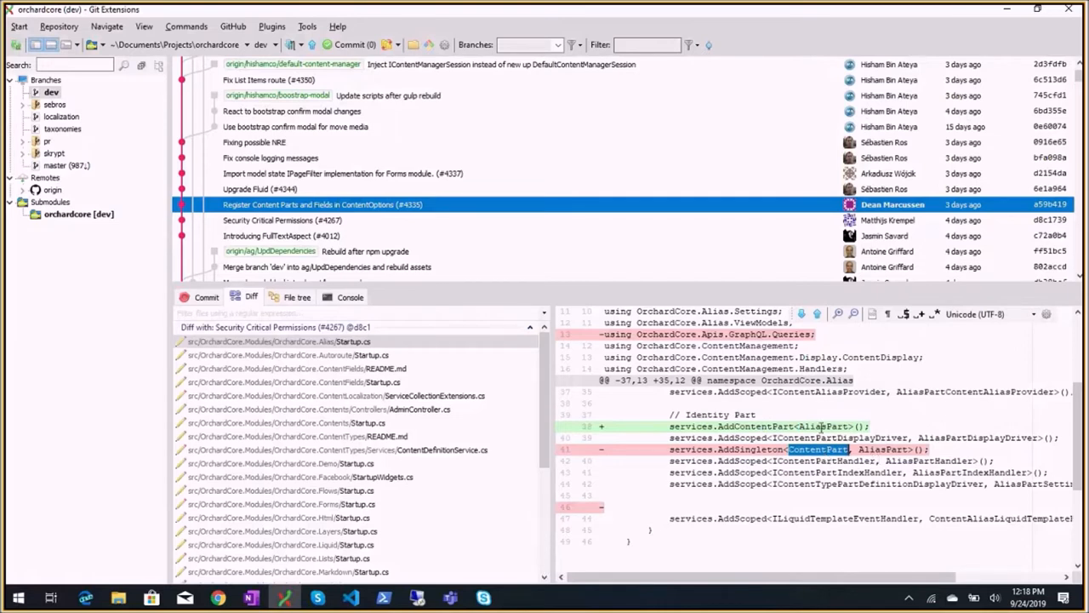
mouse_move(819, 426)
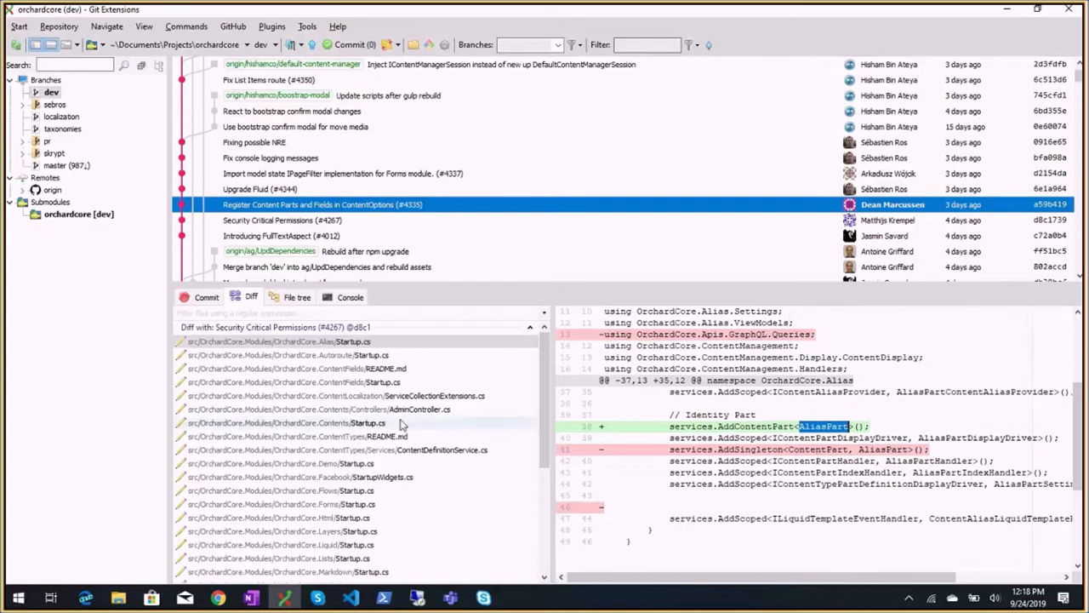
scroll("down", 3)
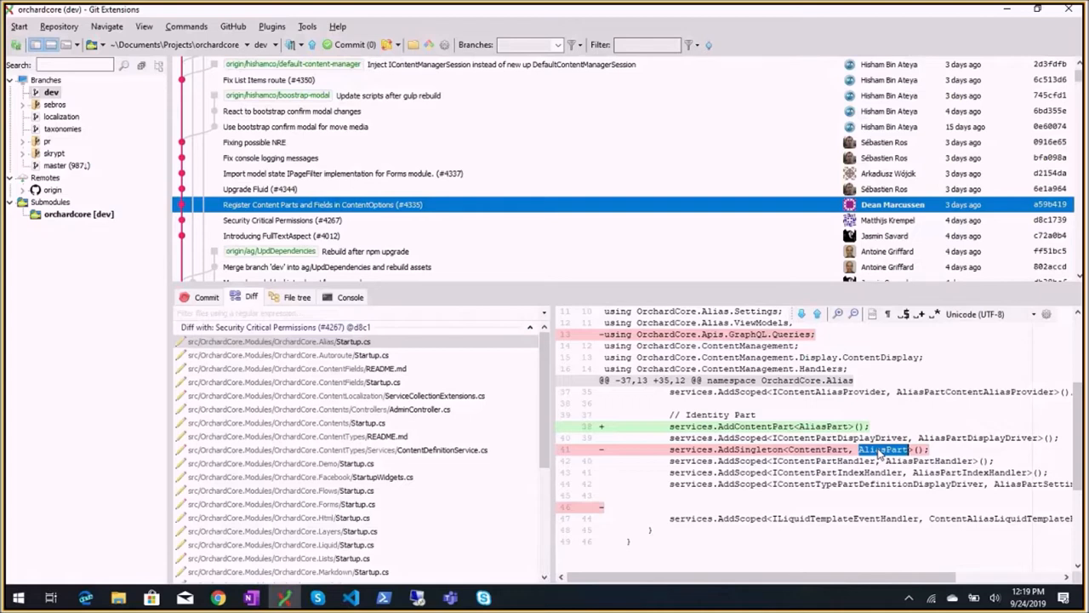
mouse_move(878, 456)
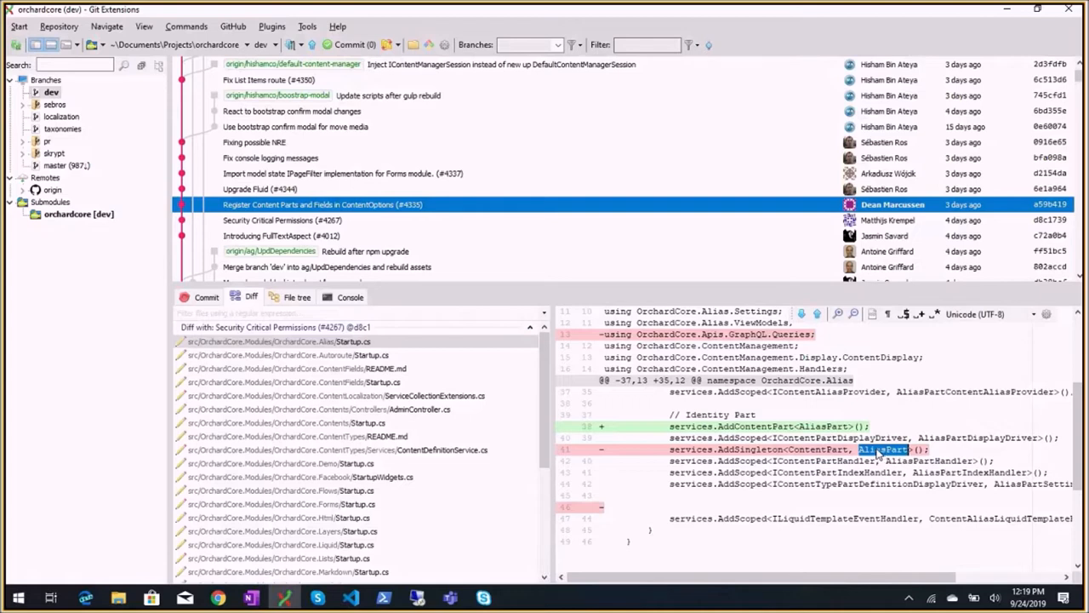
left_click(290, 188)
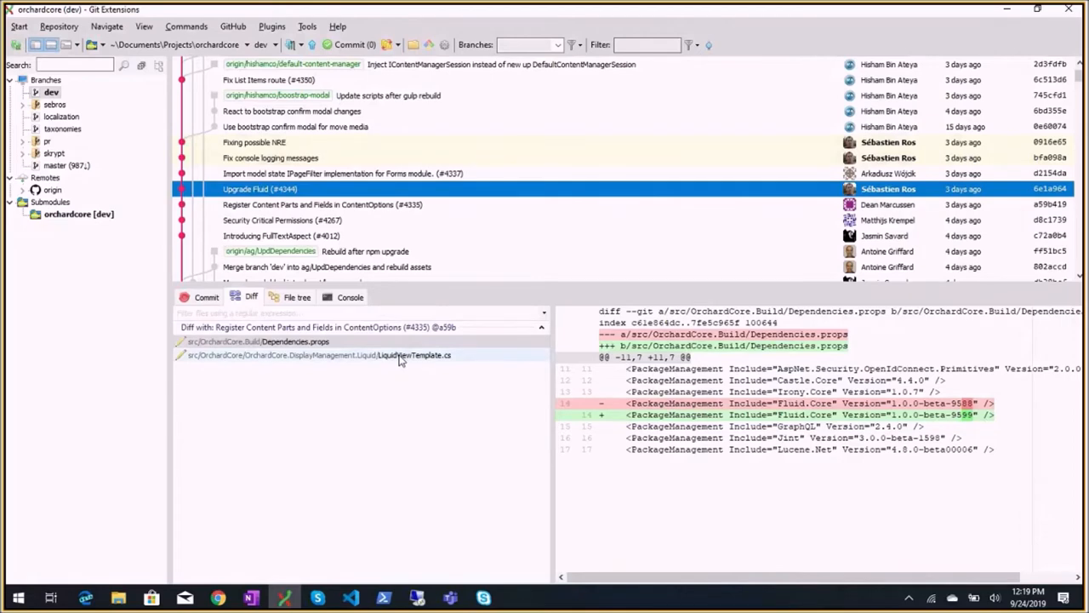
left_click(340, 173)
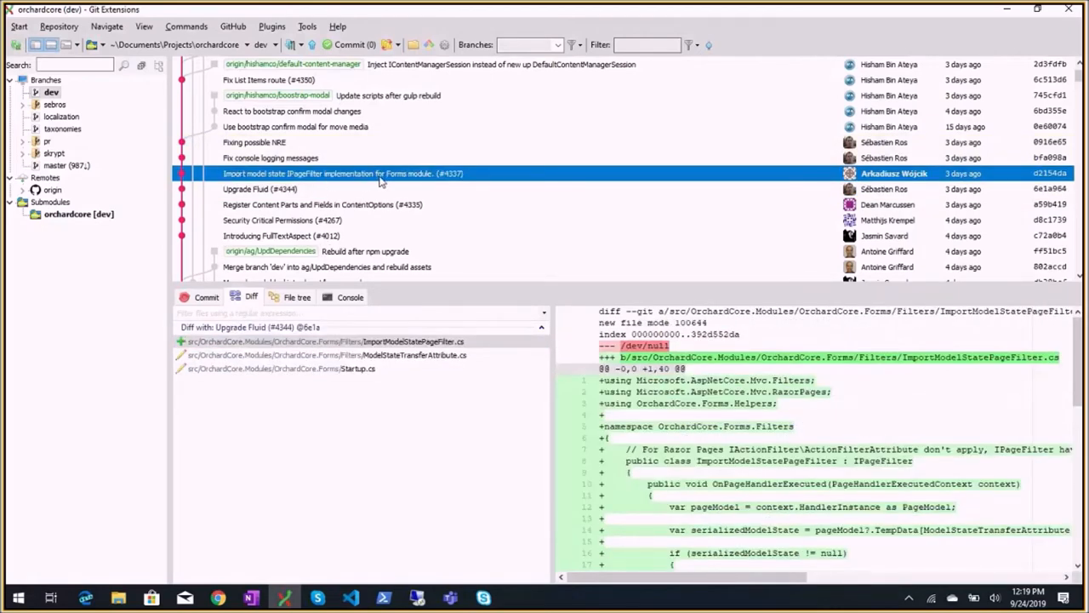
mouse_move(417, 179)
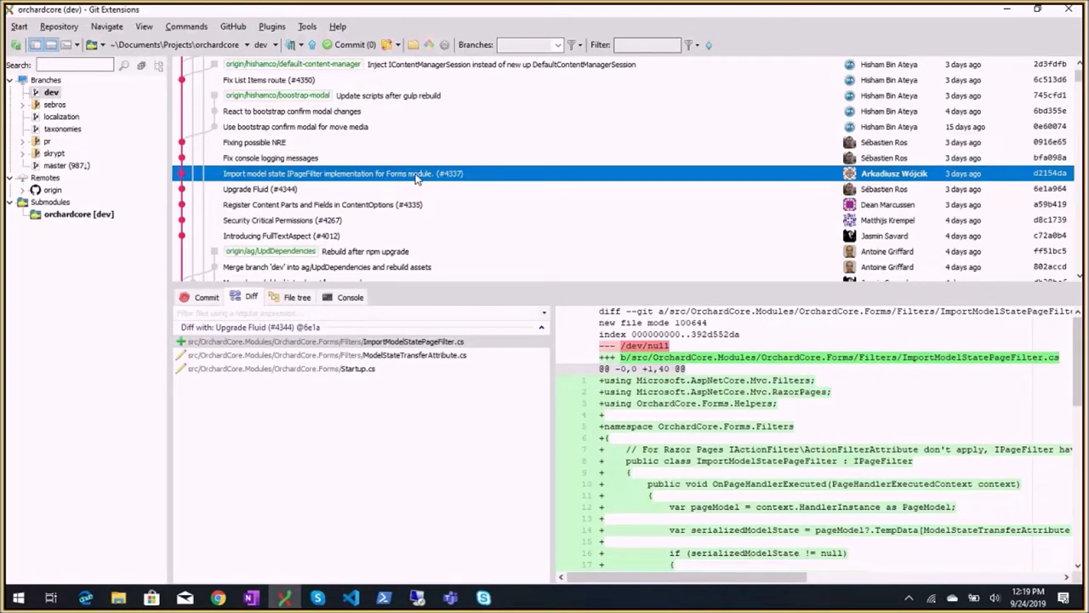
mouse_move(417, 187)
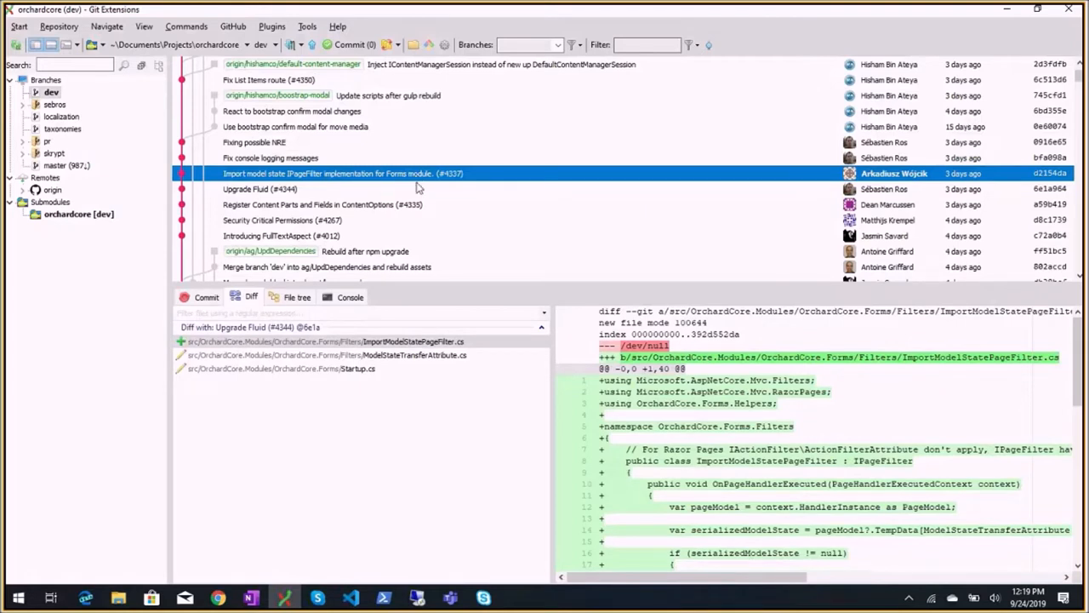
mouse_move(423, 283)
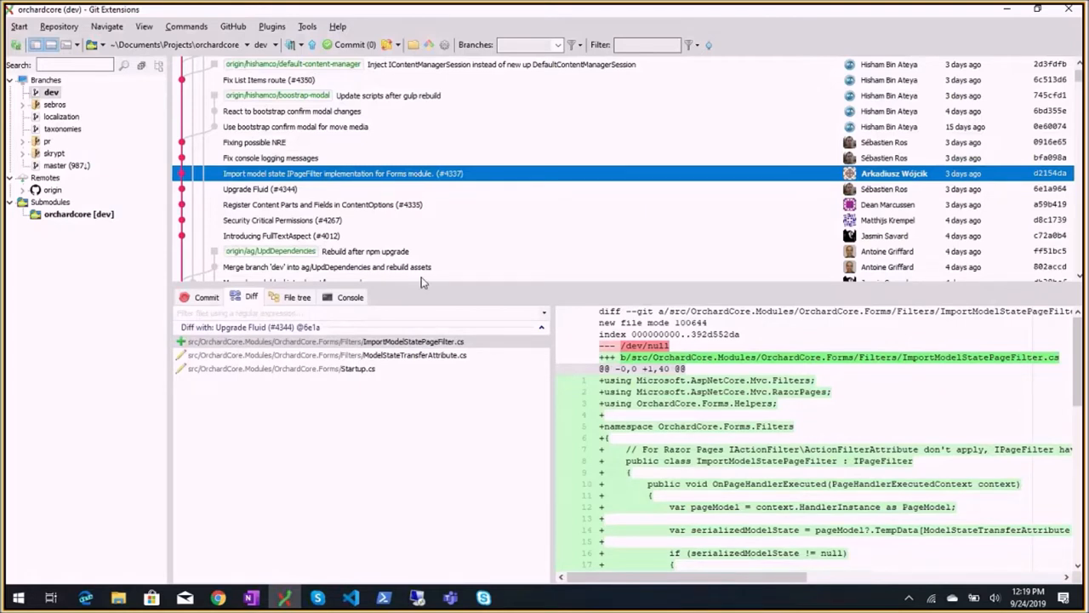
Step: Review the console logging fix and Fixes #4342 commits, then show the video links commit
left_click(270, 157)
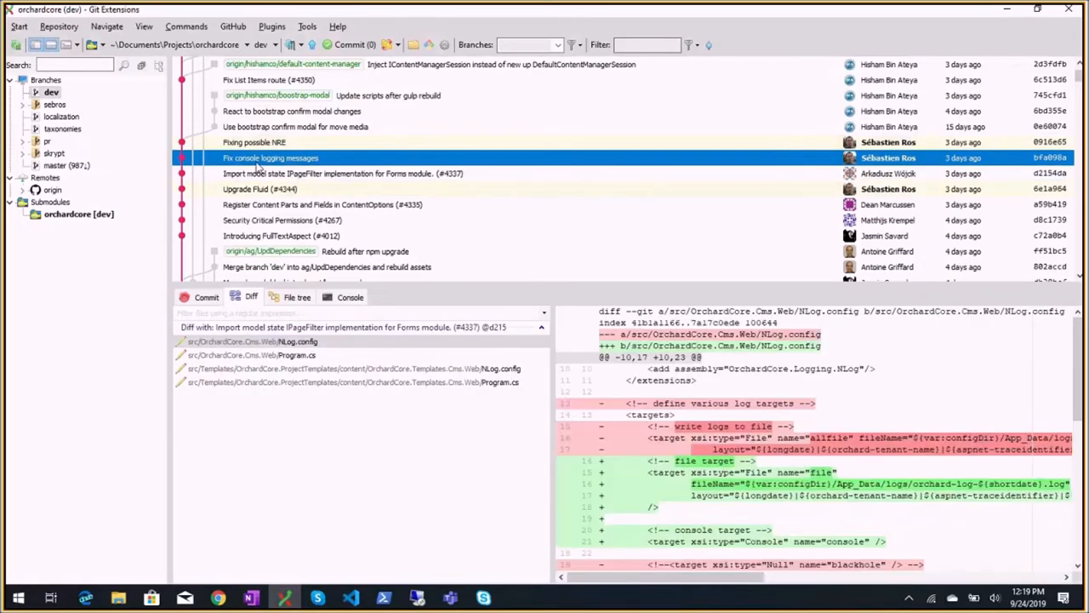
mouse_move(307, 169)
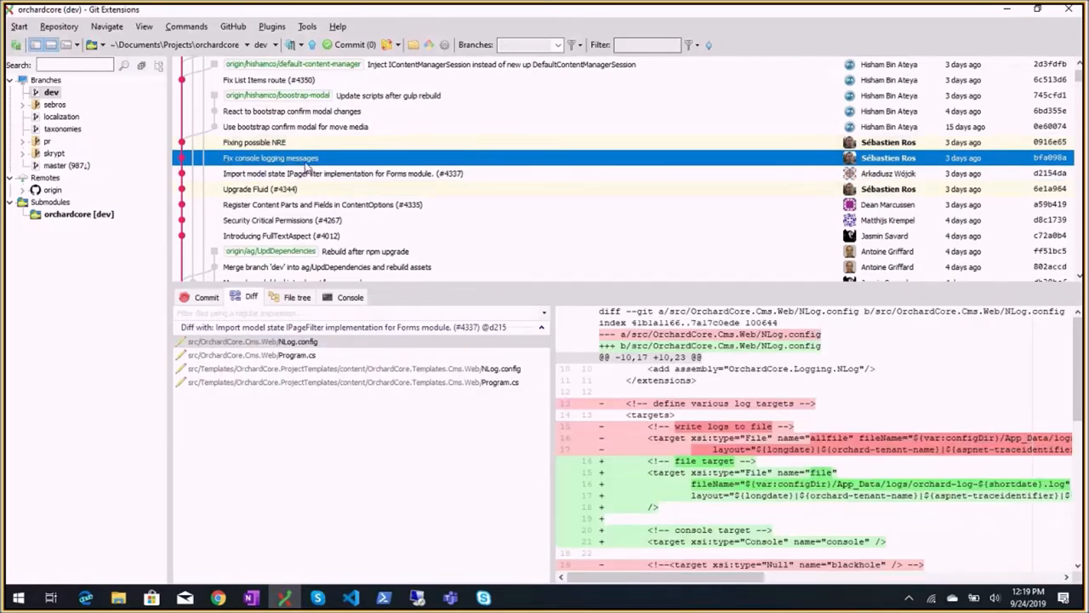
scroll("down", 3)
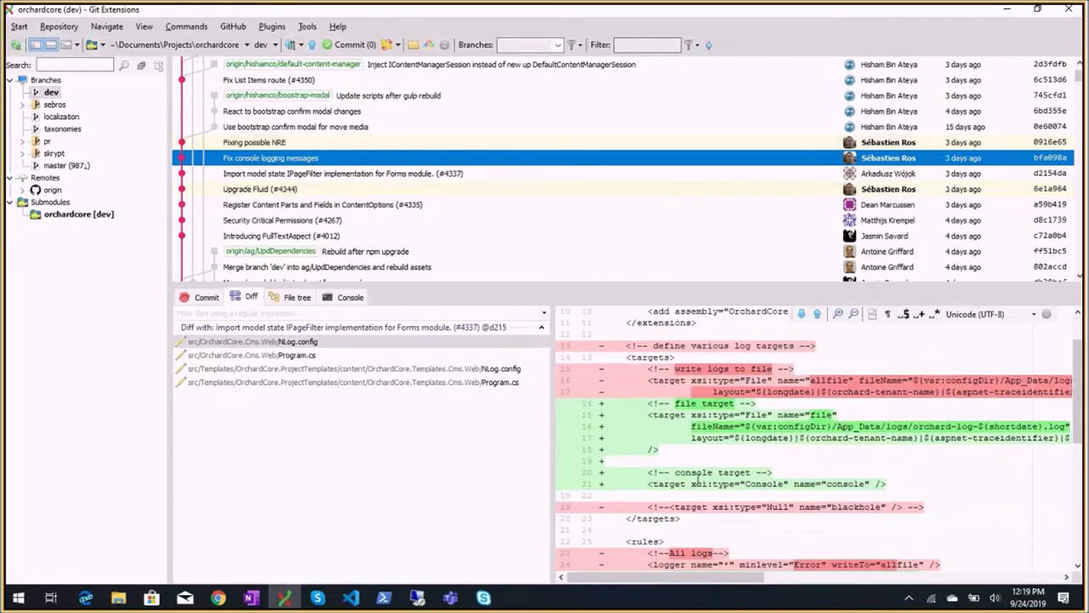
scroll("down", 3)
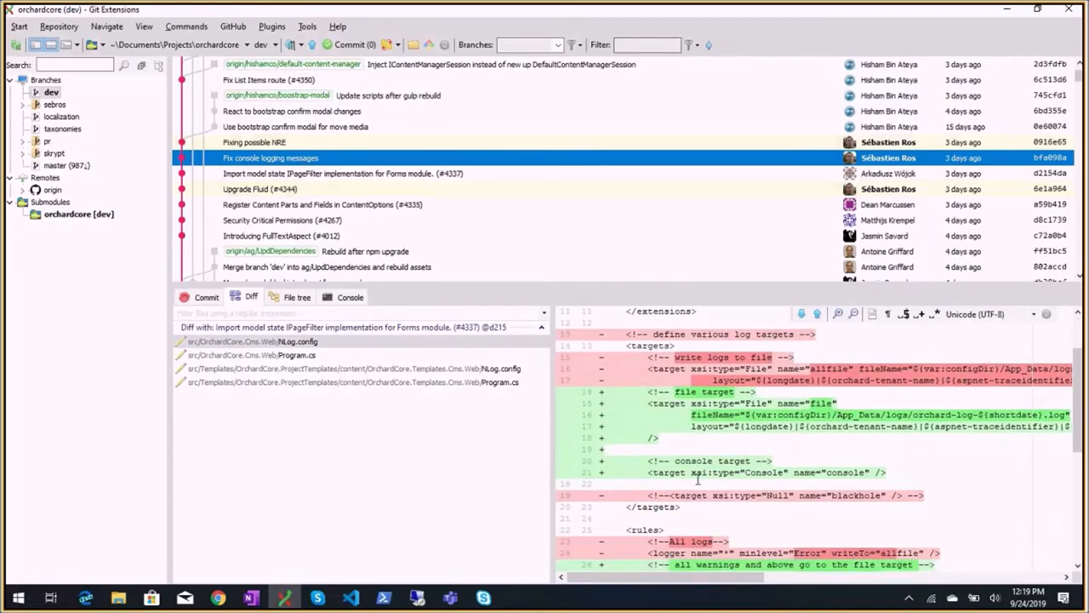
scroll("down", 3)
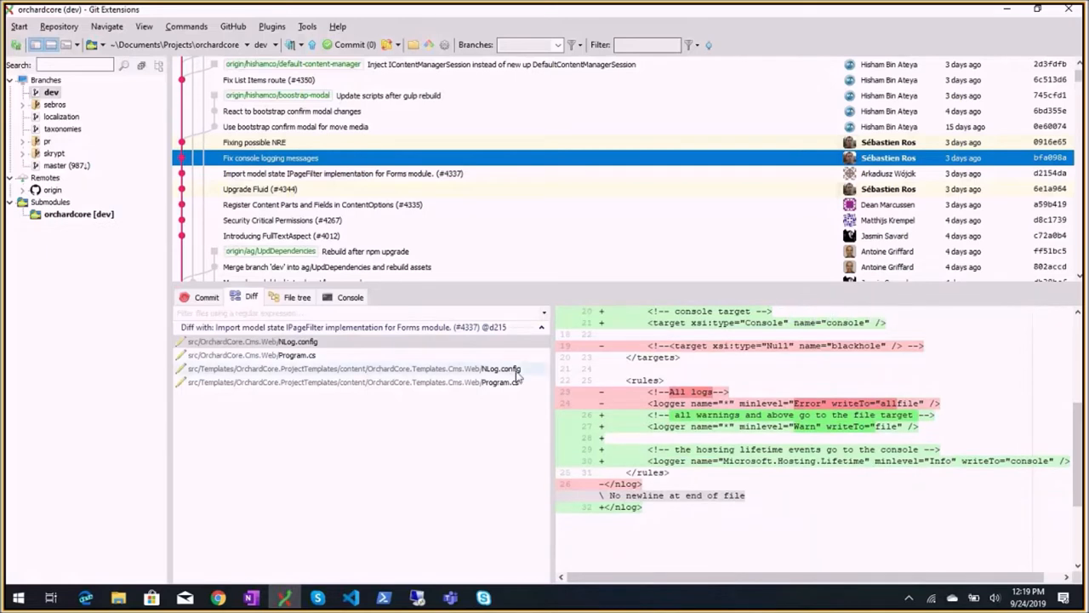
left_click(253, 143)
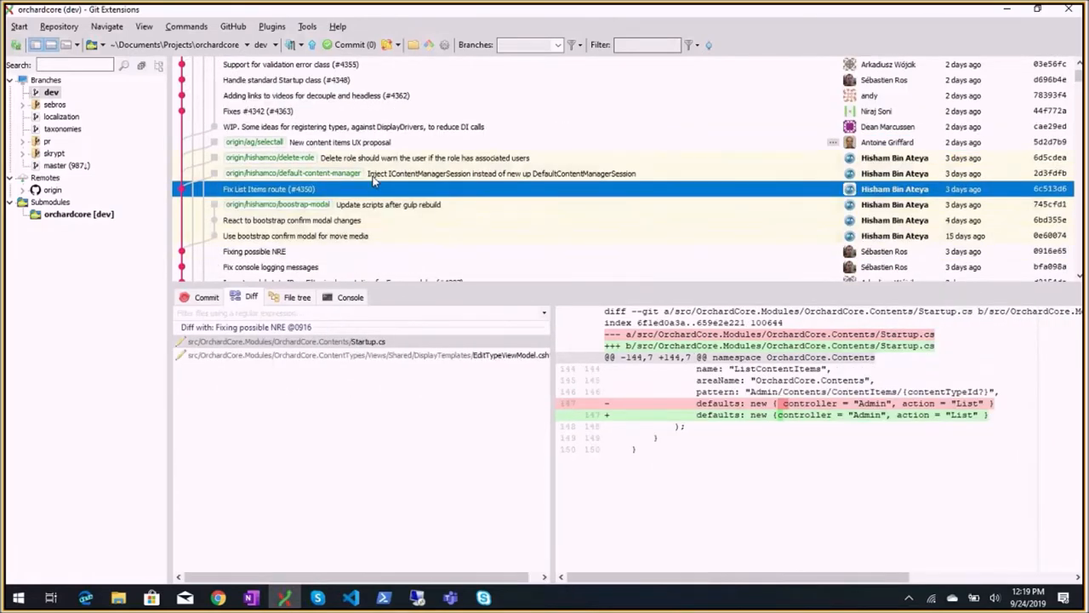
left_click(366, 356)
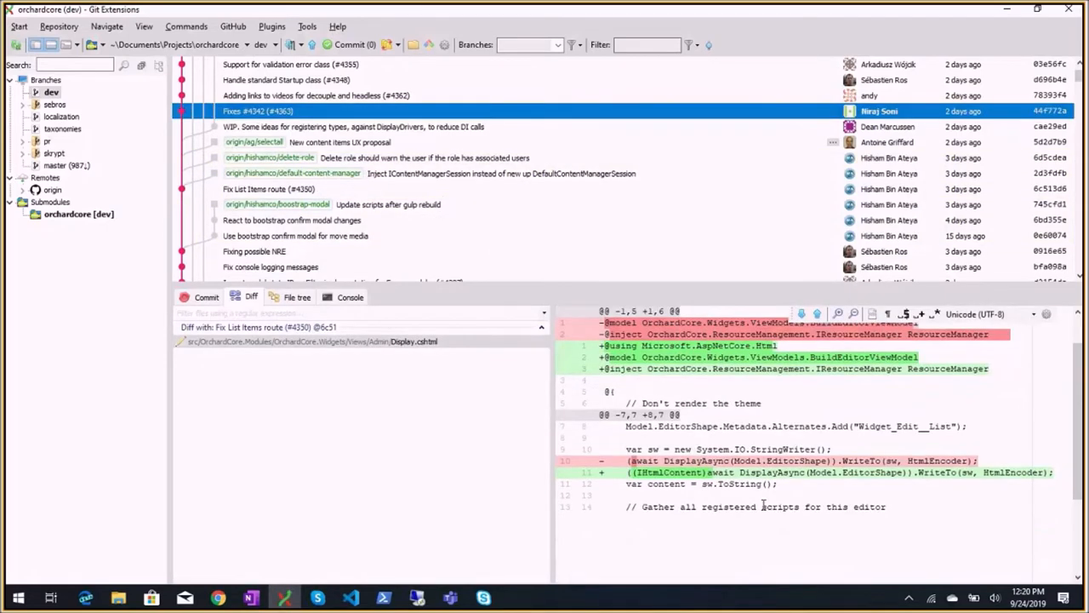
mouse_move(320, 109)
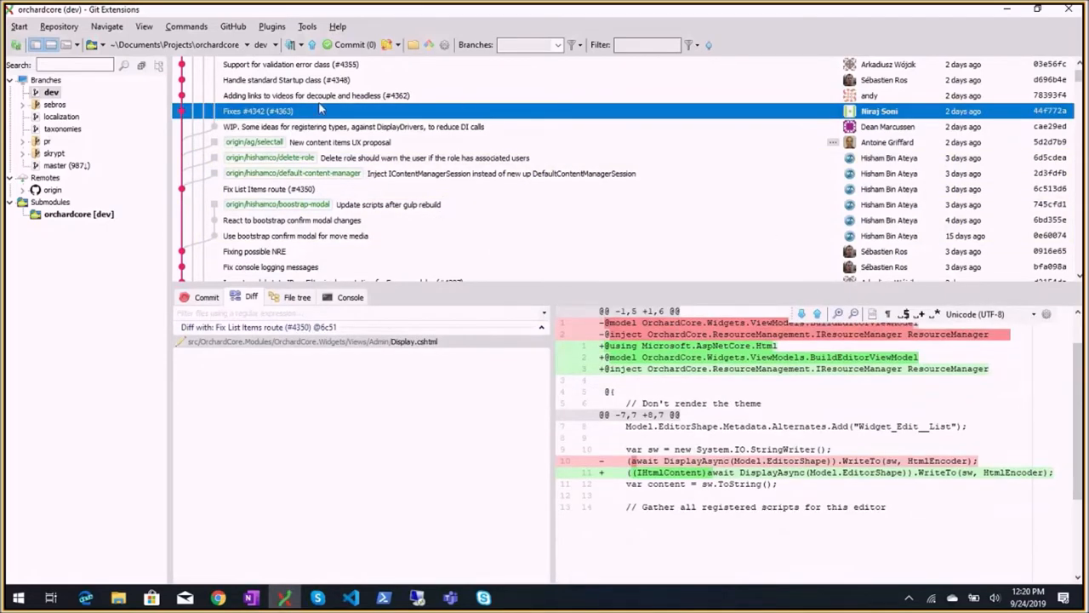
left_click(340, 126)
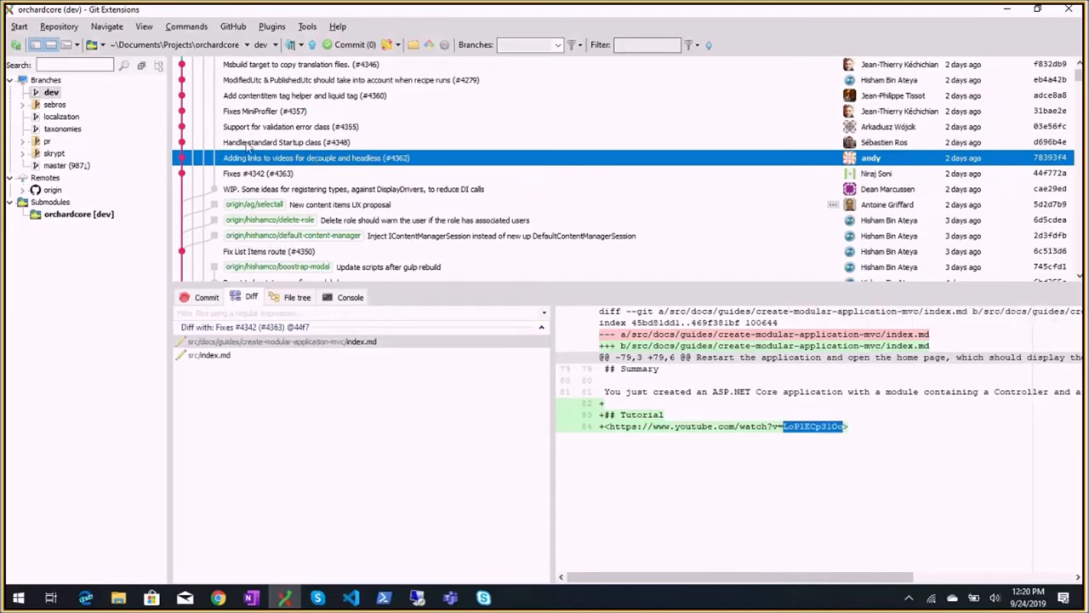
Step: Show the standard Startup class commit and note 'Startup' in the meeting notes
left_click(286, 143)
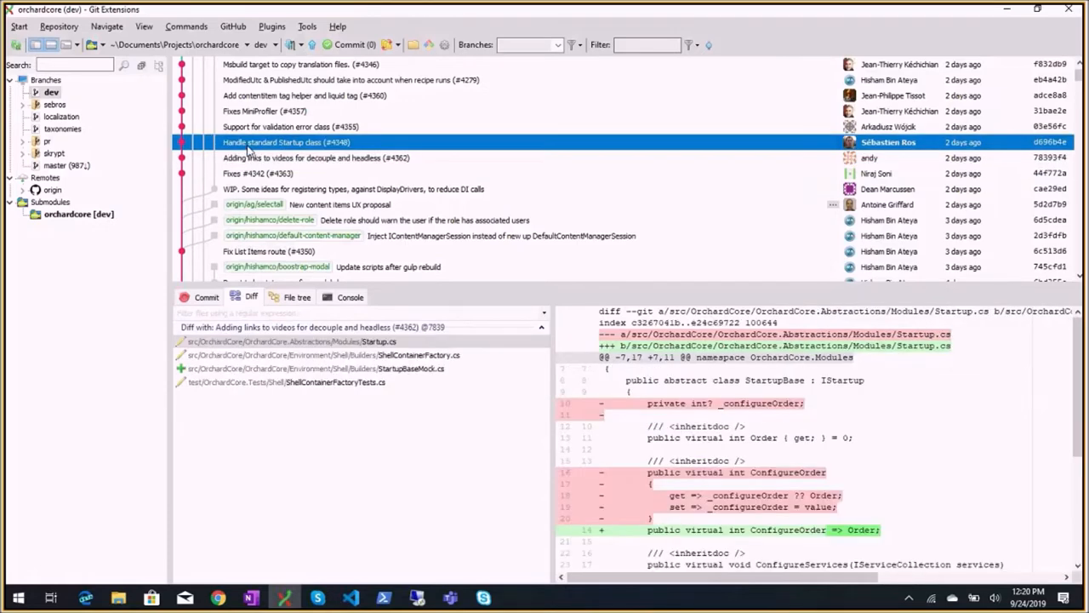
left_click(251, 595)
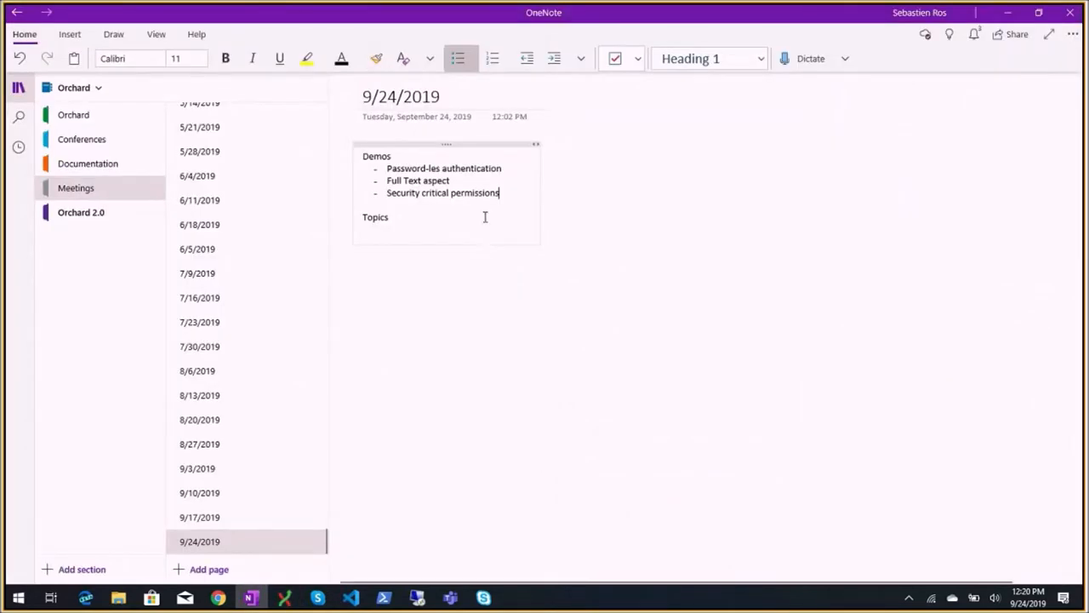
type("Startup")
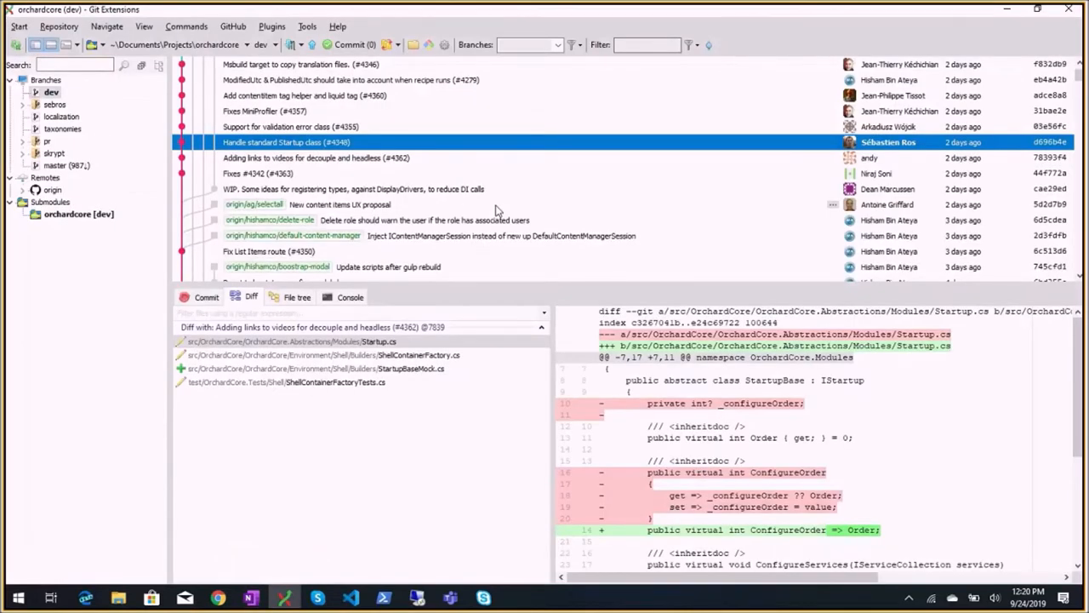
mouse_move(356, 170)
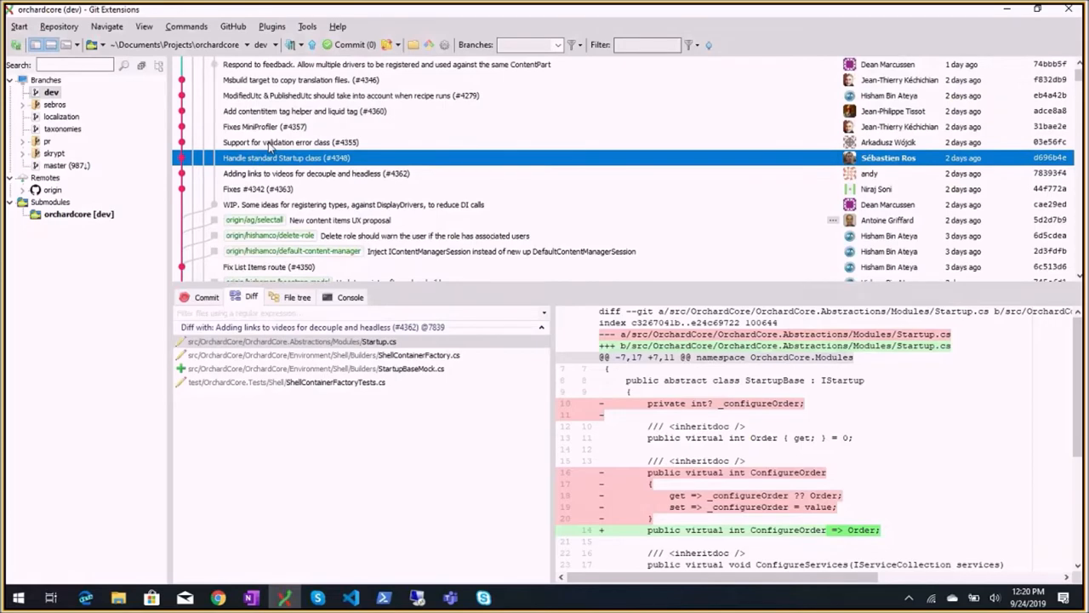
Step: Show the validation error commit, then the contentitem tag helper commit (#4360)
left_click(290, 143)
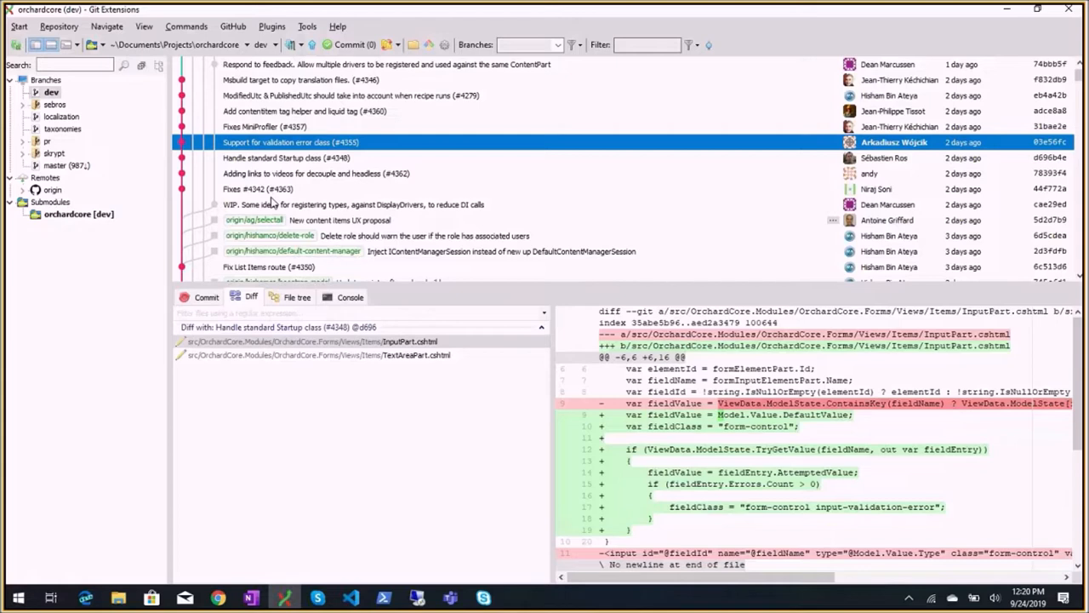
mouse_move(282, 185)
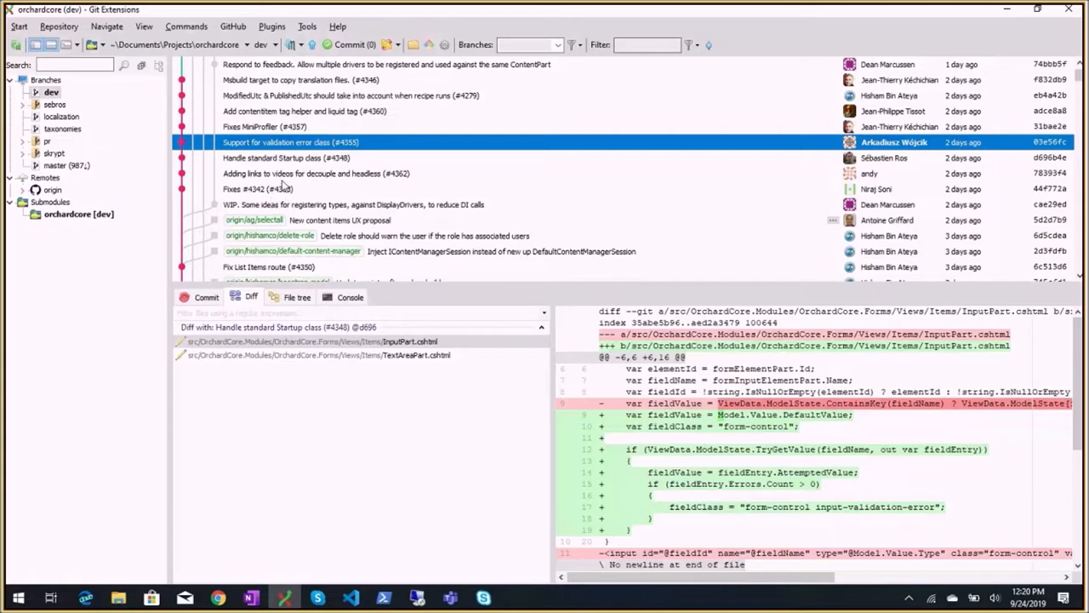
left_click(264, 126)
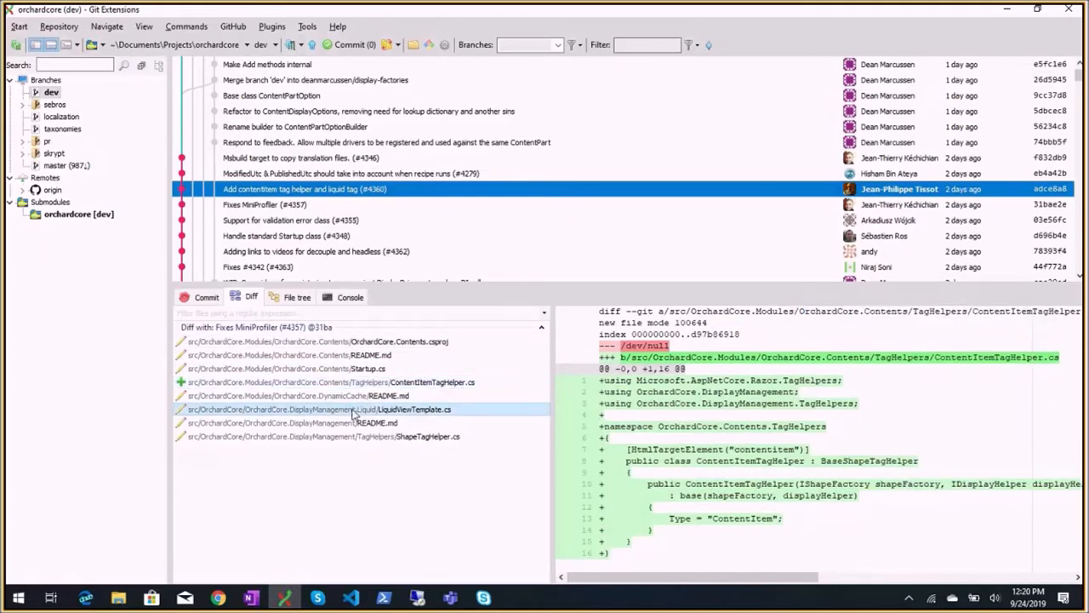
Step: View README.md's contentitem liquid tag example, then the ModifiedUtc & PublishedUtc recipe commit
left_click(289, 356)
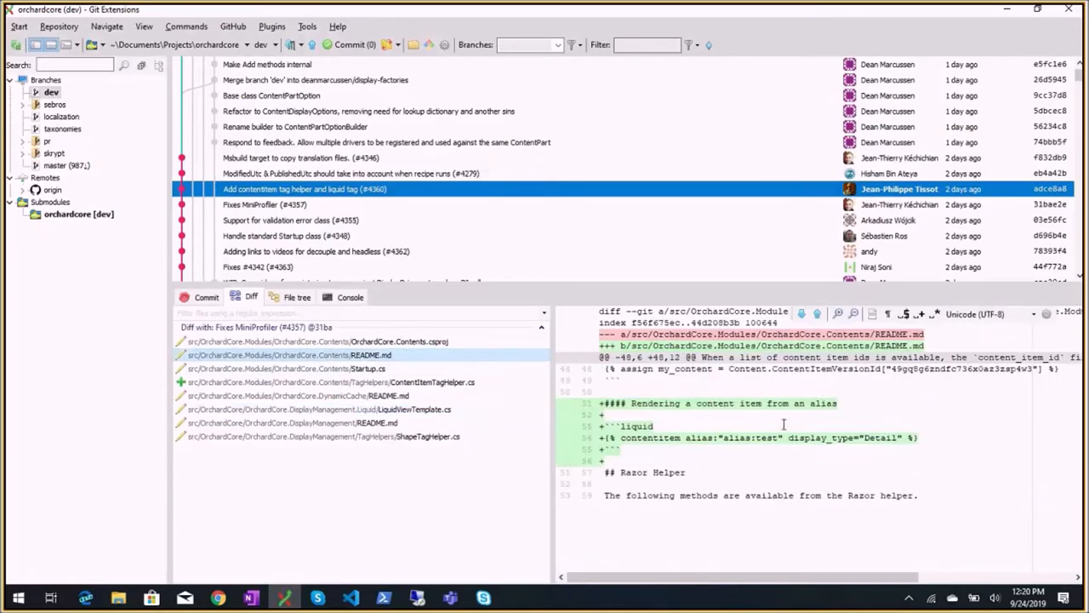
double_click(651, 438)
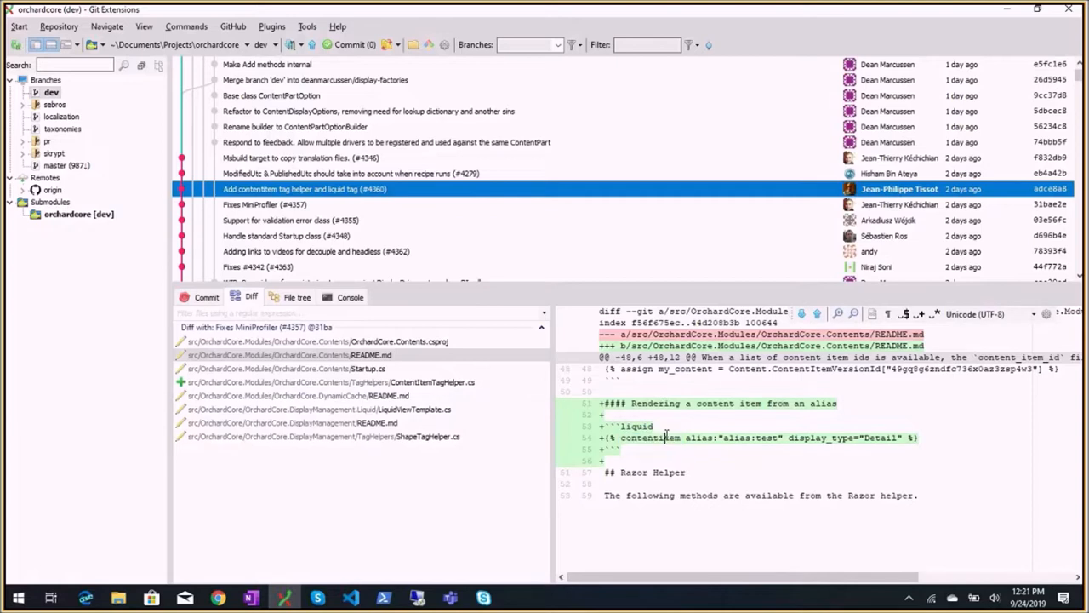
double_click(648, 438)
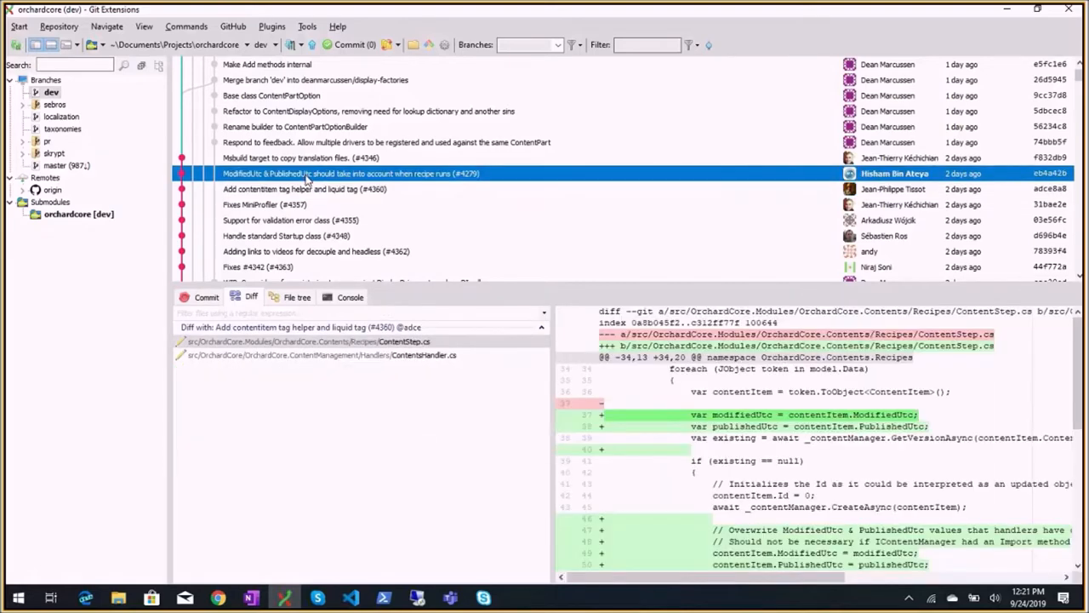
mouse_move(332, 185)
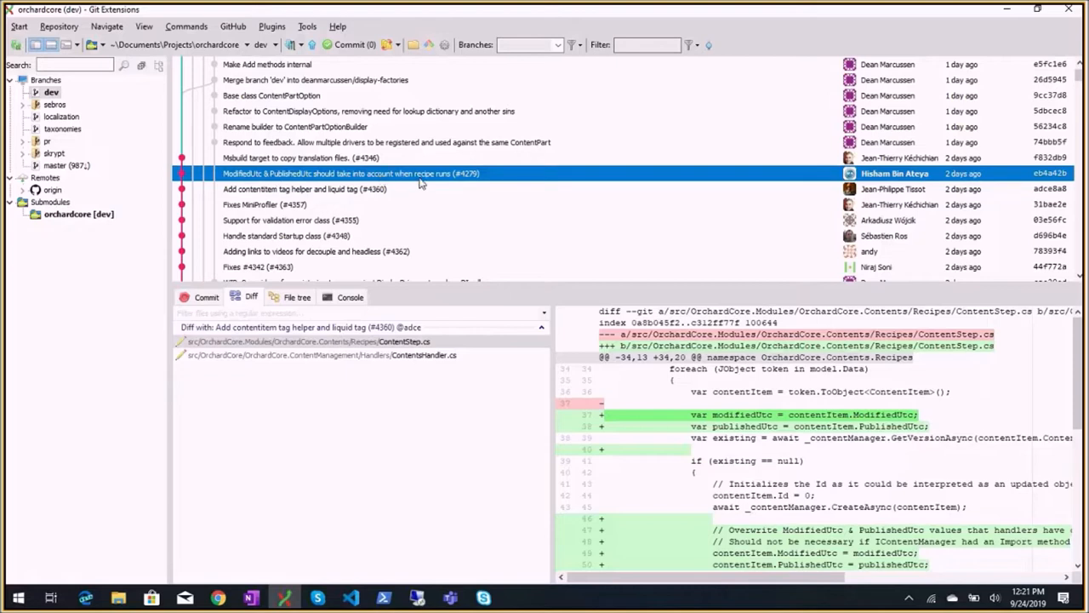
mouse_move(453, 184)
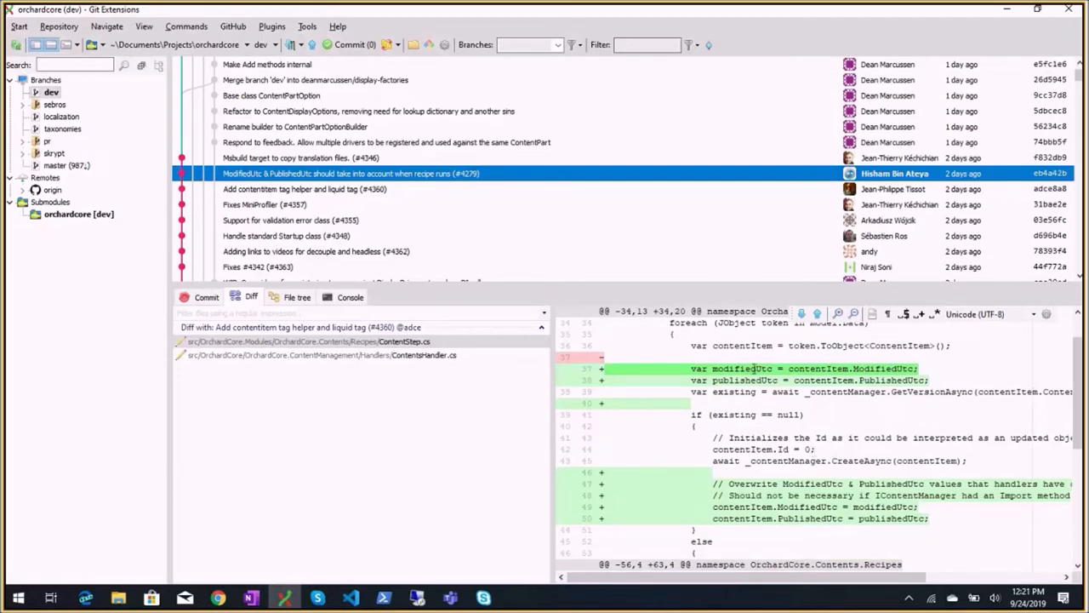
Step: Highlight ModifiedUtc, view ContentHandler.cs, then show the .NET Core 3.0 update commit
double_click(743, 379)
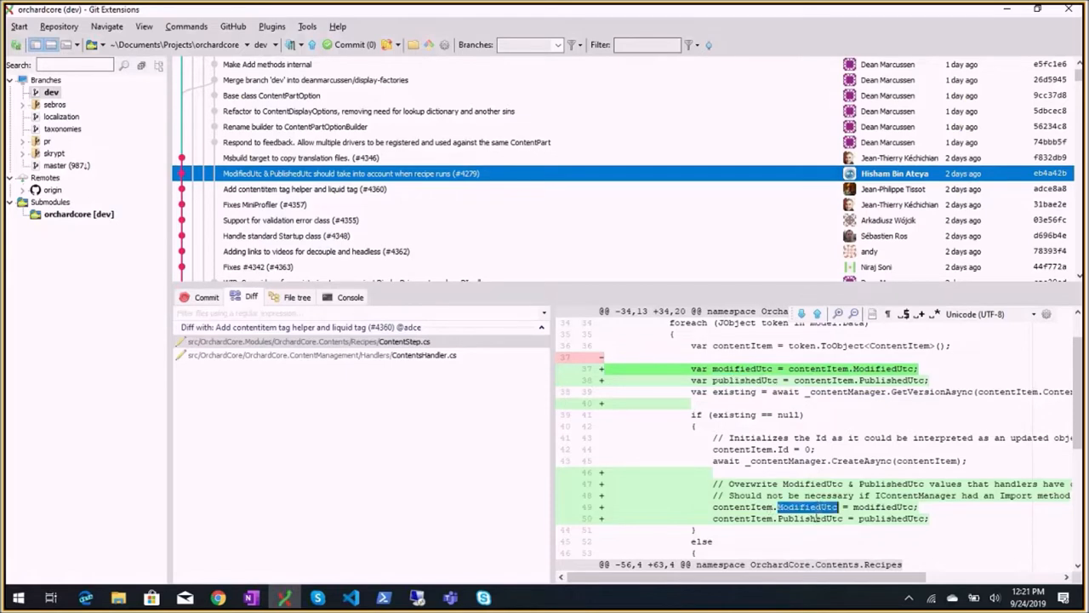
left_click(322, 355)
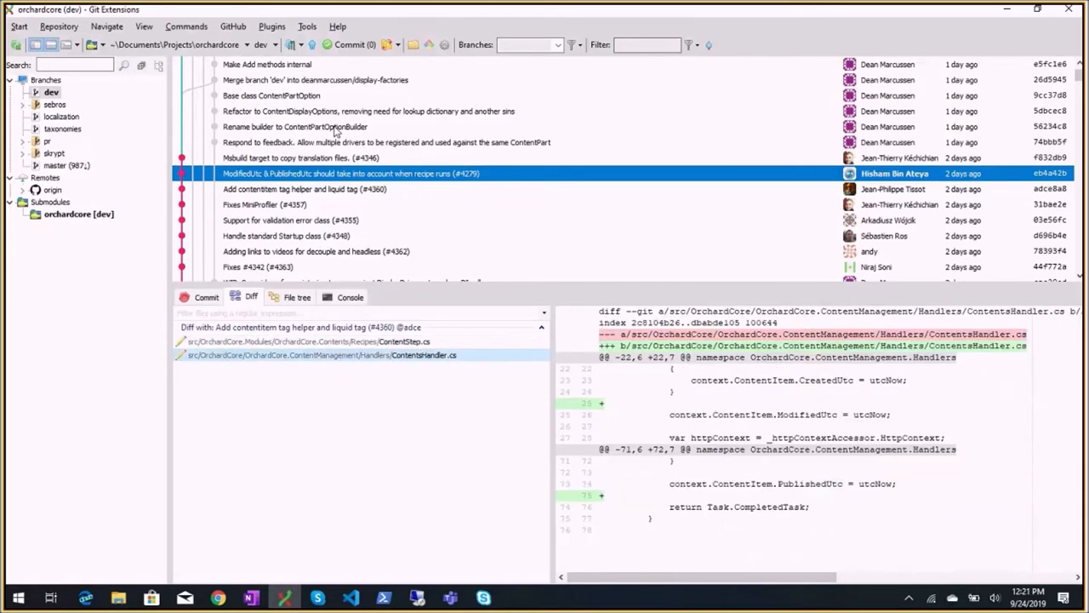
left_click(298, 156)
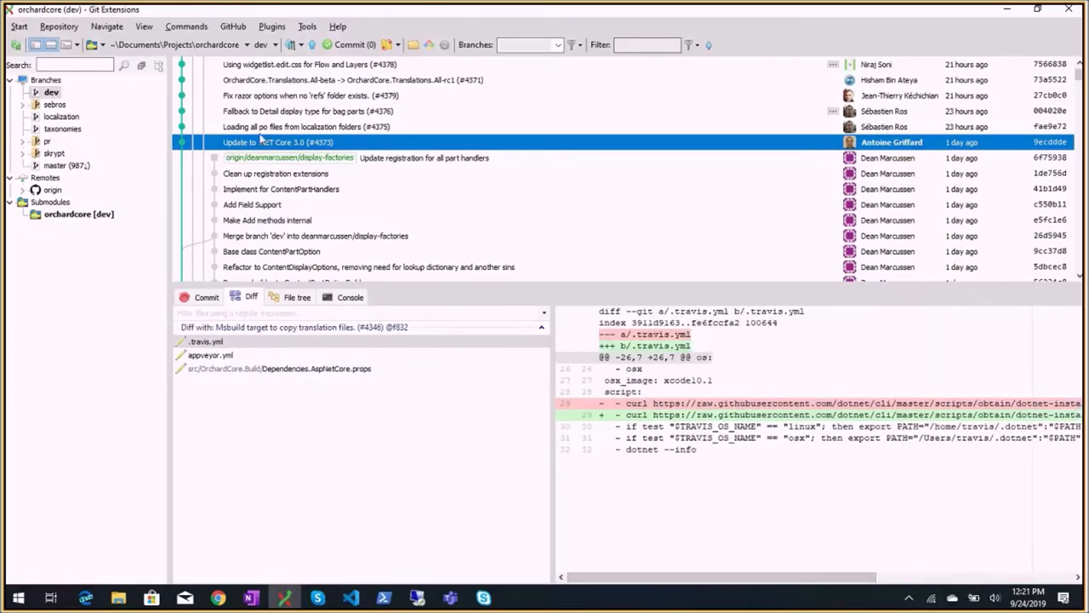
Step: Show the localization po files commit, then the bag parts fallback commit (#4376)
left_click(306, 174)
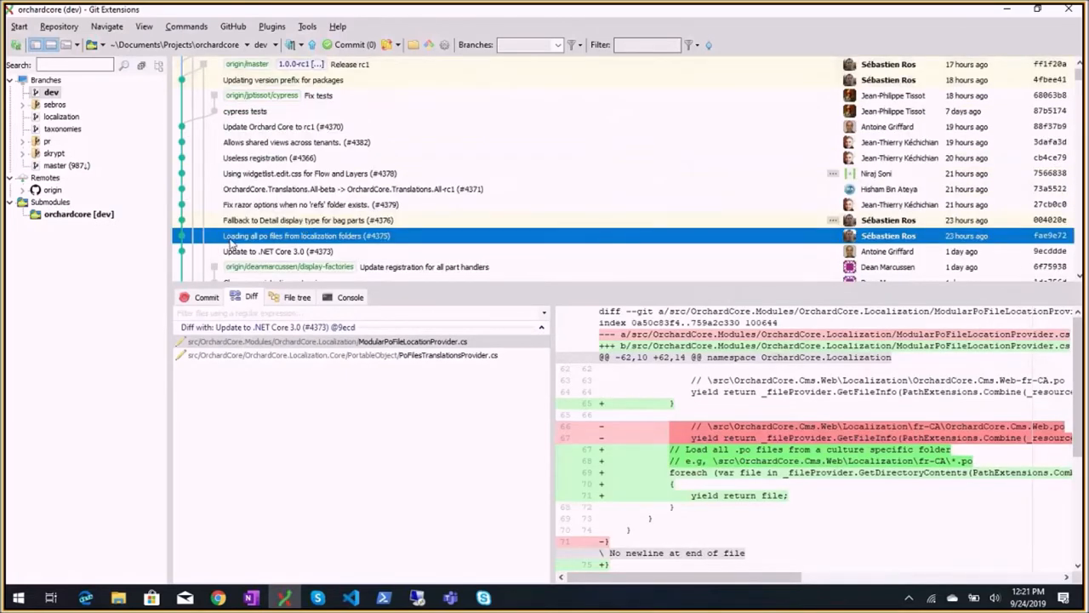
mouse_move(269, 242)
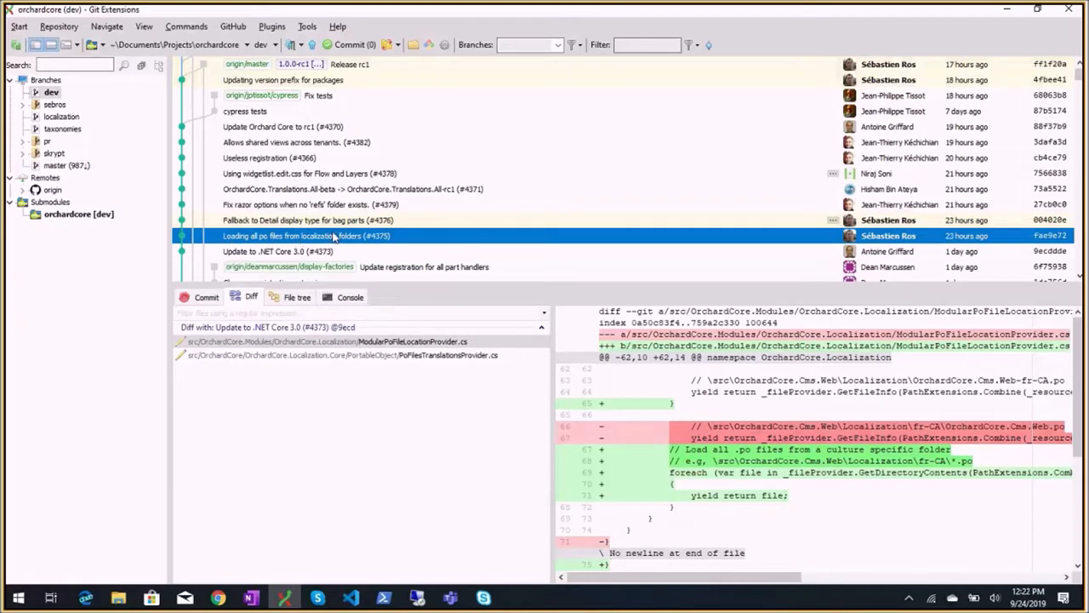
mouse_move(334, 238)
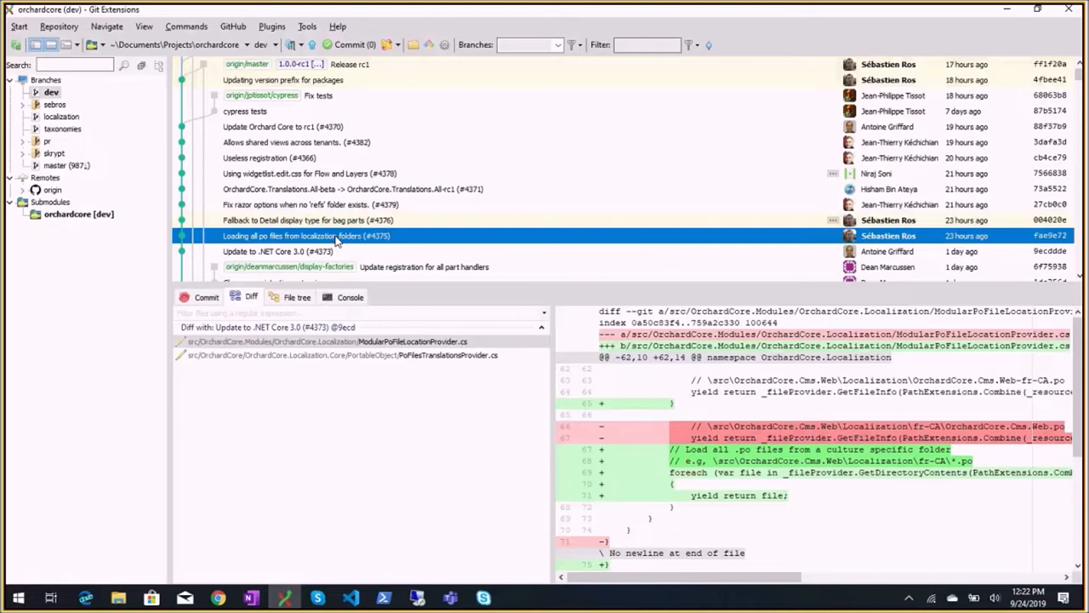
mouse_move(330, 238)
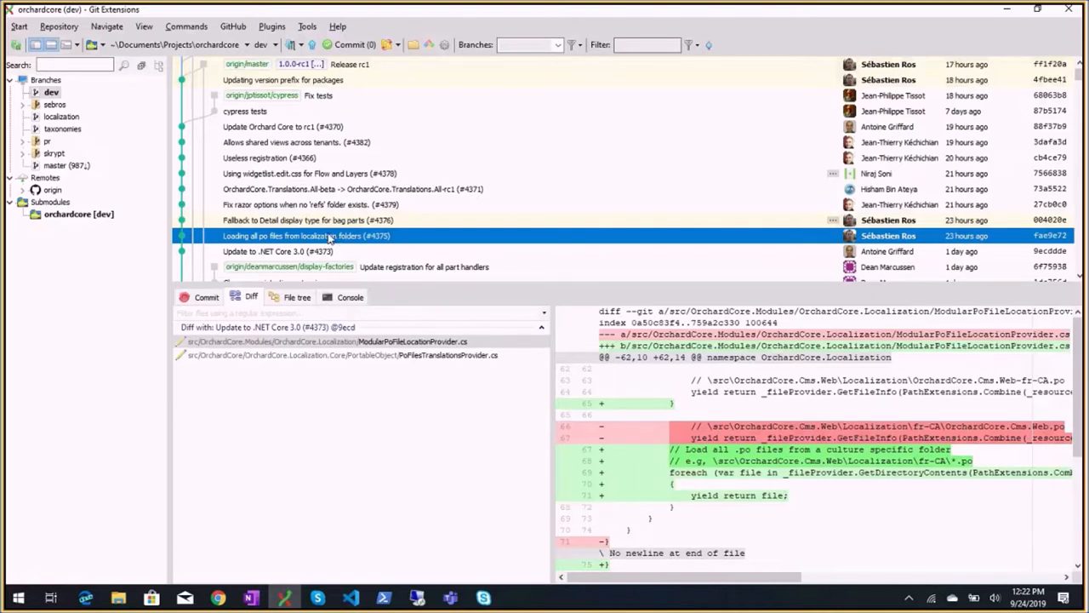
left_click(307, 219)
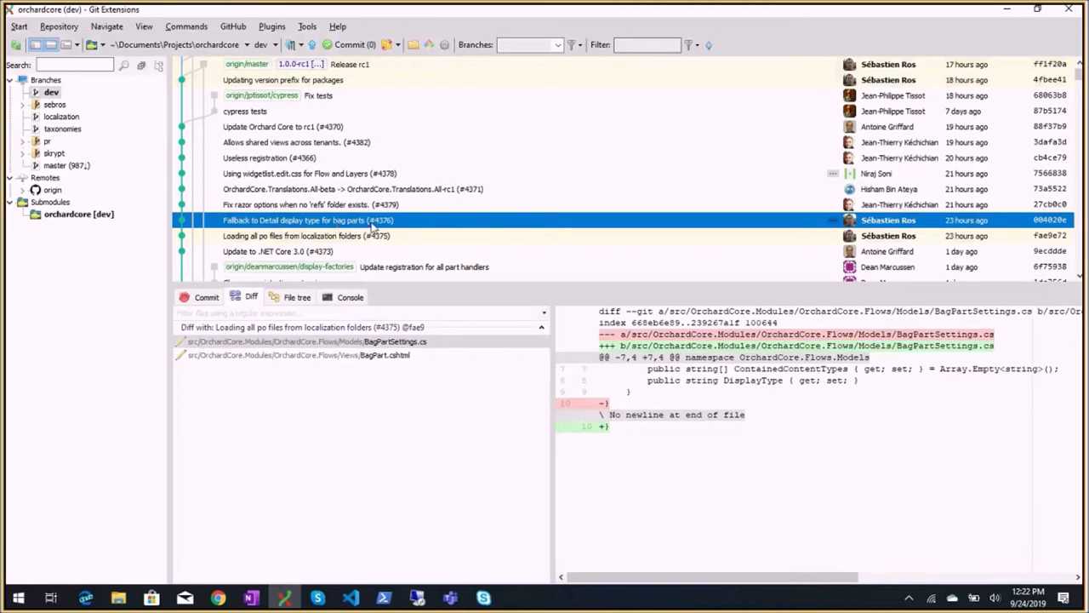
mouse_move(372, 228)
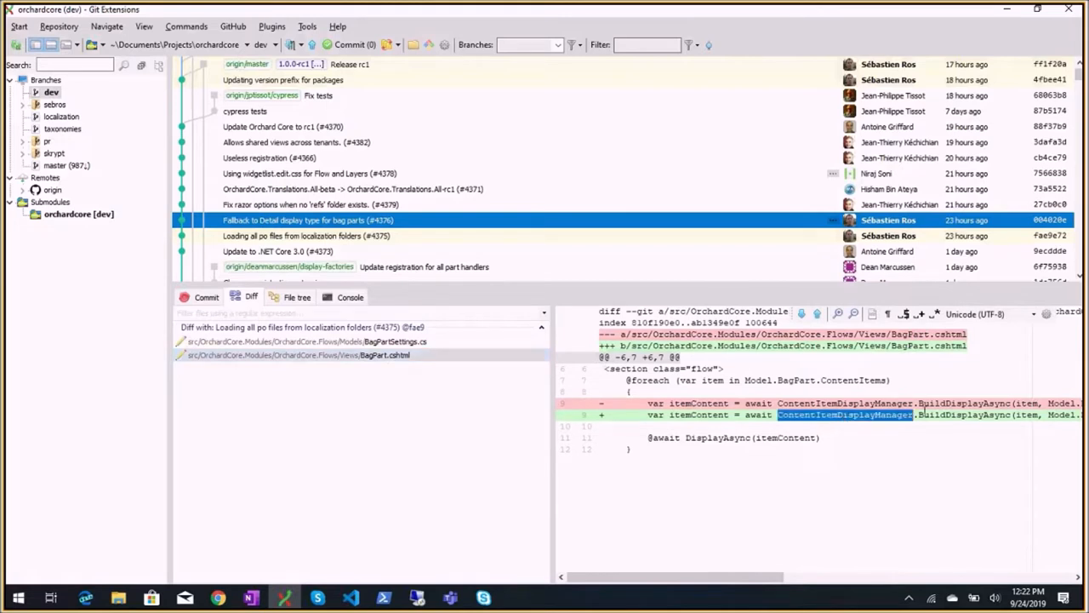
Step: Highlight ContentItemDisplayManager, DisplayType and the Summary-to-Detail default change in BagPart.cshtml
double_click(964, 416)
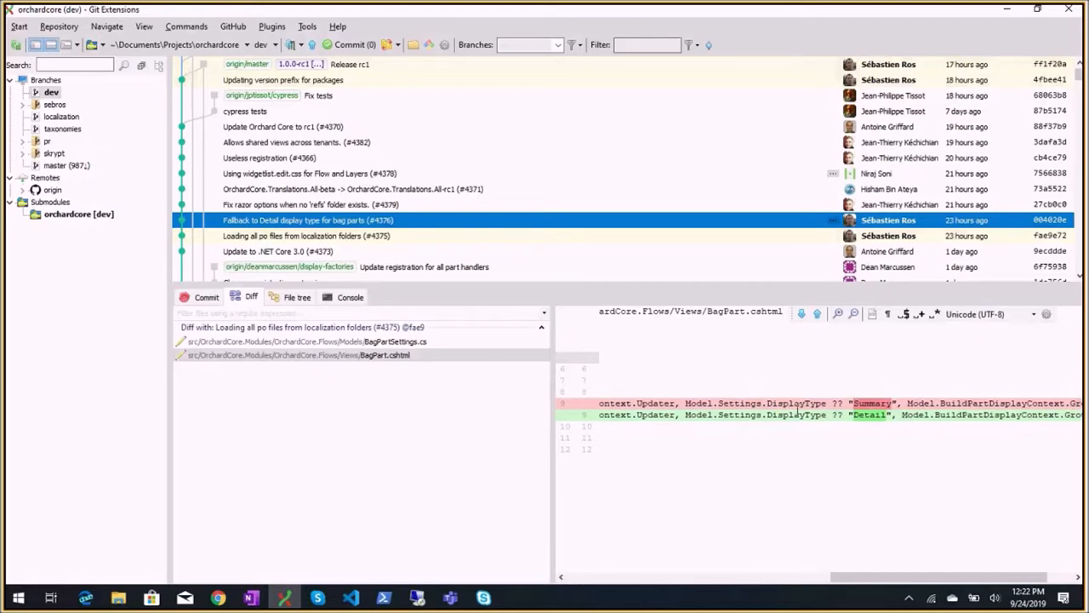
double_click(793, 402)
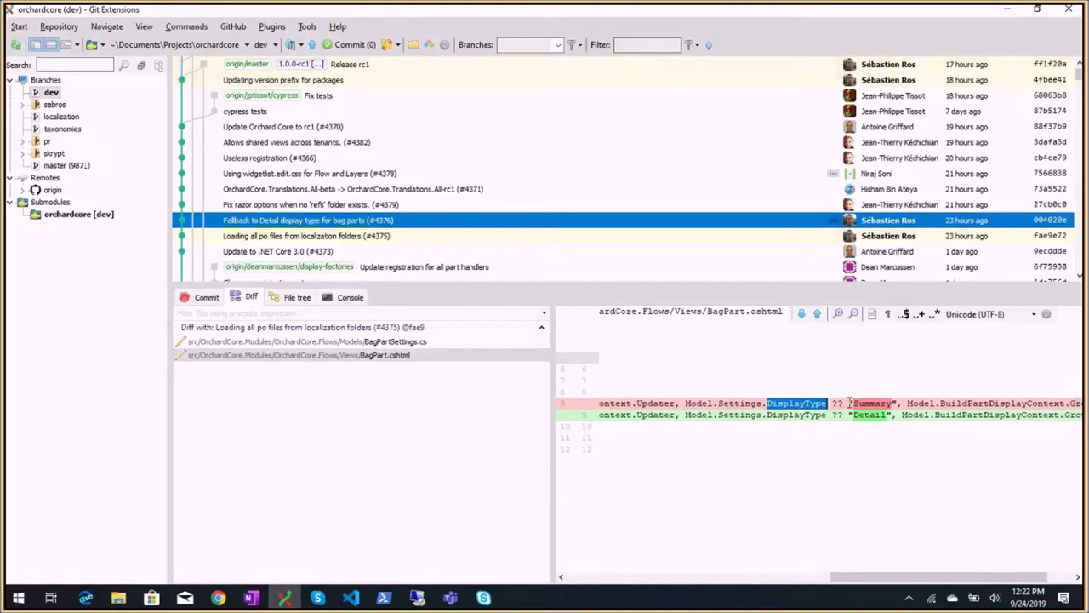
double_click(872, 402)
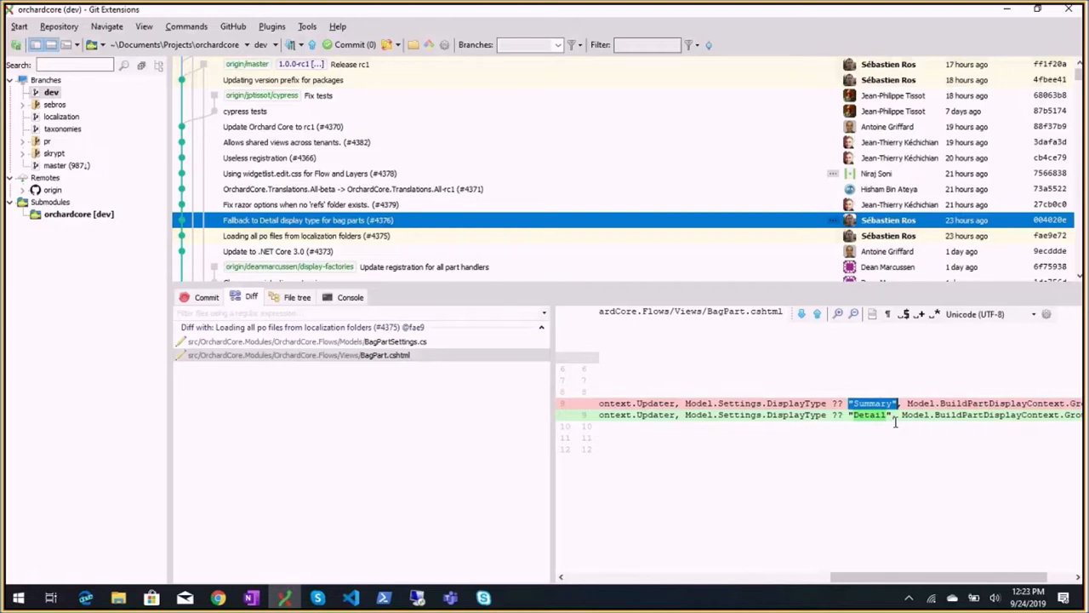
mouse_move(732, 419)
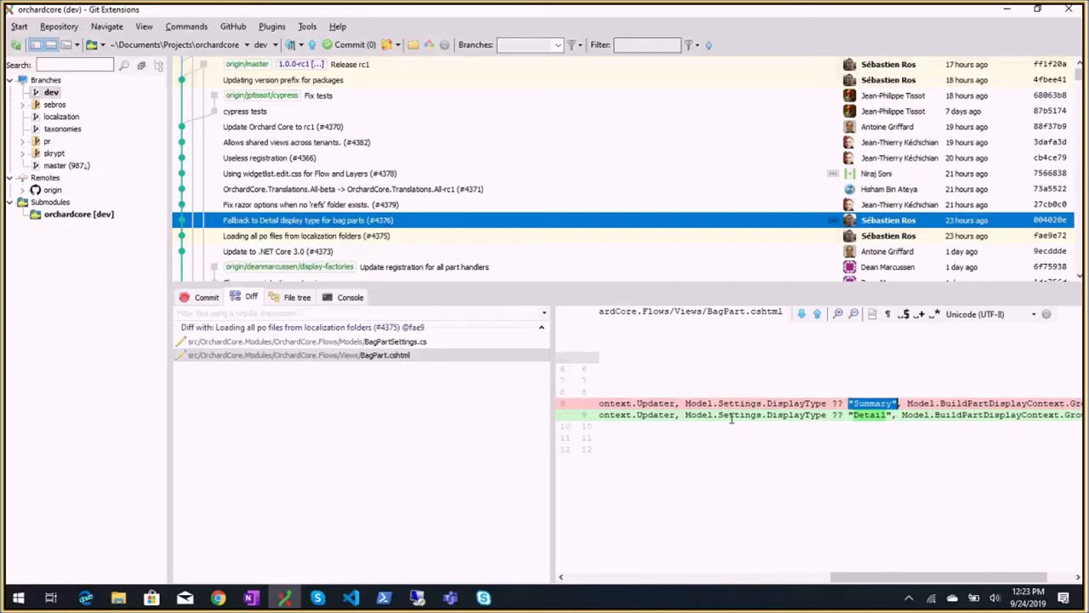
double_click(869, 415)
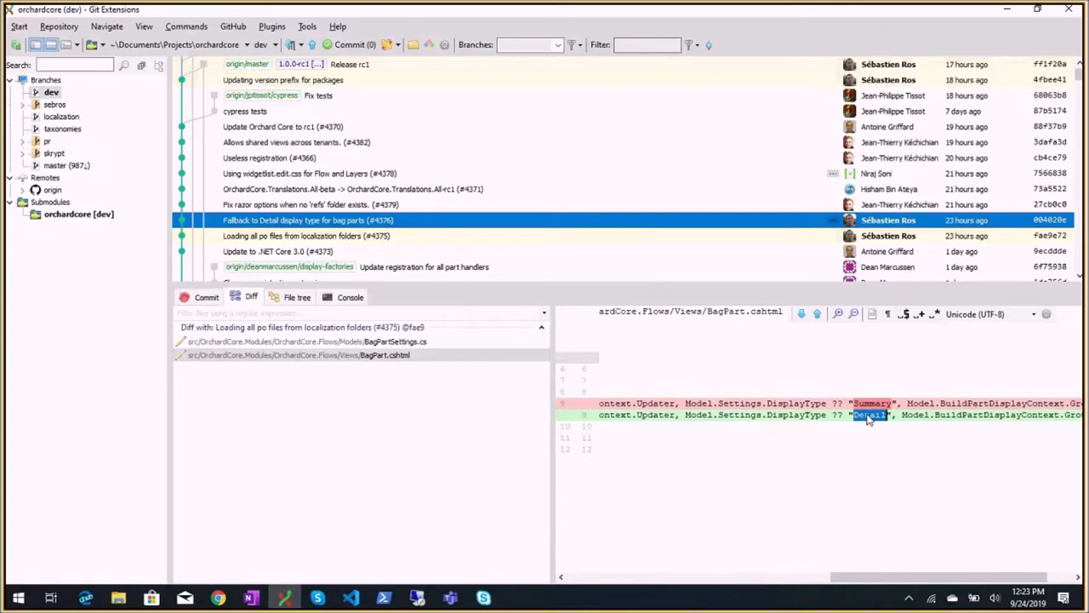
mouse_move(783, 339)
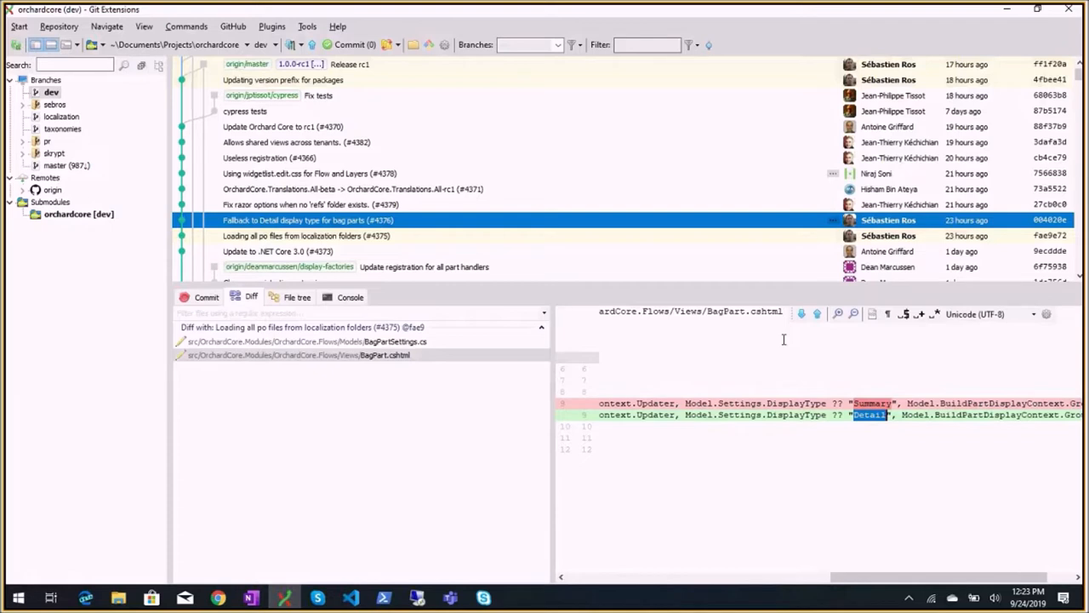
mouse_move(866, 373)
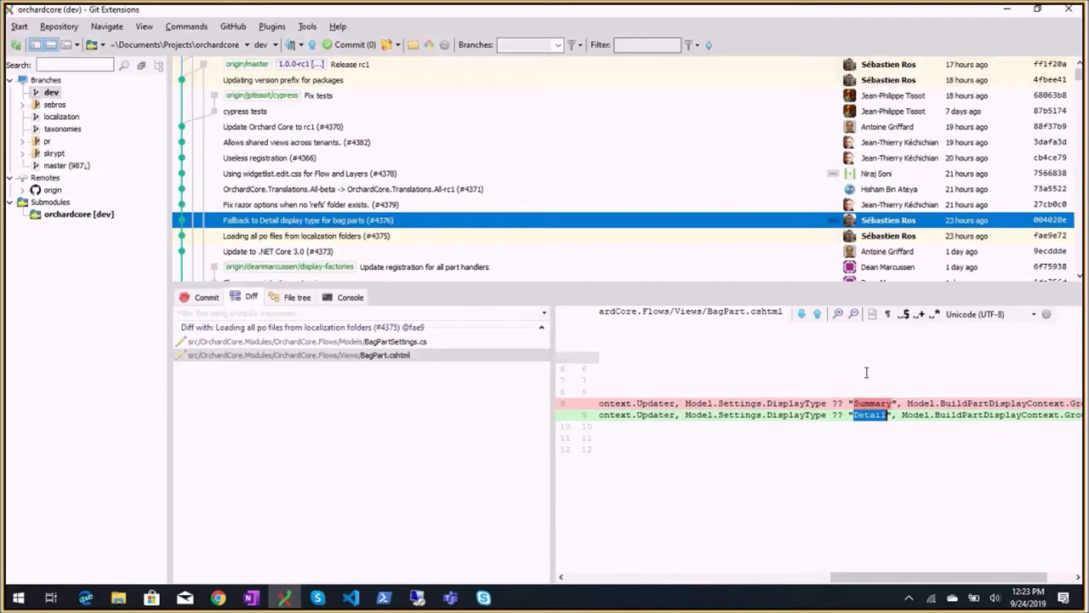
double_click(872, 401)
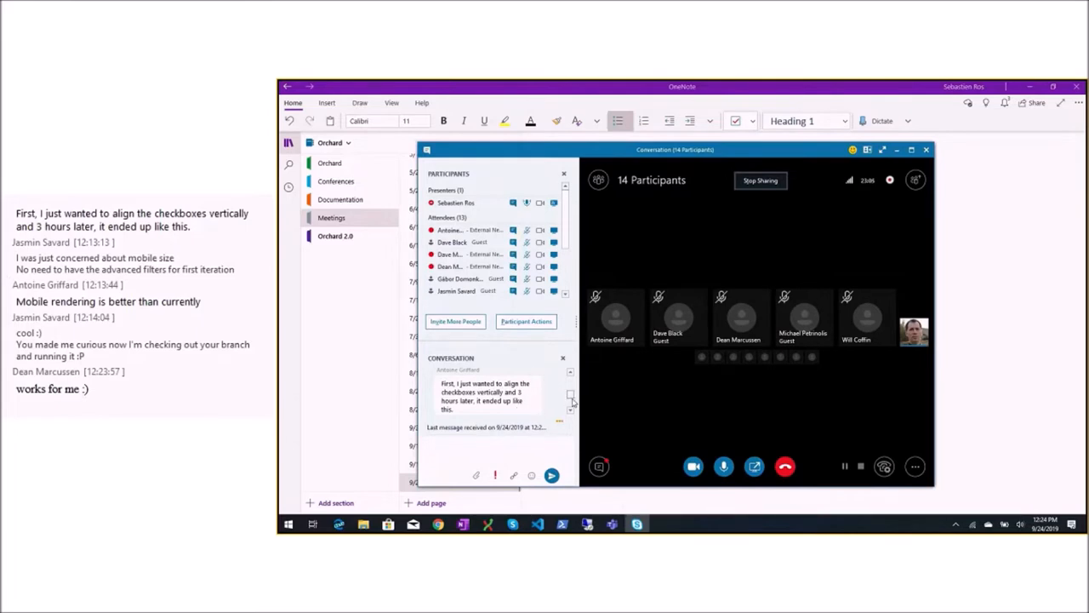
Step: Scroll the Skype chat for new messages, then switch back to Git Extensions
scroll("down", 3)
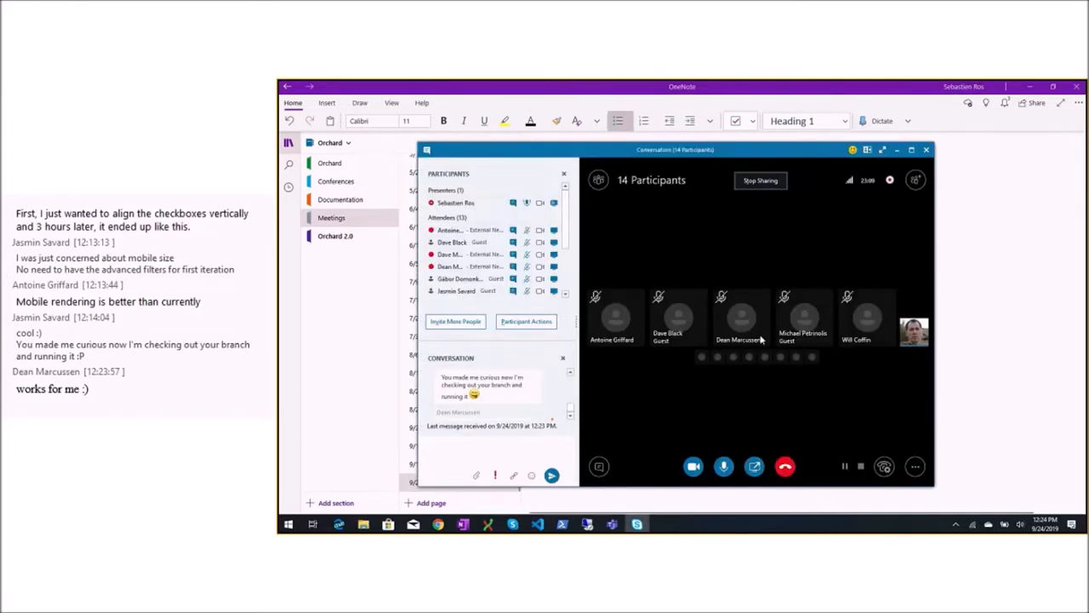
key("alt+tab")
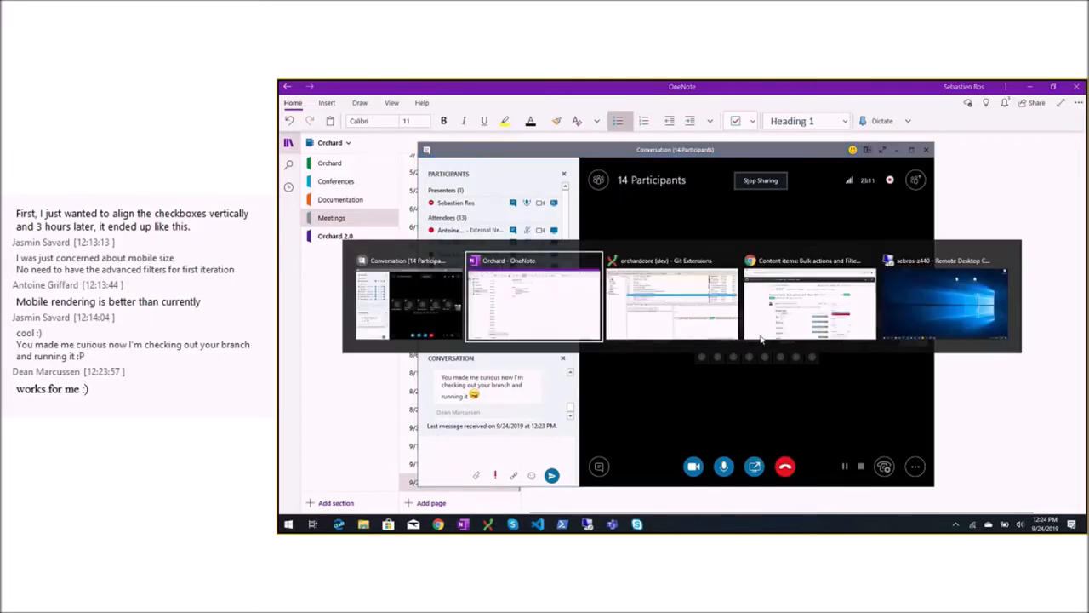
left_click(671, 298)
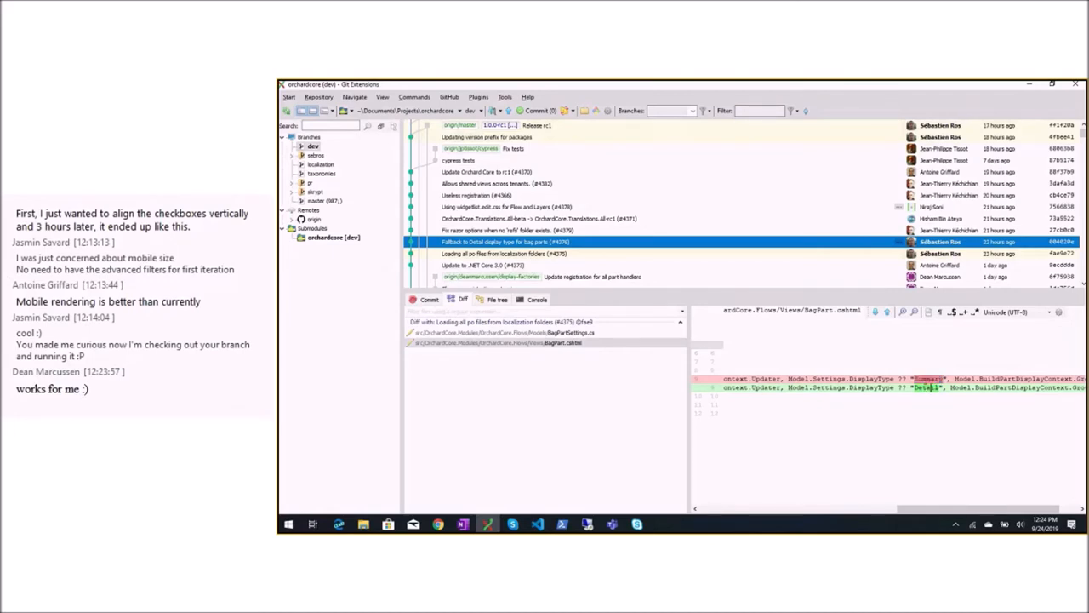
Step: Highlight words in the current diff, then review the razor options fix and translations rc1 commits
double_click(926, 389)
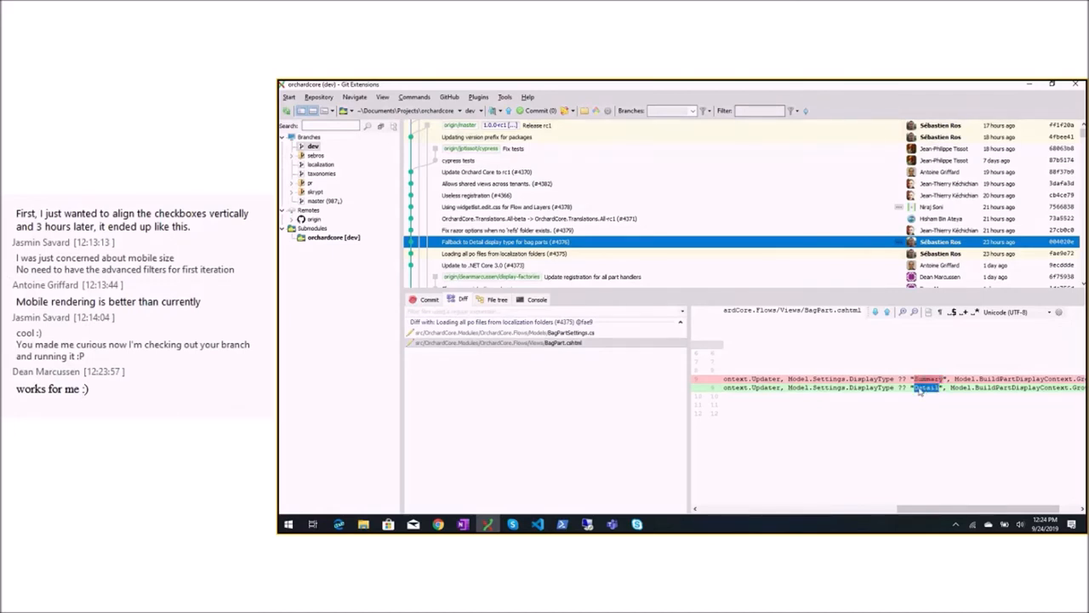
double_click(868, 388)
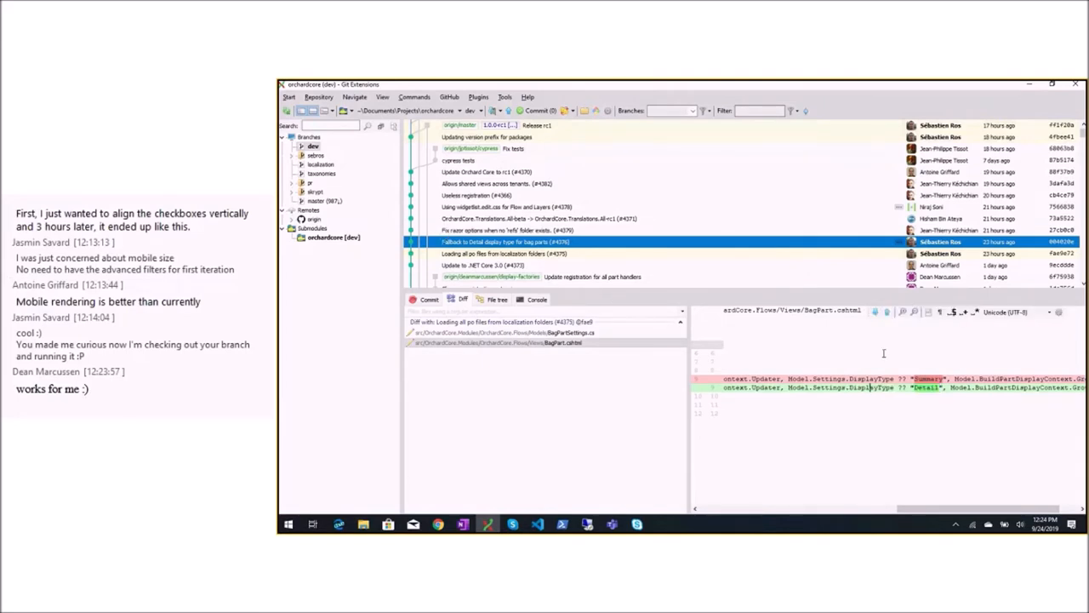
left_click(502, 230)
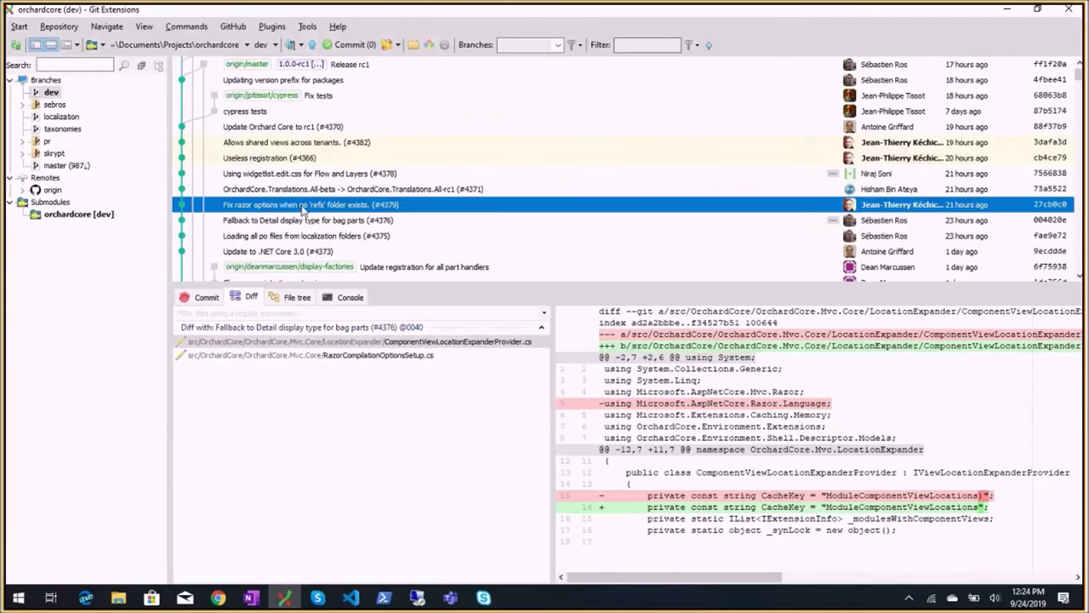
left_click(340, 189)
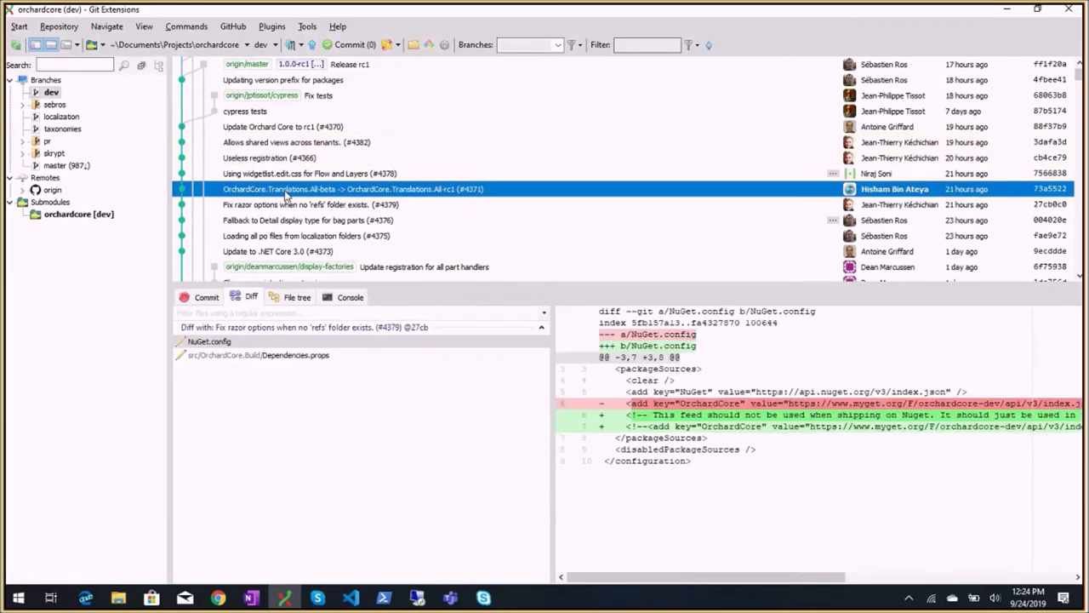
mouse_move(458, 201)
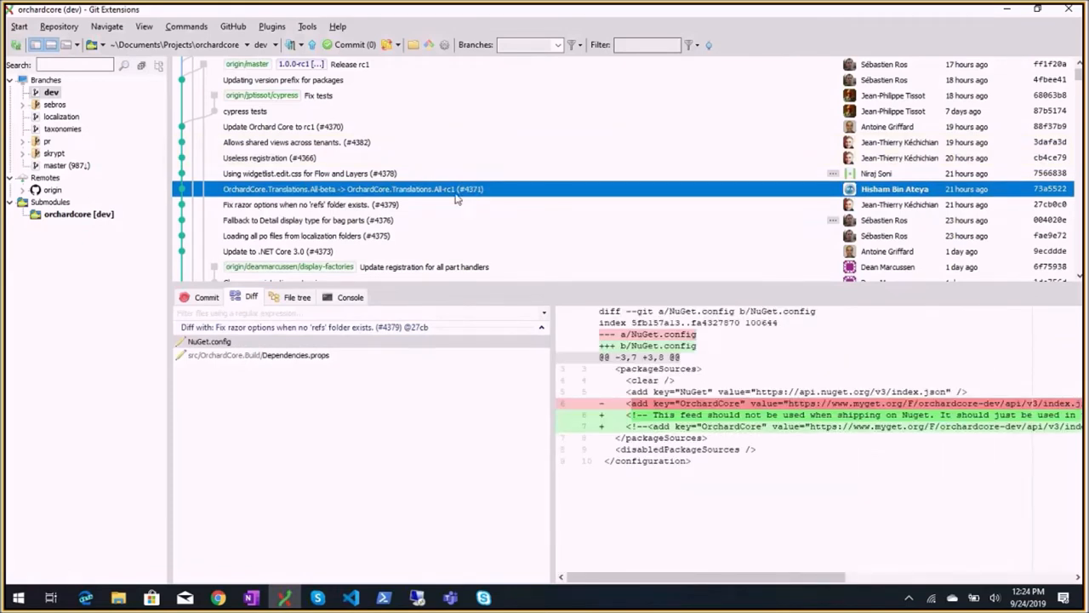
mouse_move(451, 196)
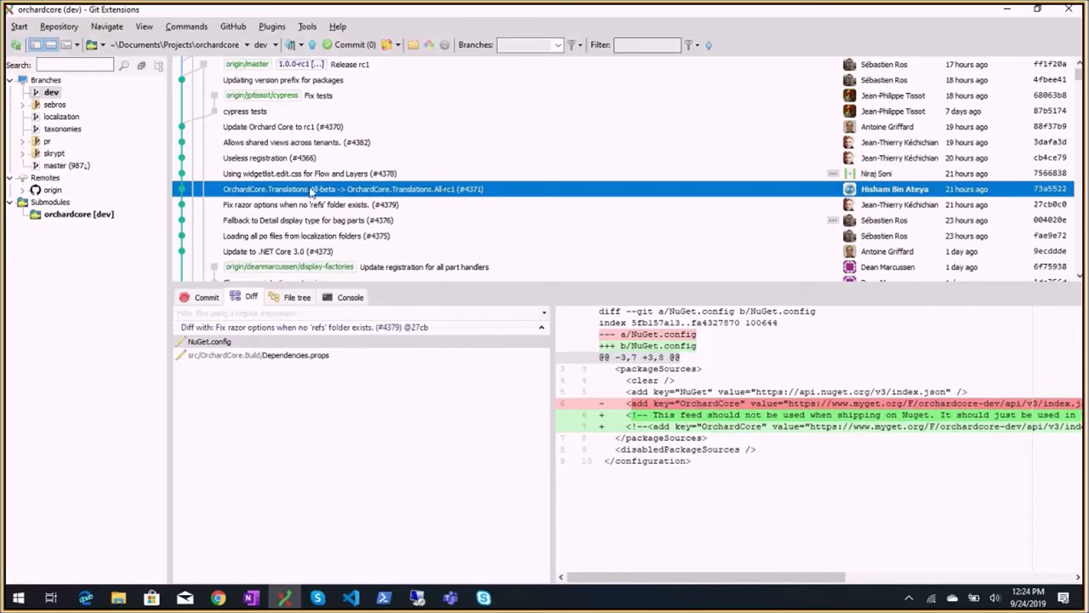
Step: Review the widgetlist.edit.css, Useless registration and shared views commits, ending on Update Orchard Core to rc1's .travis.yml diff
left_click(310, 173)
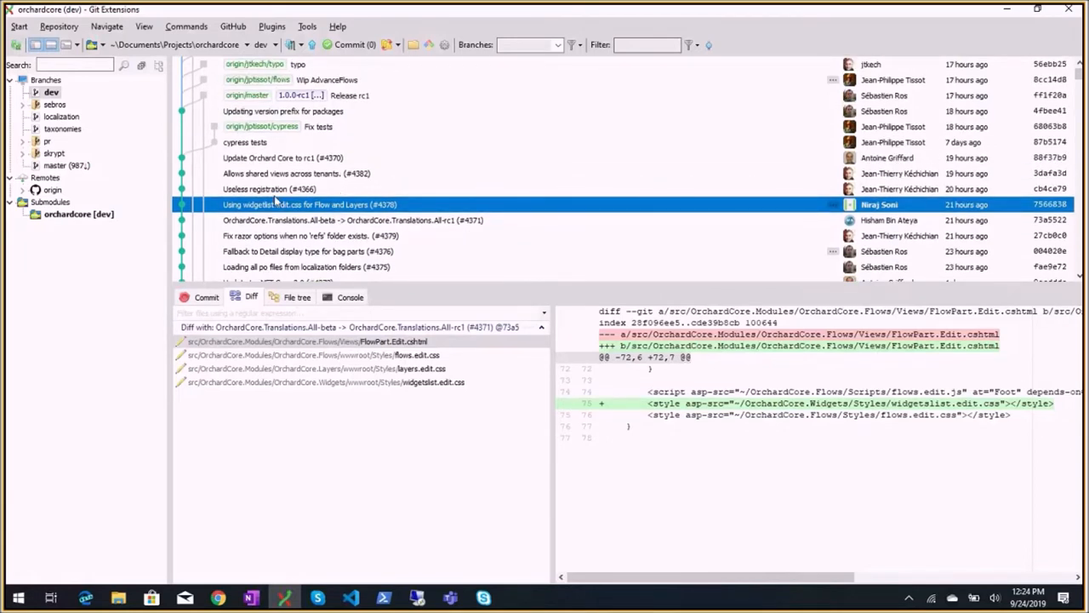
left_click(269, 189)
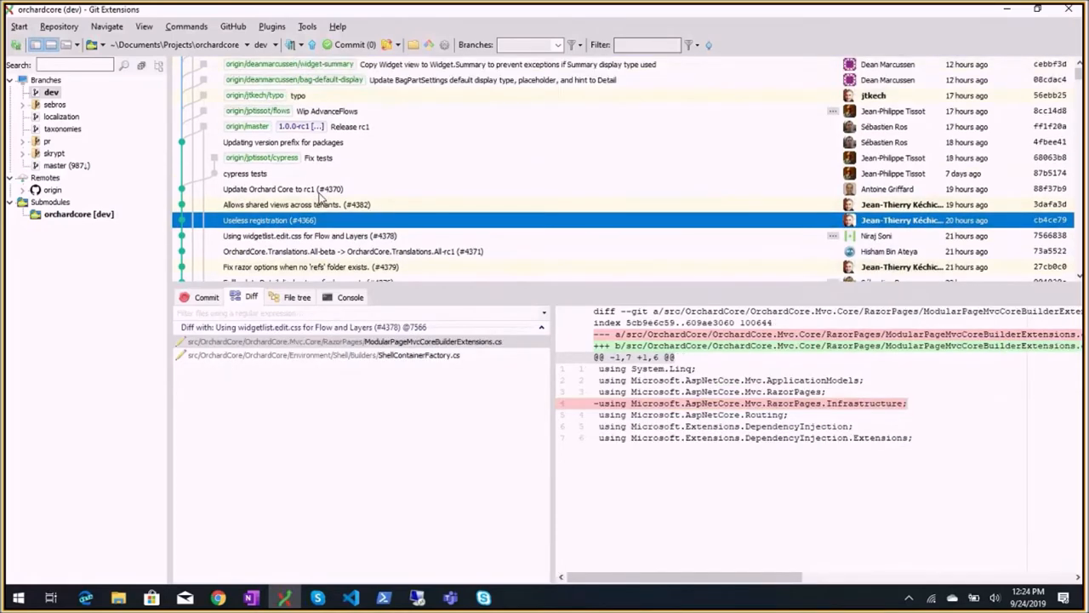
left_click(298, 205)
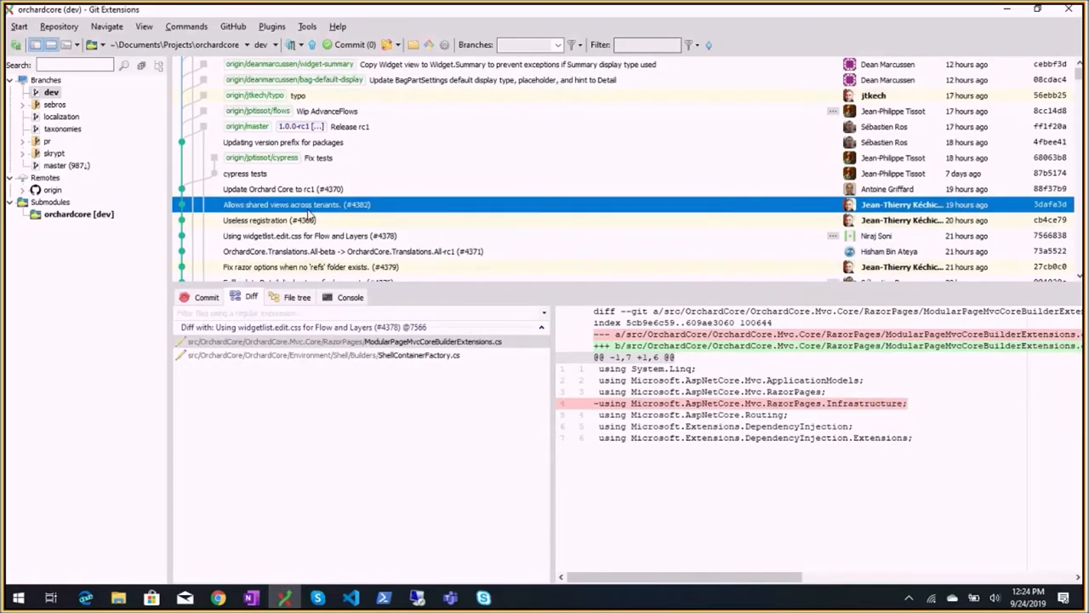
left_click(269, 219)
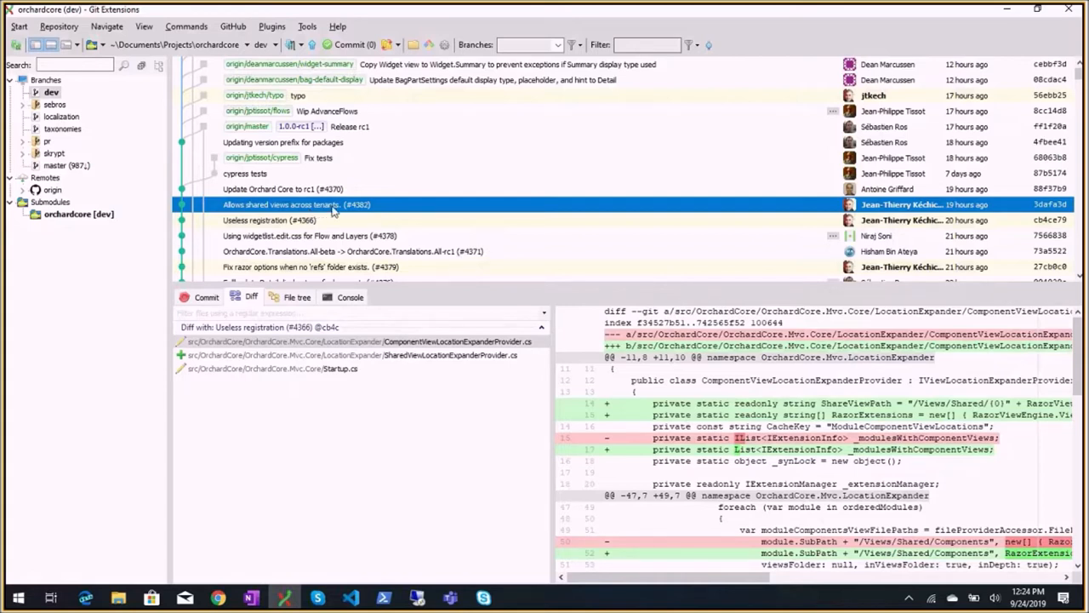
mouse_move(349, 211)
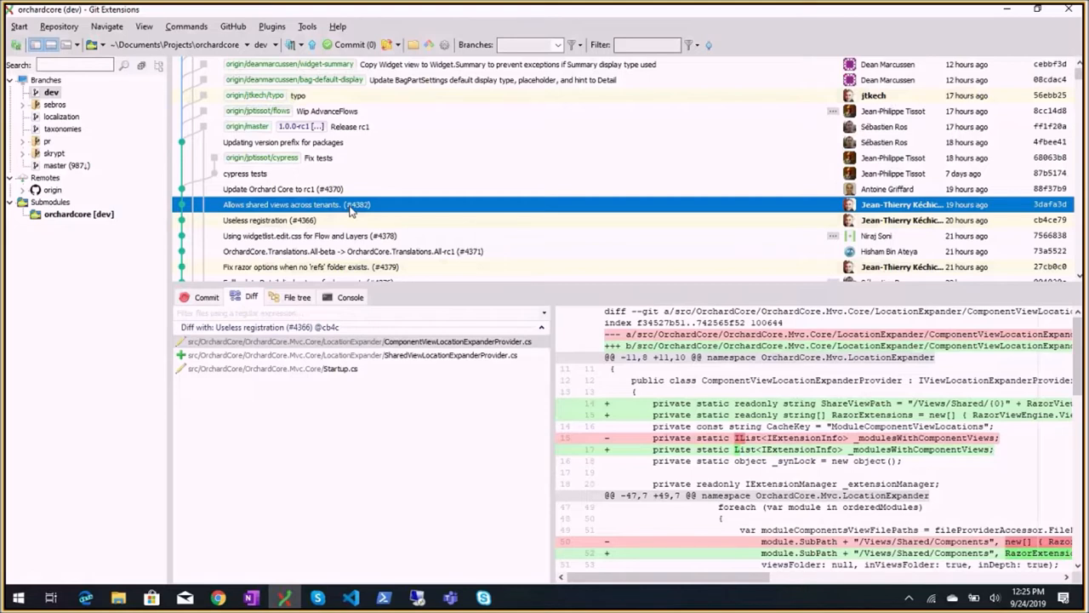
mouse_move(344, 211)
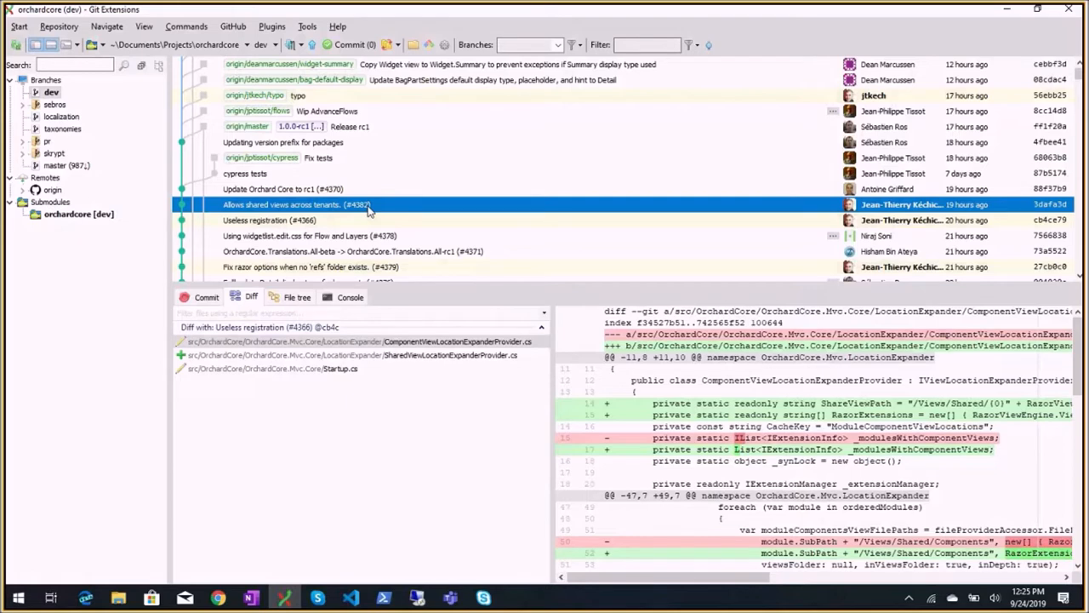
mouse_move(371, 211)
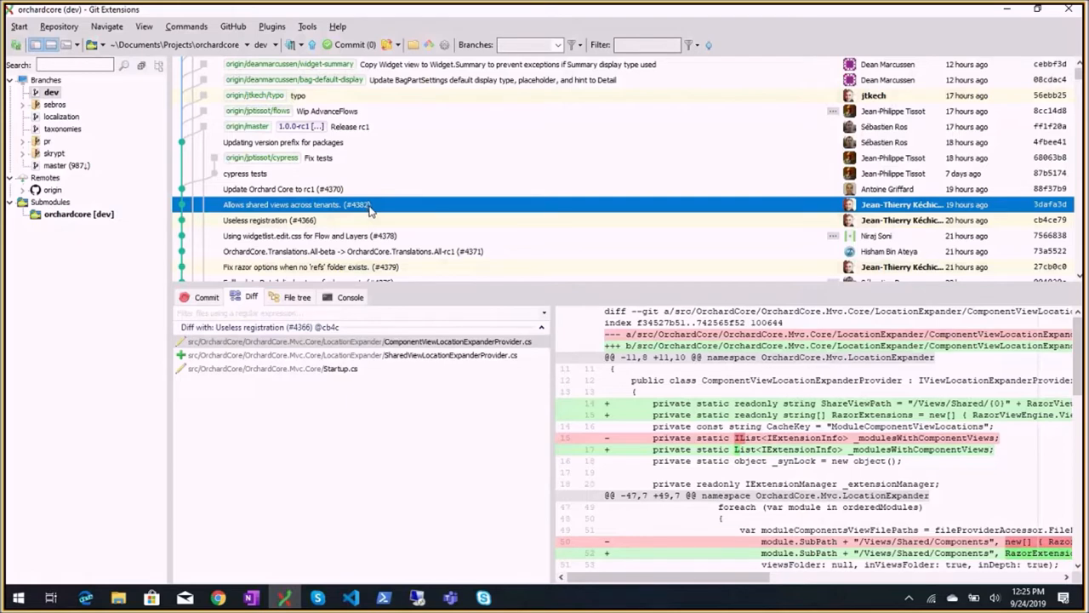
mouse_move(359, 221)
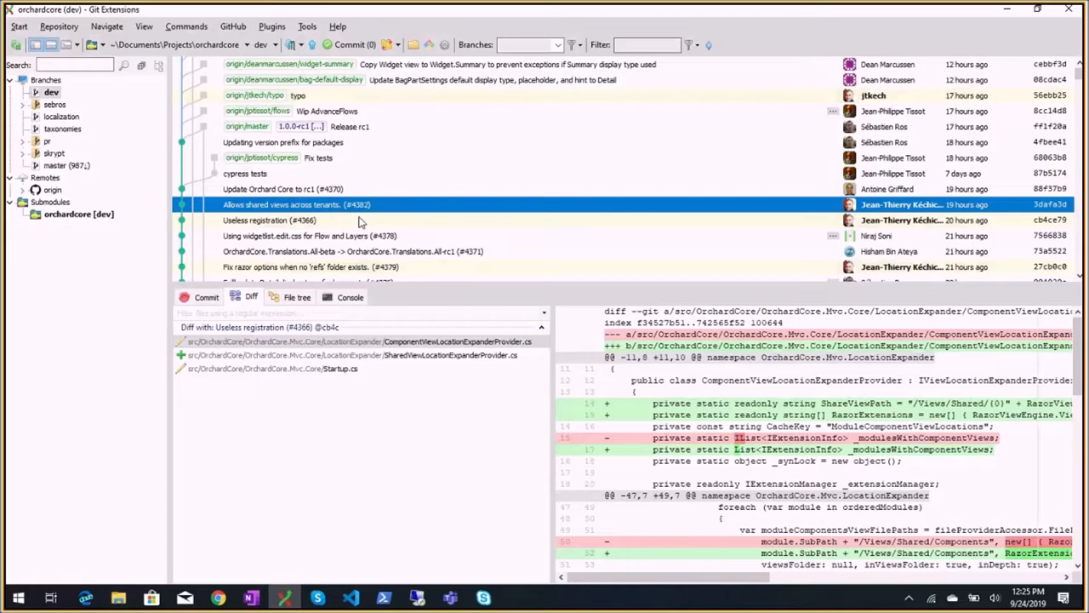
mouse_move(293, 191)
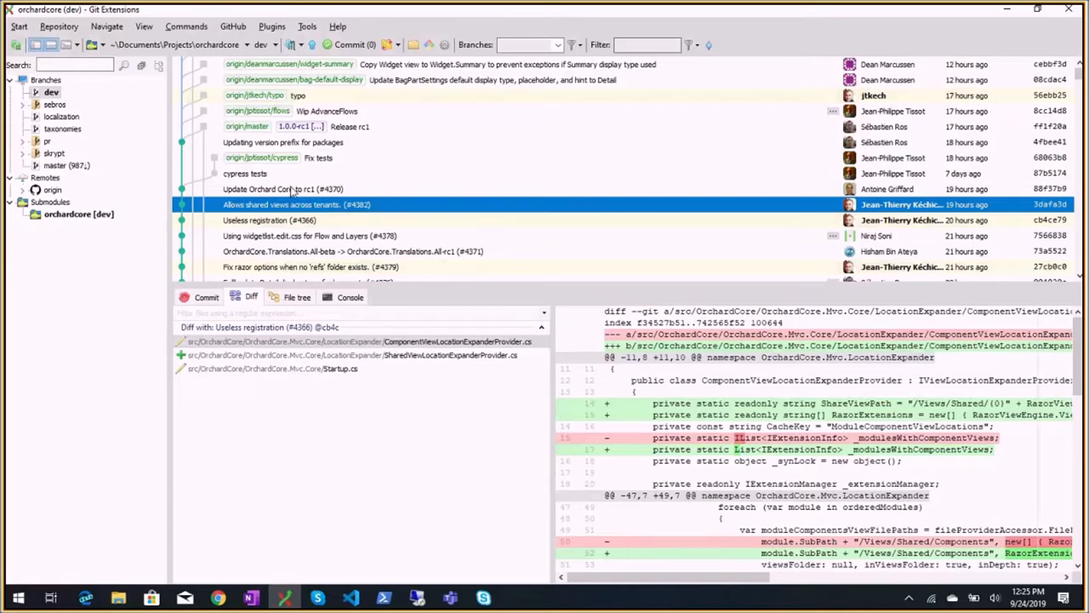
left_click(283, 189)
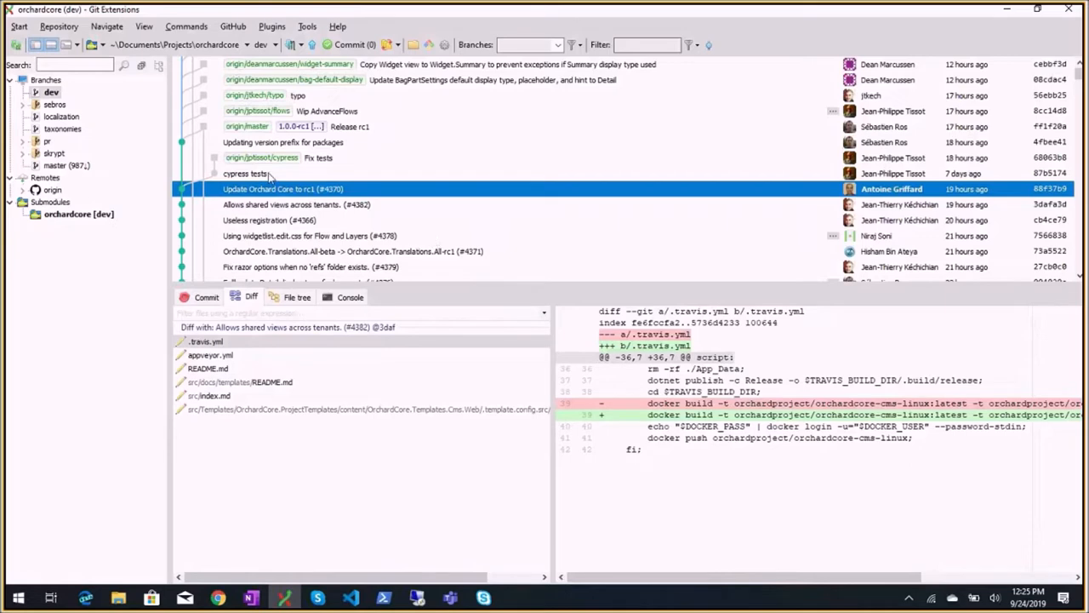
Step: Show the version prefix commit's Commons.props diff, then the Release rc1 commit's .gitignore diff
left_click(283, 143)
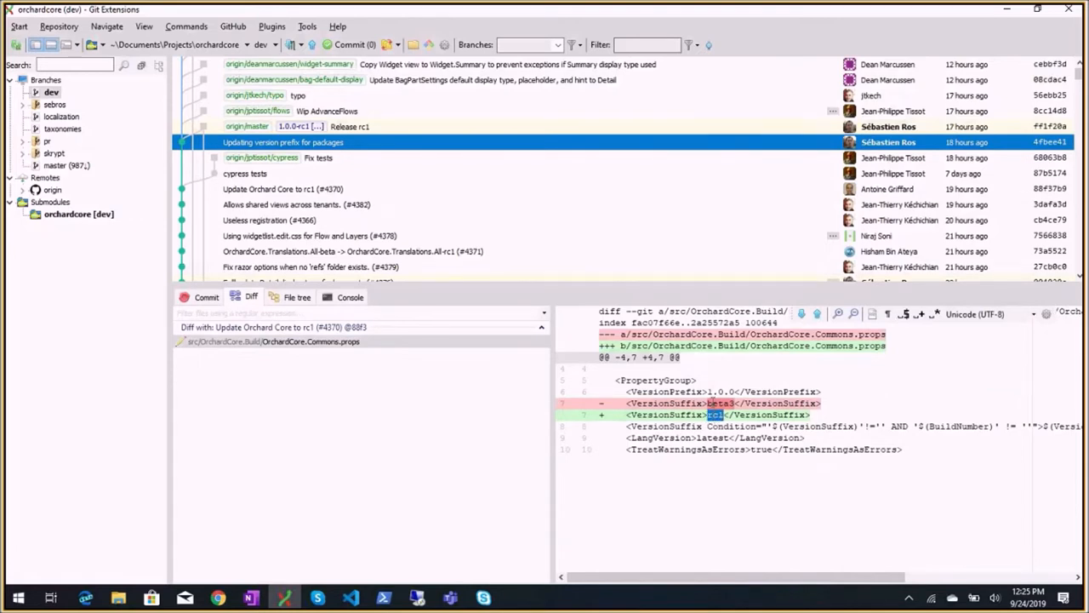
mouse_move(713, 421)
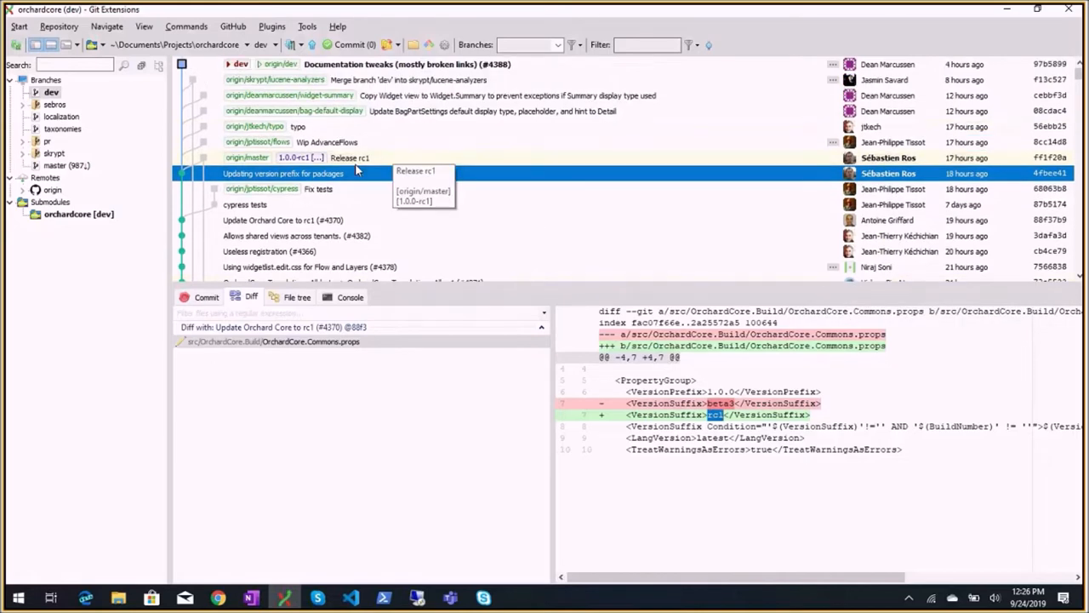
left_click(349, 157)
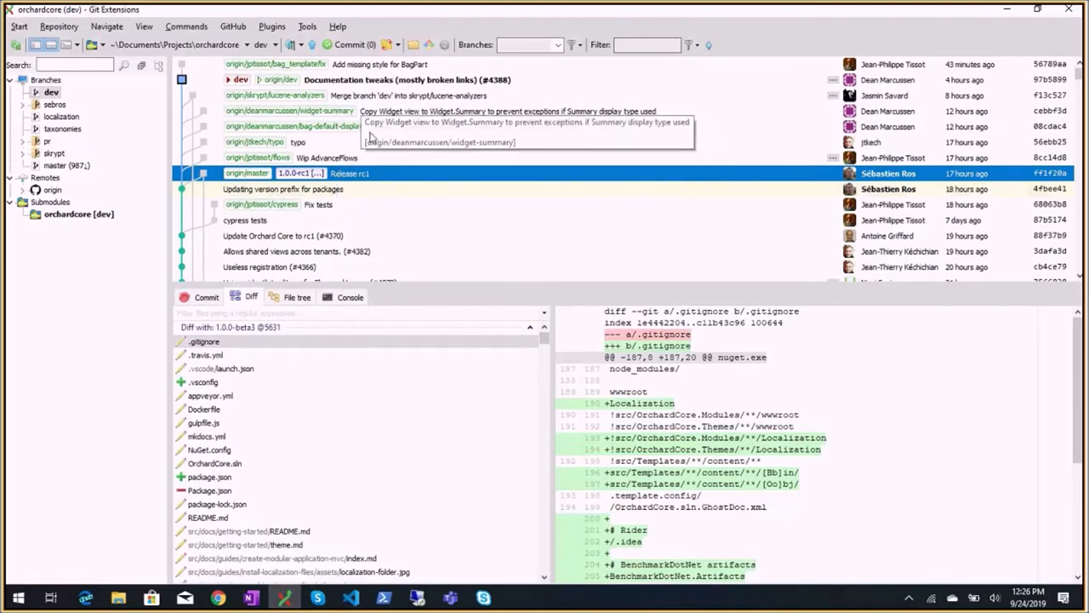
mouse_move(349, 157)
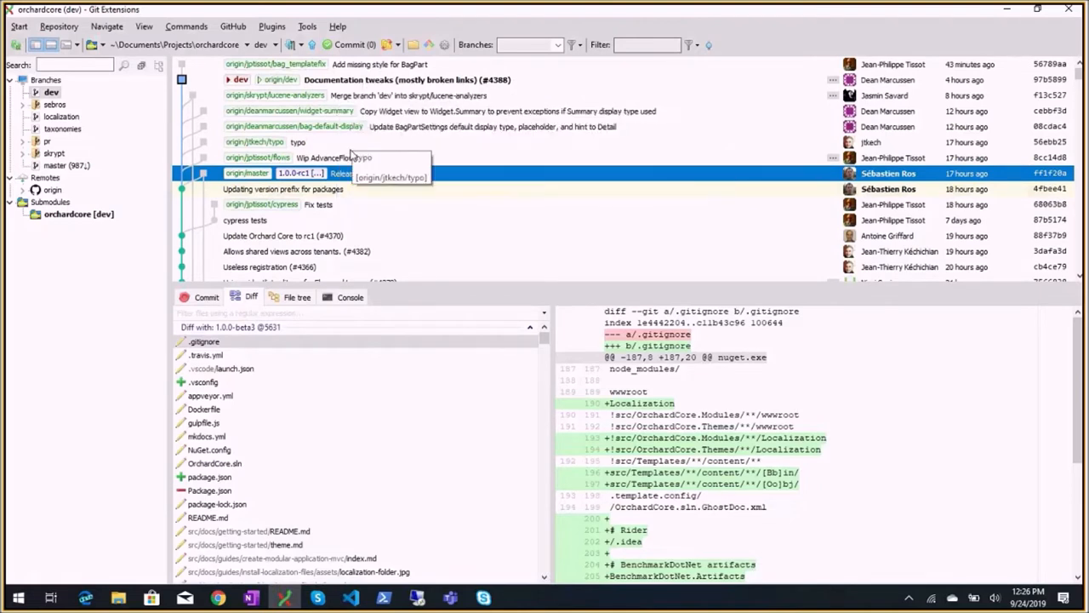
mouse_move(383, 80)
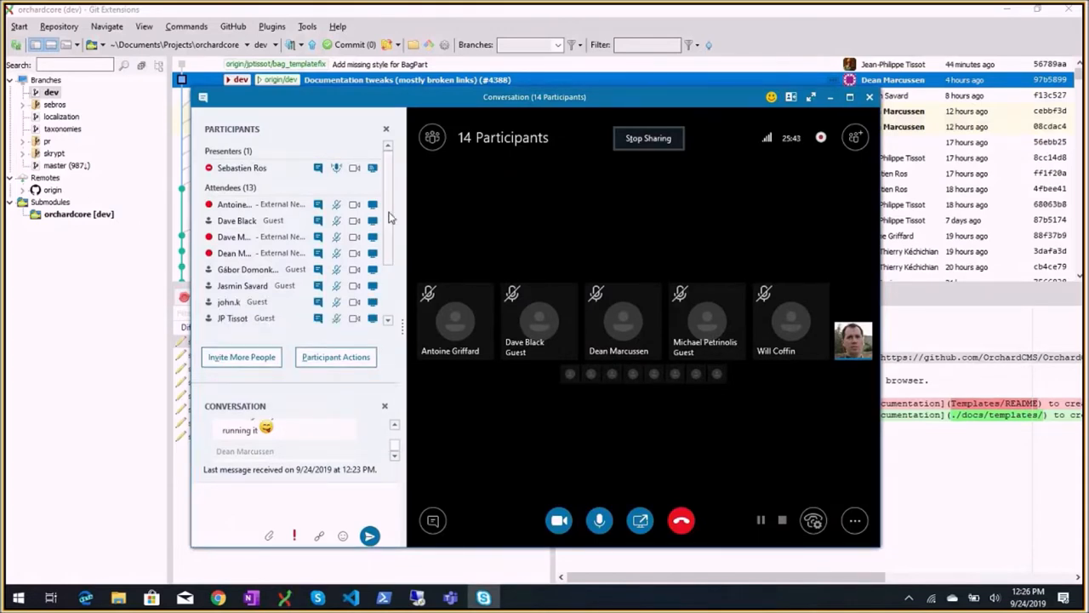
scroll("down", 3)
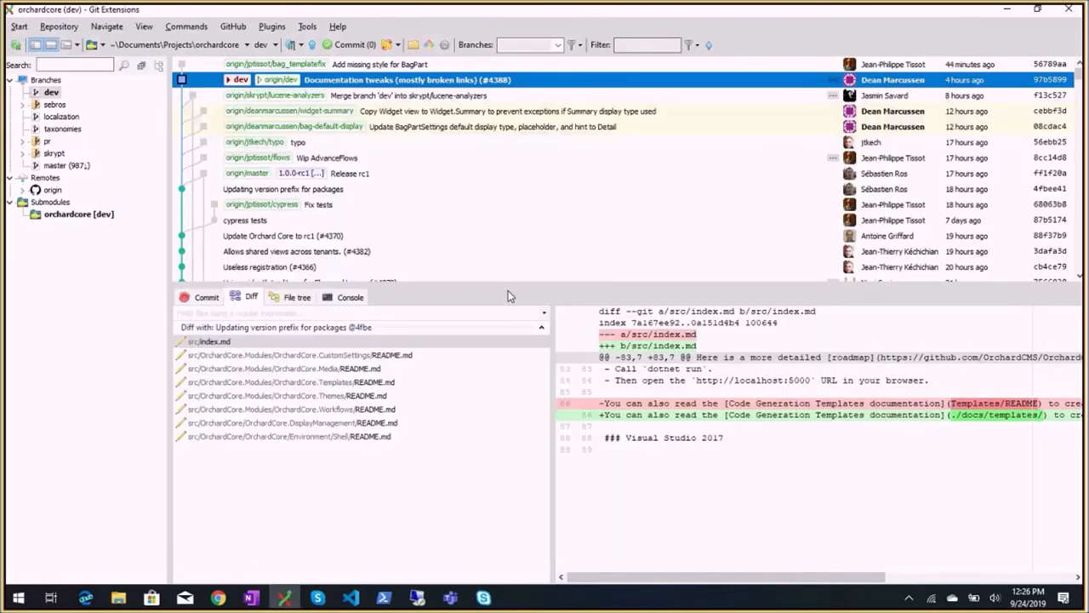
mouse_move(398, 118)
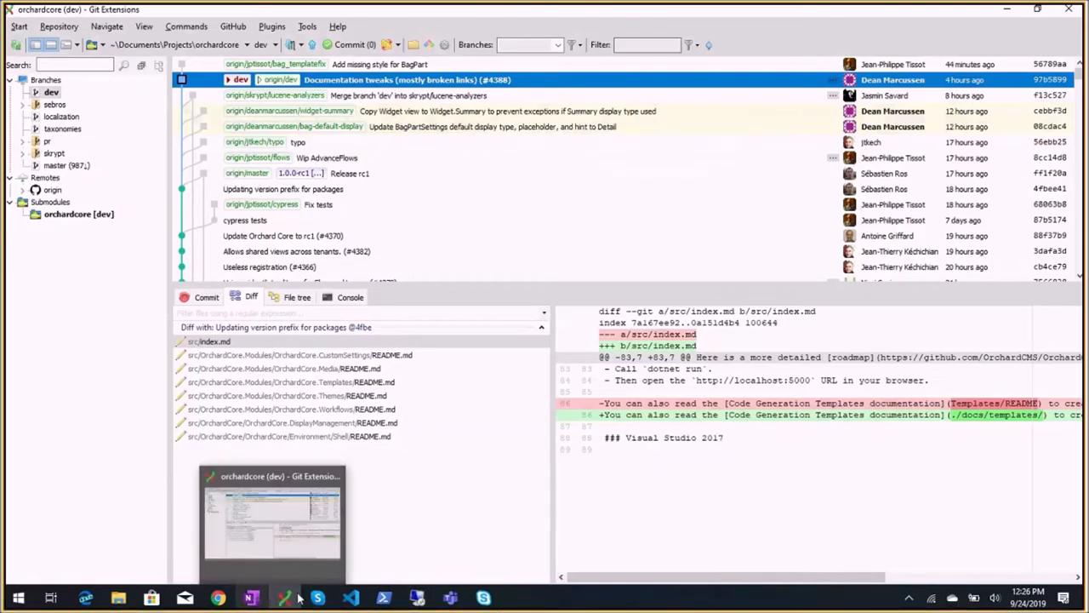
mouse_move(286, 524)
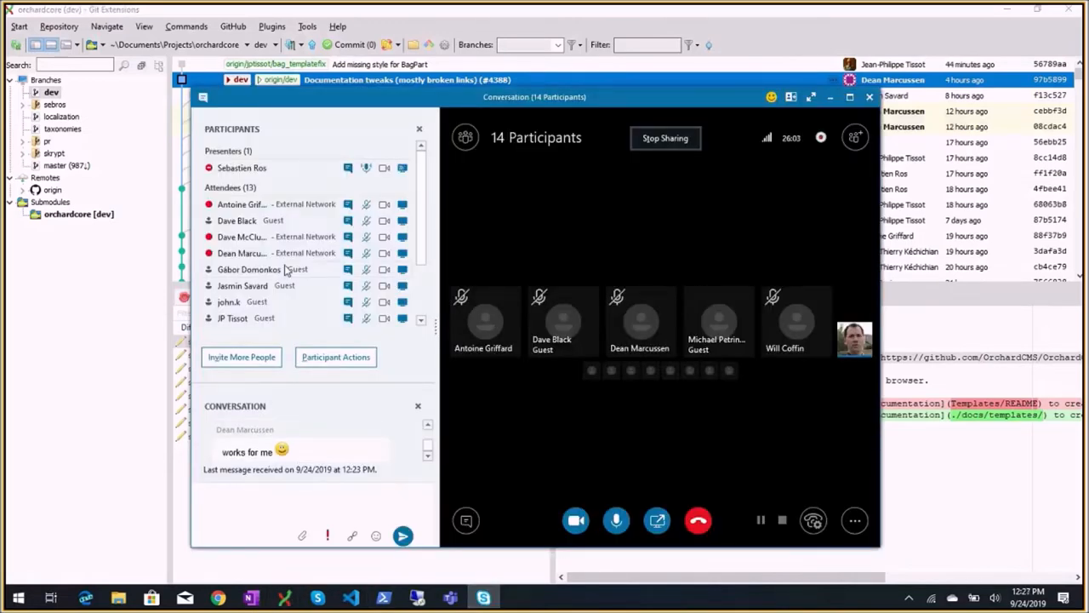
scroll("down", 3)
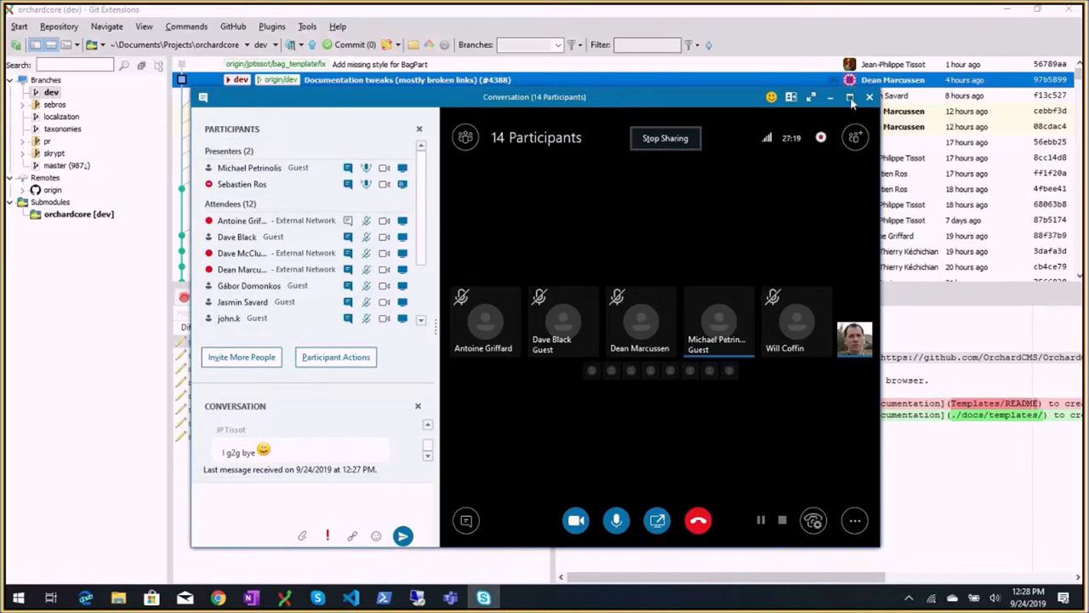
Step: Maximize the meeting conversation window to fill the screen
left_click(849, 95)
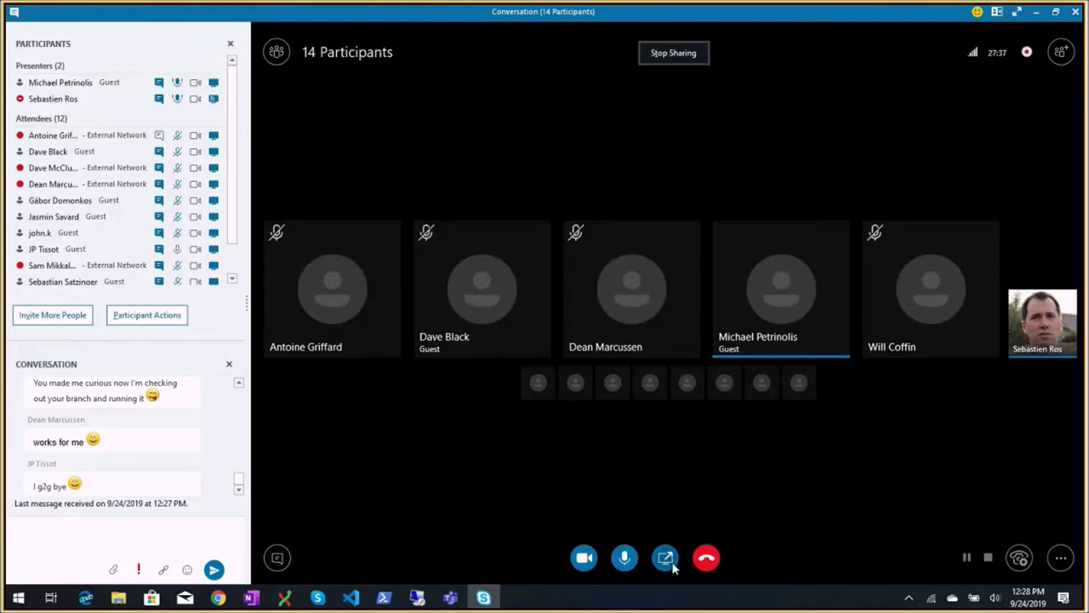
mouse_move(666, 559)
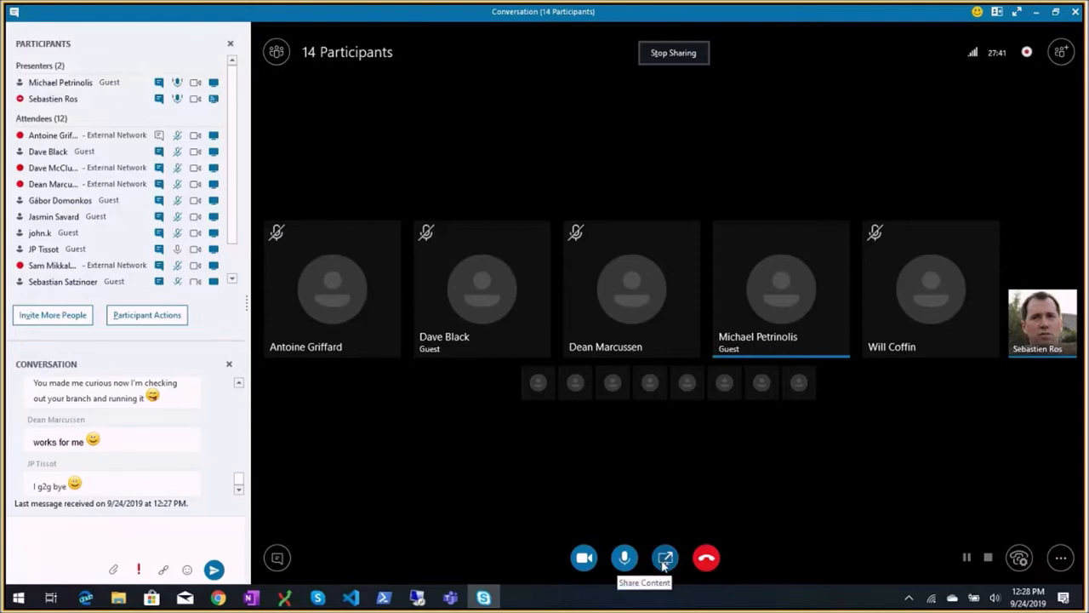
mouse_move(651, 543)
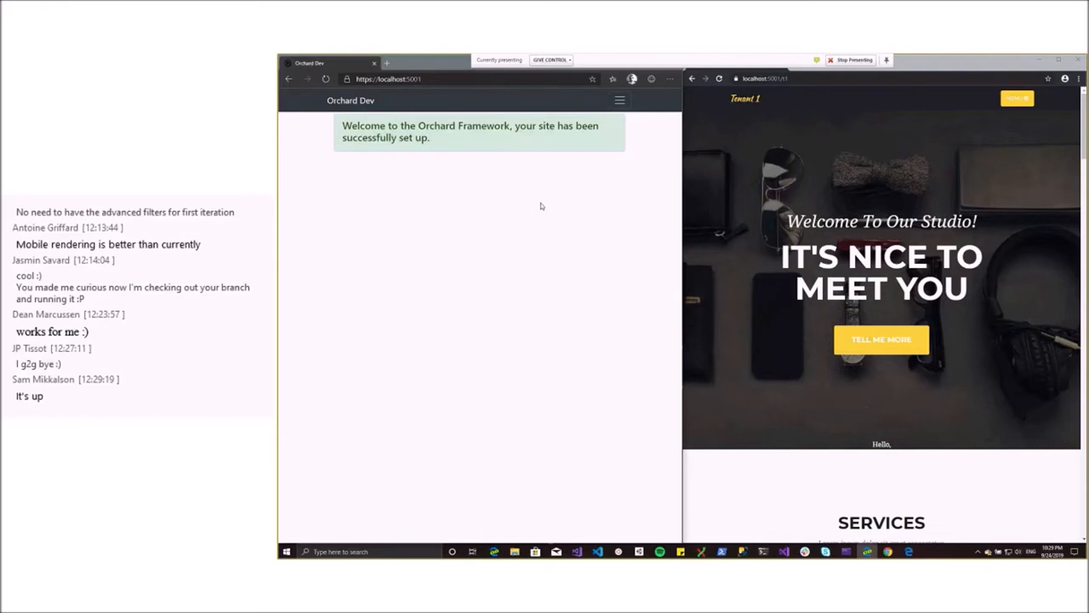
mouse_move(548, 188)
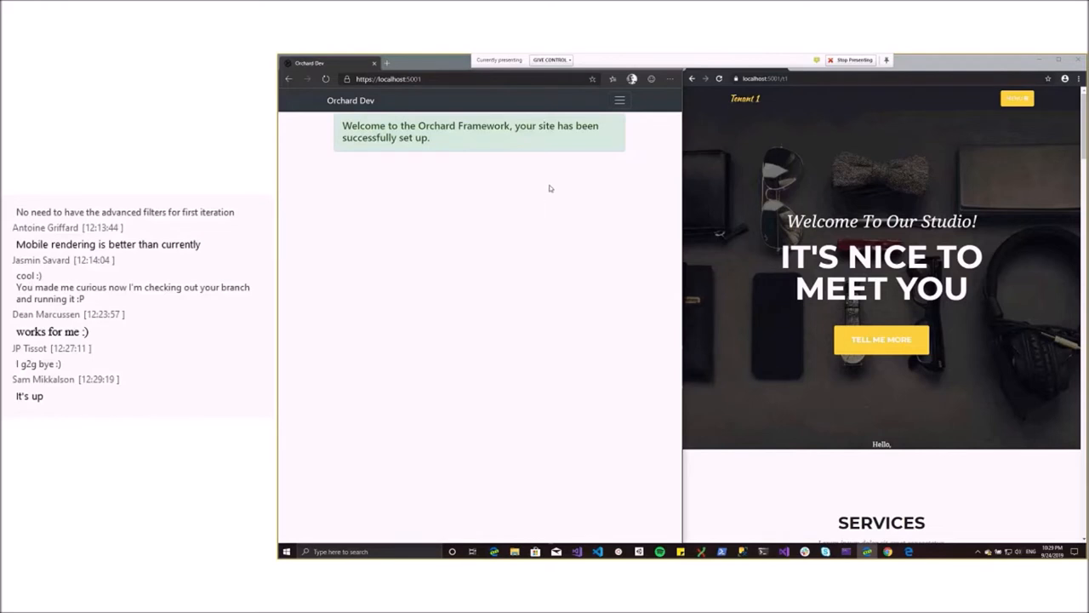
mouse_move(747, 160)
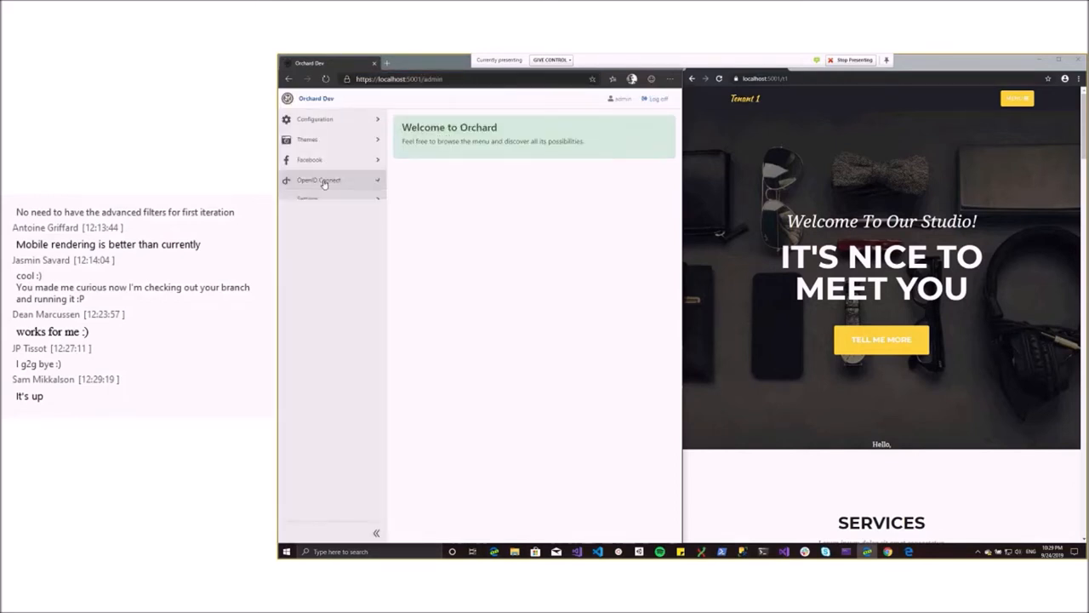
Step: Under OpenID Connect, view the authorization server settings, then the Applications list showing Tenant 1
left_click(319, 180)
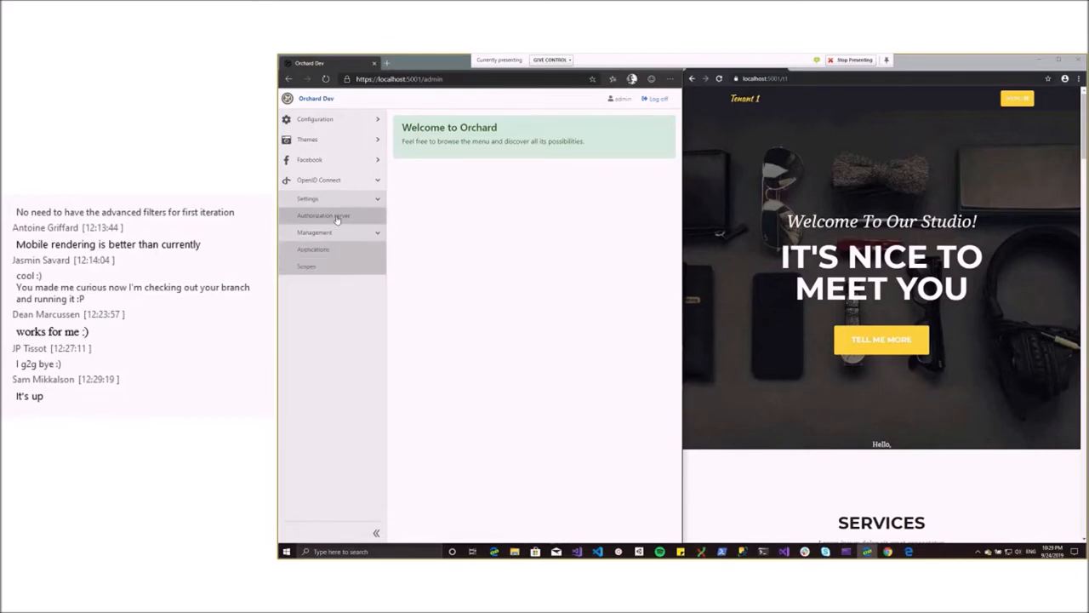
left_click(323, 215)
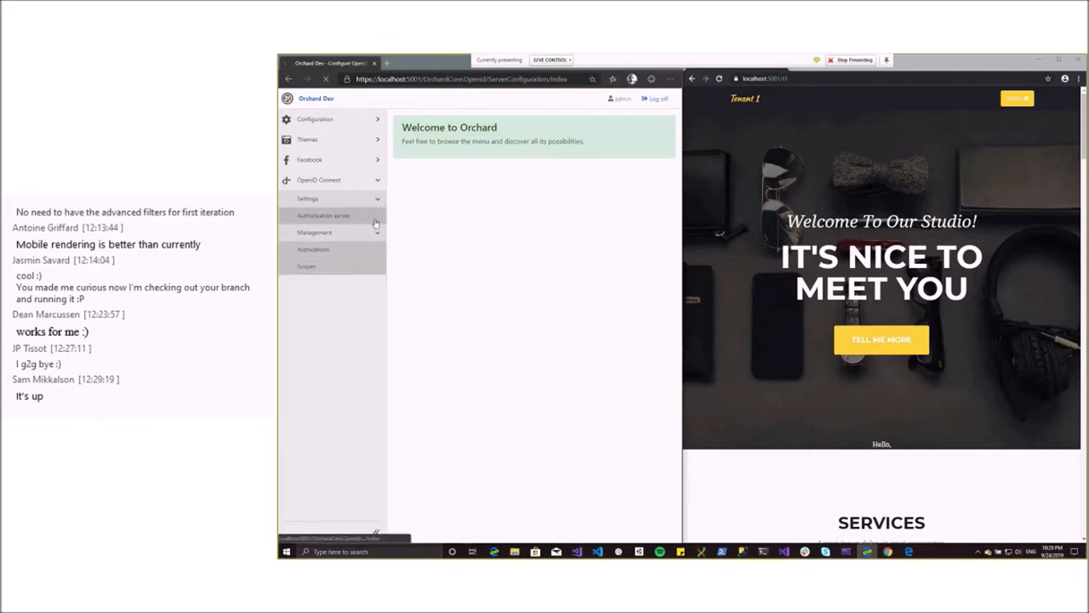
left_click(324, 214)
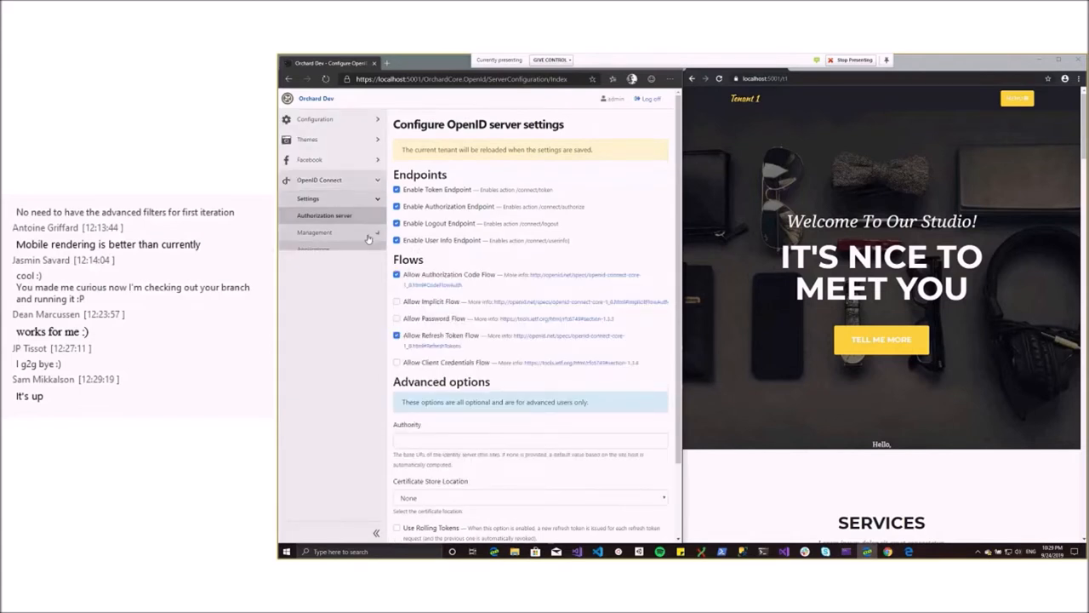
left_click(313, 232)
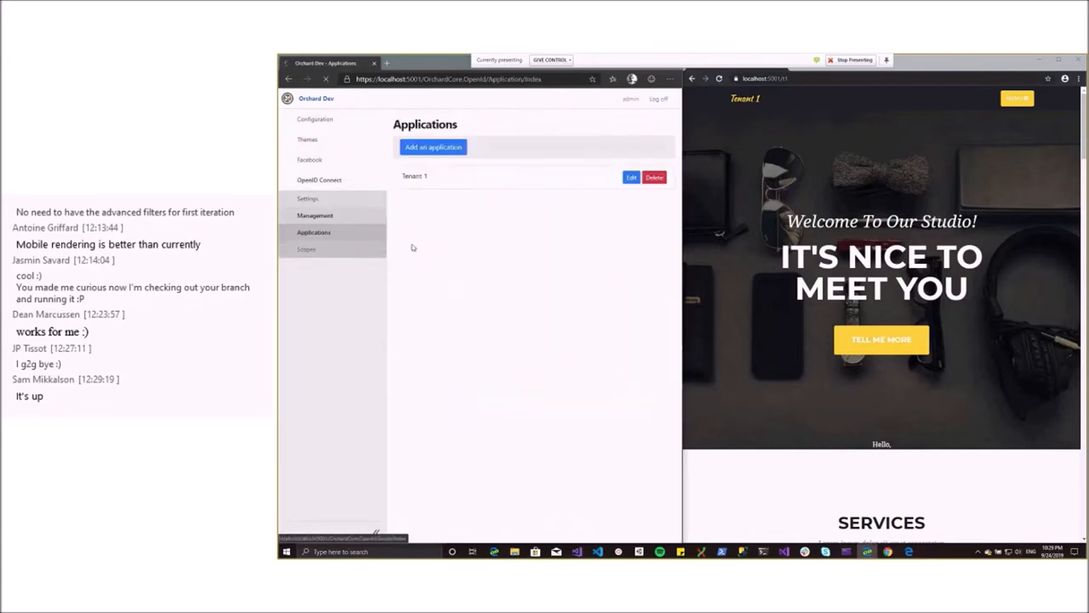
Step: Edit the Tenant 1 OpenID application and expand Facebook and Configuration > Settings in the admin menu
left_click(630, 177)
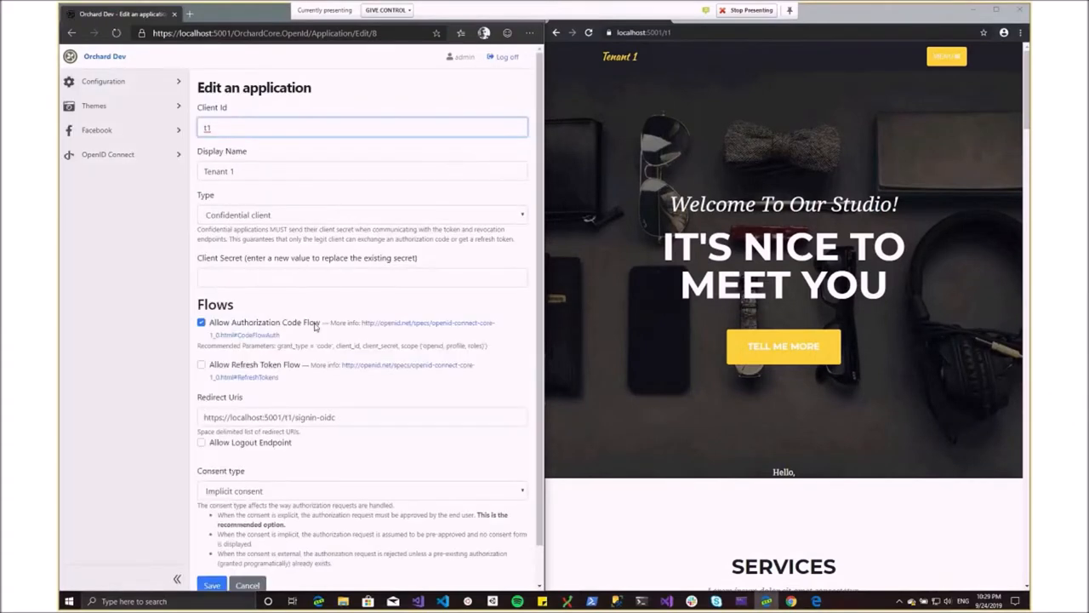
left_click(97, 129)
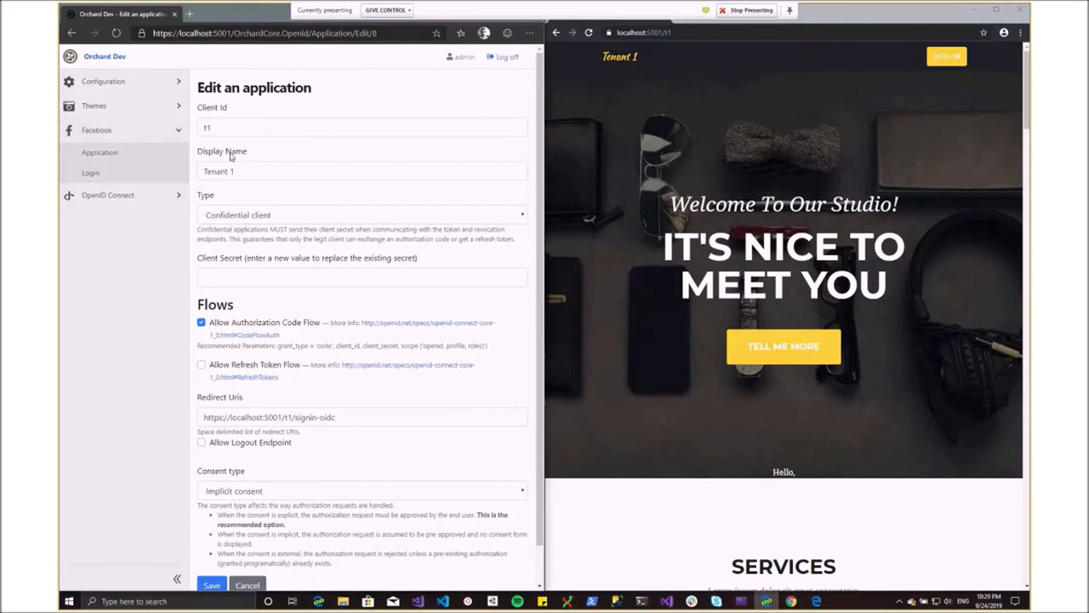
mouse_move(146, 133)
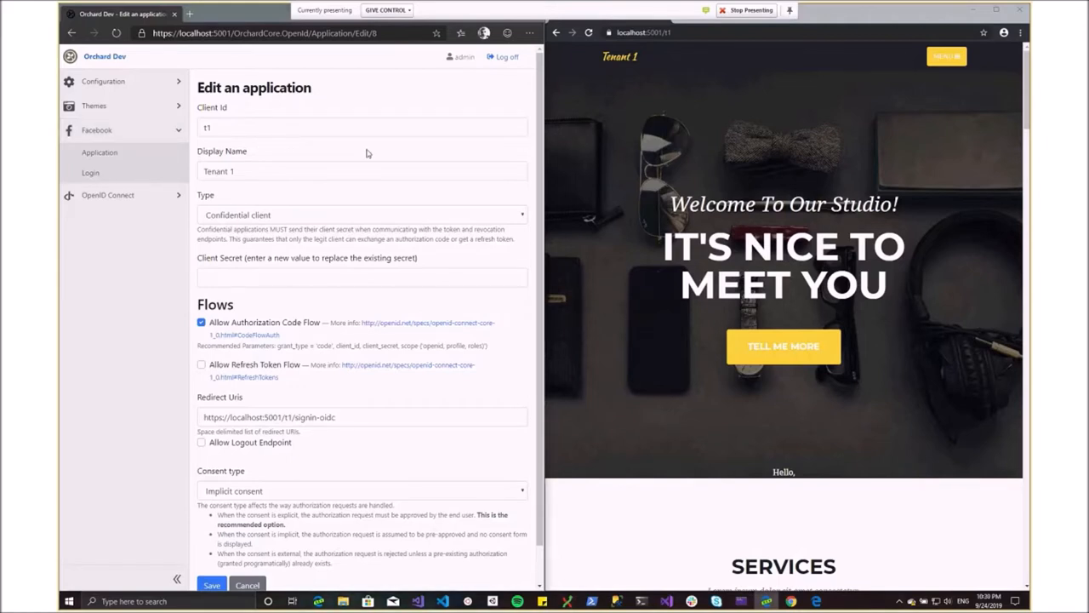
left_click(102, 82)
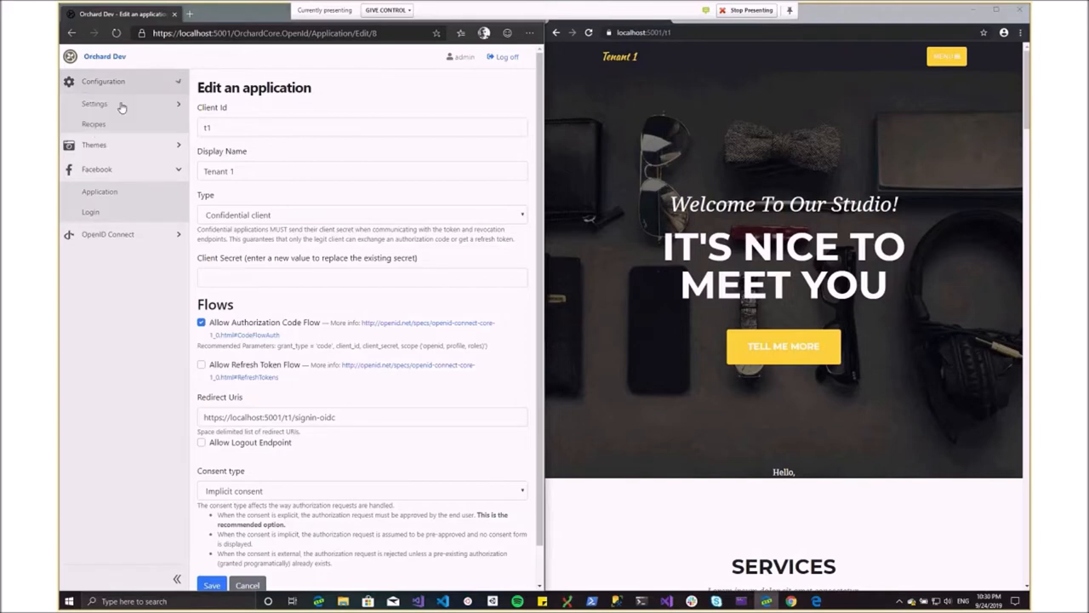
left_click(96, 104)
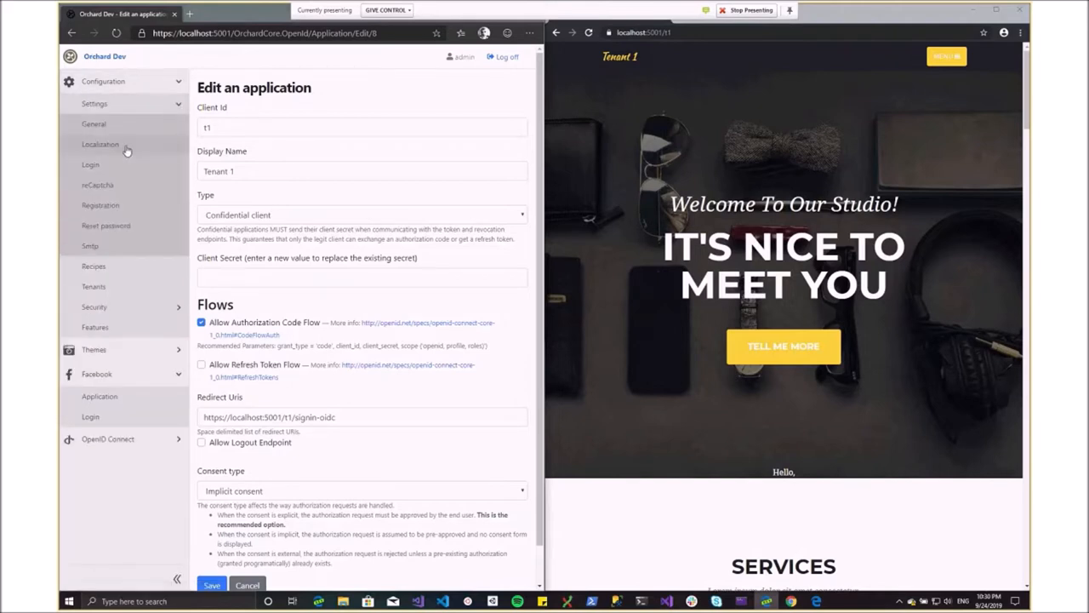
mouse_move(90, 164)
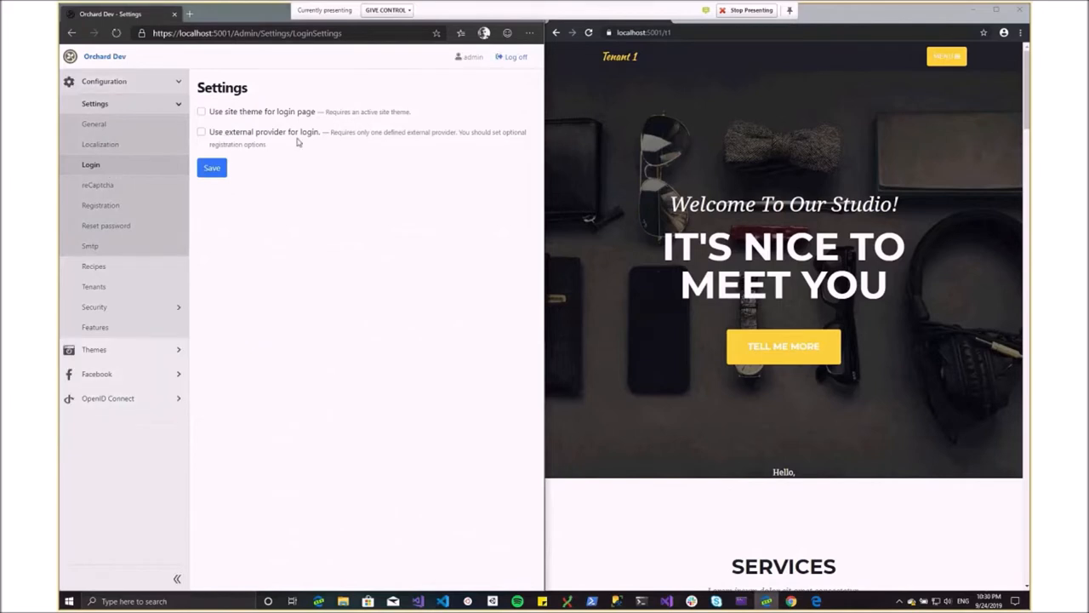
mouse_move(290, 138)
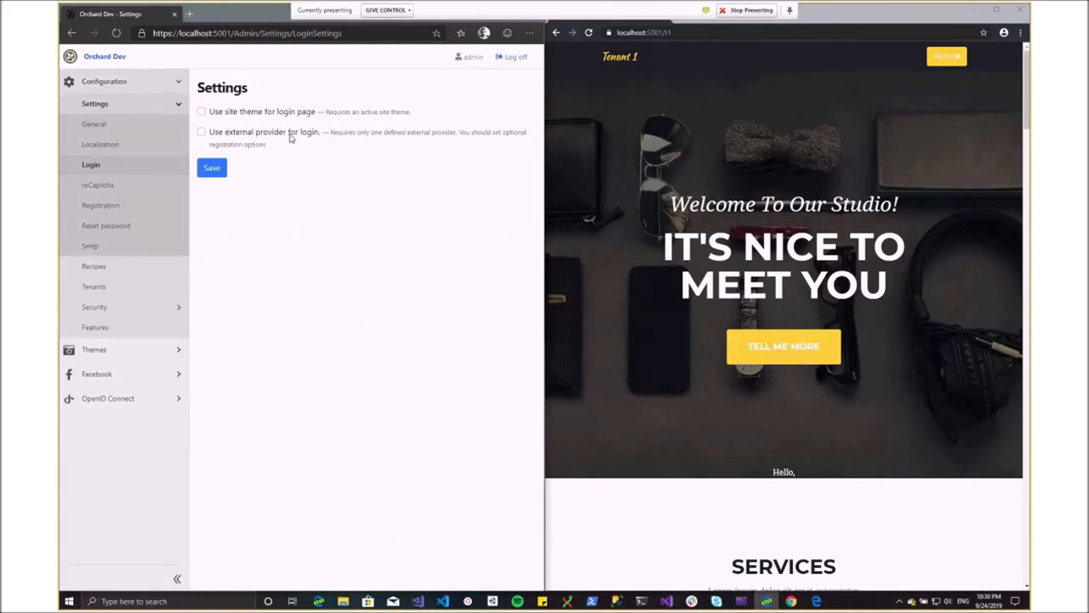
mouse_move(295, 140)
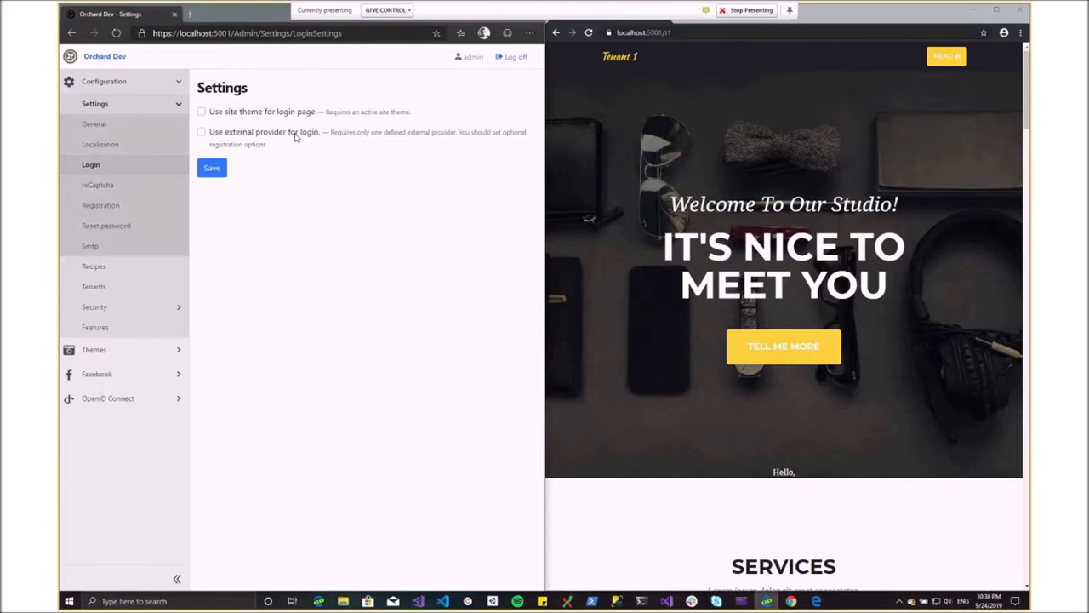
mouse_move(100, 204)
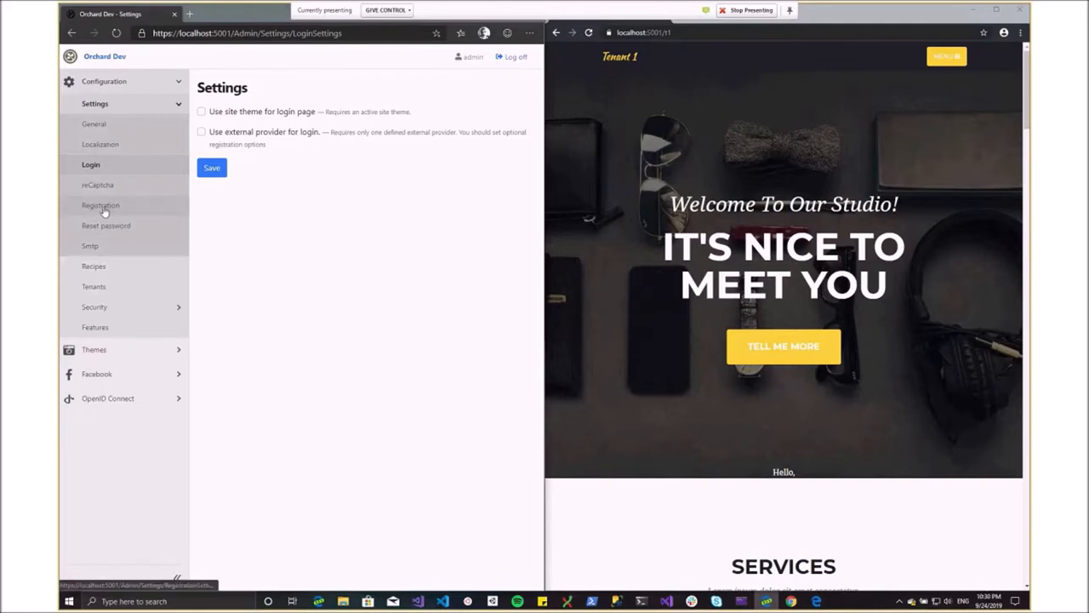
Step: Show the Registration settings page with its username script
left_click(101, 204)
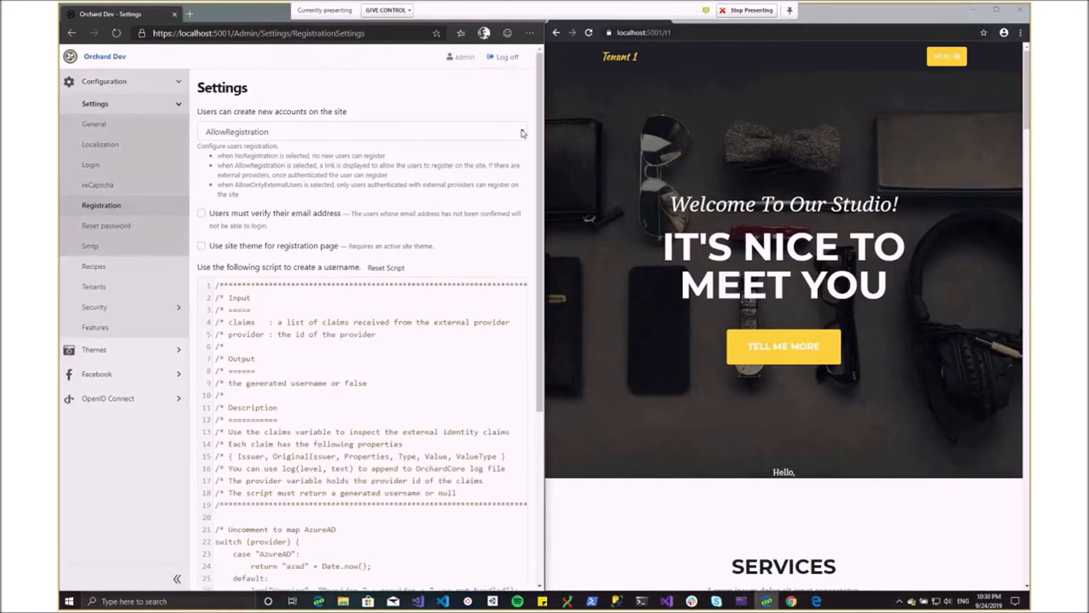
left_click(360, 131)
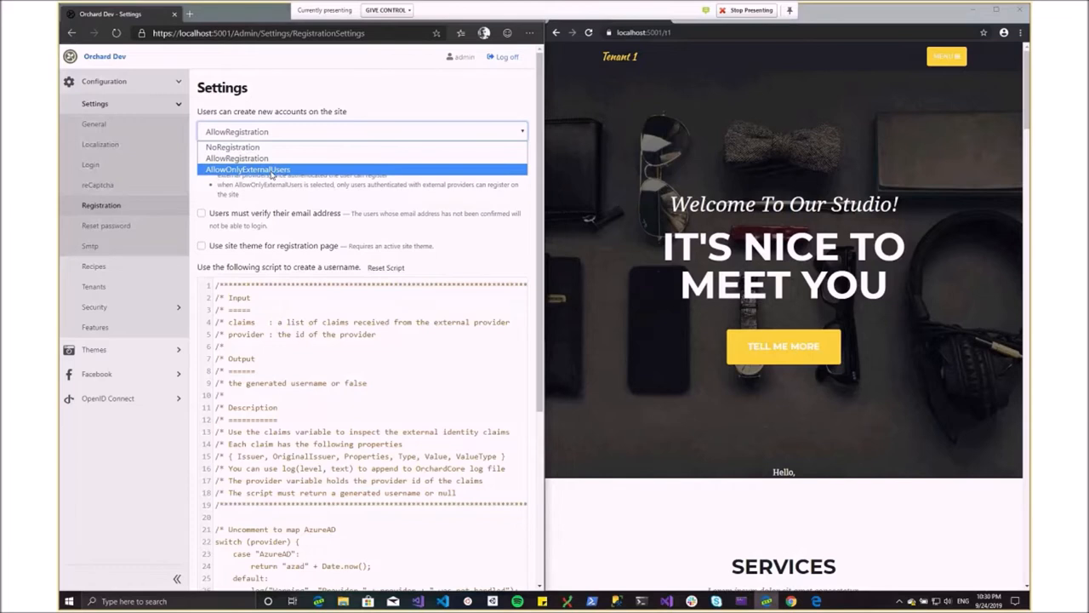
mouse_move(339, 243)
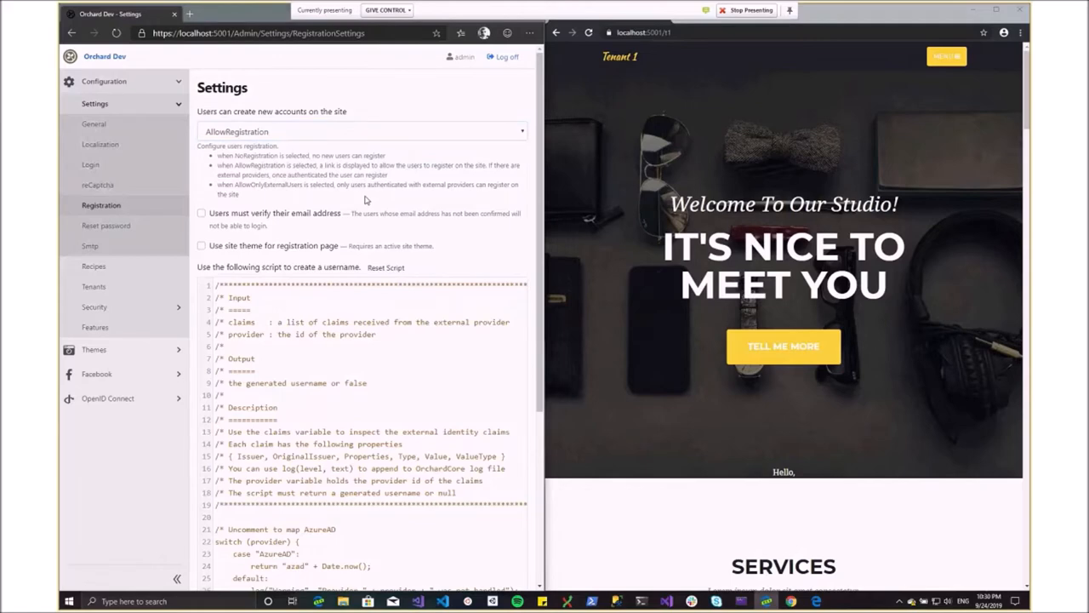
scroll("down", 3)
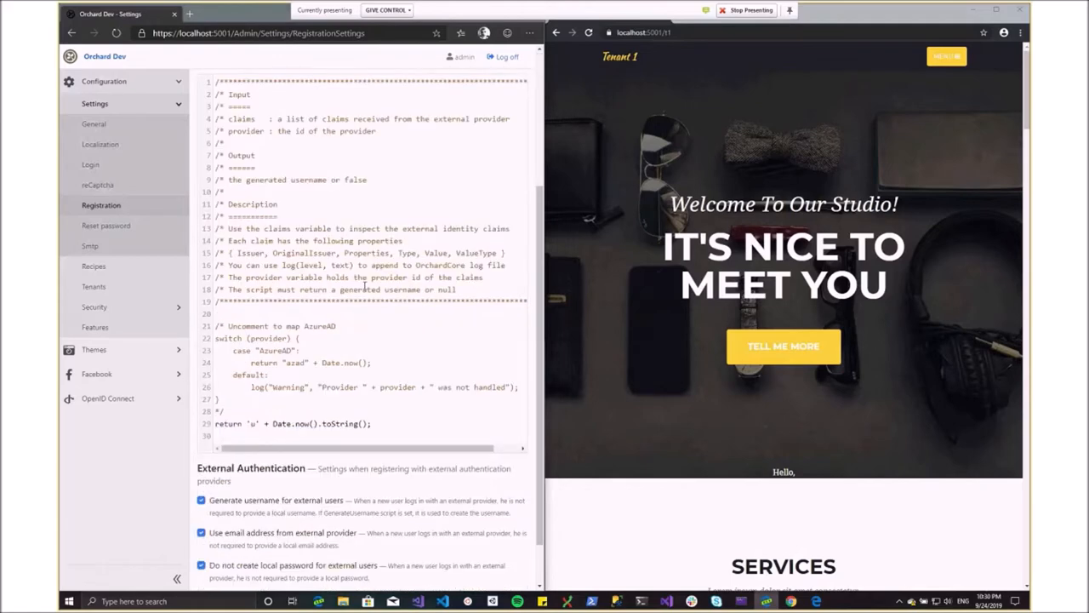
scroll("down", 3)
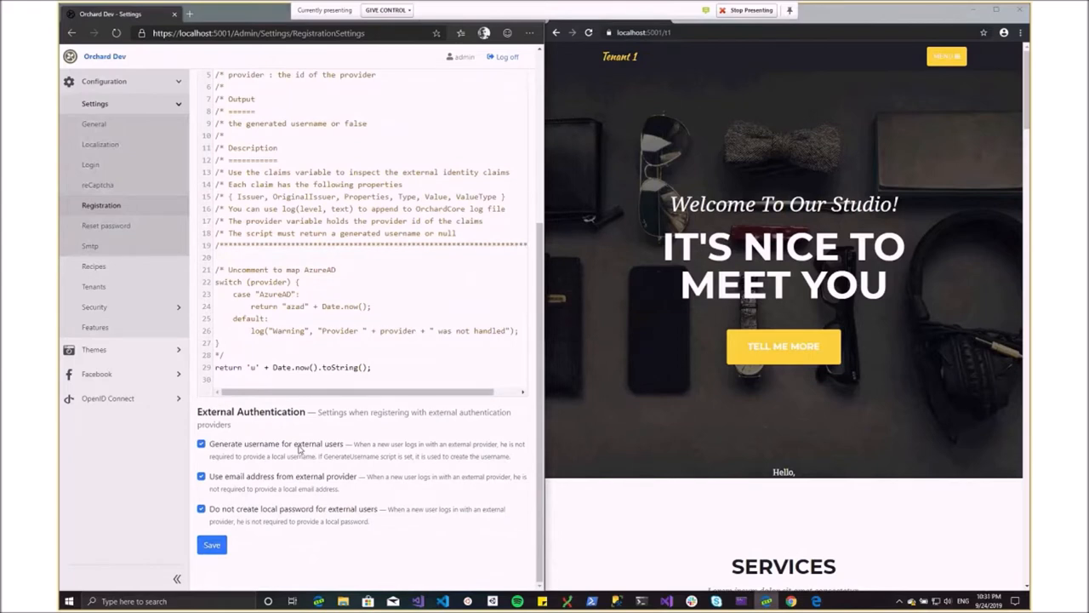
mouse_move(300, 450)
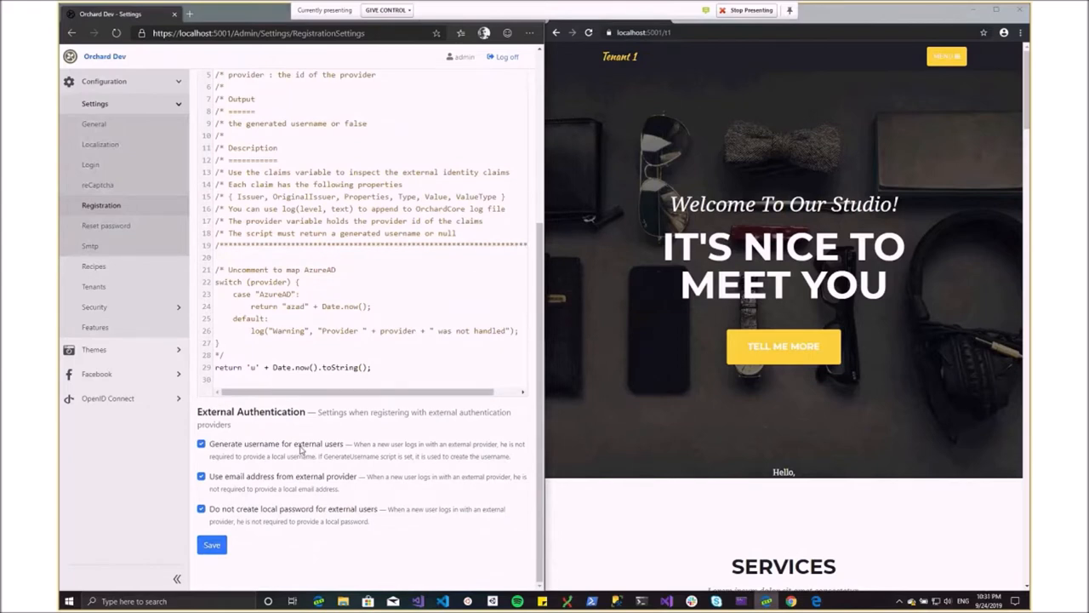
mouse_move(317, 463)
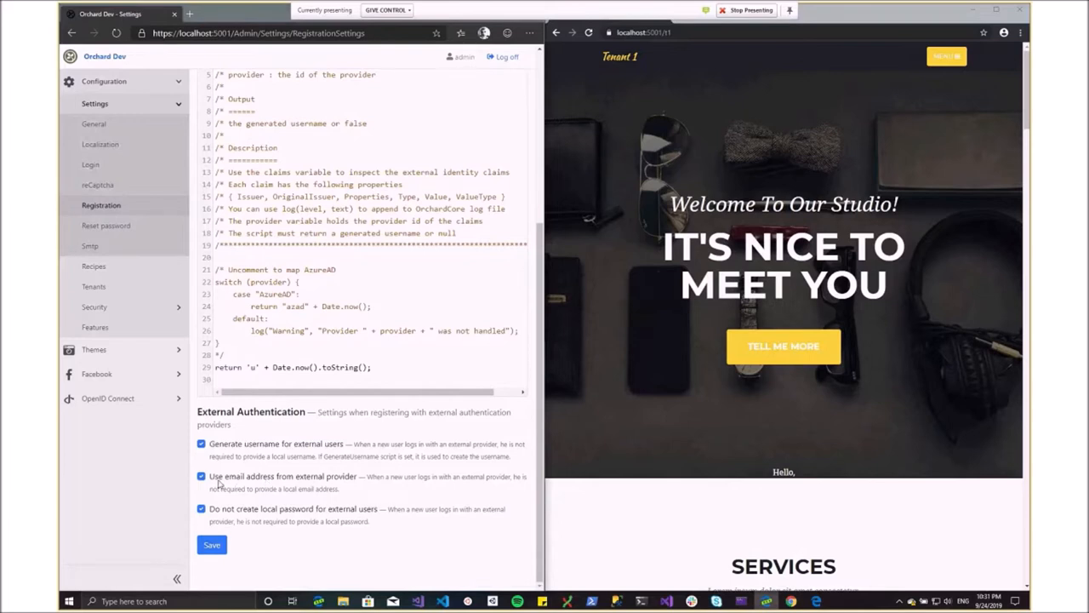
mouse_move(286, 484)
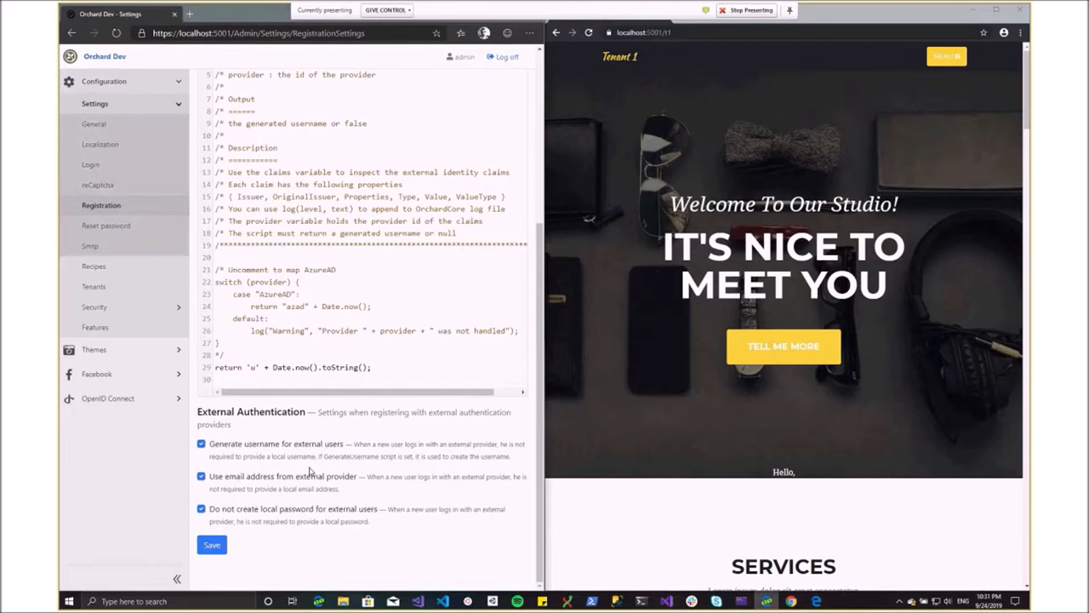
mouse_move(296, 514)
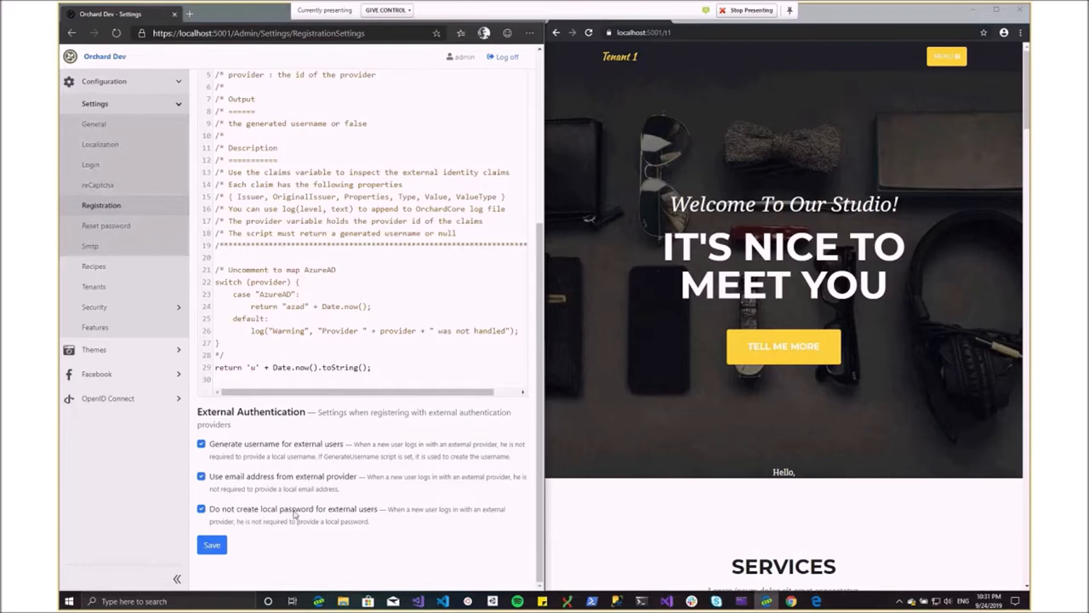
mouse_move(357, 518)
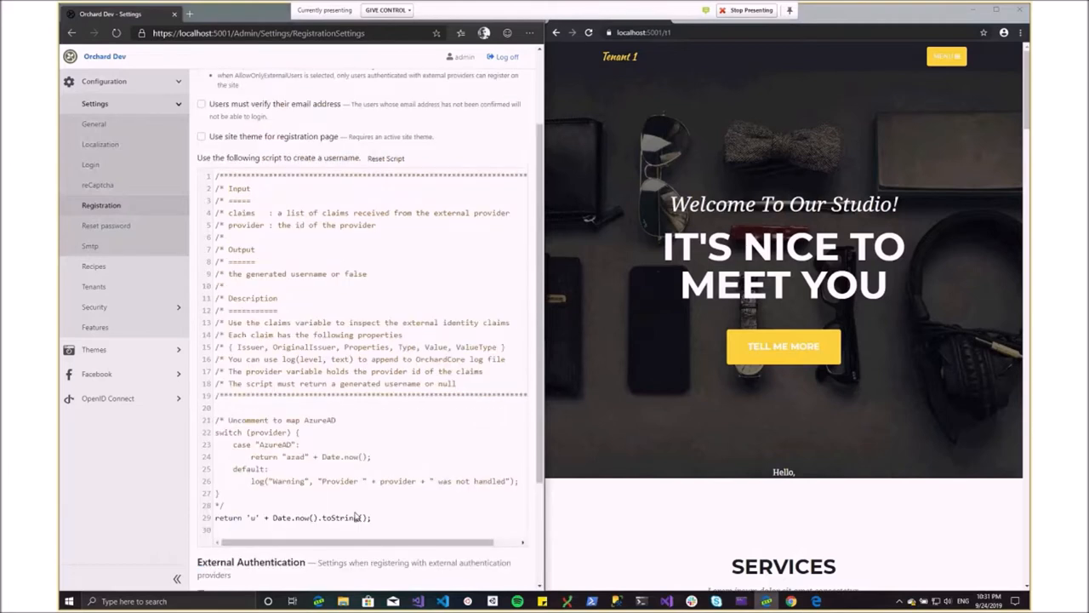
scroll("down", 3)
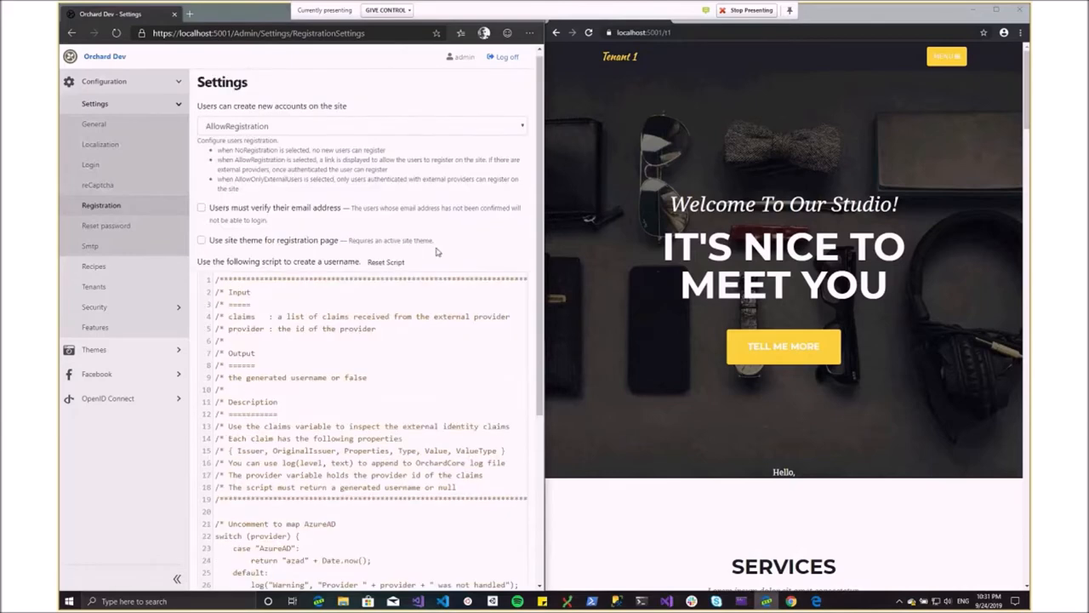
scroll("down", 3)
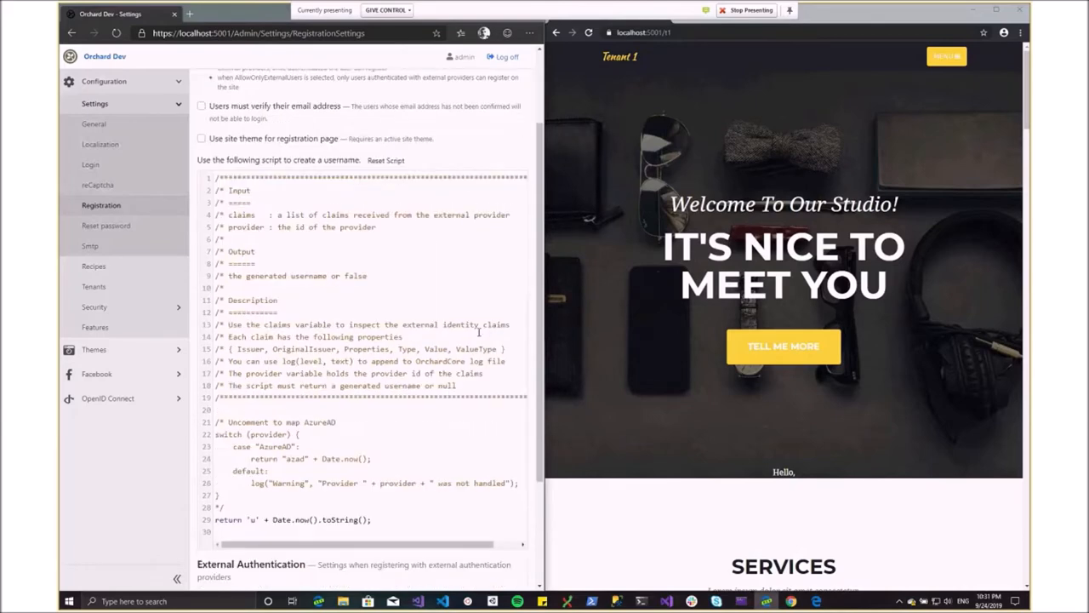
mouse_move(487, 314)
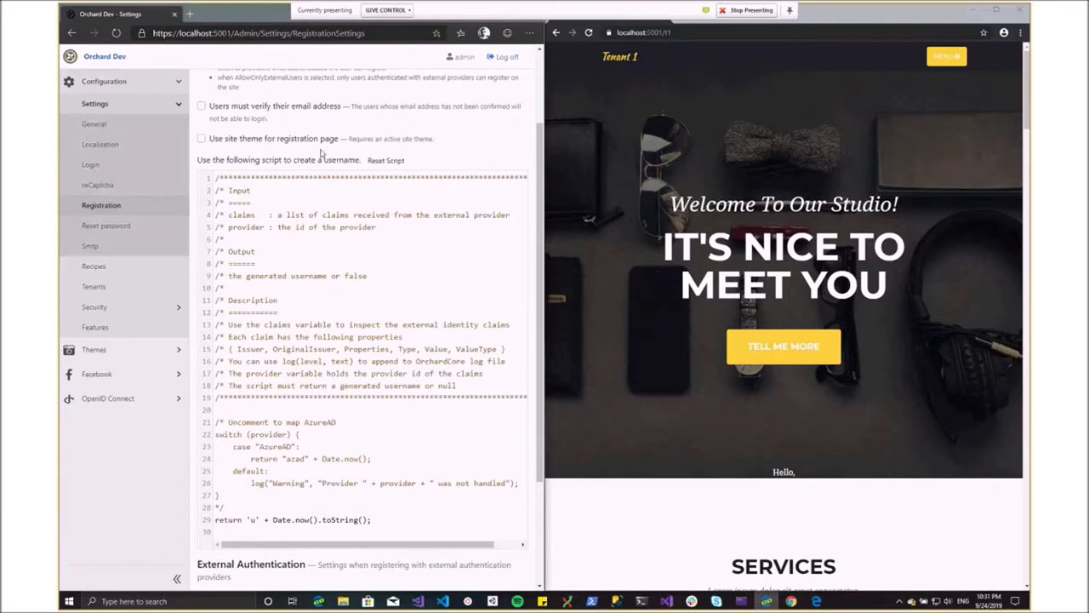
mouse_move(289, 245)
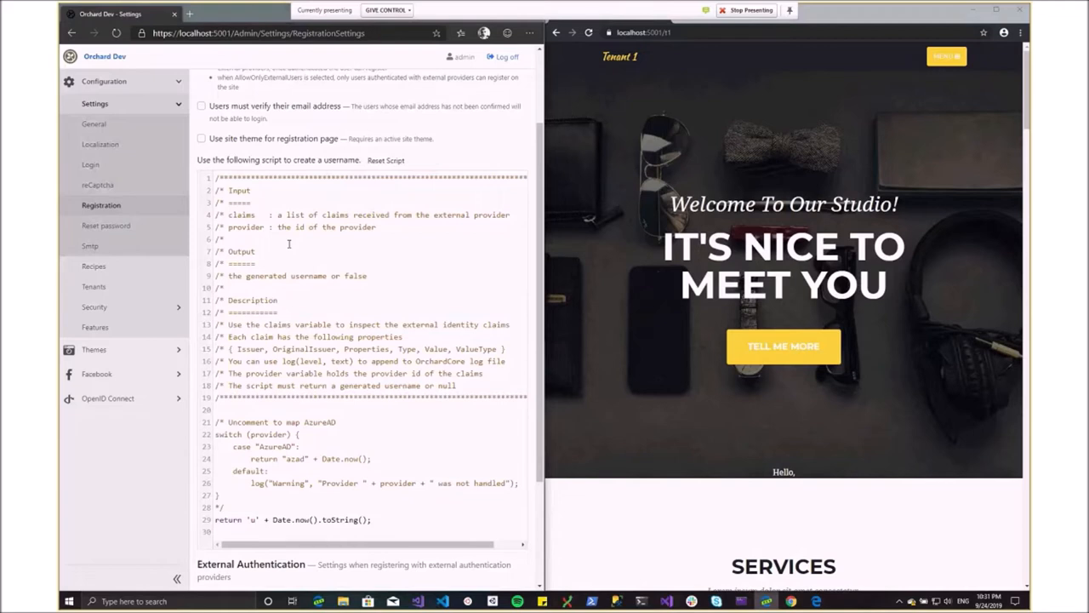
scroll("down", 3)
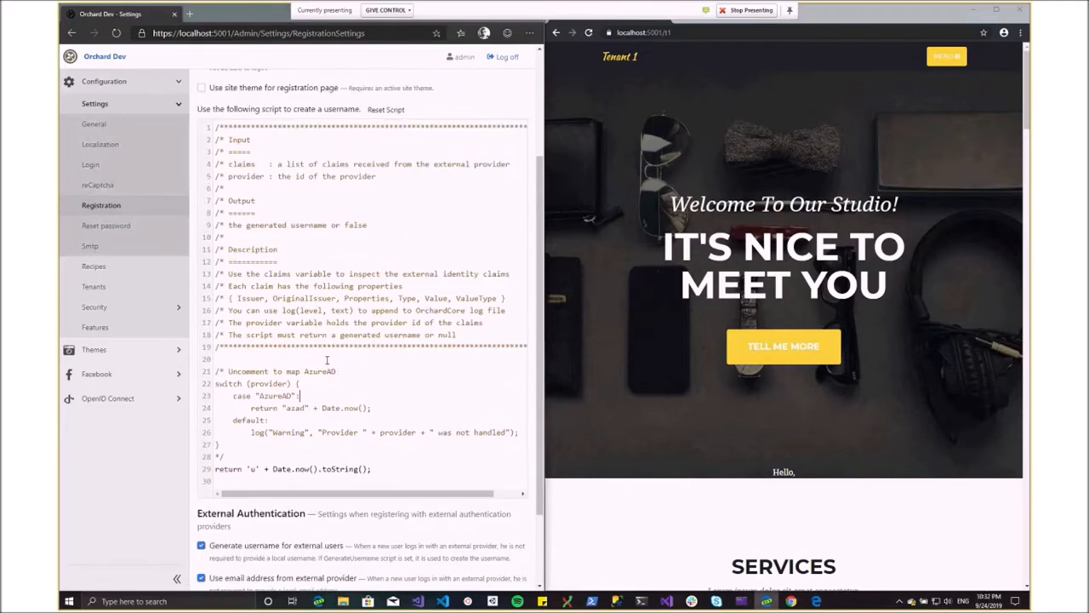
scroll("down", 3)
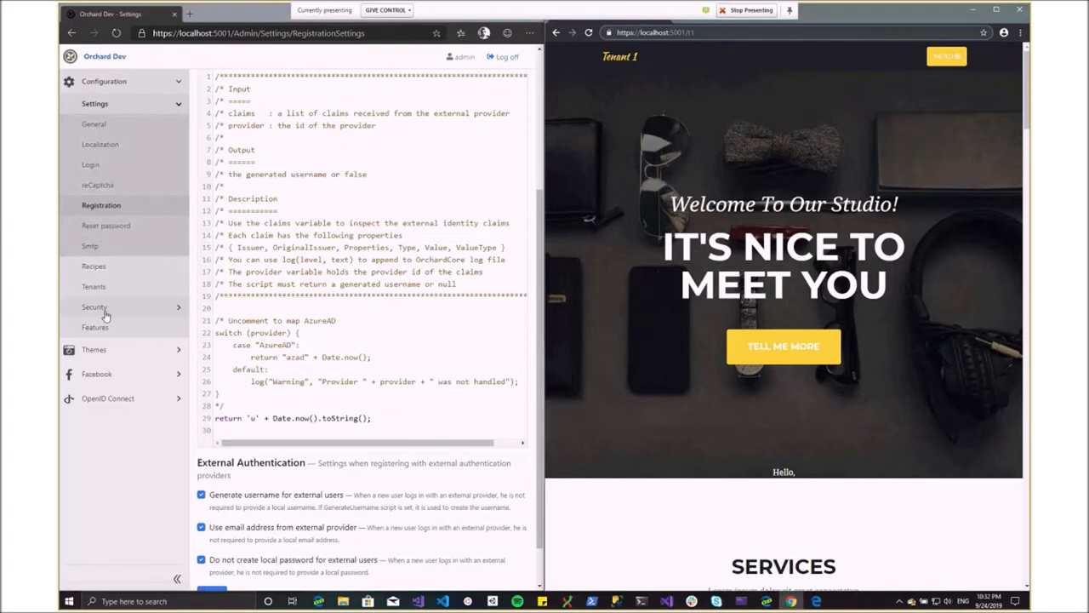
mouse_move(111, 351)
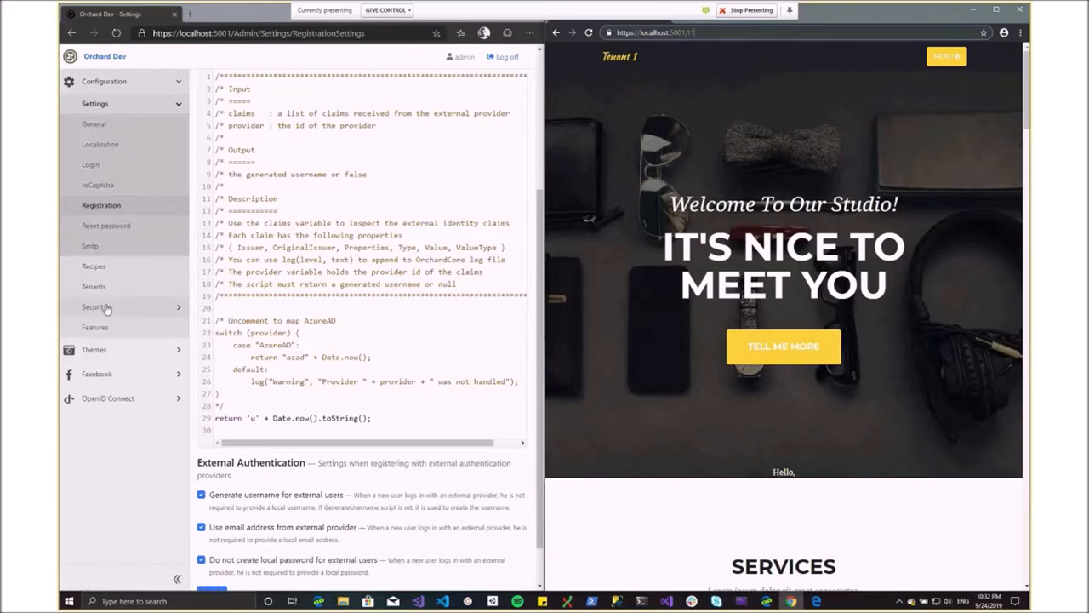
Step: List users in Security > Users, then append 'admin' to the tenant site's address
left_click(95, 307)
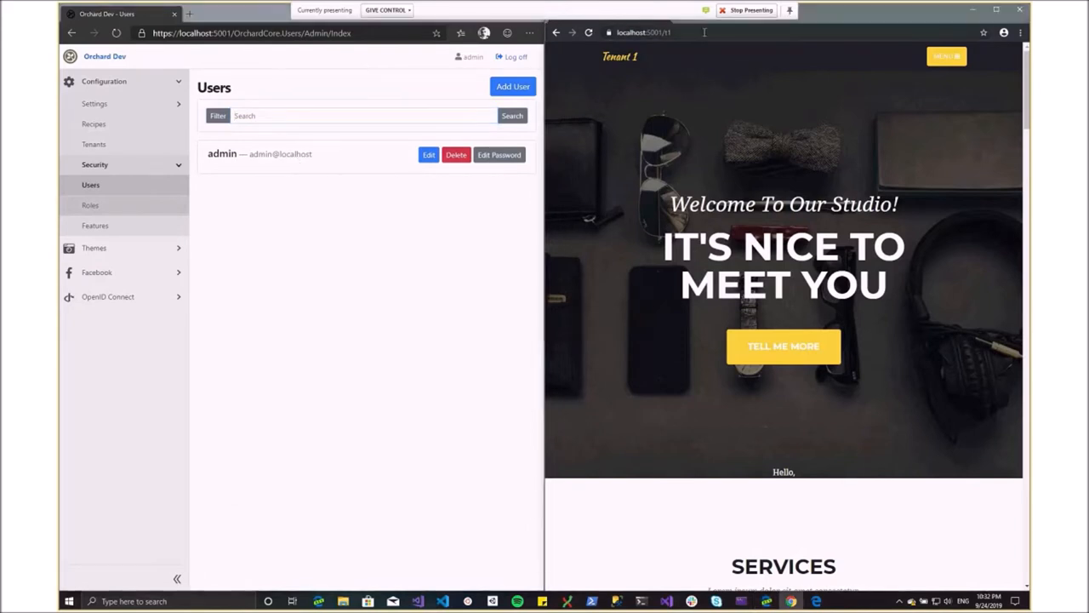
left_click(766, 33)
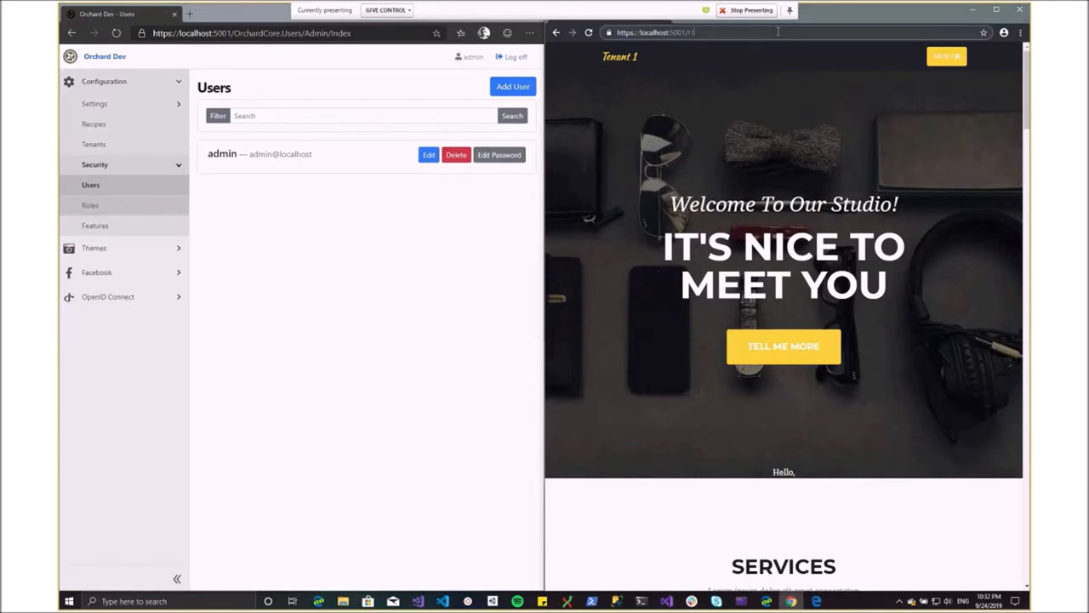
type("admin")
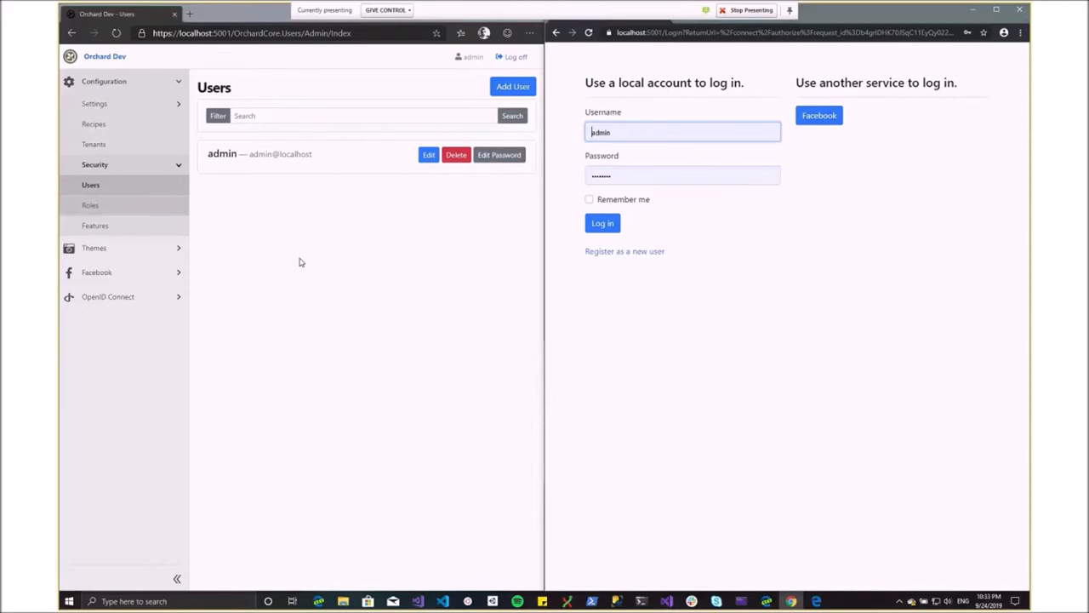
mouse_move(344, 245)
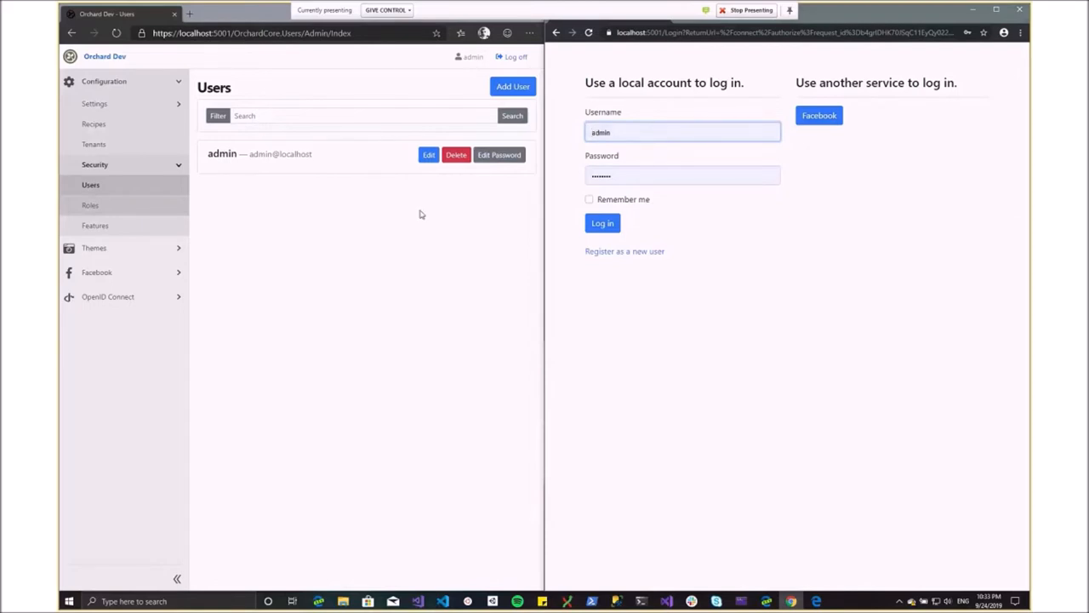
mouse_move(425, 220)
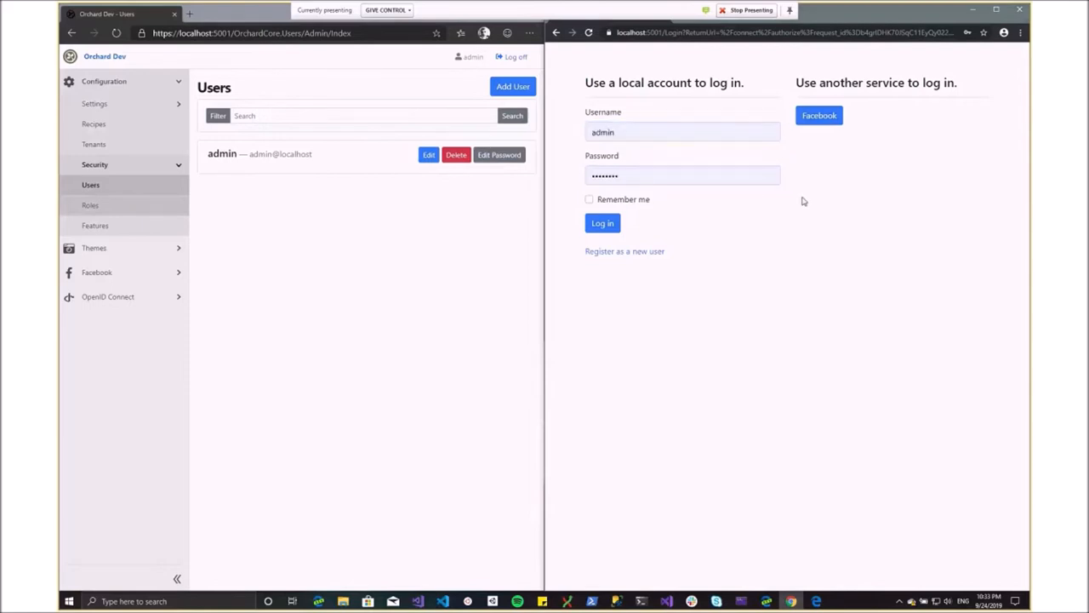
mouse_move(654, 160)
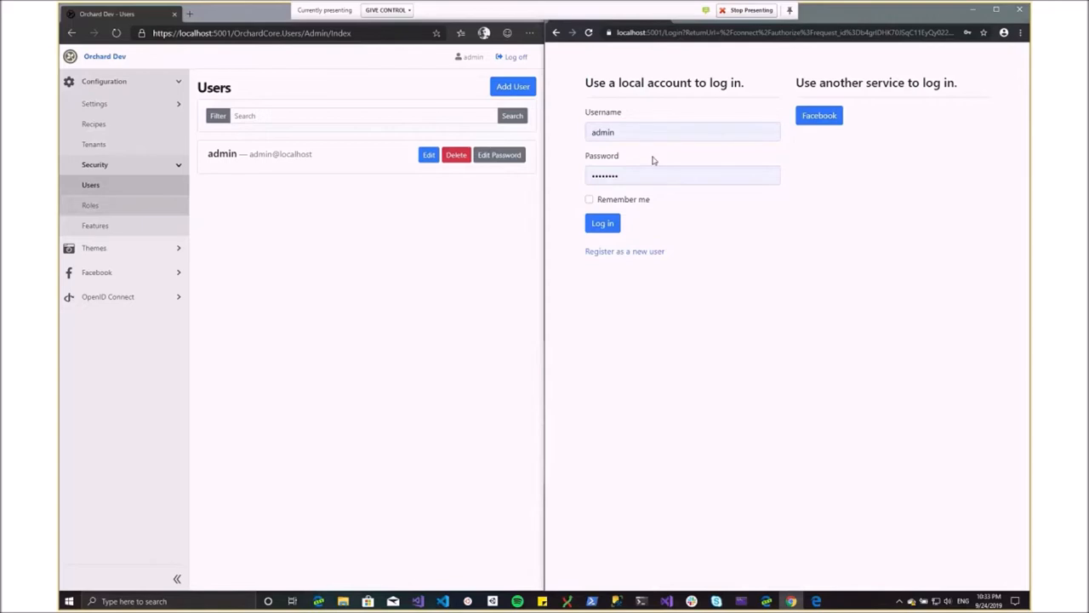
mouse_move(143, 217)
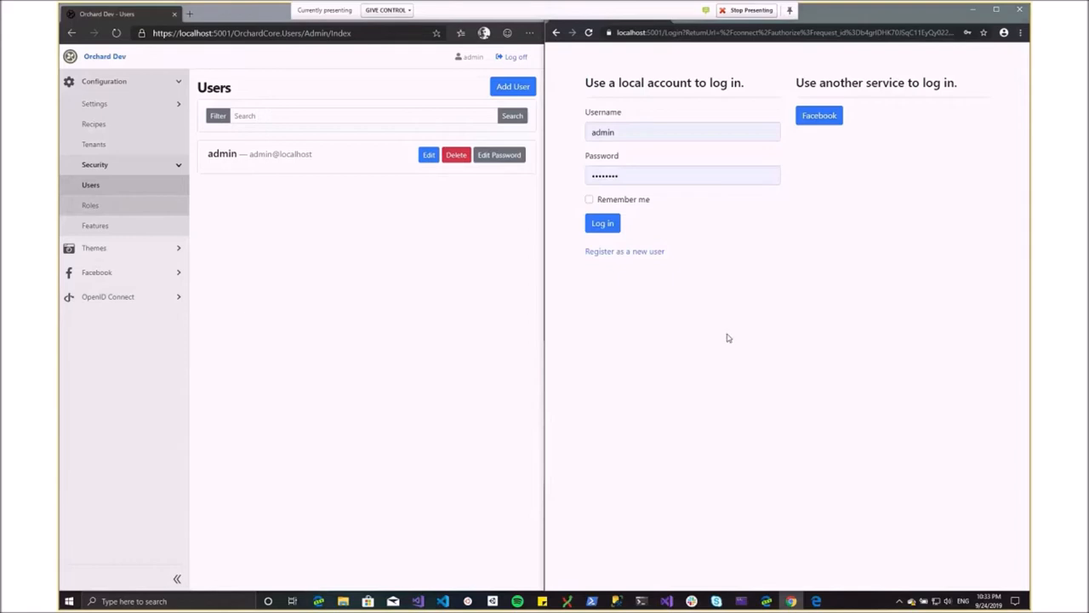
mouse_move(417, 168)
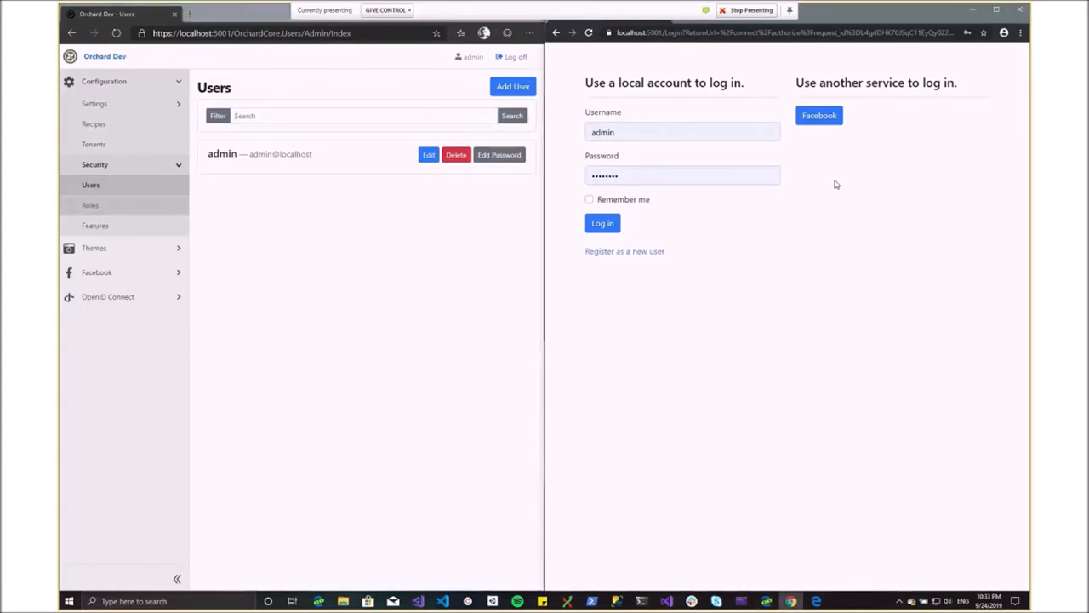
mouse_move(804, 153)
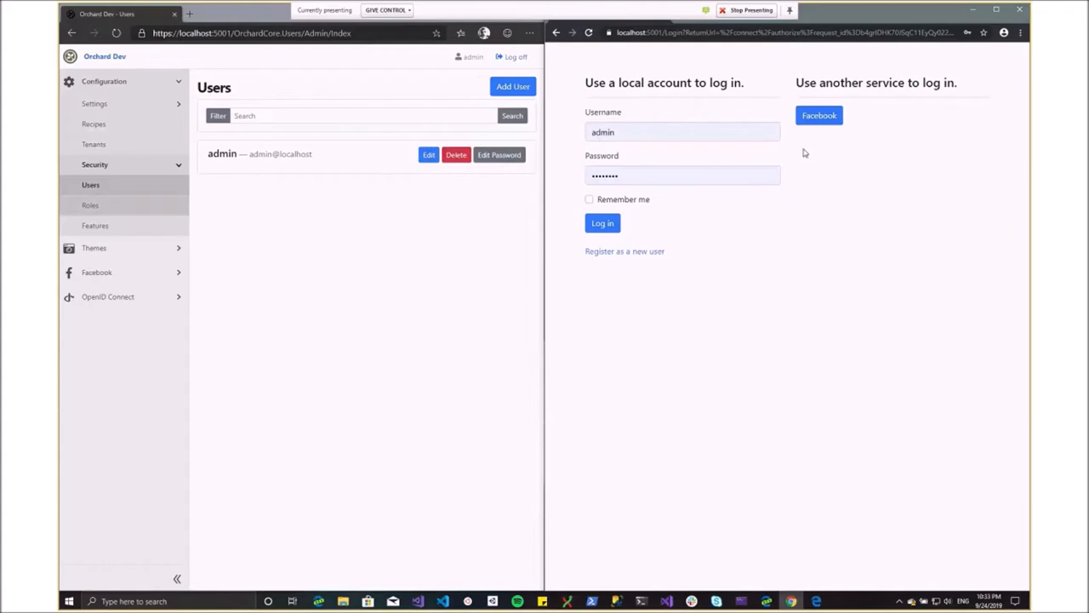
mouse_move(689, 160)
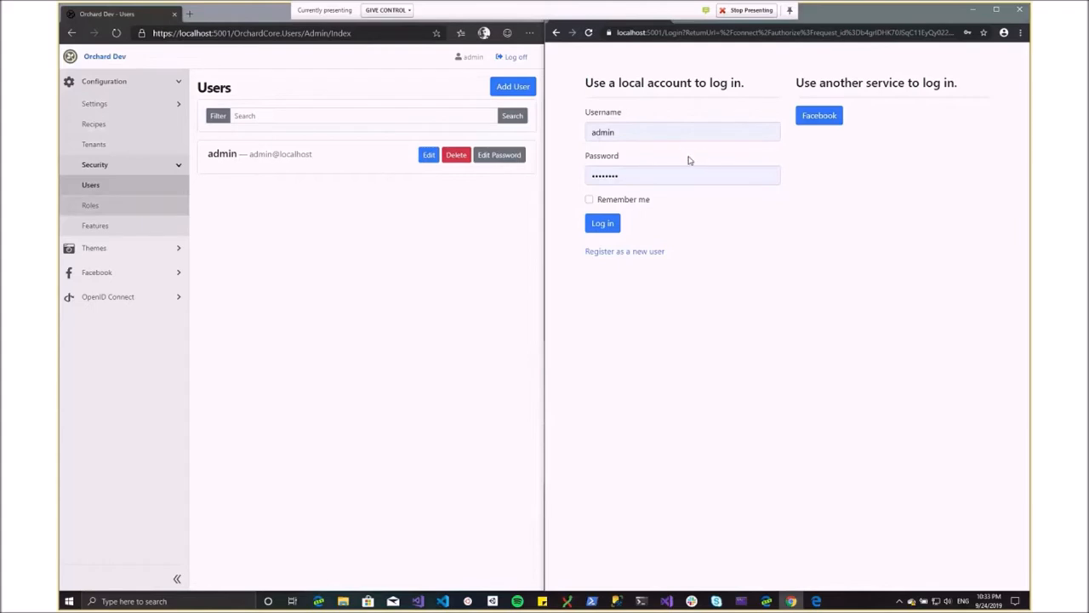
mouse_move(684, 298)
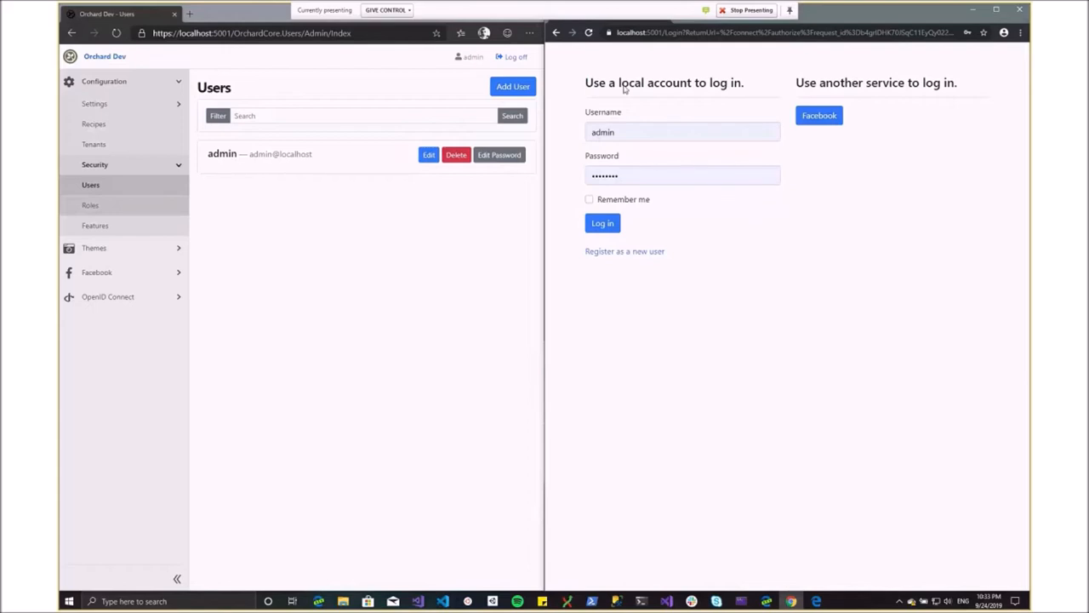
Step: Return the Tenant 1 browser from the login page to the 'Welcome To Our Studio' home page
left_click(603, 221)
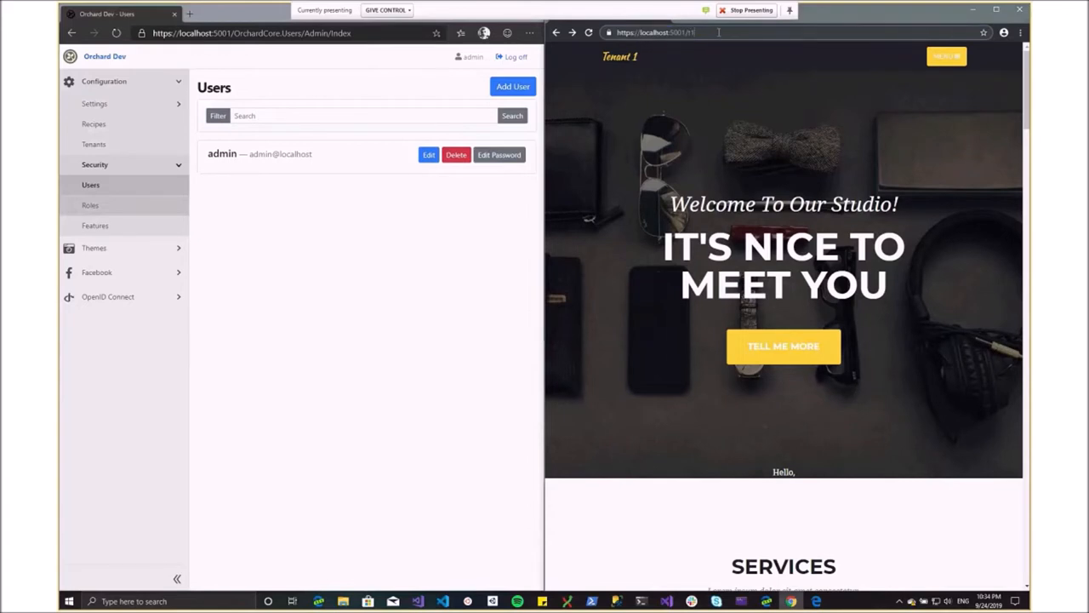
Step: Append /admin to the tenant URL to return to the login page and focus the Username field
type("/admin")
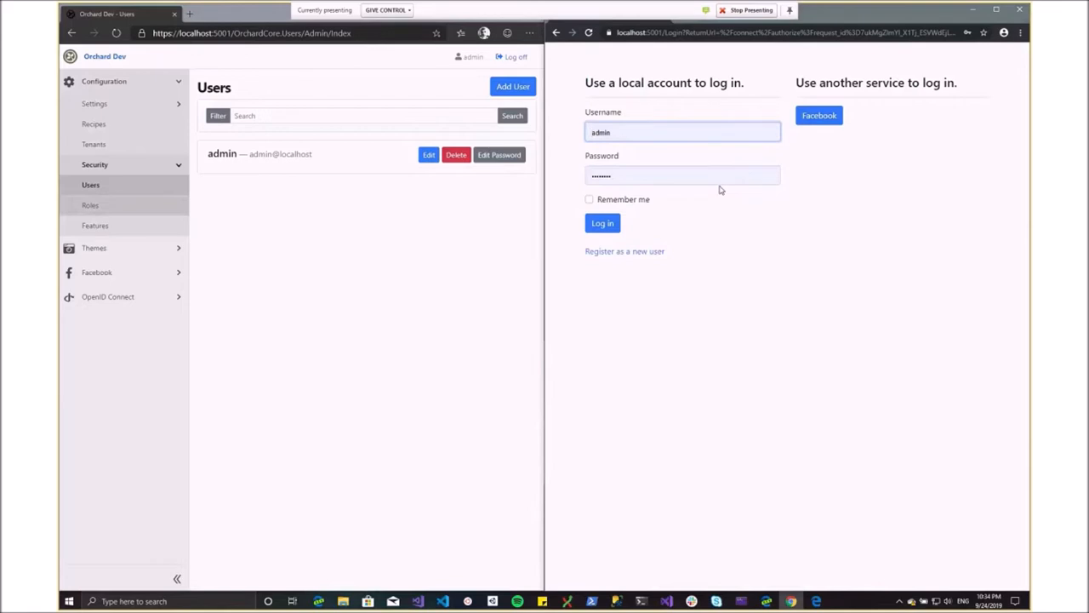
left_click(592, 133)
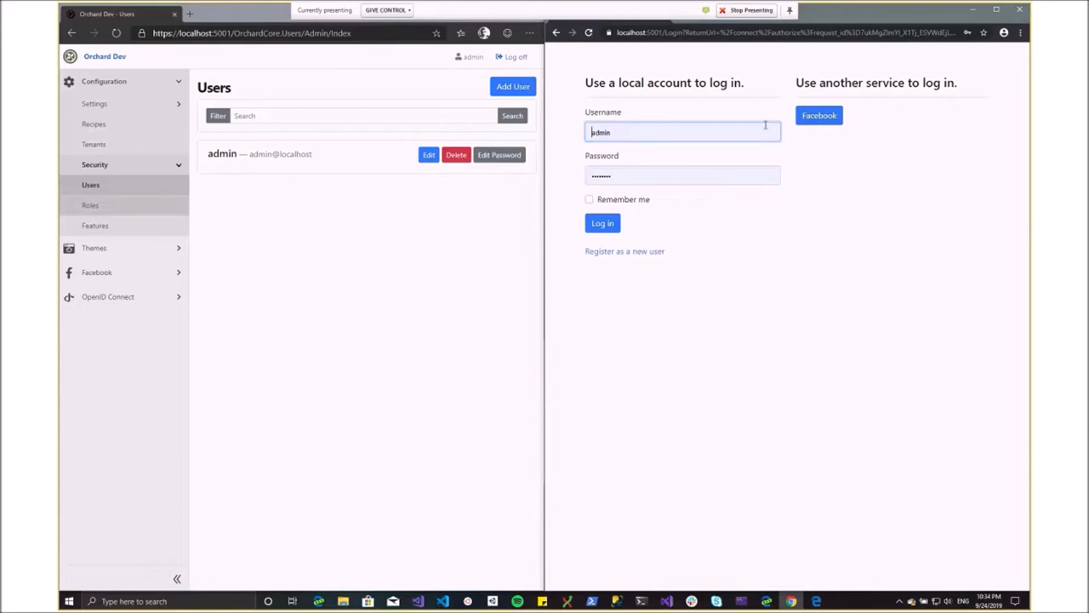
mouse_move(818, 116)
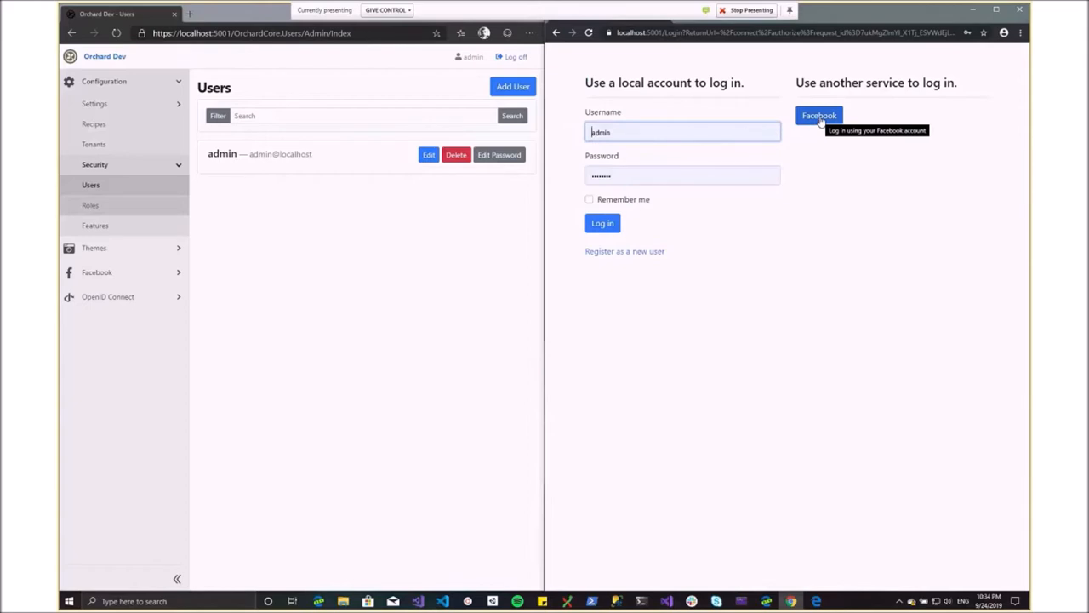
left_click(818, 116)
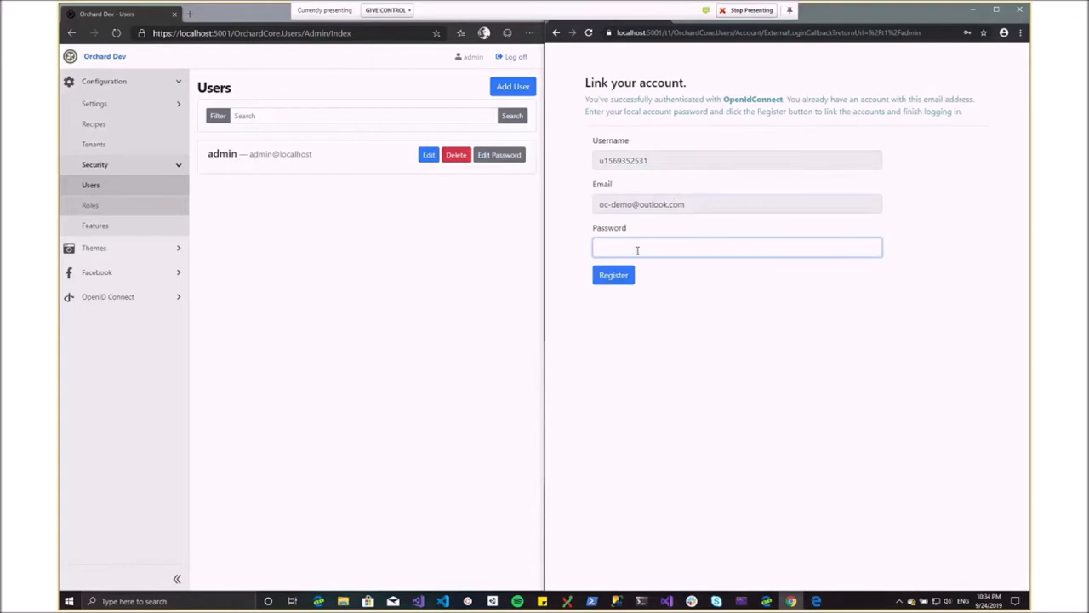
left_click(736, 249)
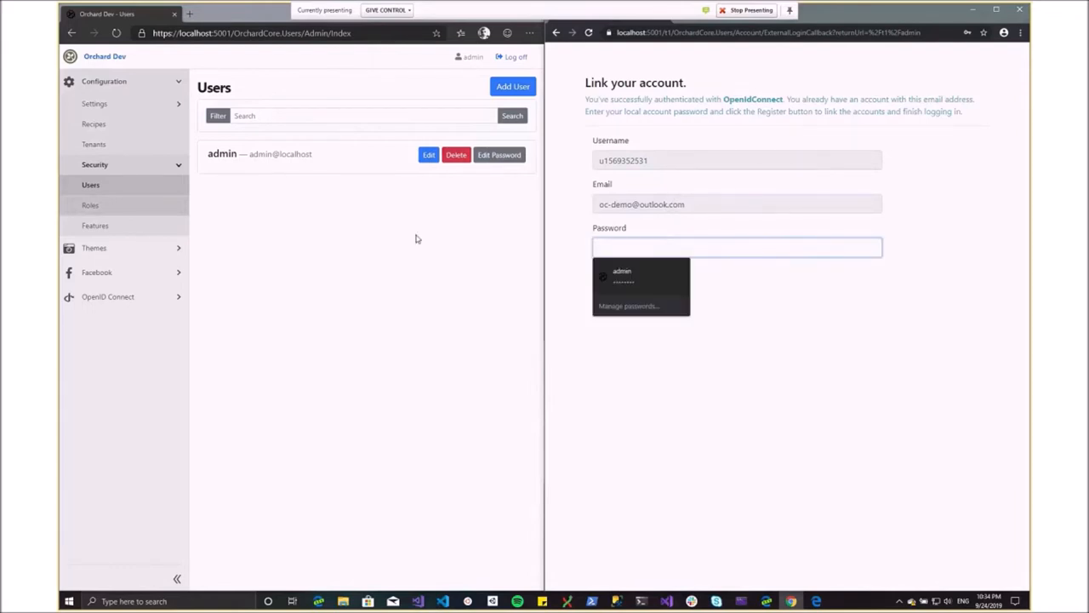
left_click(735, 247)
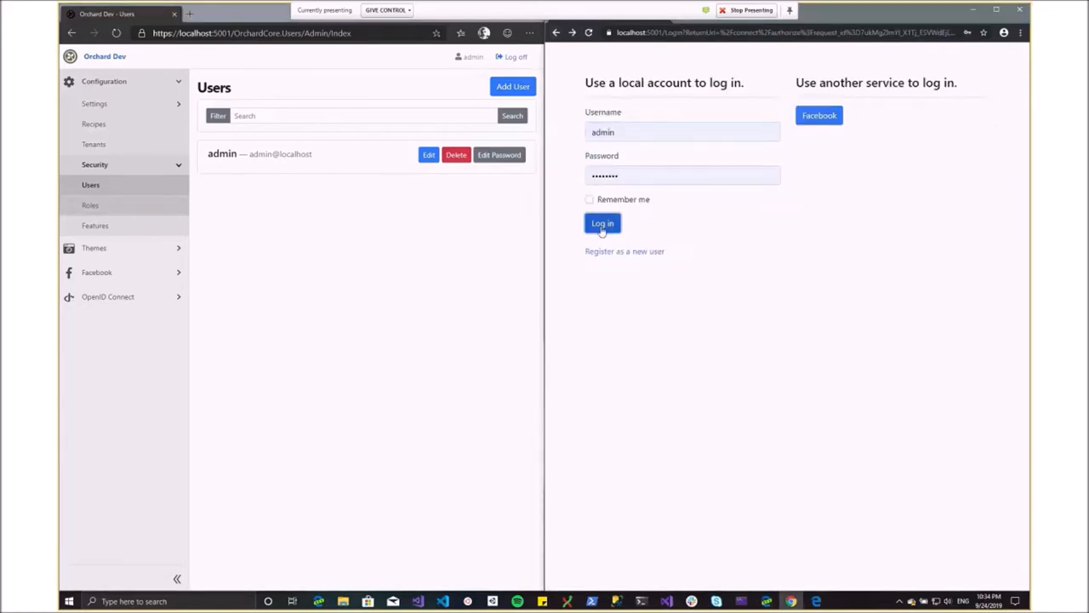
Step: Sign in via the OpenIdConnect external login, link the admin account and reach the Tenant 1 dashboard
left_click(603, 223)
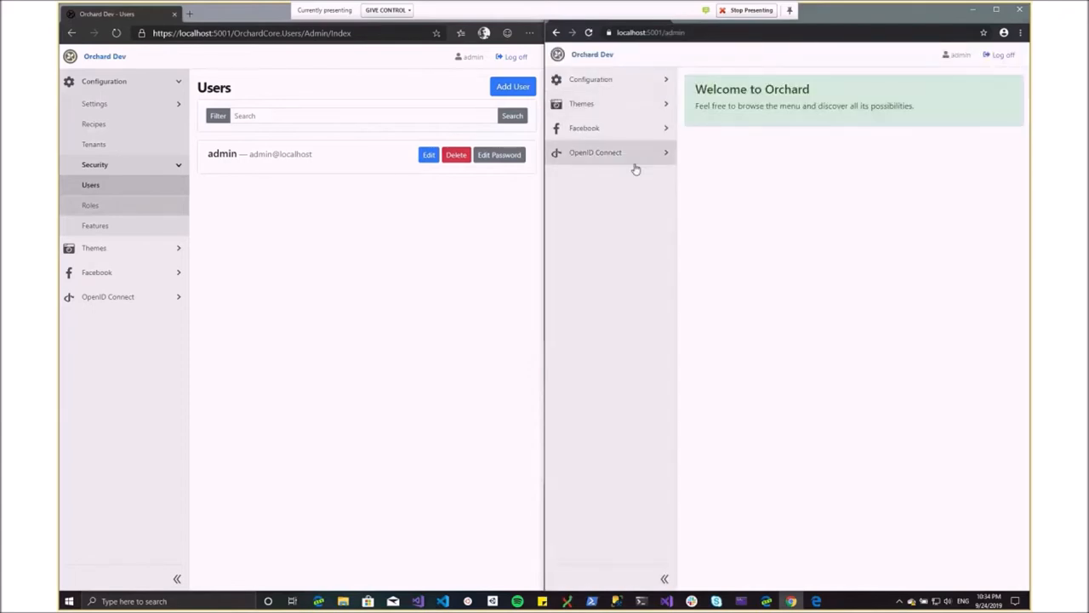
left_click(596, 153)
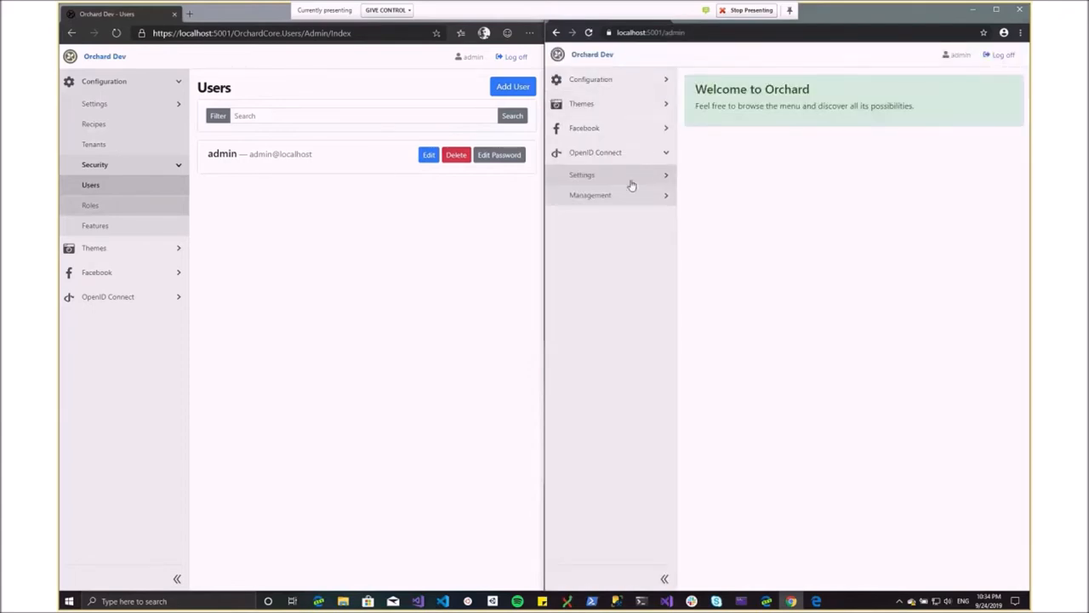
left_click(582, 174)
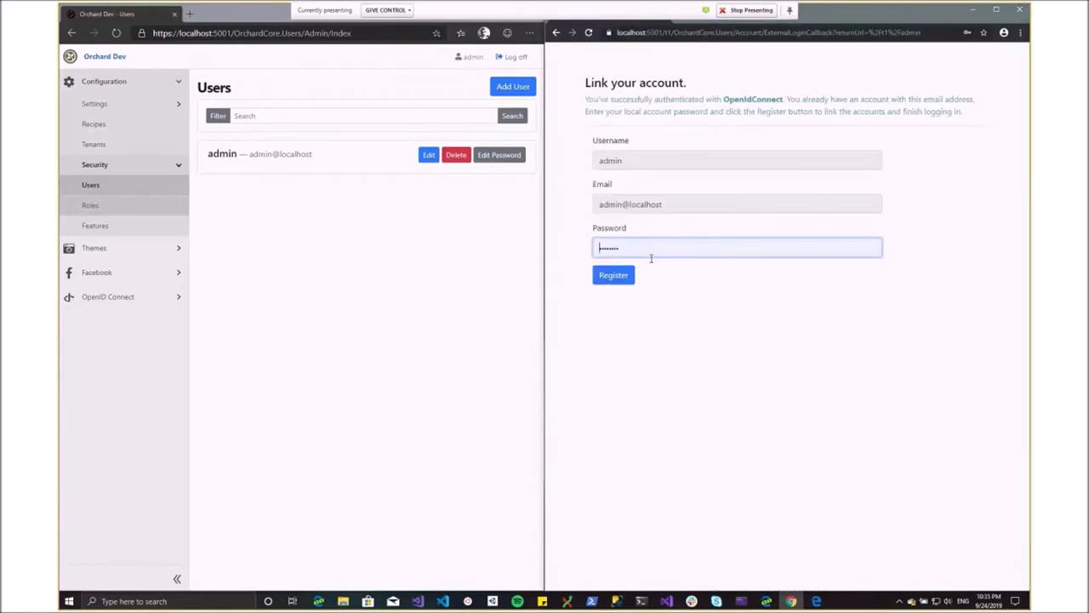
left_click(613, 276)
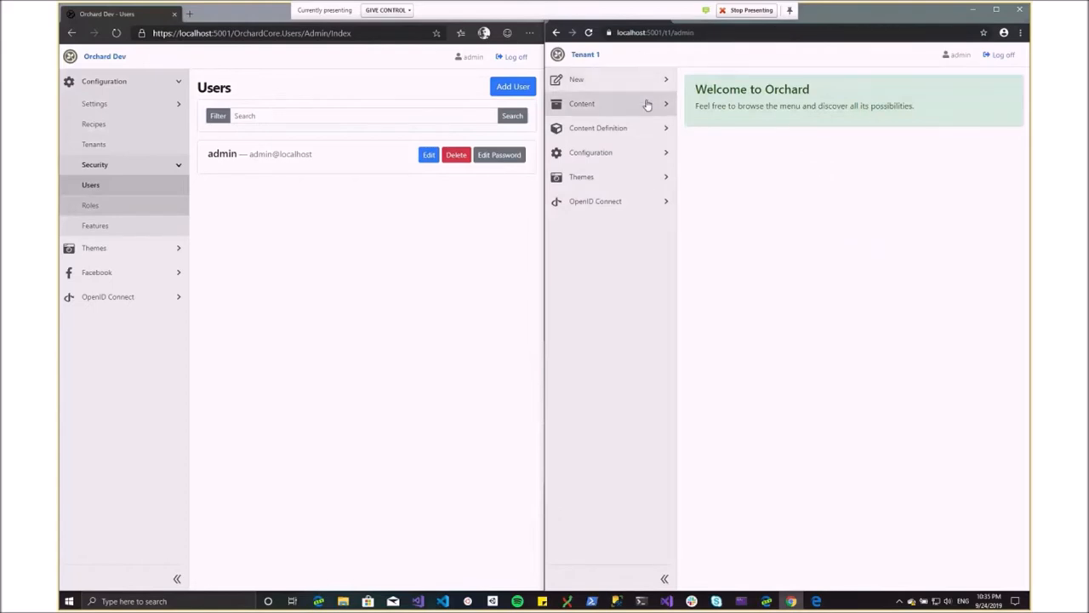
mouse_move(713, 190)
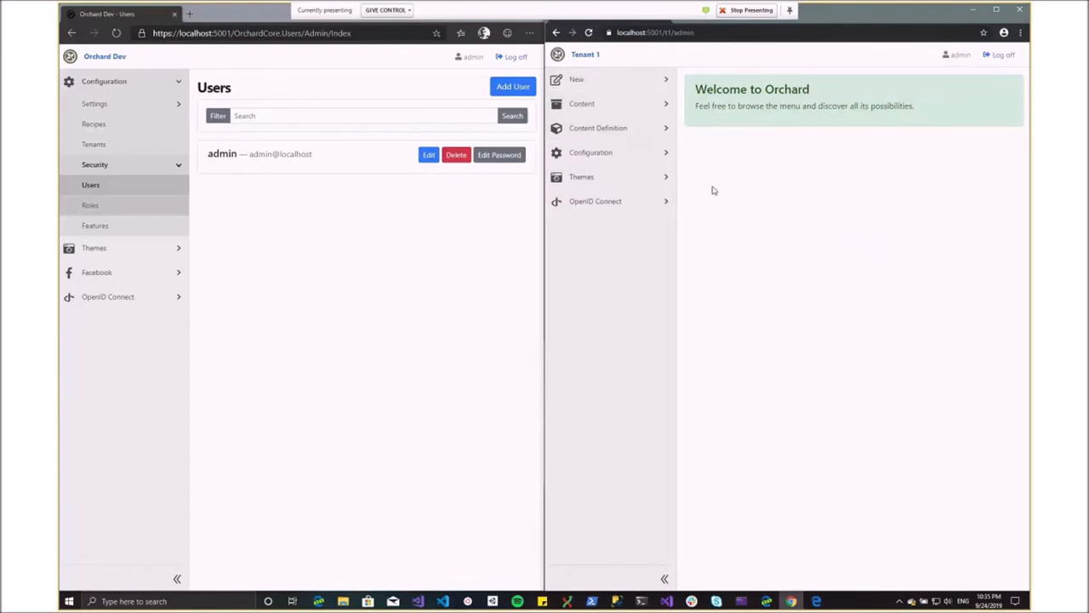
mouse_move(749, 180)
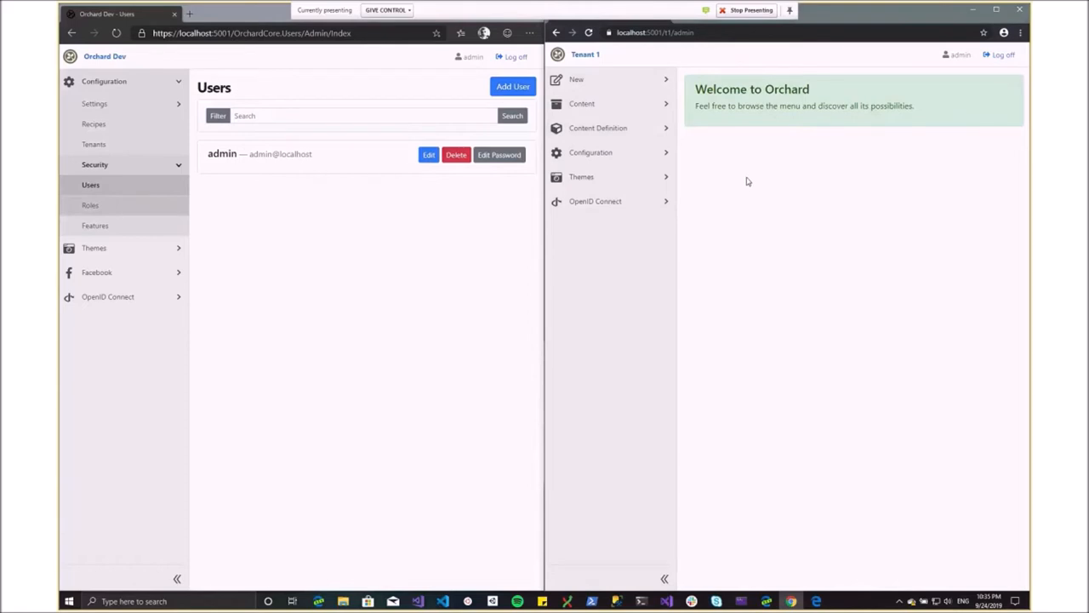
mouse_move(468, 224)
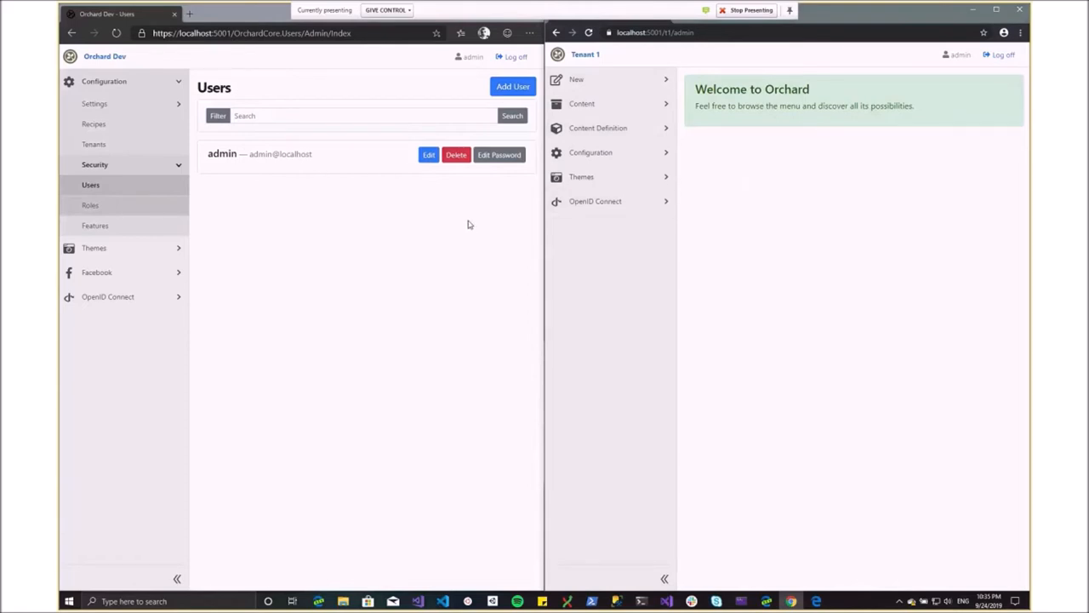
mouse_move(681, 215)
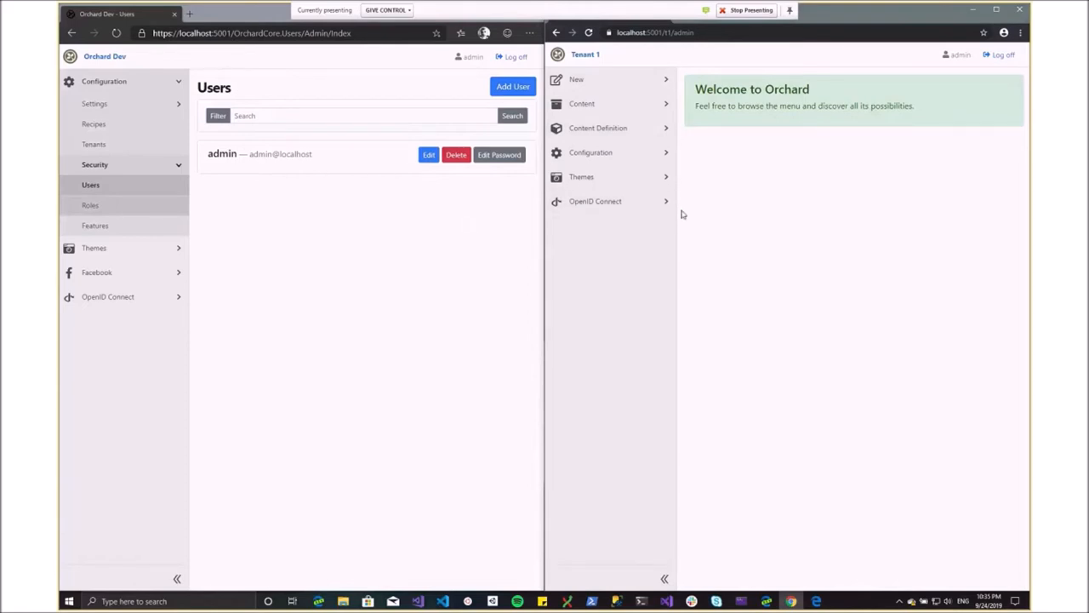
mouse_move(728, 207)
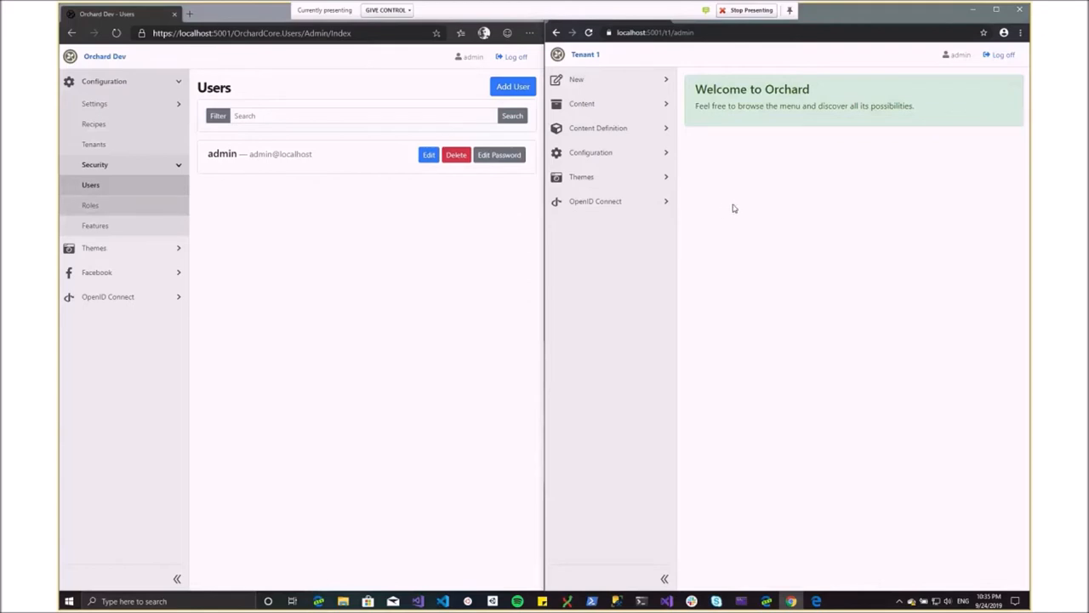
mouse_move(739, 208)
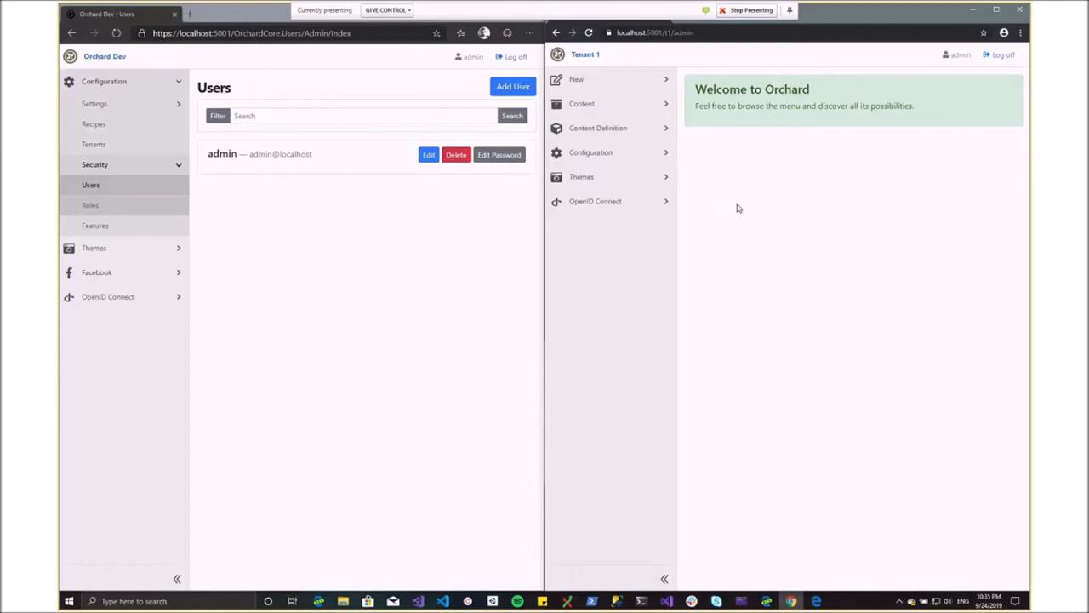
mouse_move(603, 153)
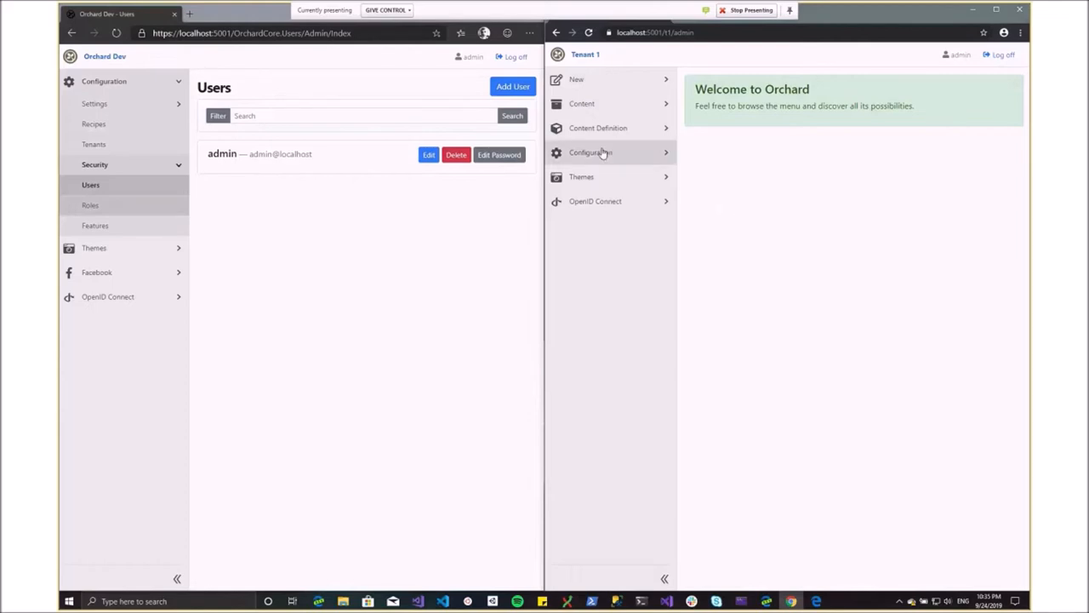
mouse_move(984, 53)
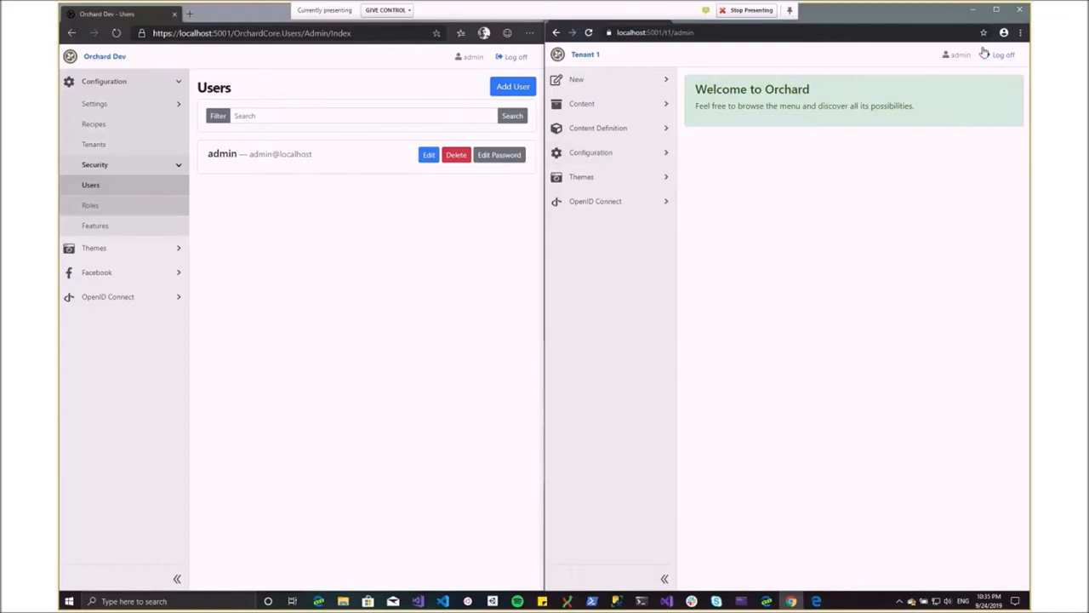
mouse_move(698, 136)
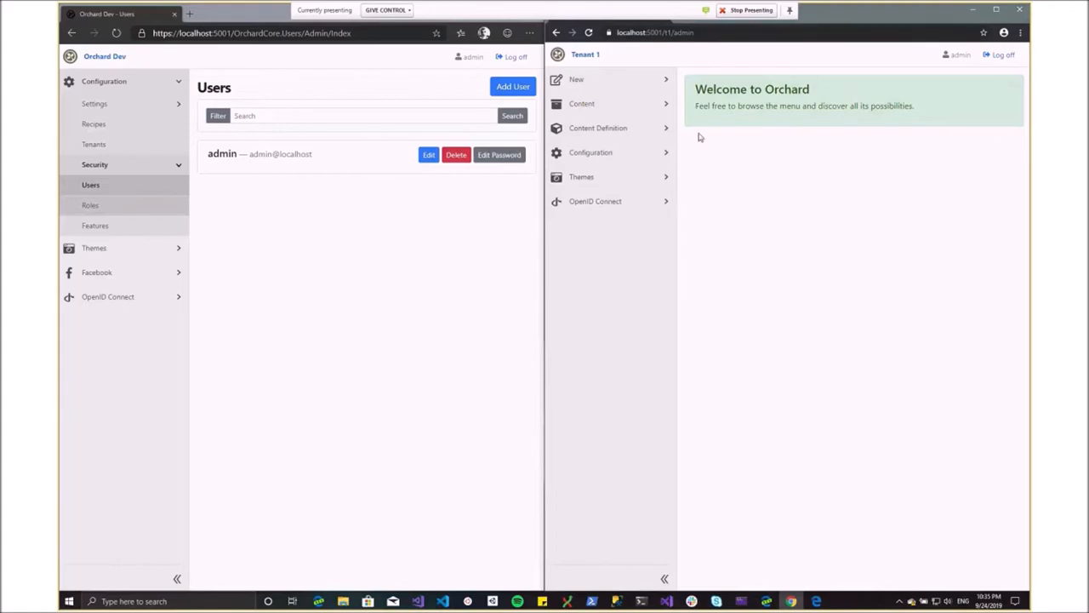
left_click(591, 153)
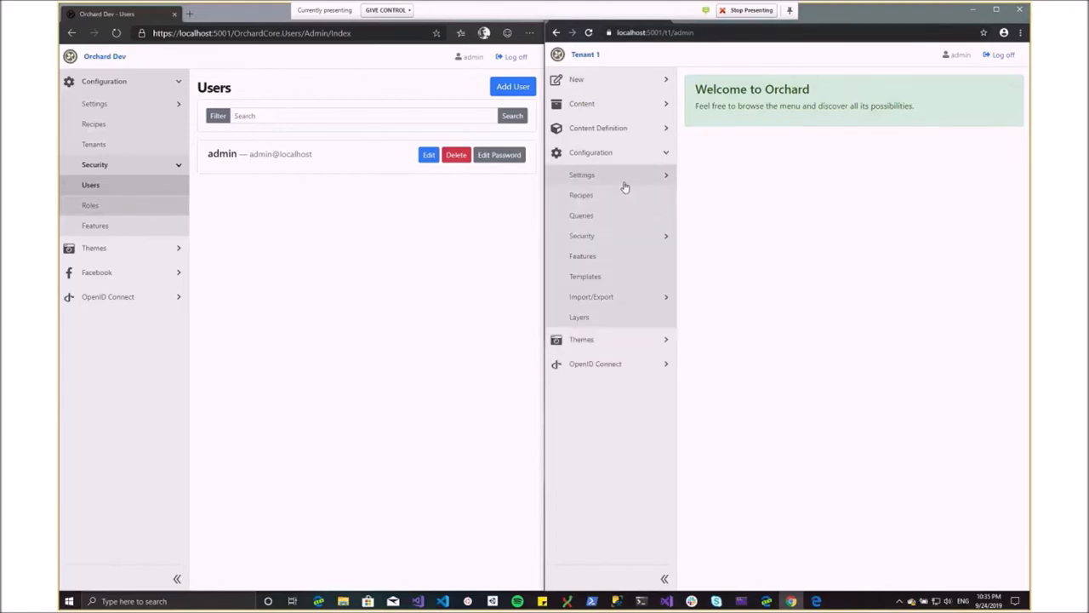
mouse_move(620, 245)
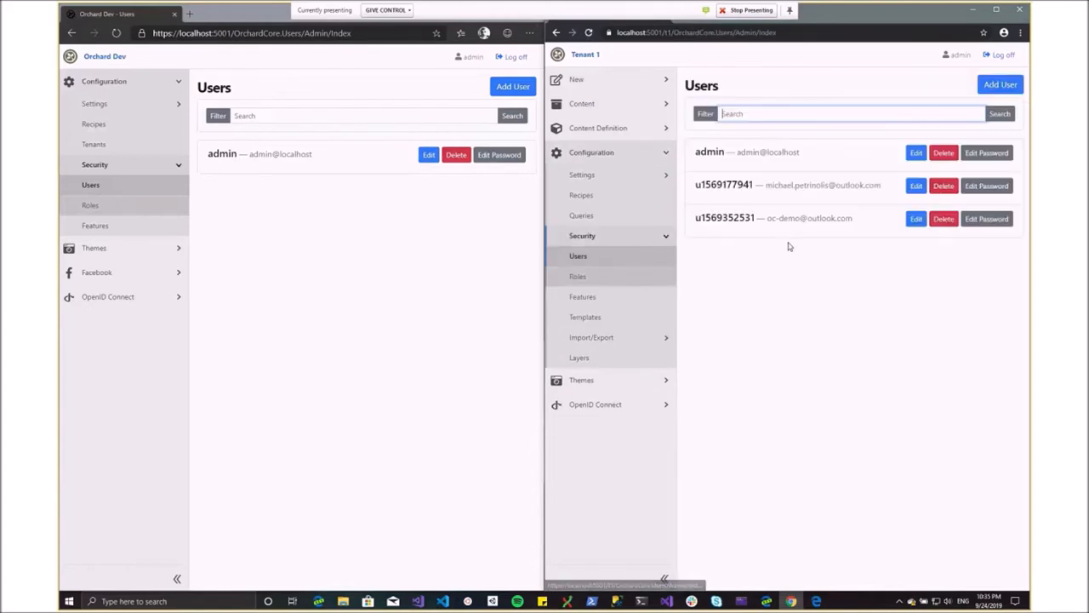
mouse_move(779, 224)
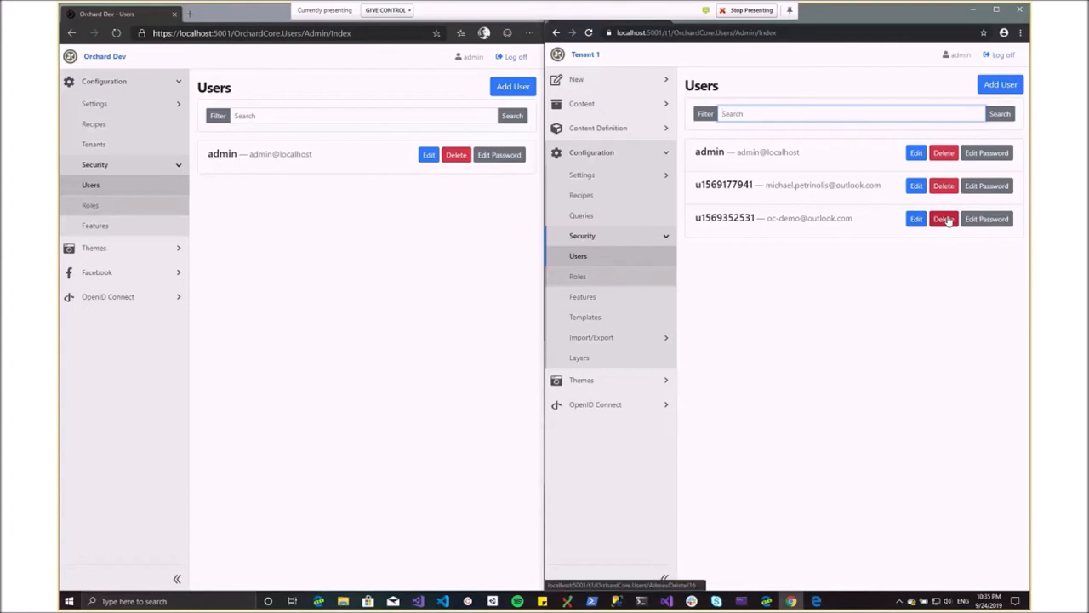
left_click(943, 218)
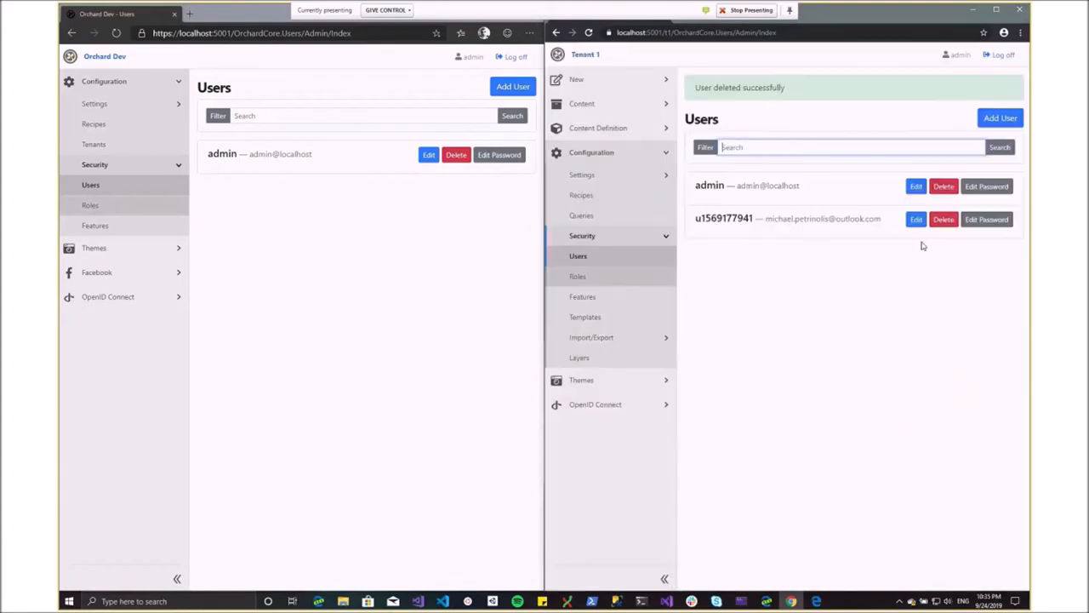
left_click(943, 218)
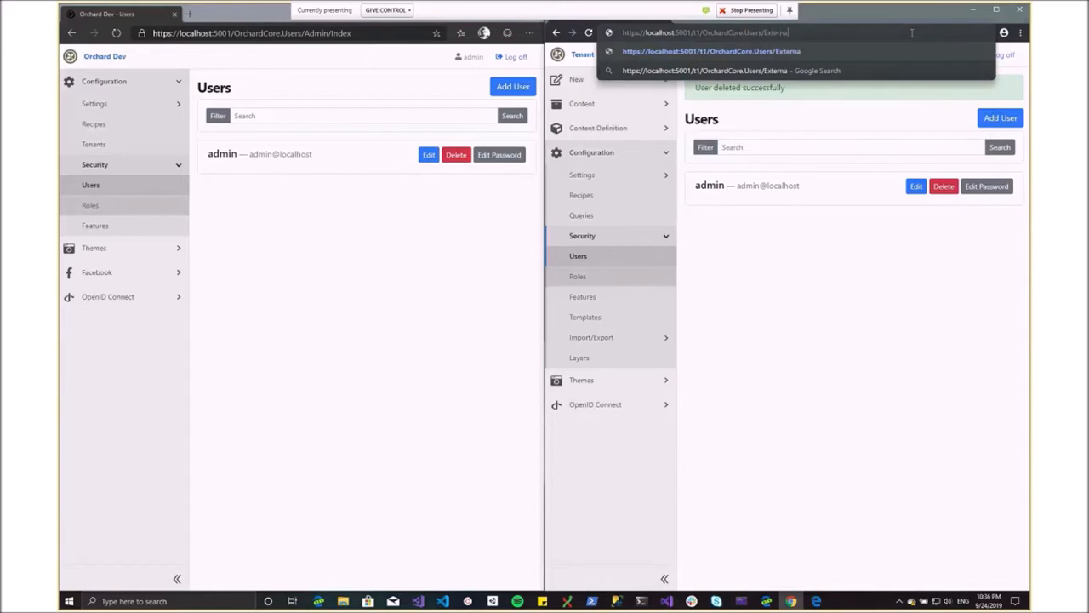
Step: Remove the OpenIdConnect login via /t1/OrchardCore.Users/Account/ExternalLogins, then return to /t1/admin
type("lLogins")
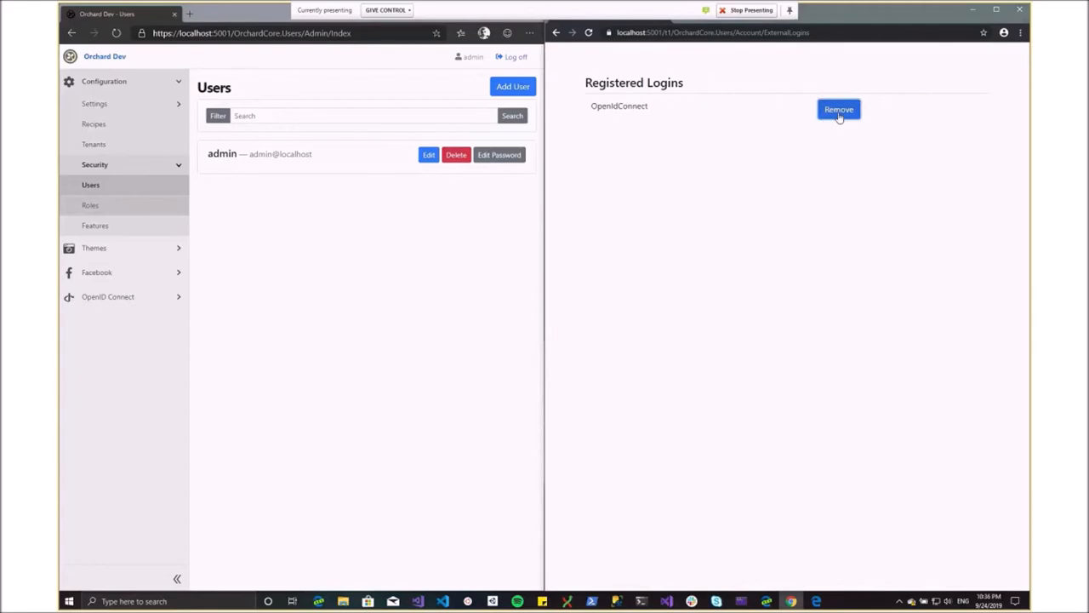
left_click(838, 109)
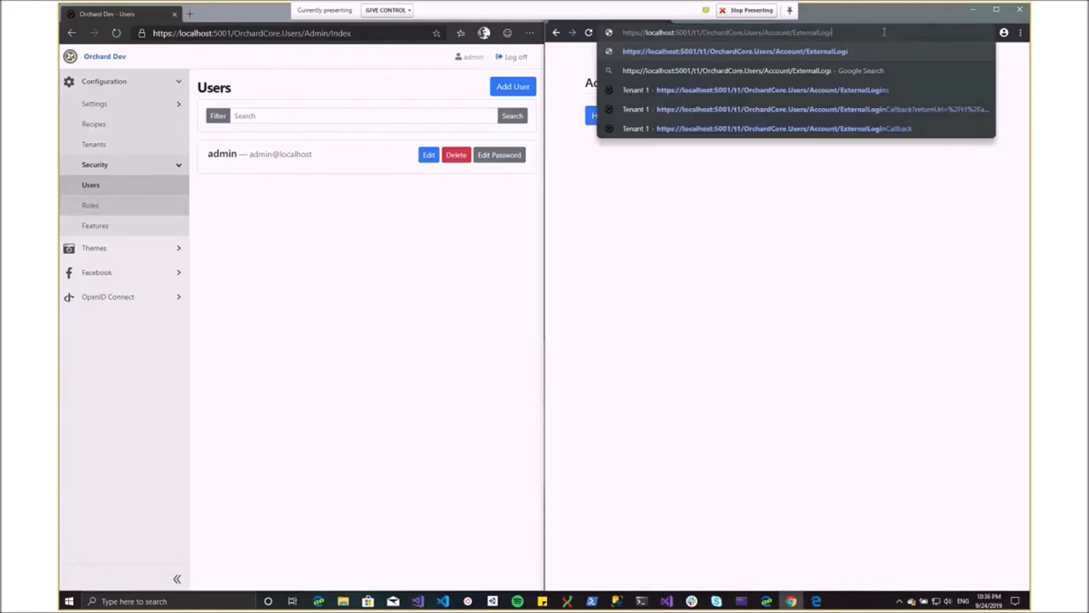
key("backspace")
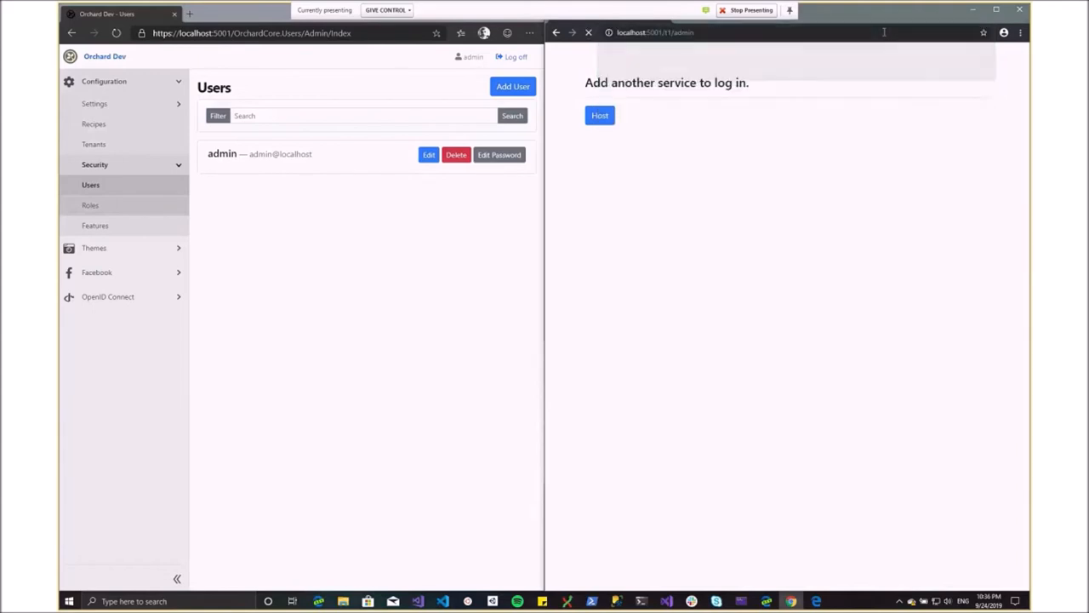
Step: Show Tenant 1's Registration settings scrolled to the External Authentication options under Configuration > Settings
left_click(600, 115)
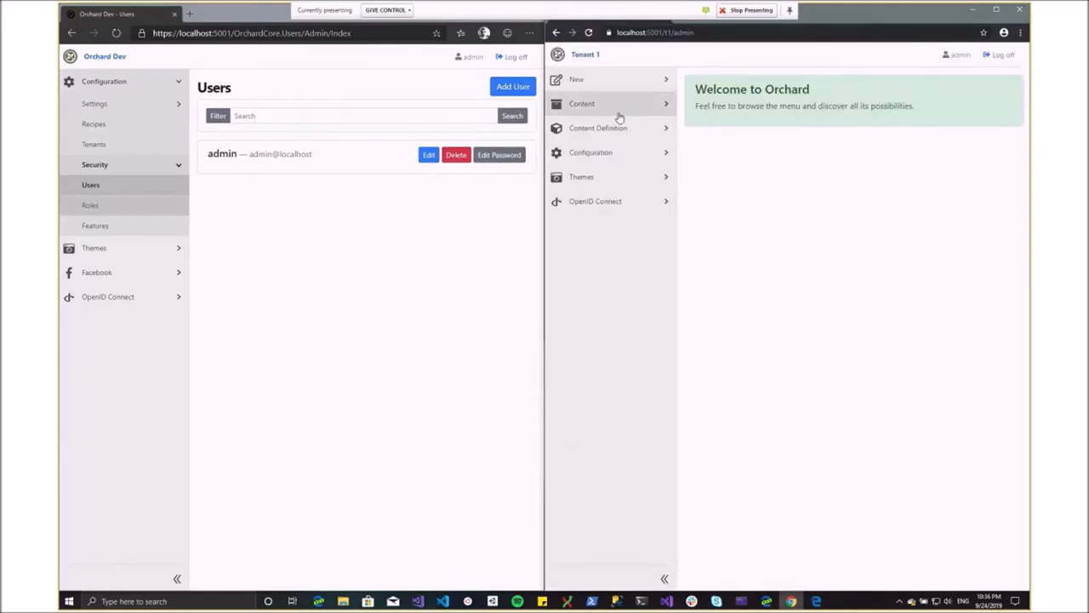
left_click(582, 104)
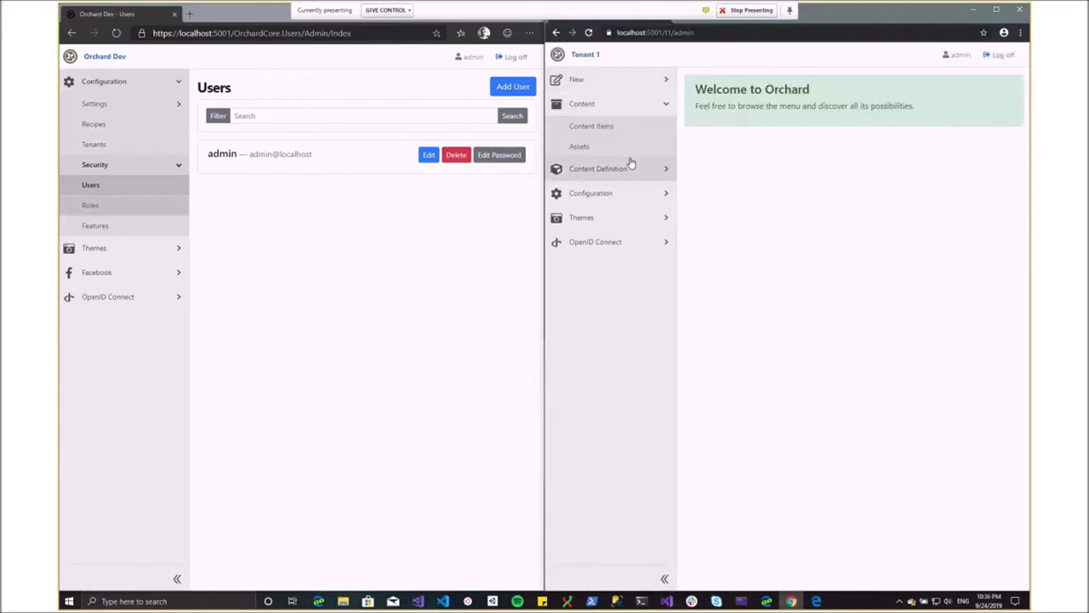
mouse_move(626, 117)
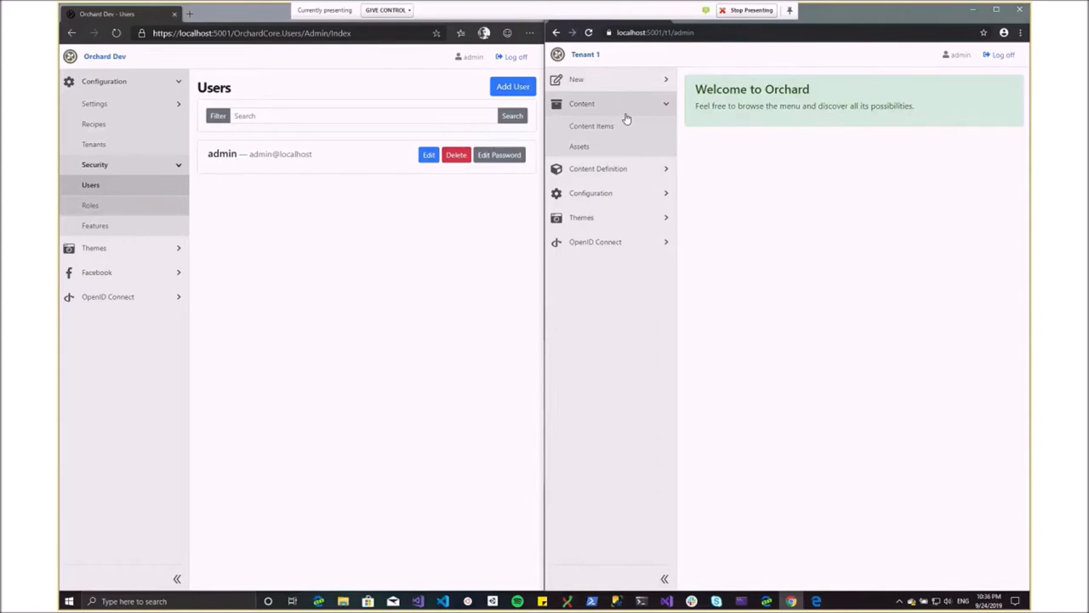
mouse_move(647, 169)
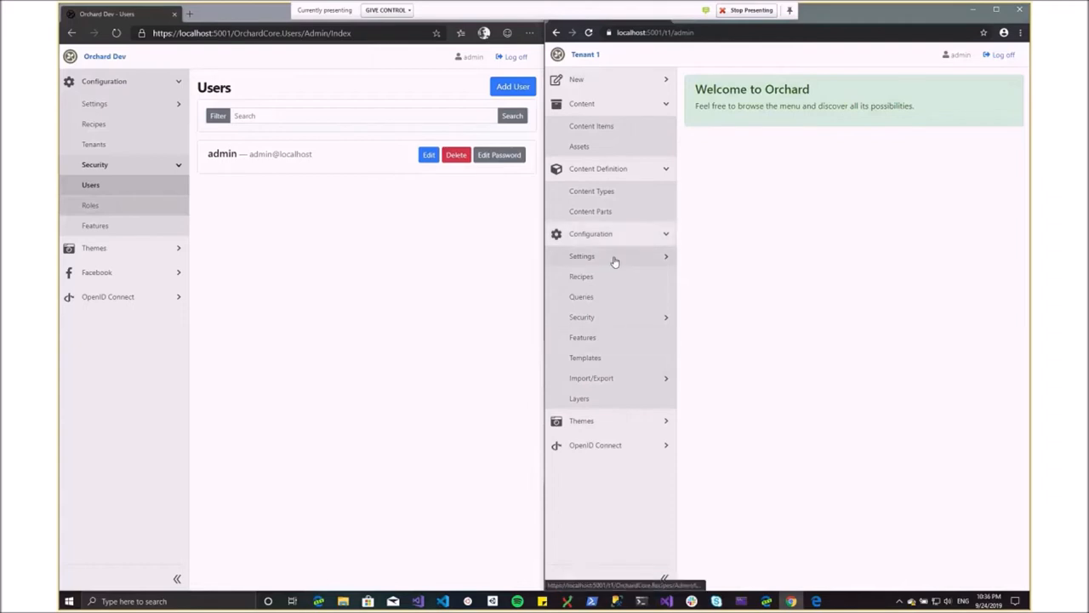
left_click(582, 255)
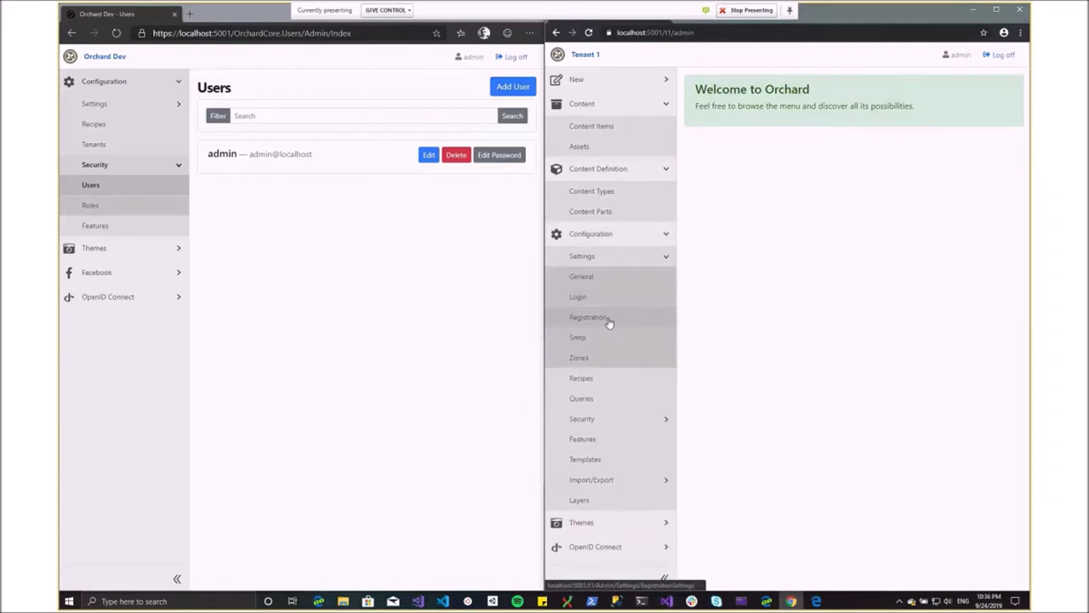
left_click(589, 316)
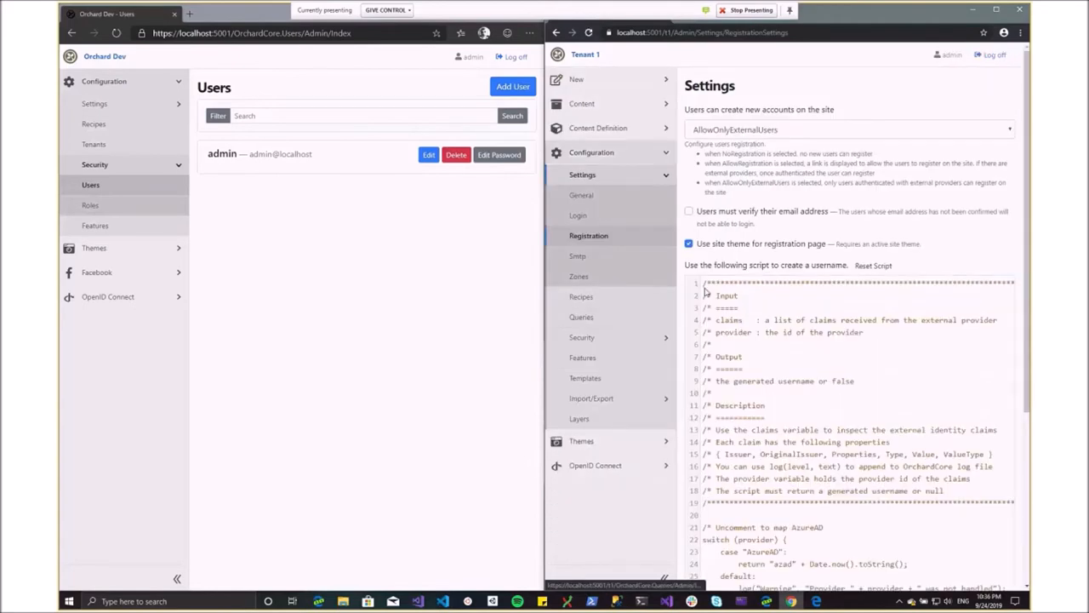
scroll("down", 3)
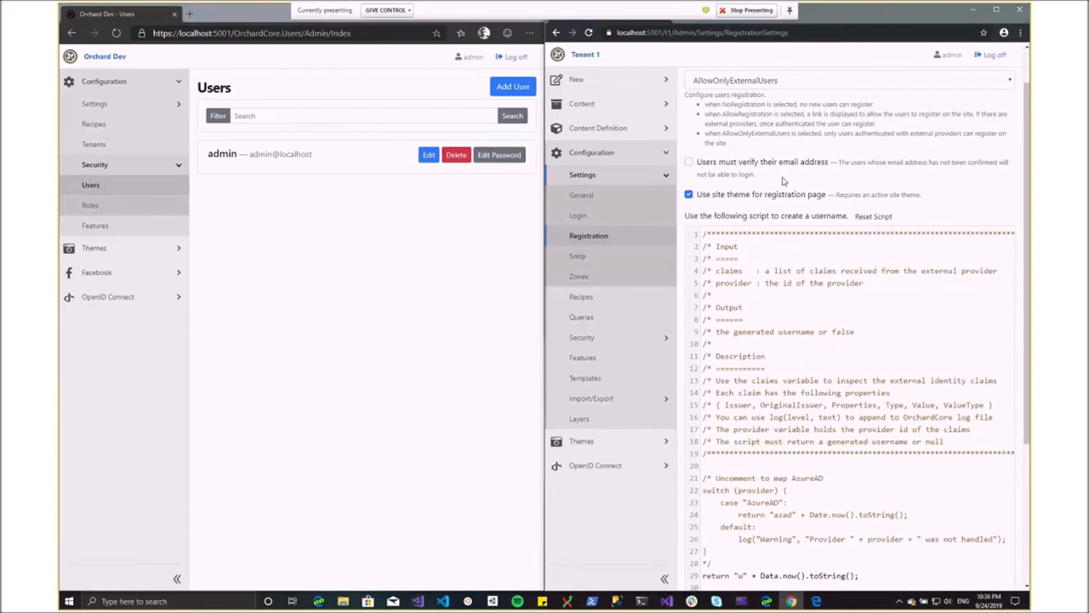
scroll("down", 3)
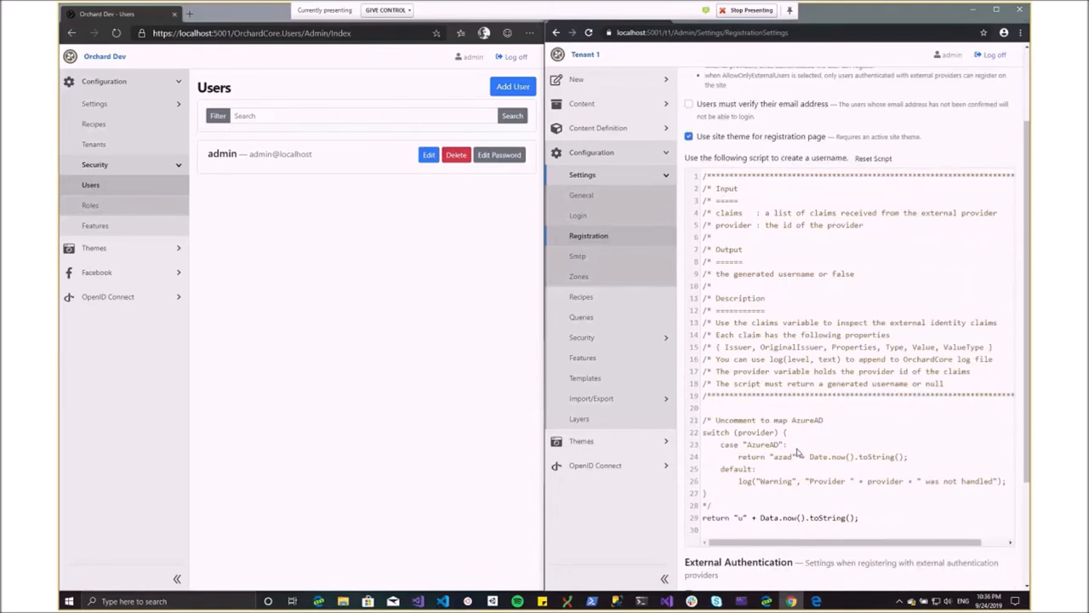
scroll("down", 3)
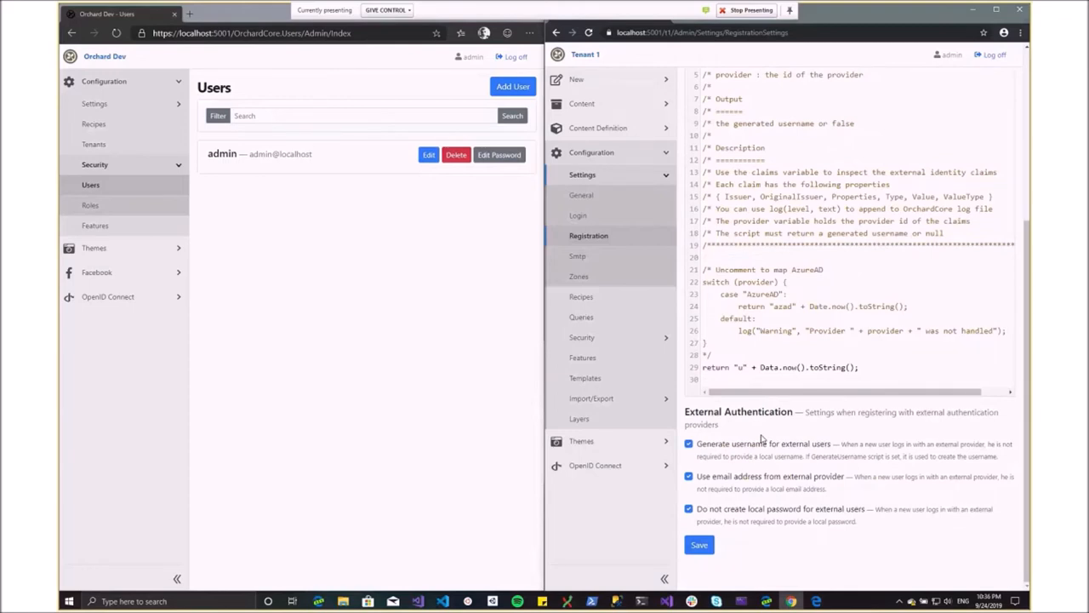
mouse_move(839, 344)
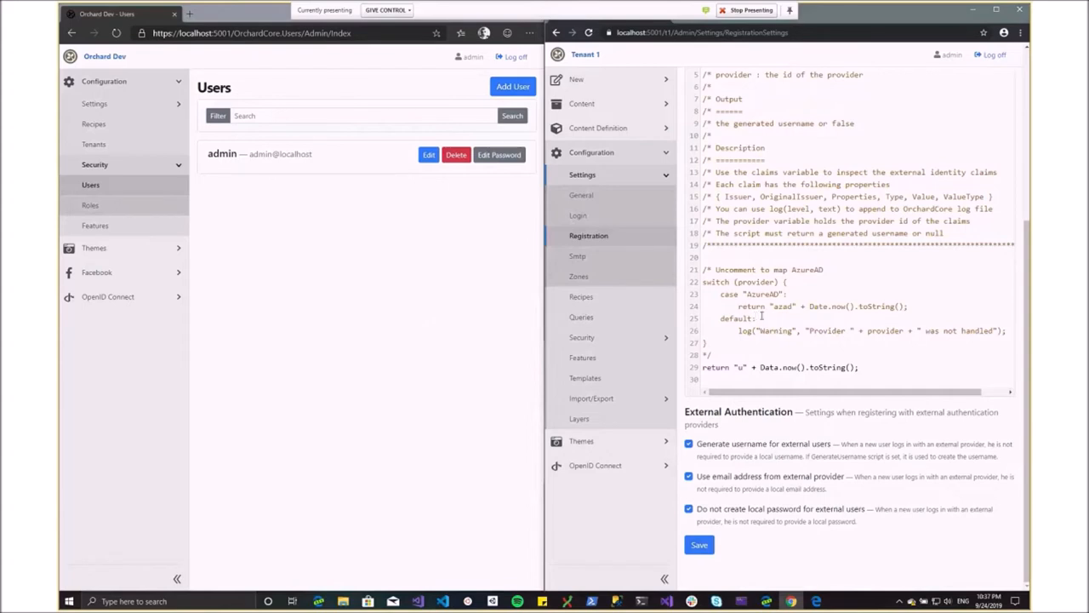
mouse_move(763, 315)
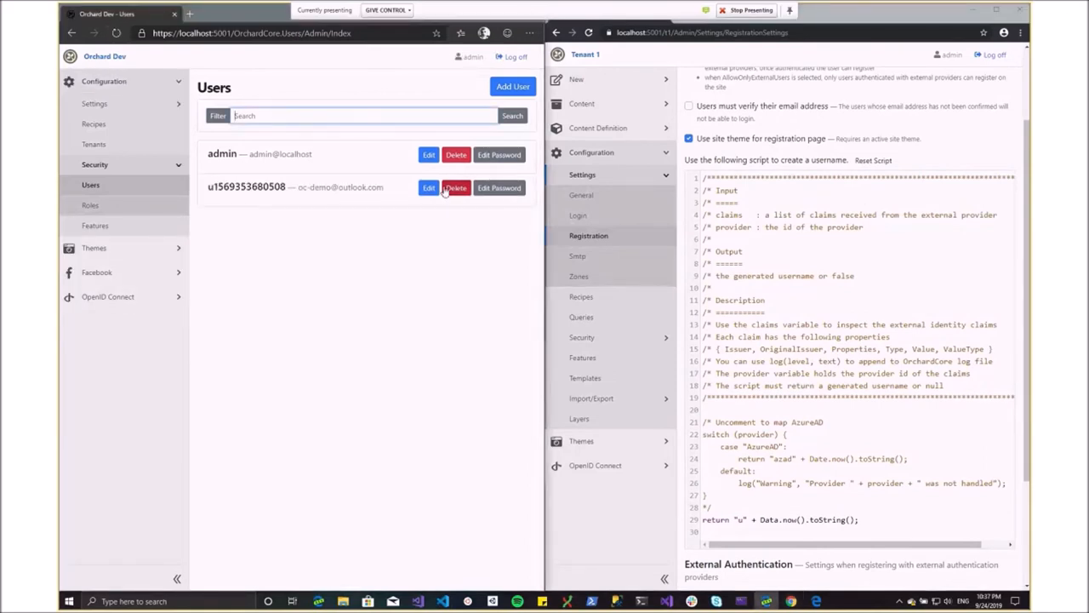
Step: Delete the auto-generated u… user from the main Users list and retype the Tenant 1 admin address
left_click(456, 187)
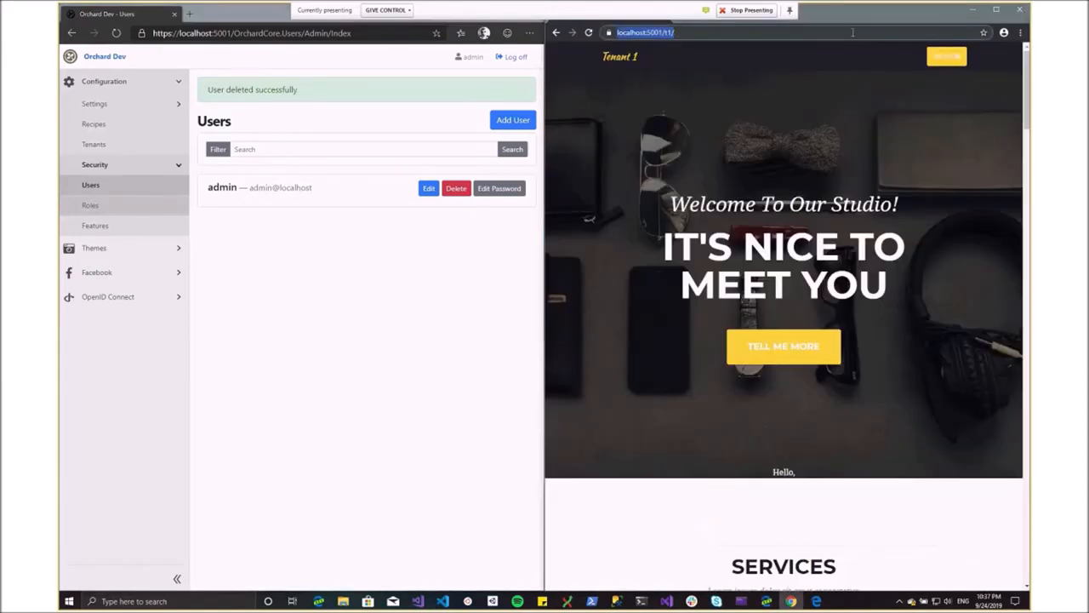
type("admin")
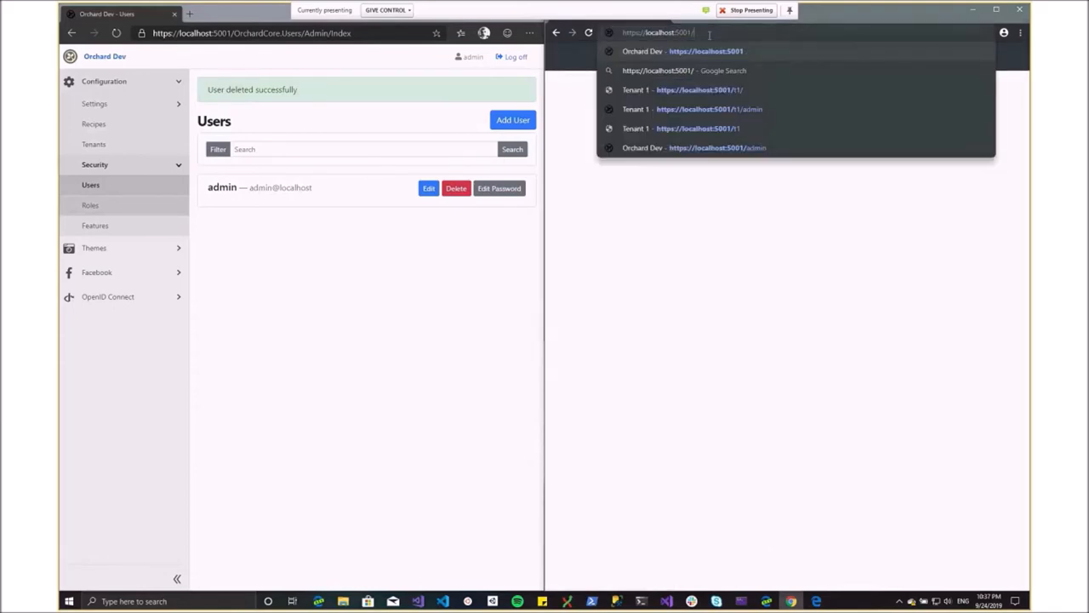
Step: Log in to localhost:5001/t1 via the Facebook external button and refresh Users to reveal the new account
type("t1")
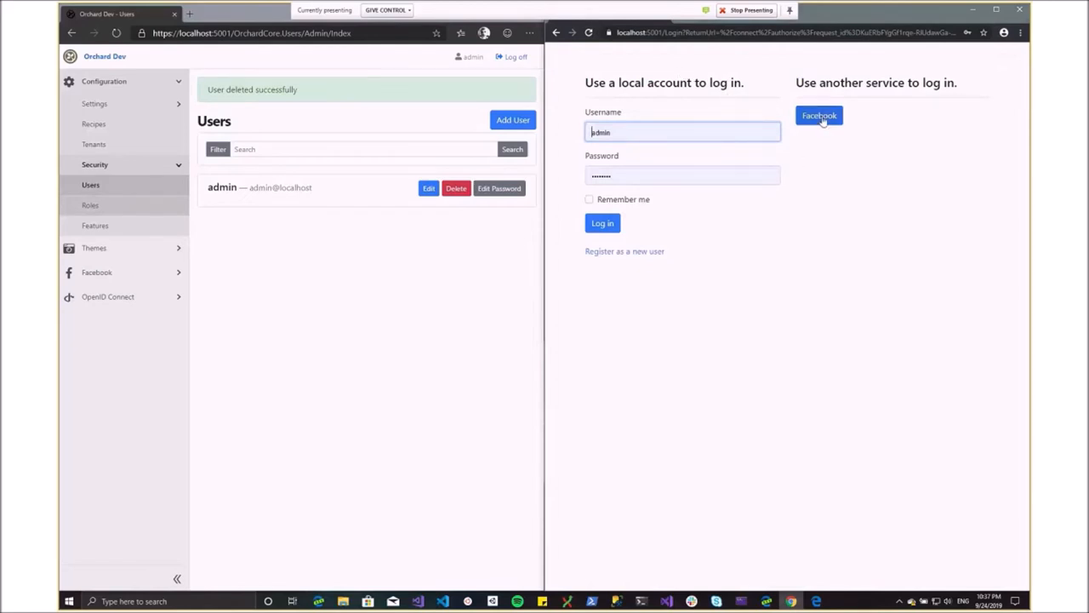
left_click(819, 115)
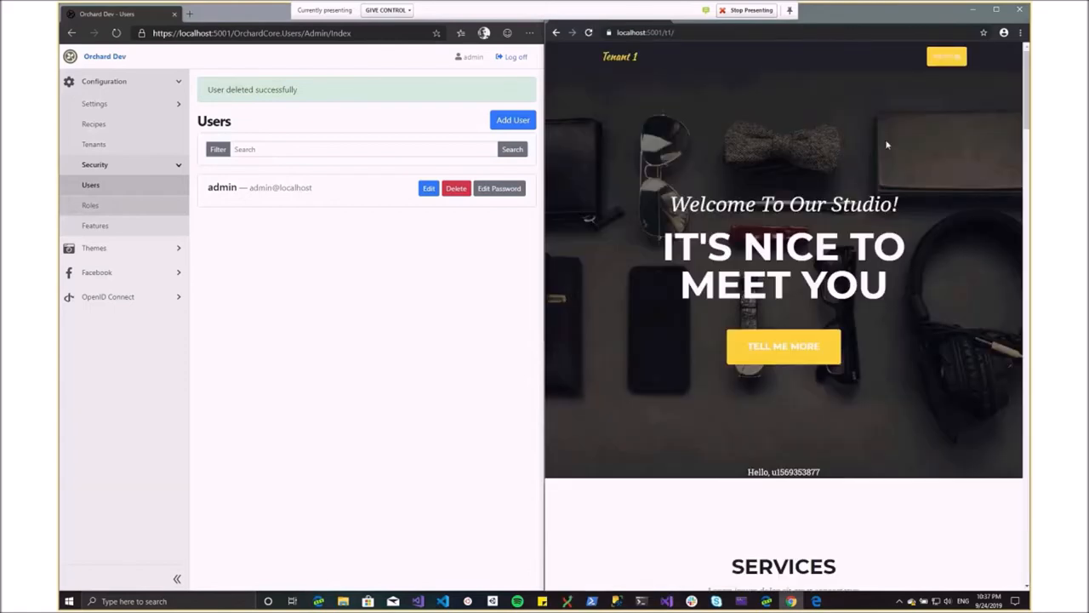
mouse_move(899, 131)
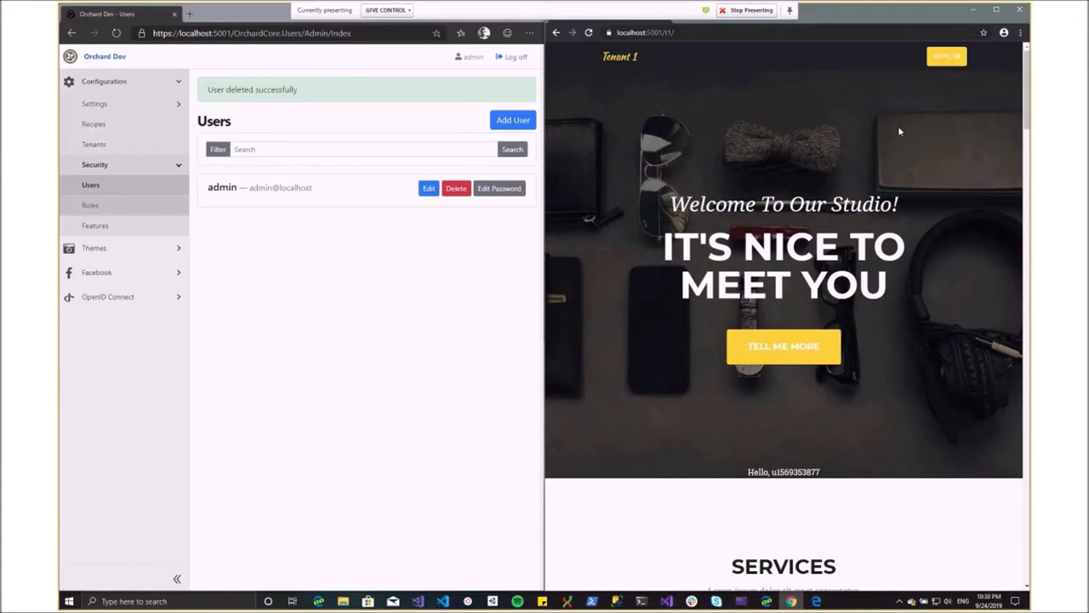
mouse_move(566, 246)
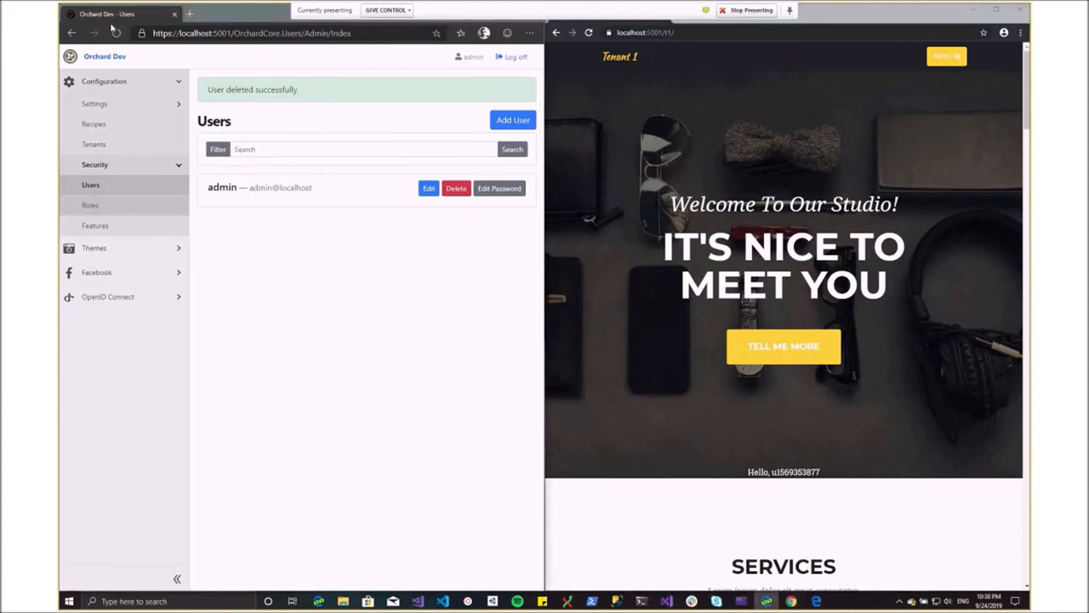
left_click(116, 34)
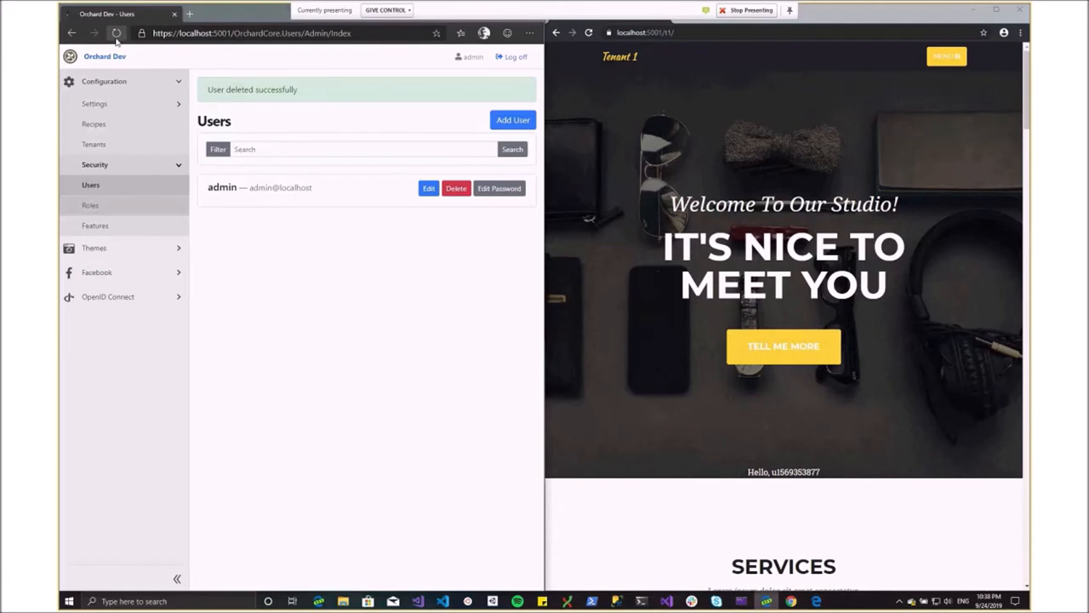
left_click(116, 34)
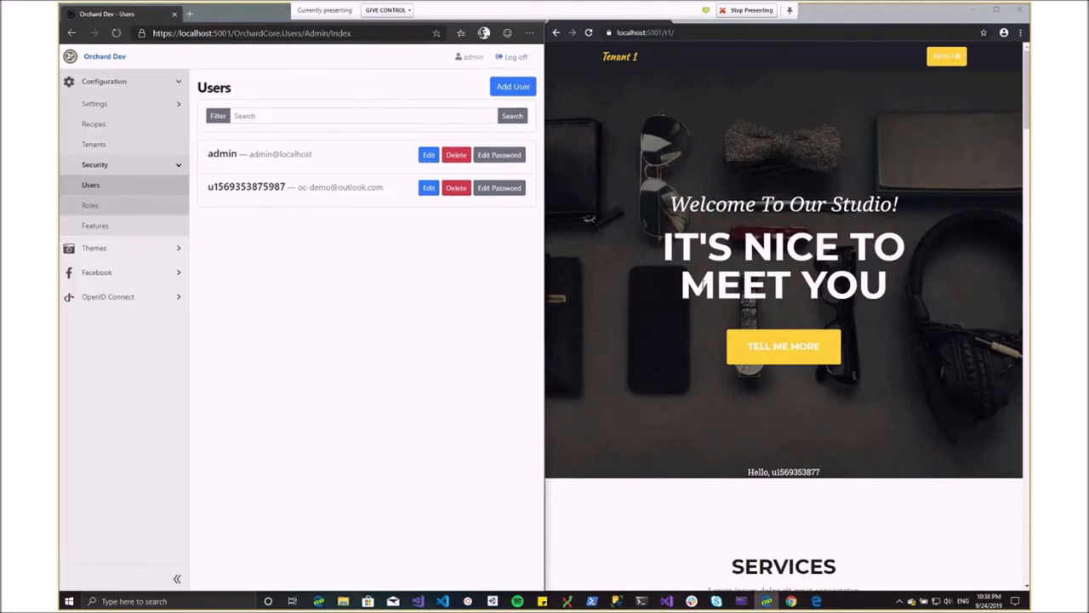
left_click(645, 32)
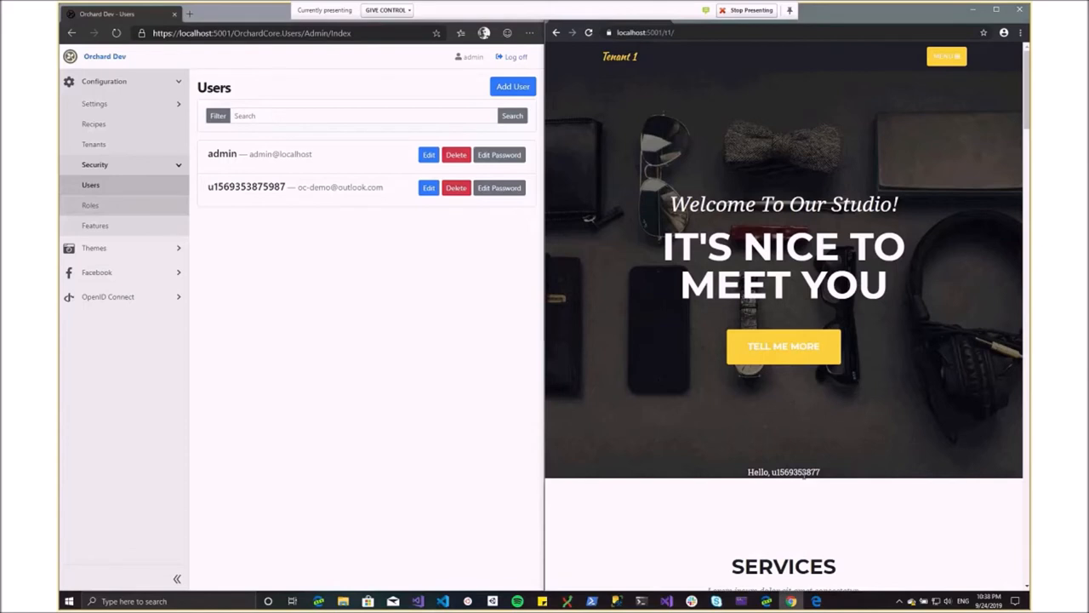
mouse_move(834, 443)
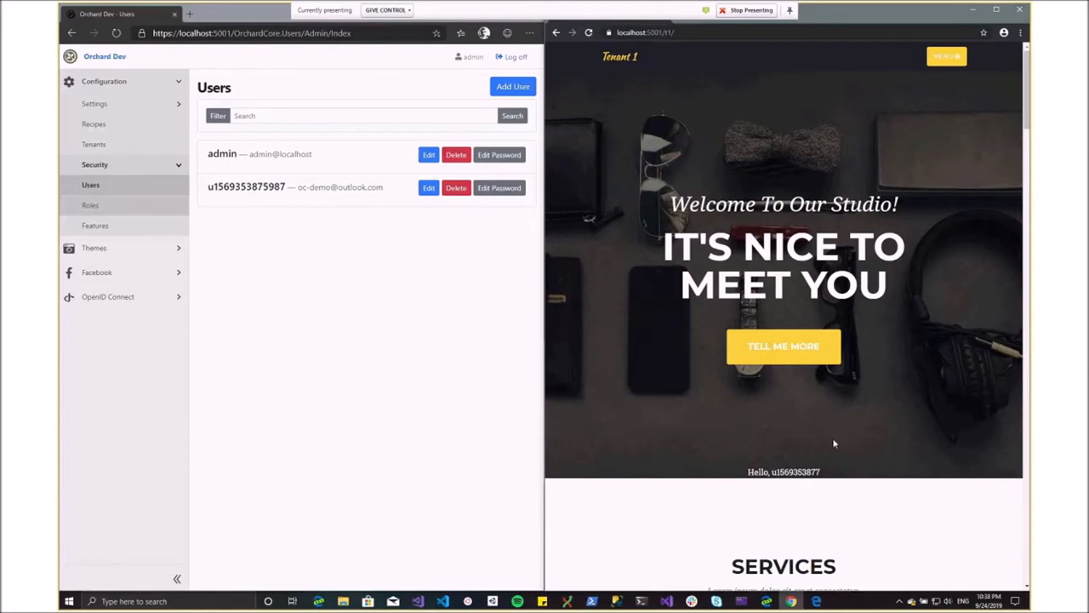
mouse_move(824, 434)
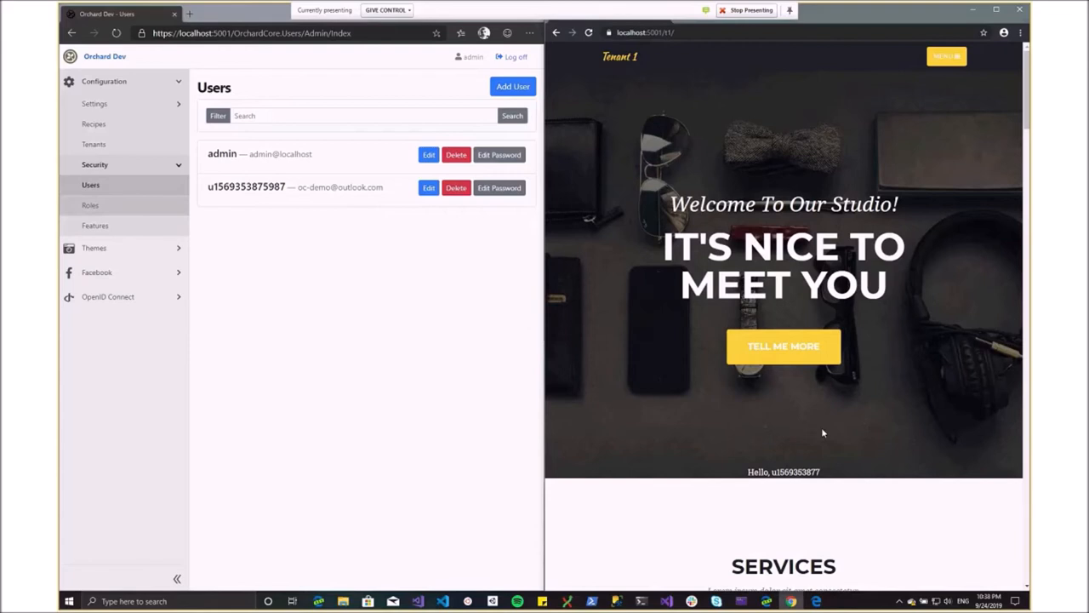
mouse_move(853, 417)
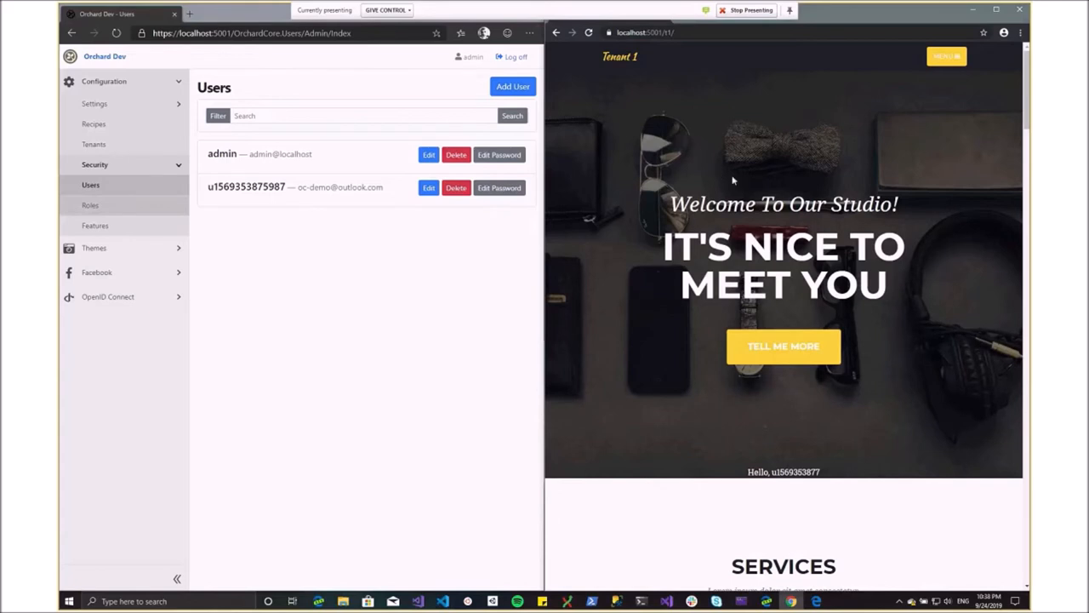
mouse_move(734, 181)
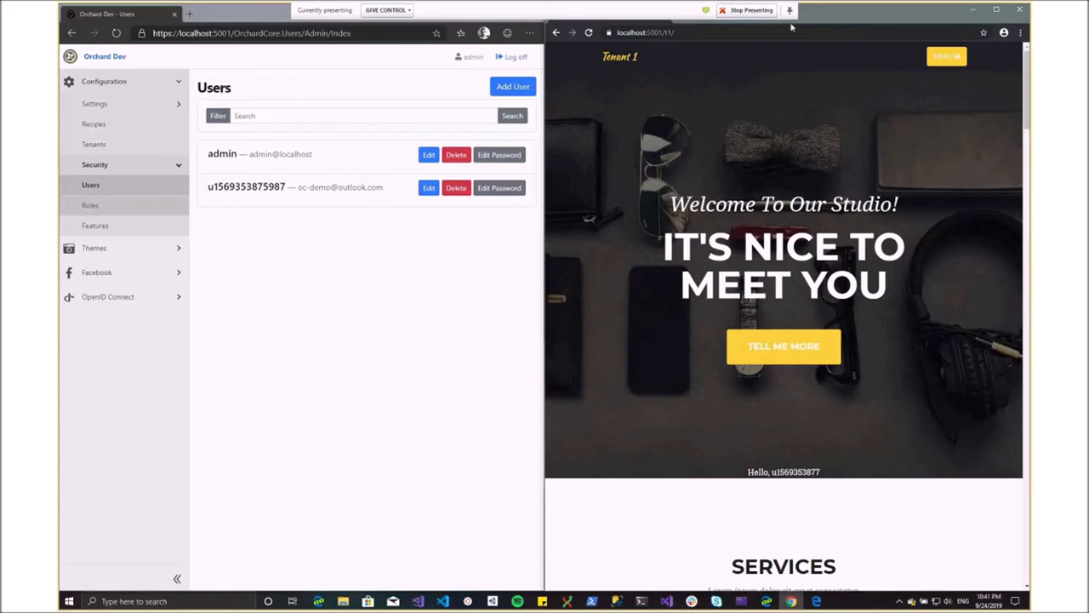
mouse_move(737, 33)
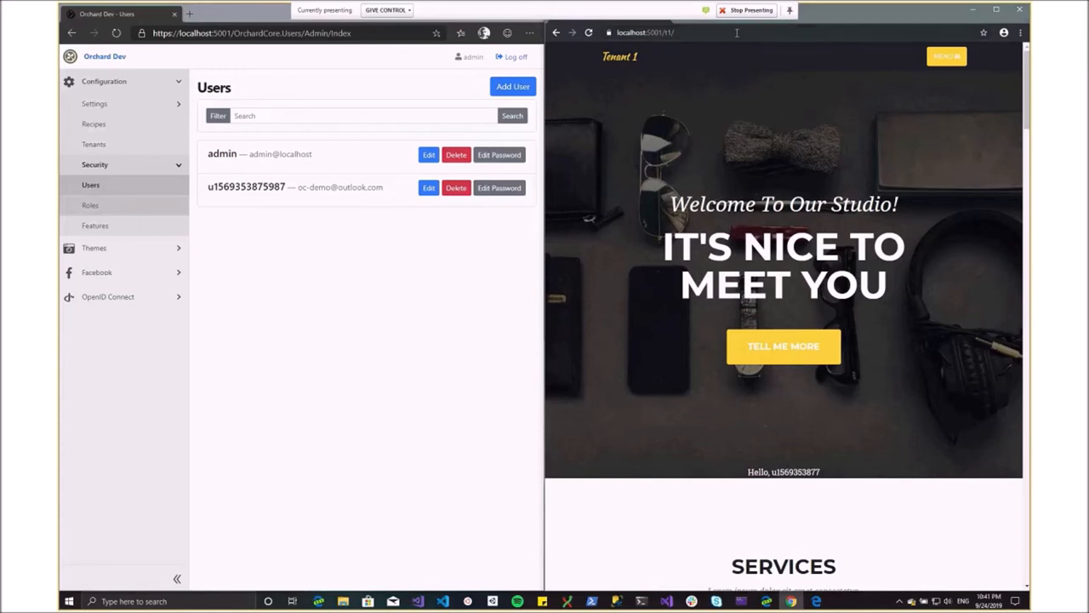
Step: Start editing the Tenant 1 site's web address while its home page greets the OpenID user
left_click(741, 33)
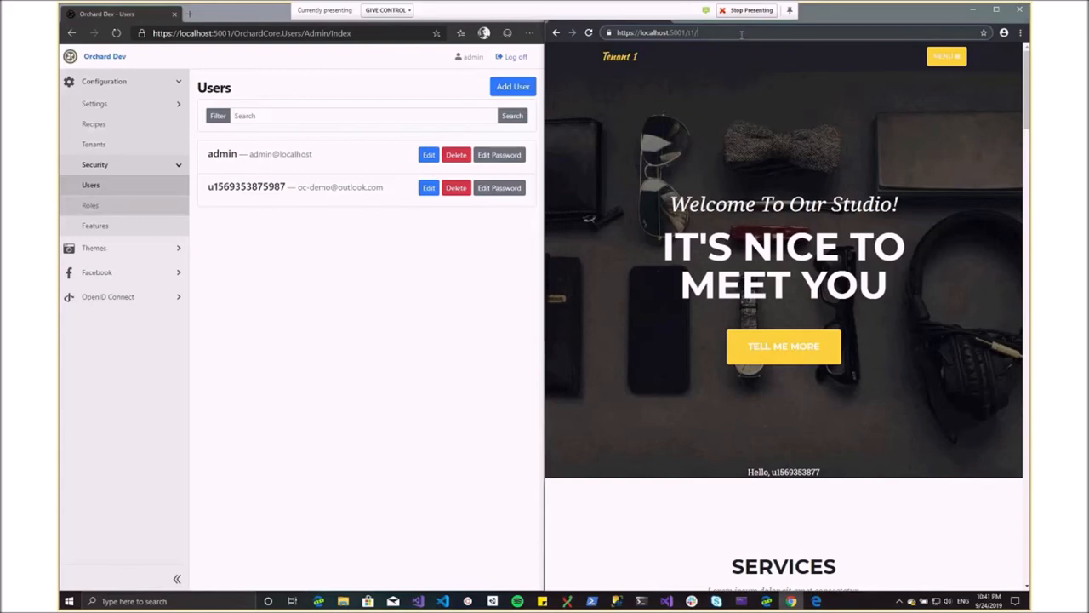
mouse_move(798, 32)
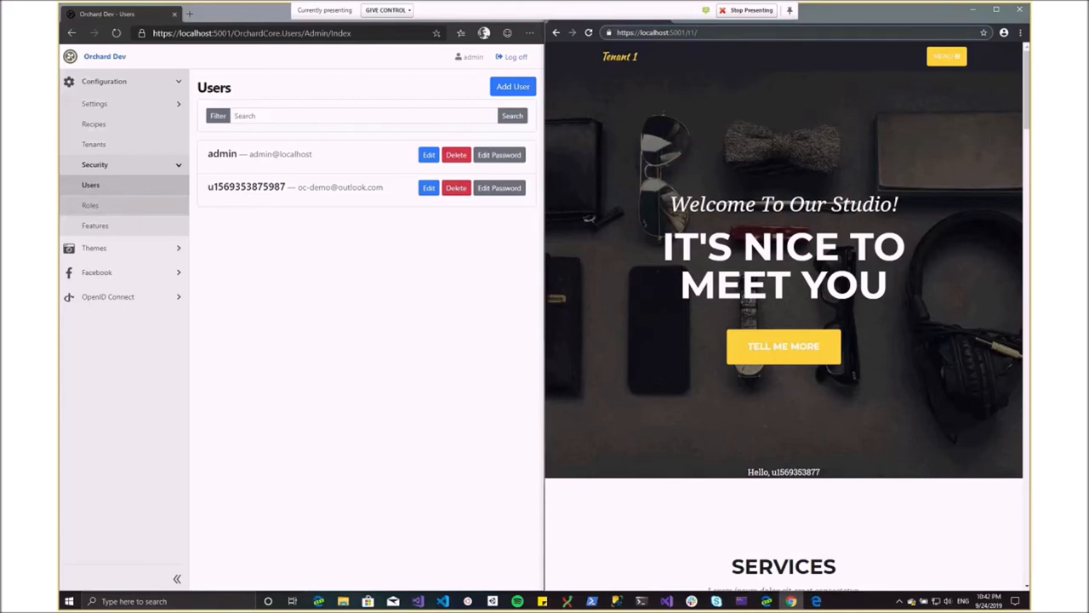
mouse_move(344, 202)
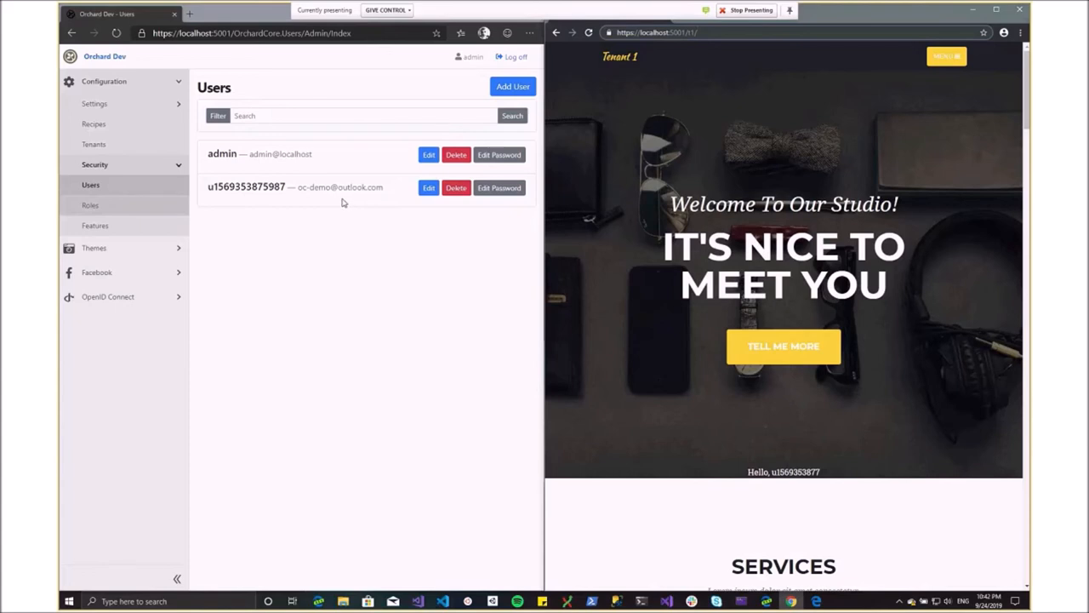
mouse_move(367, 189)
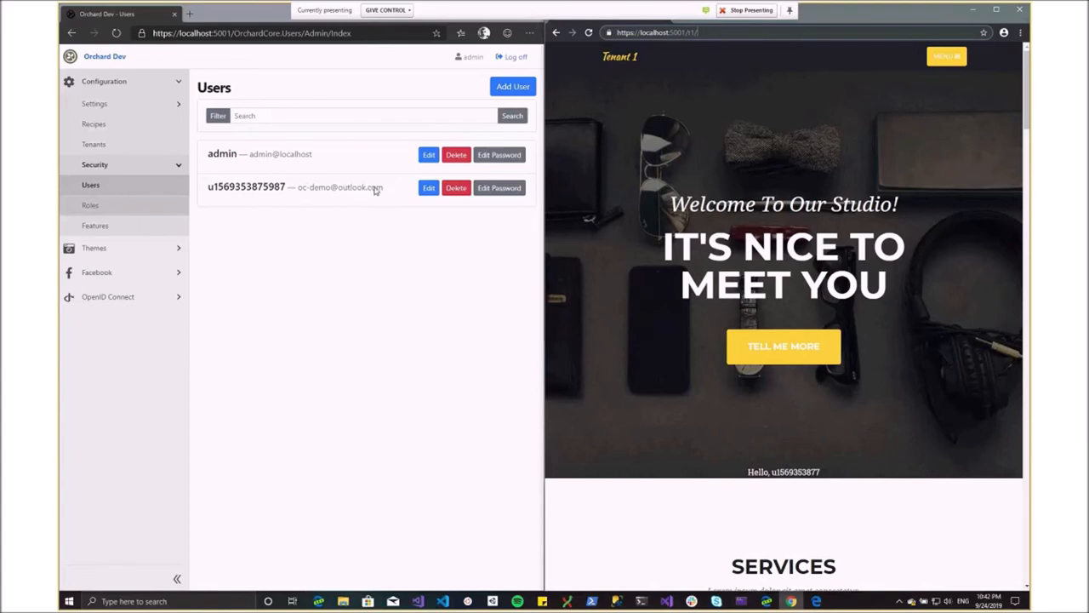
mouse_move(395, 215)
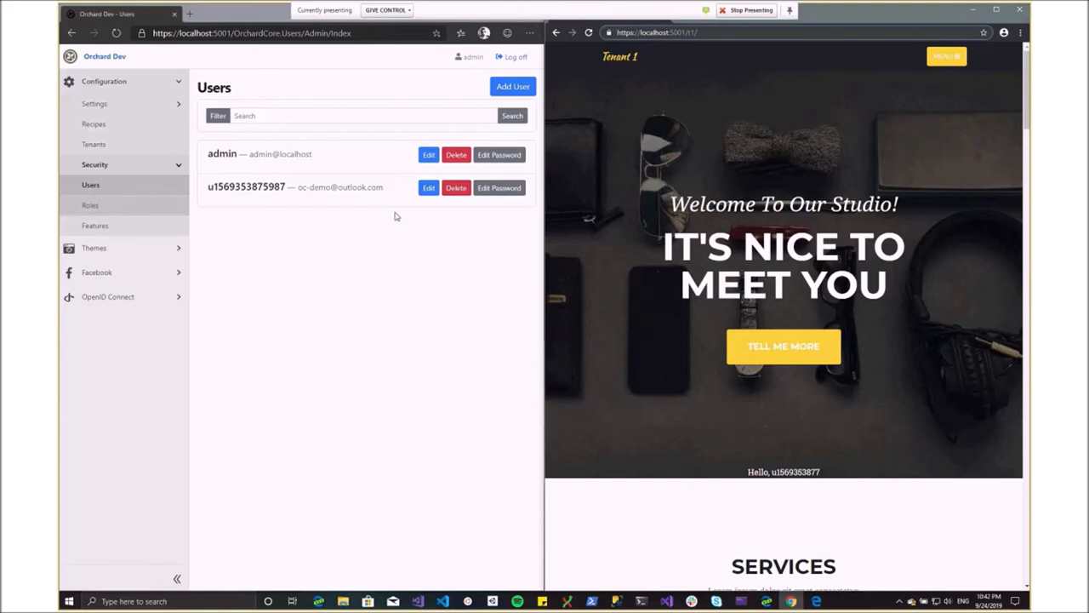
mouse_move(548, 258)
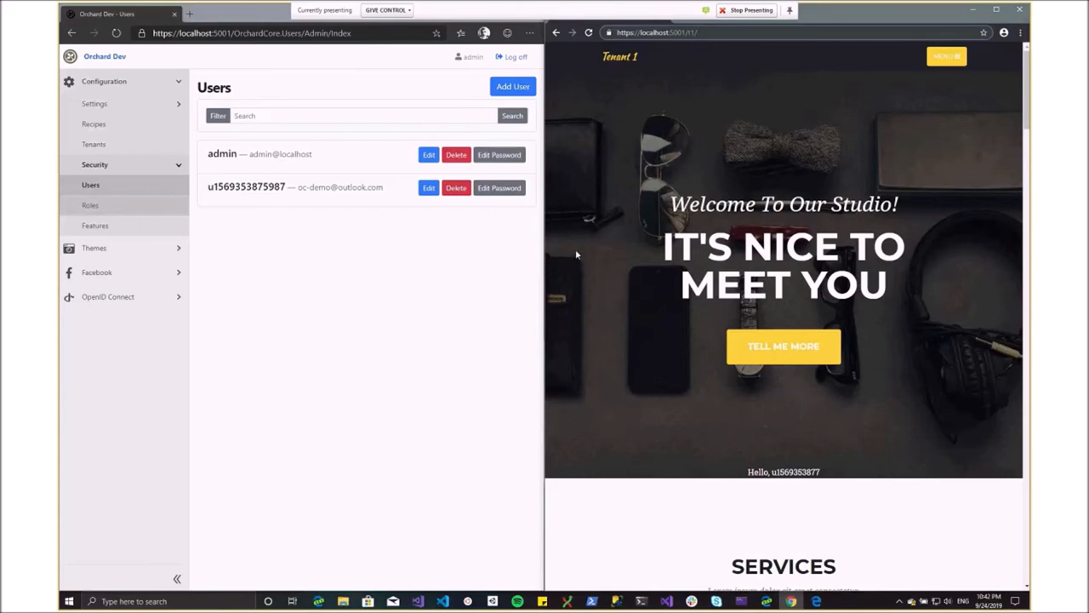
mouse_move(544, 255)
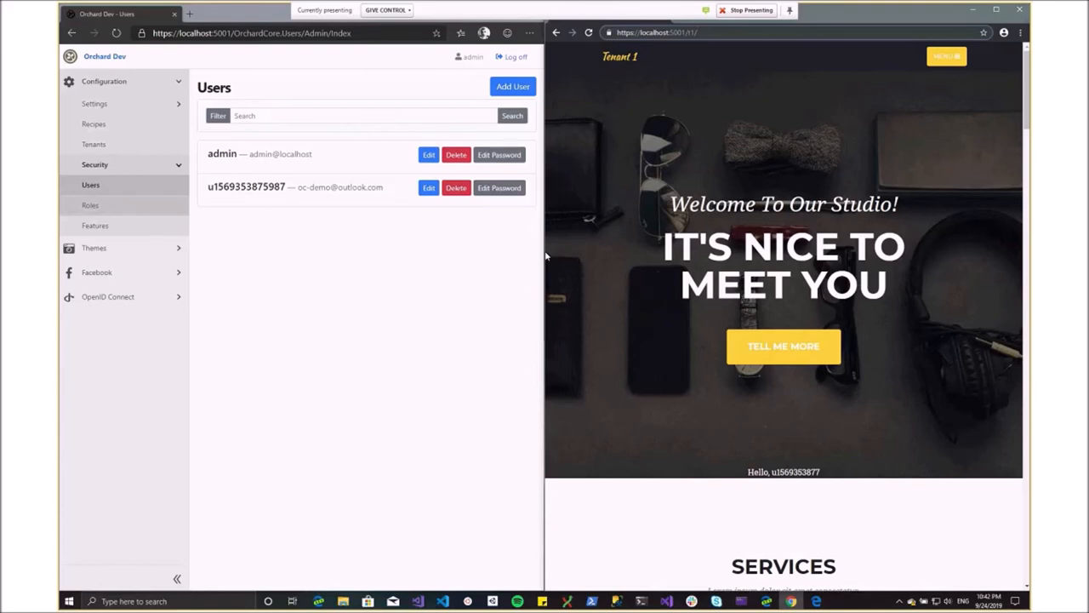
mouse_move(490, 248)
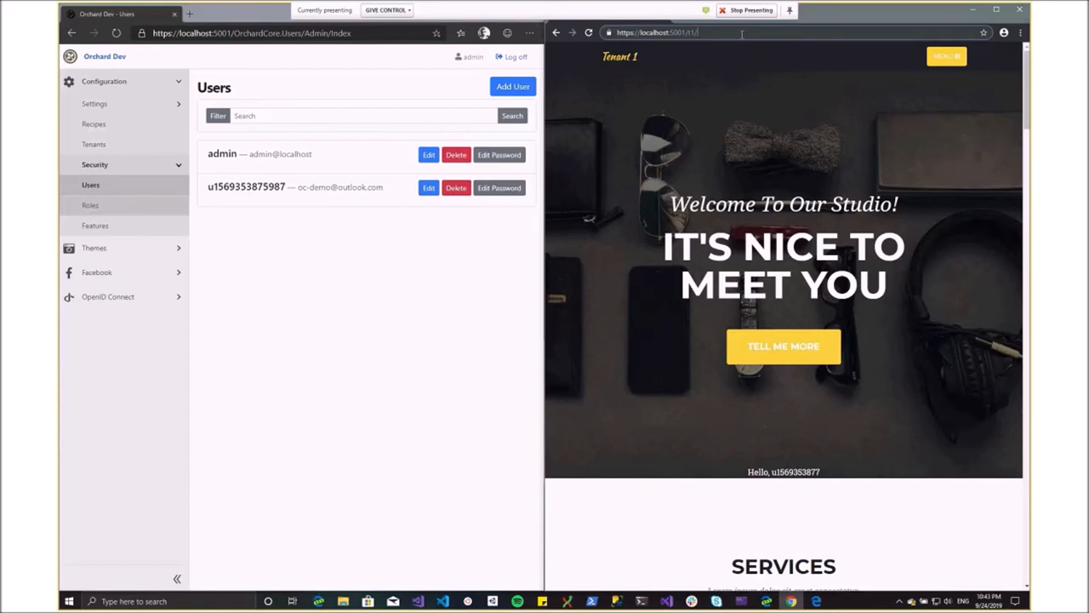
Step: Check the 'People are seeing' preview in the Skype meeting window, then return to the OneNote Demos notes
left_click(740, 32)
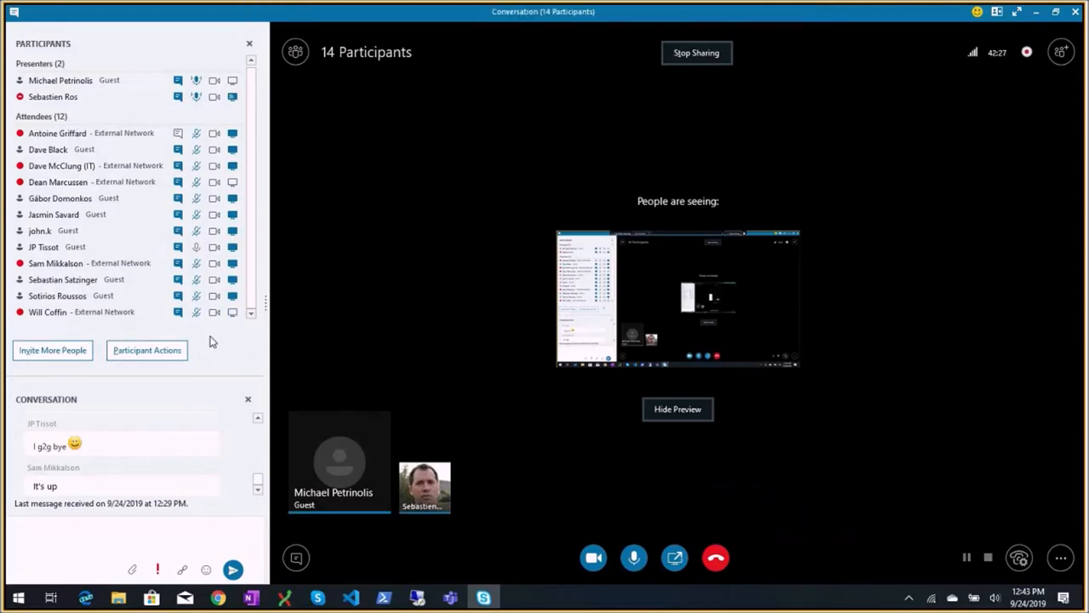
mouse_move(308, 303)
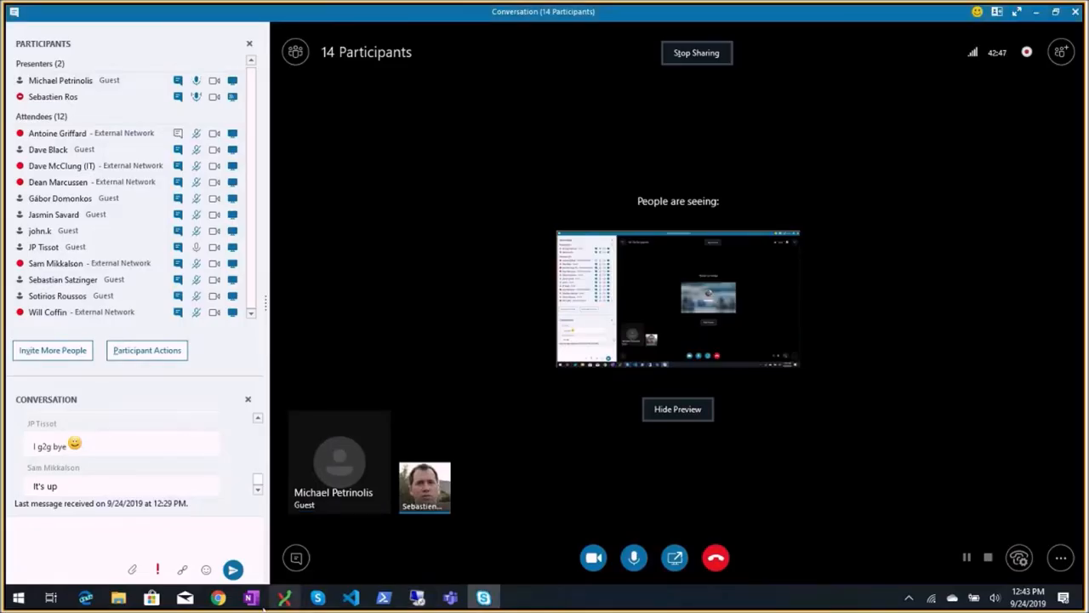
left_click(250, 596)
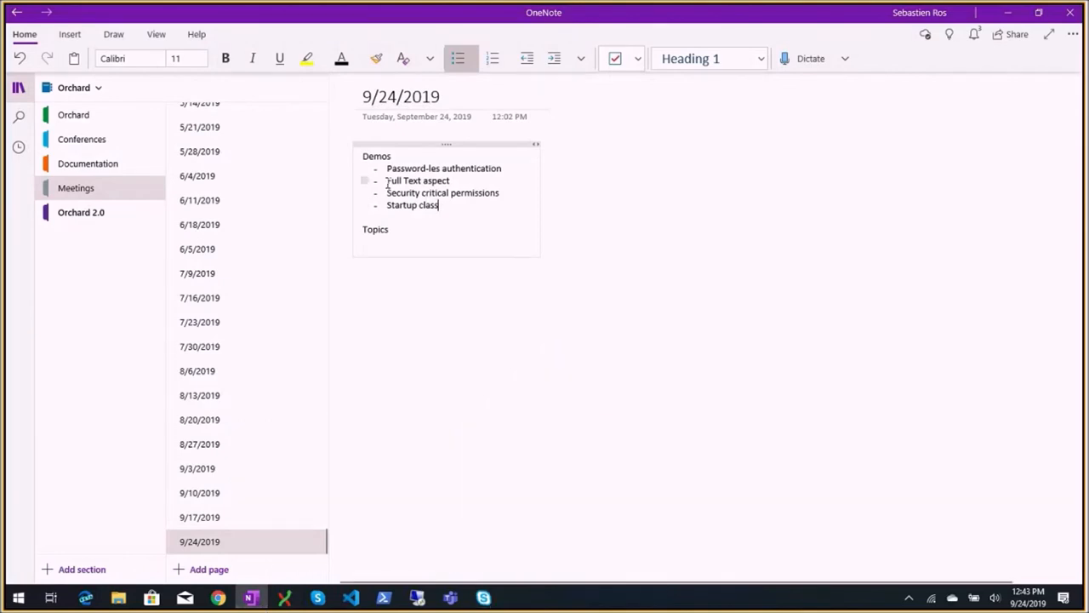
double_click(417, 181)
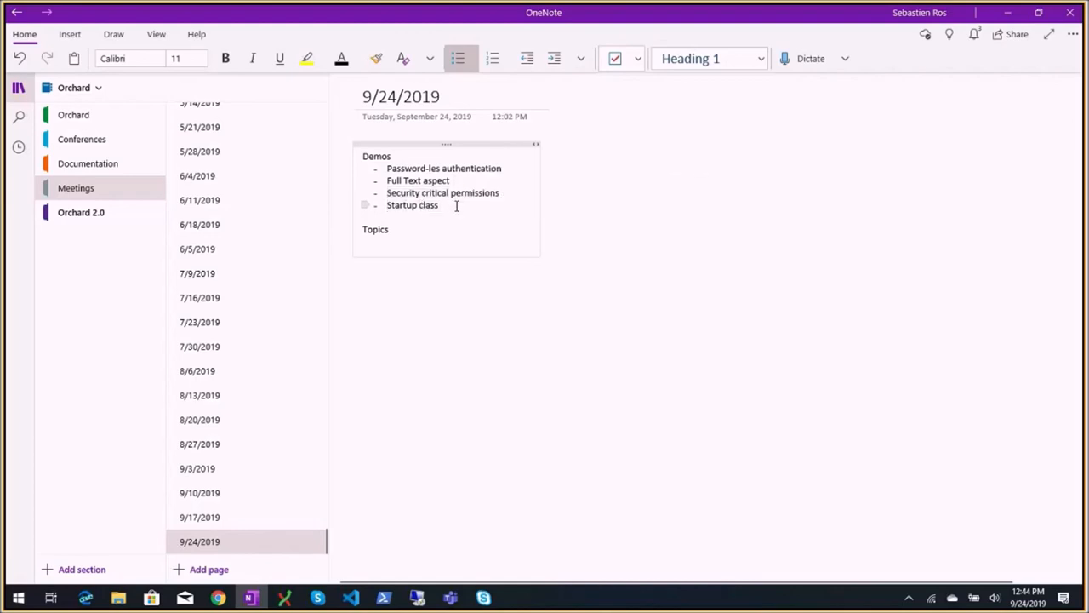
left_click(439, 204)
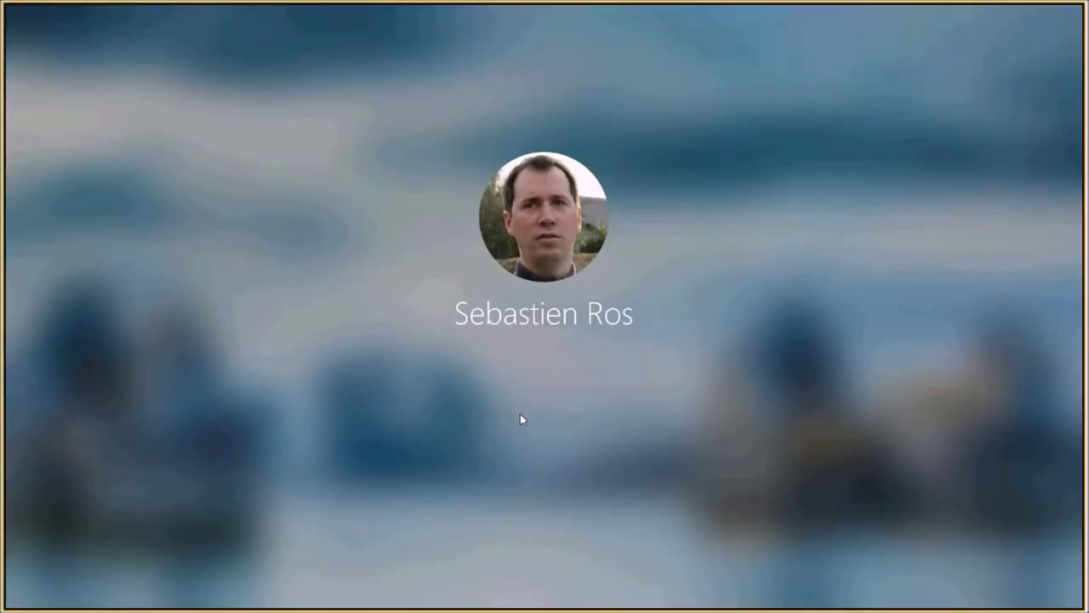
type("•••")
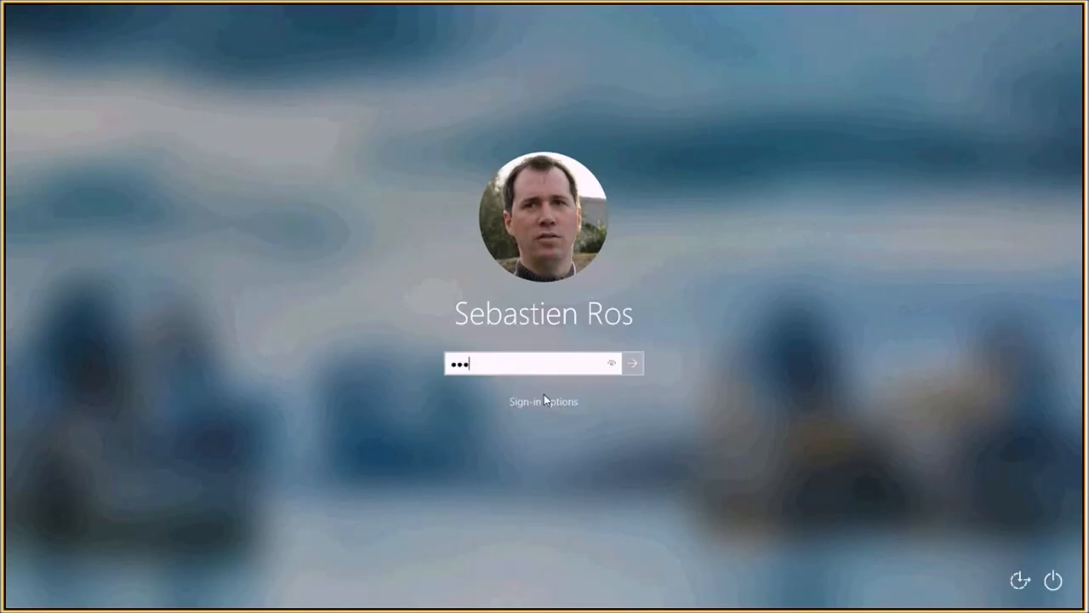
left_click(634, 364)
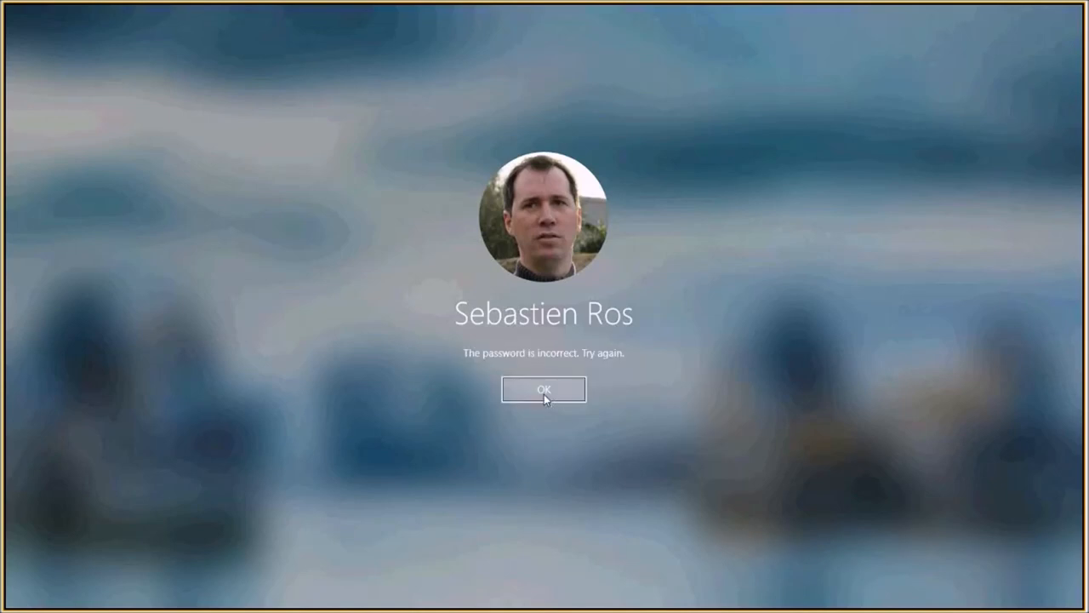
left_click(545, 388)
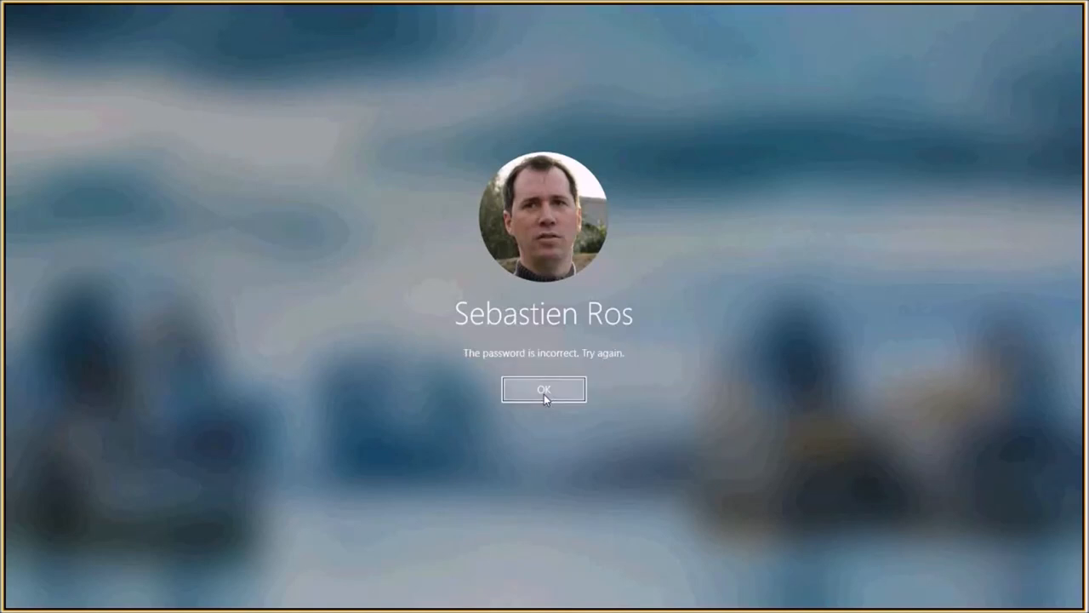
left_click(543, 388)
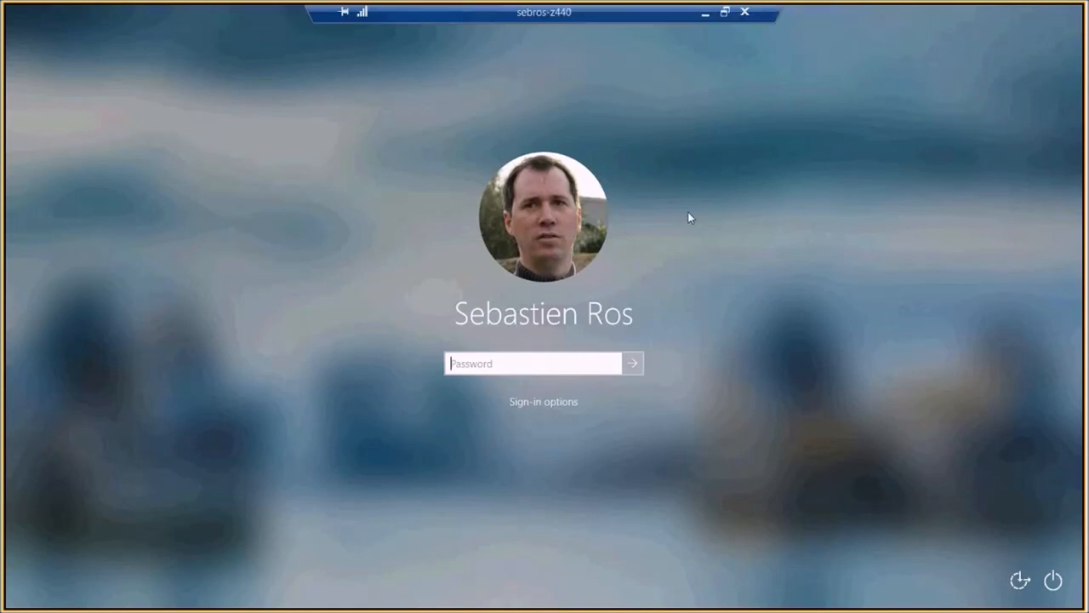
mouse_move(643, 275)
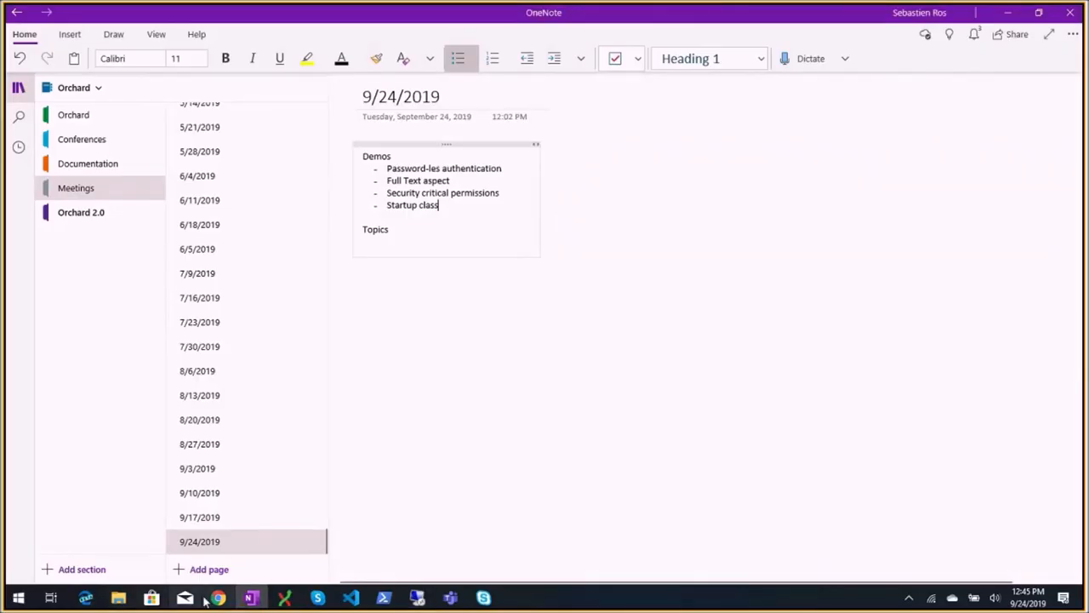
Step: Find and open src/OrchardCore.Modules/OrchardCore.Html/Startup.cs from the repository's Code file search
left_click(218, 596)
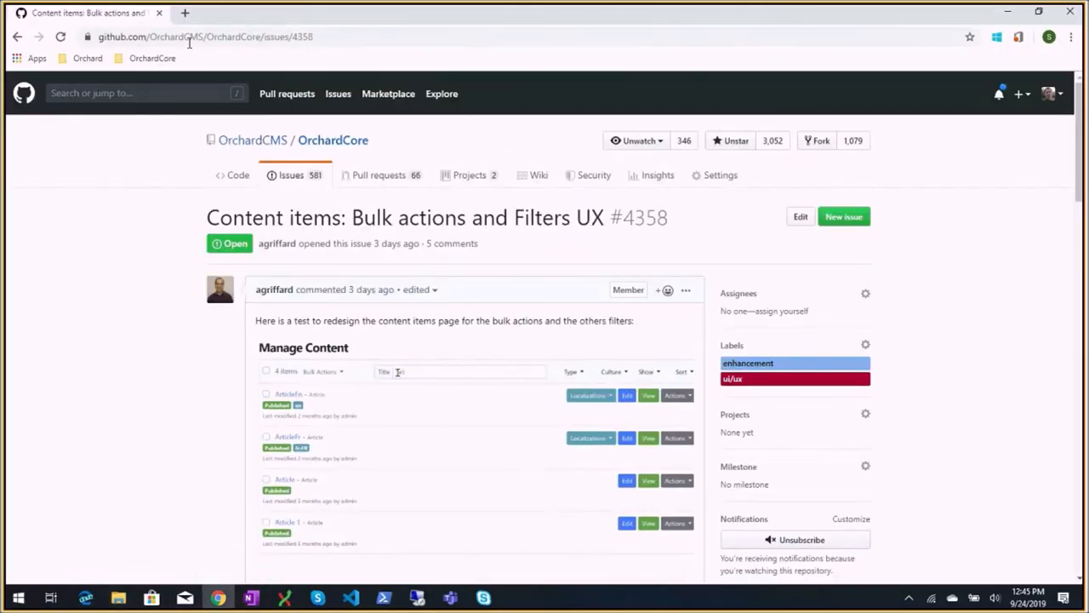
left_click(184, 14)
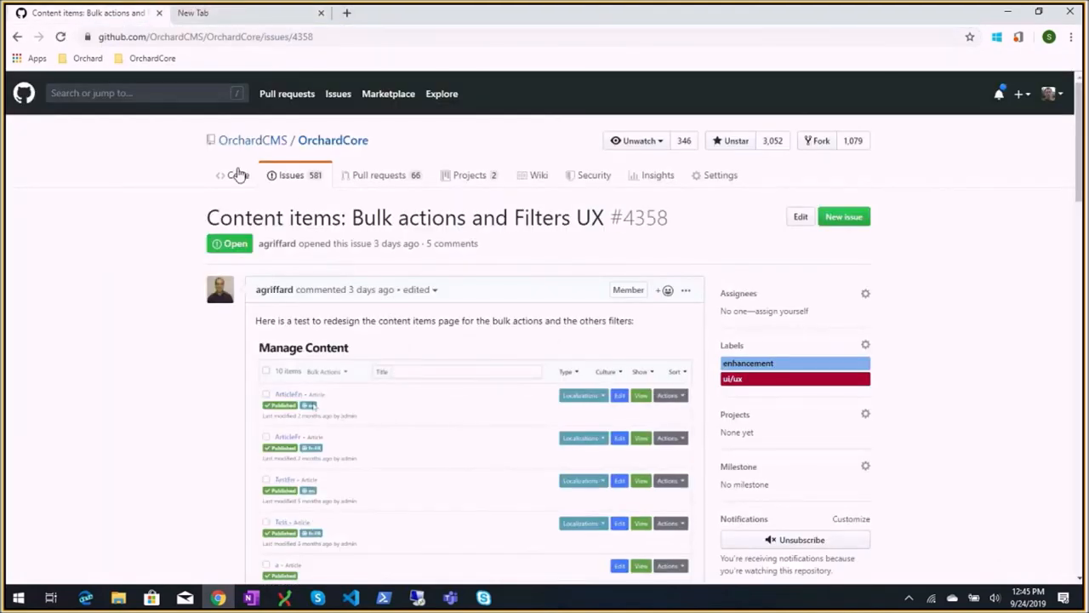
left_click(236, 174)
type("tartup.cs")
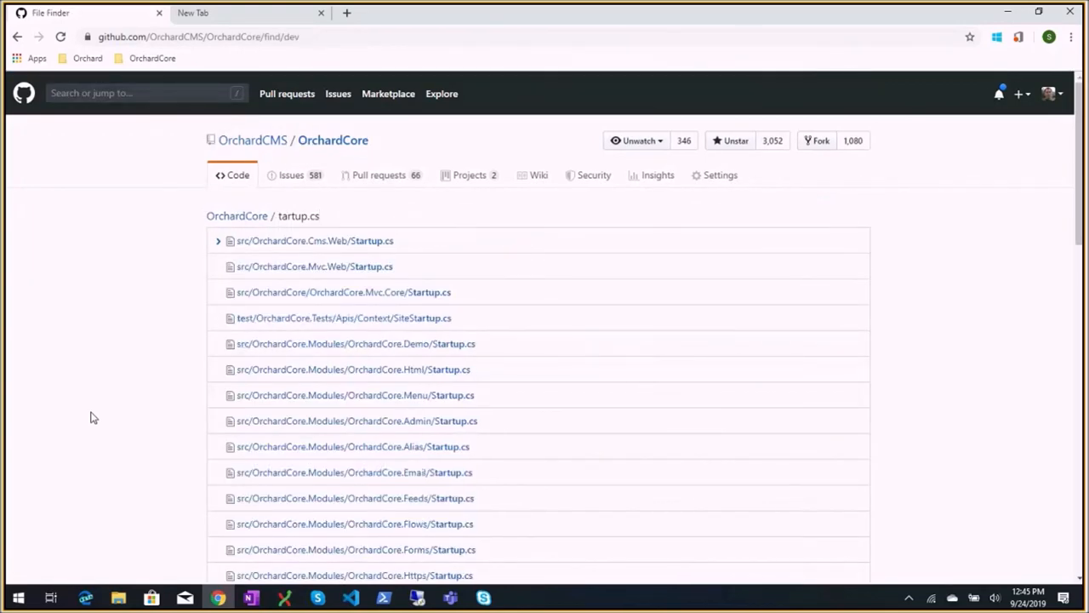
mouse_move(467, 419)
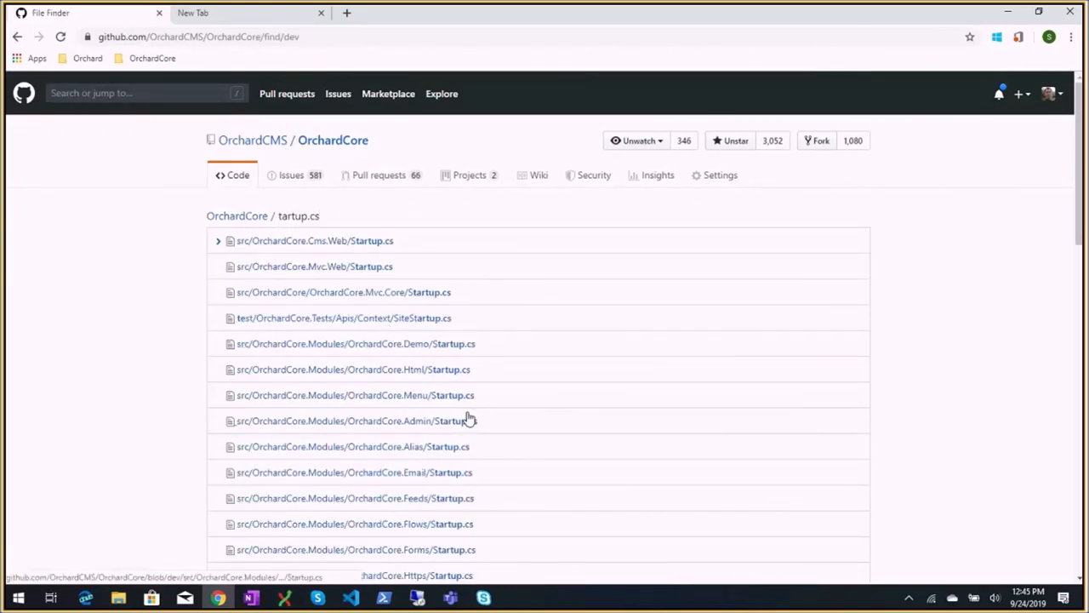
left_click(352, 367)
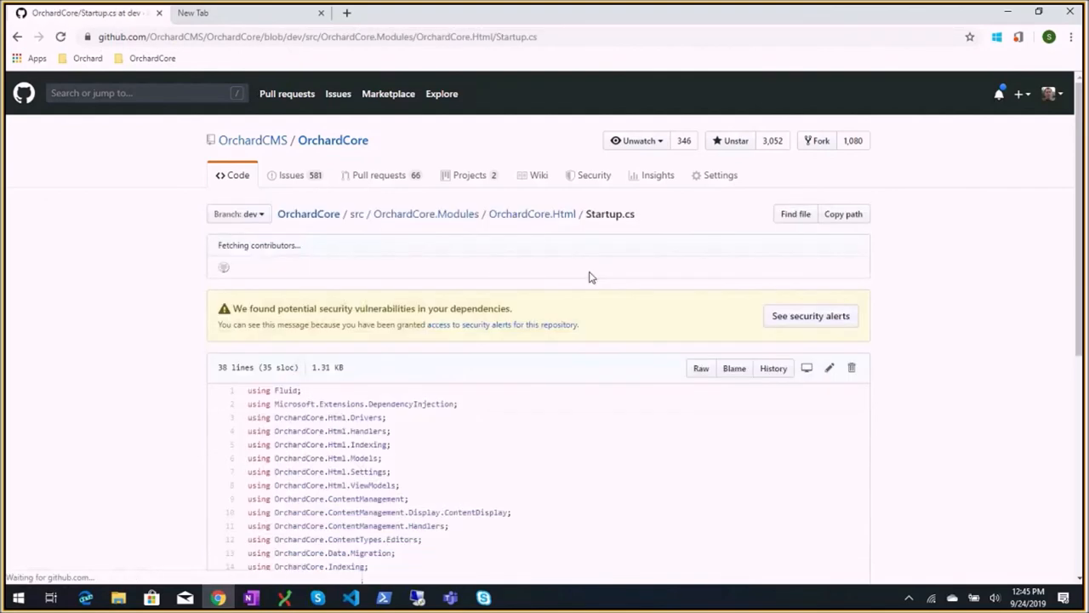
Step: Highlight services, StartupBase and Configure in Startup.cs's ConfigureServices, then return to OneNote
scroll("down", 3)
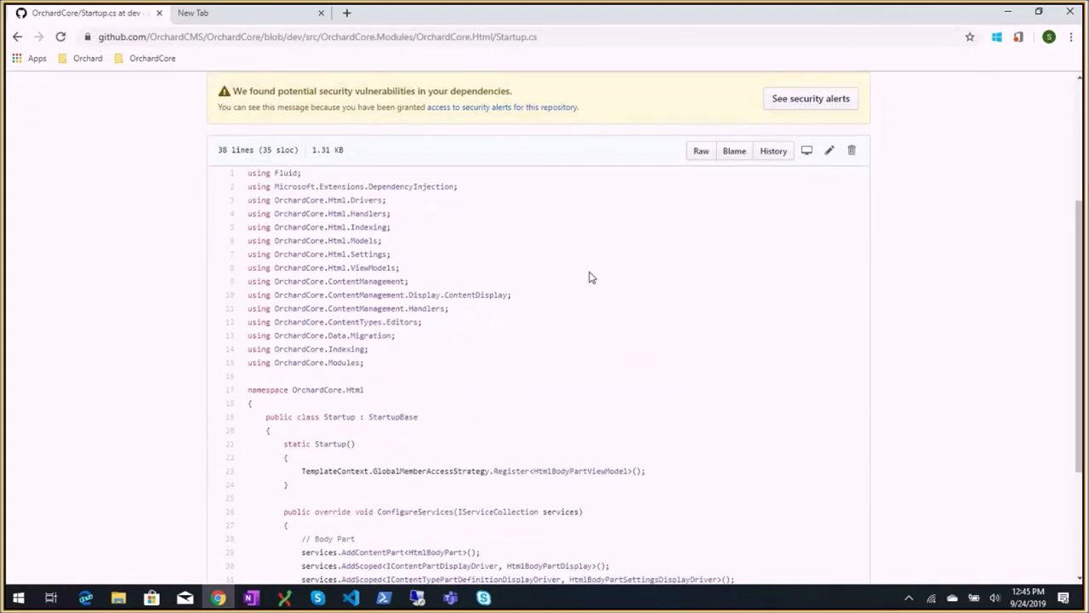
scroll("down", 3)
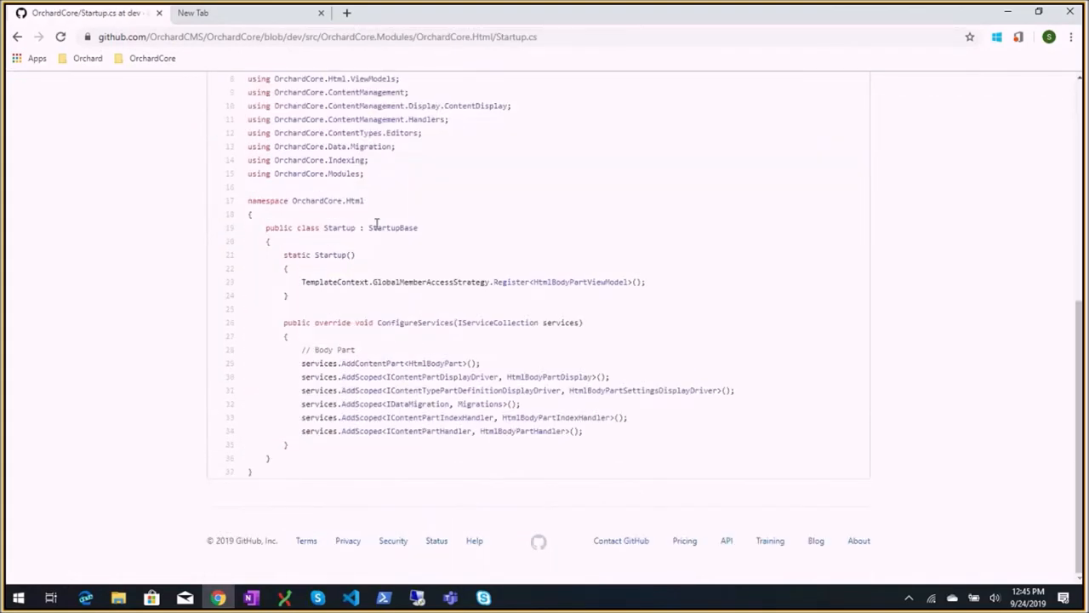
double_click(392, 228)
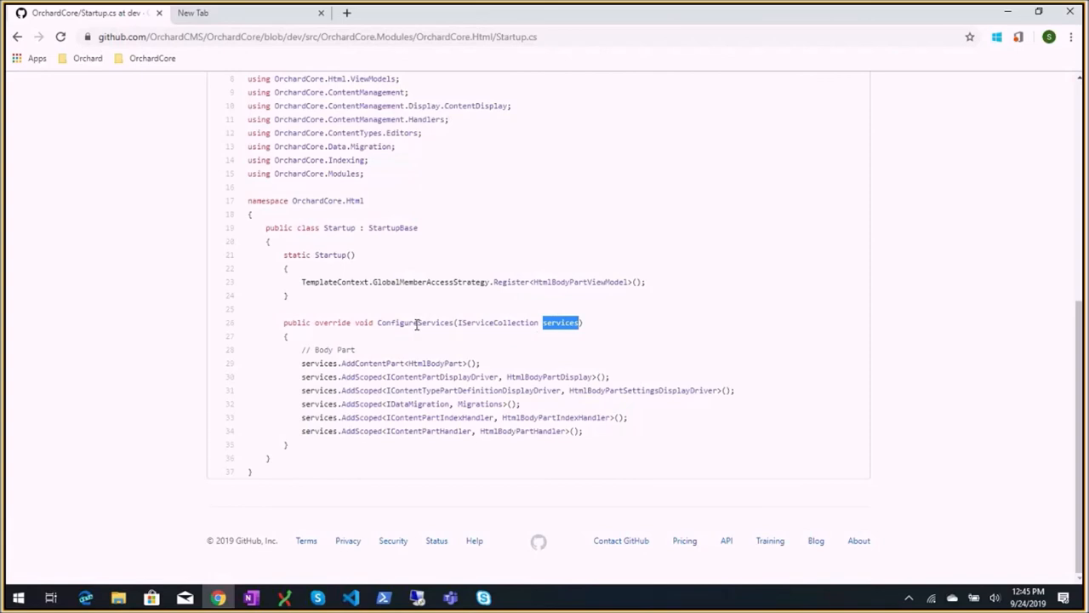
mouse_move(480, 378)
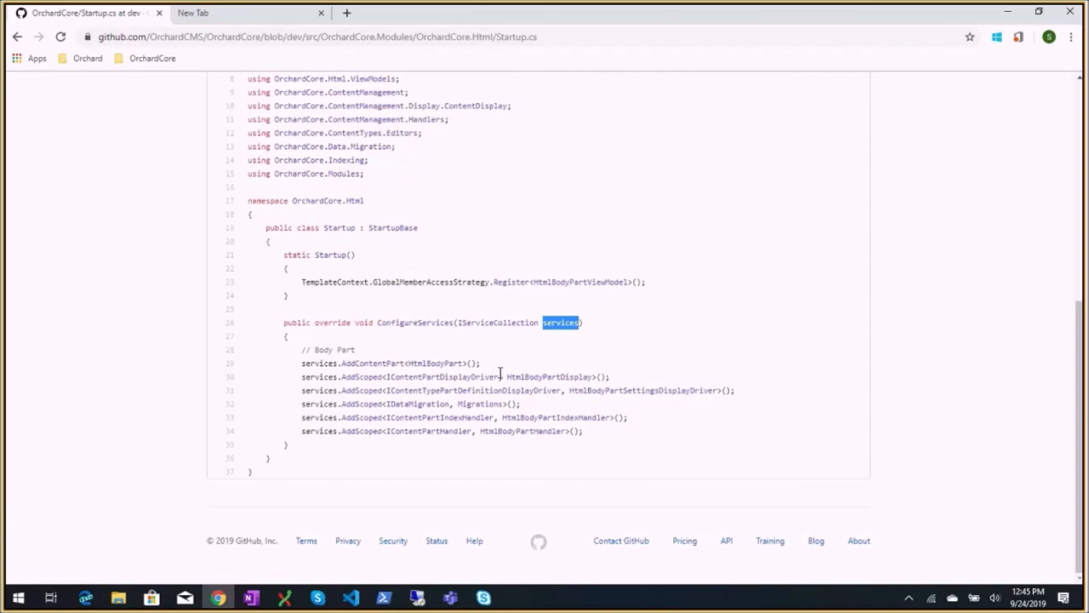
mouse_move(376, 225)
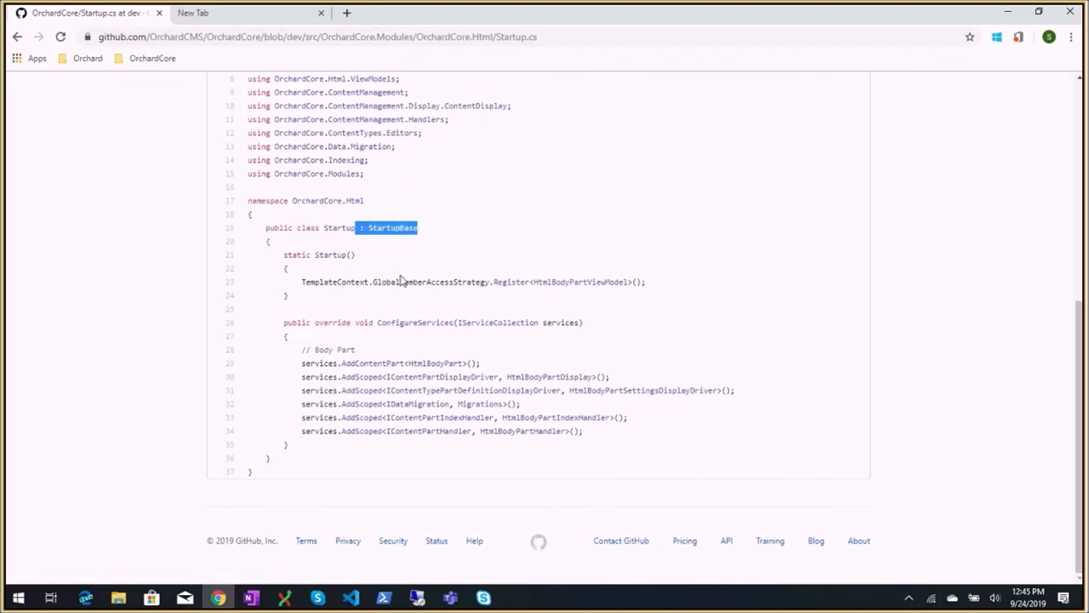
mouse_move(355, 270)
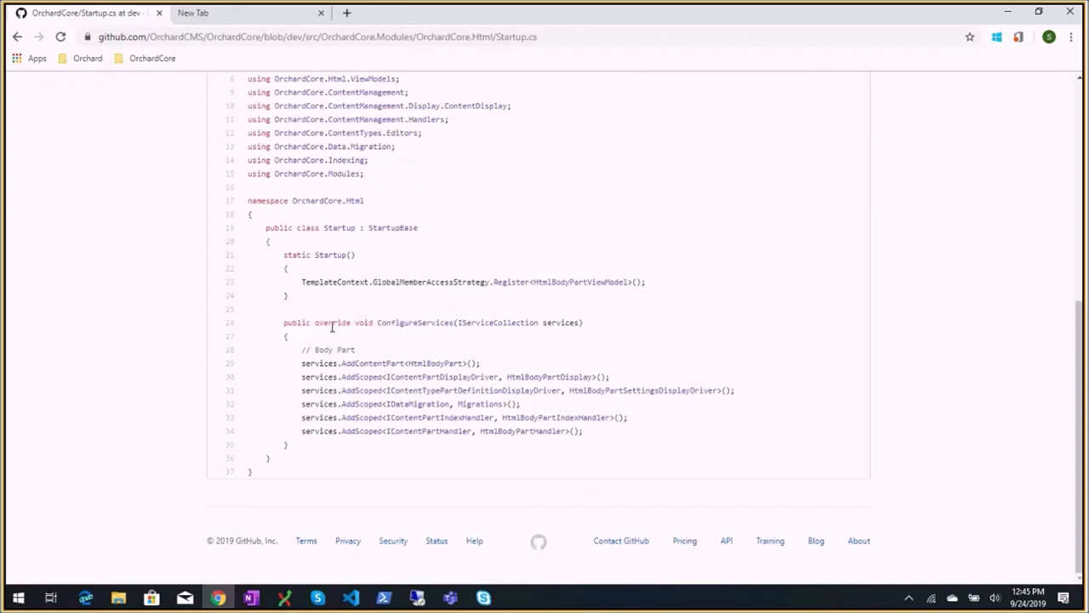
double_click(400, 321)
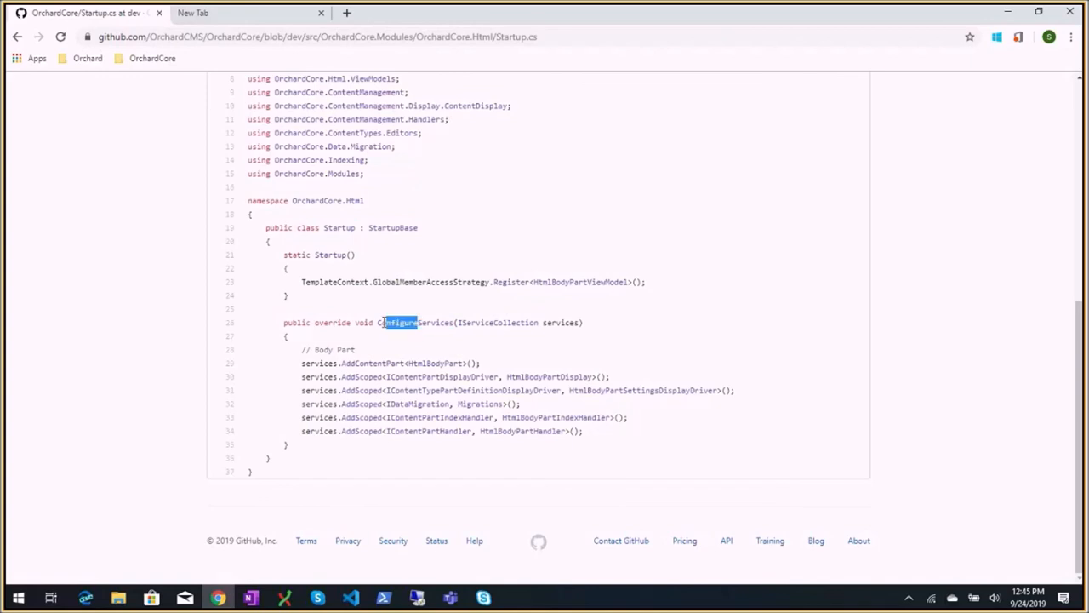
double_click(398, 322)
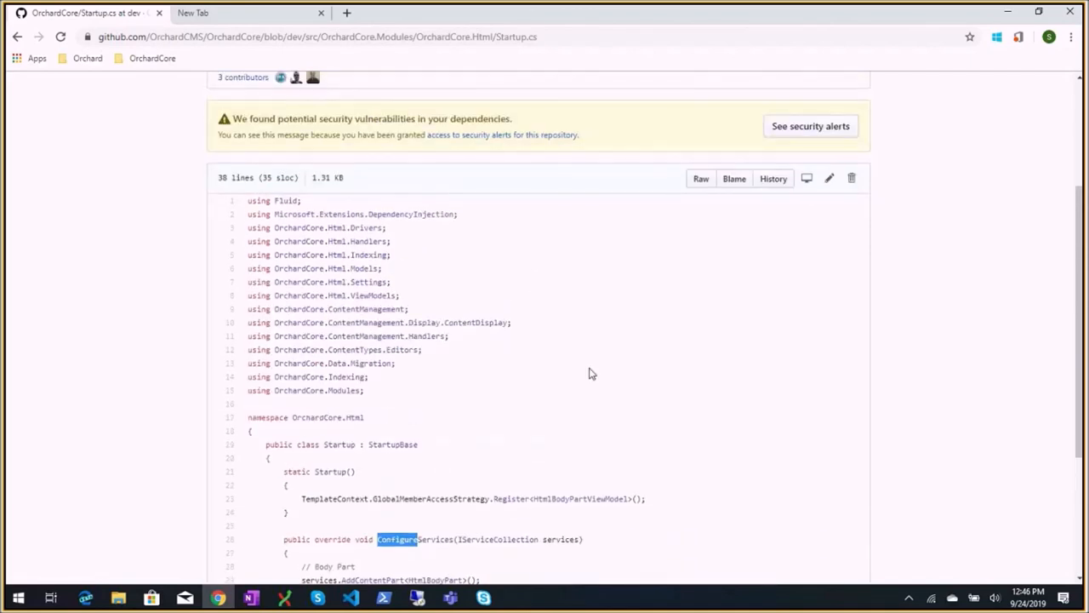
left_click(250, 596)
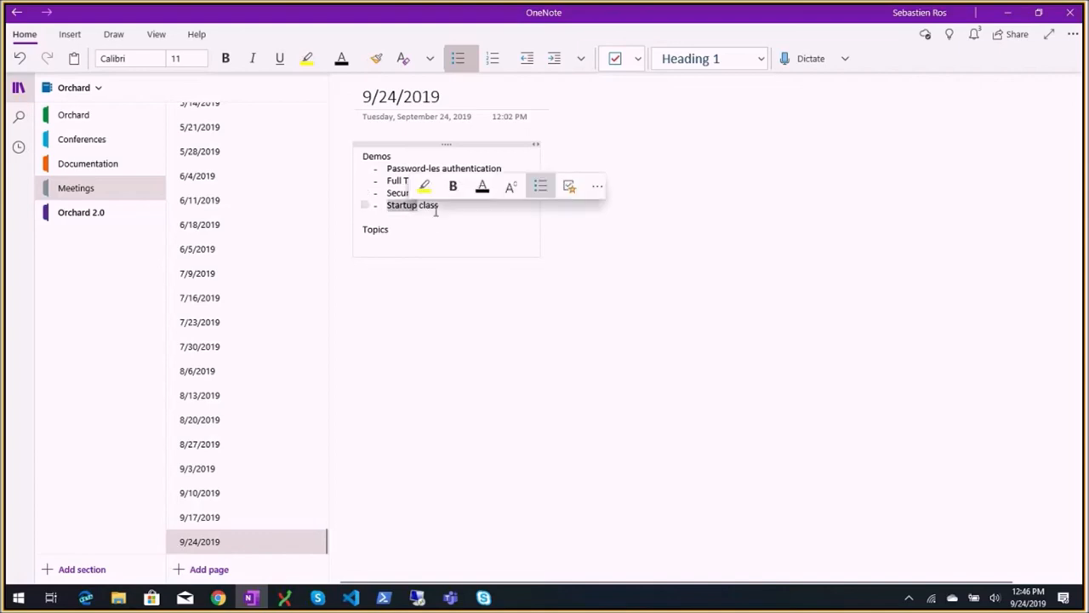
Step: Switch via Alt+Tab to the Conversation (14 Participants) Skype meeting window
key("alt+tab")
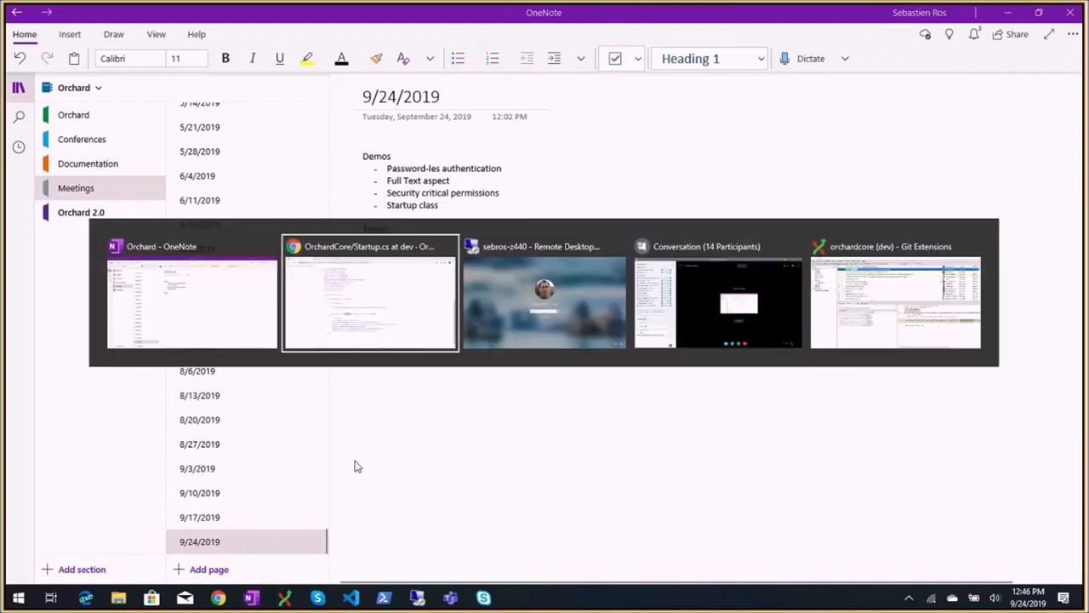
left_click(718, 303)
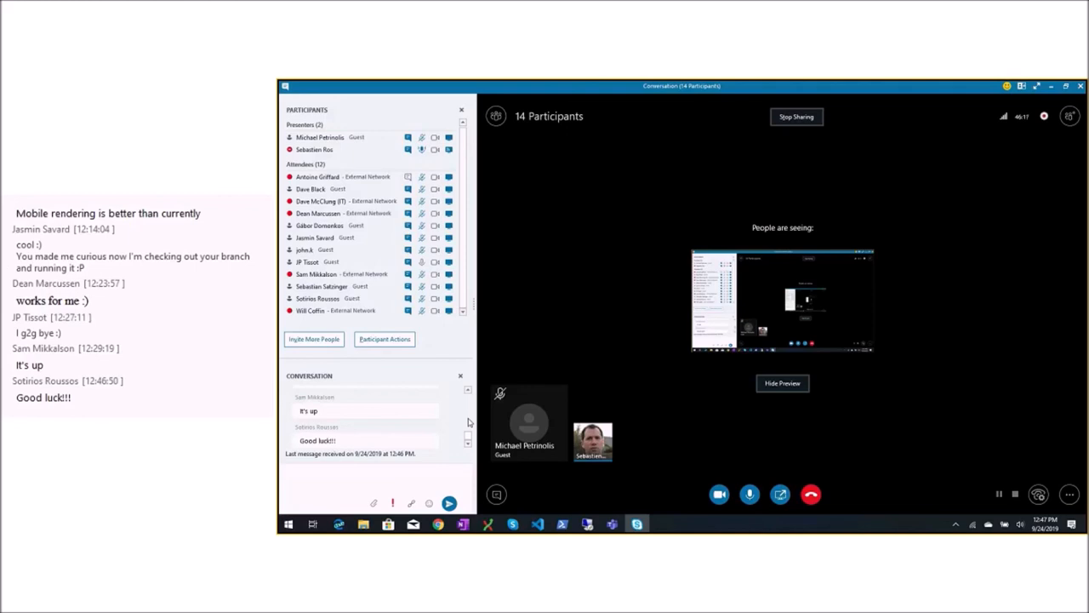
left_click(1037, 85)
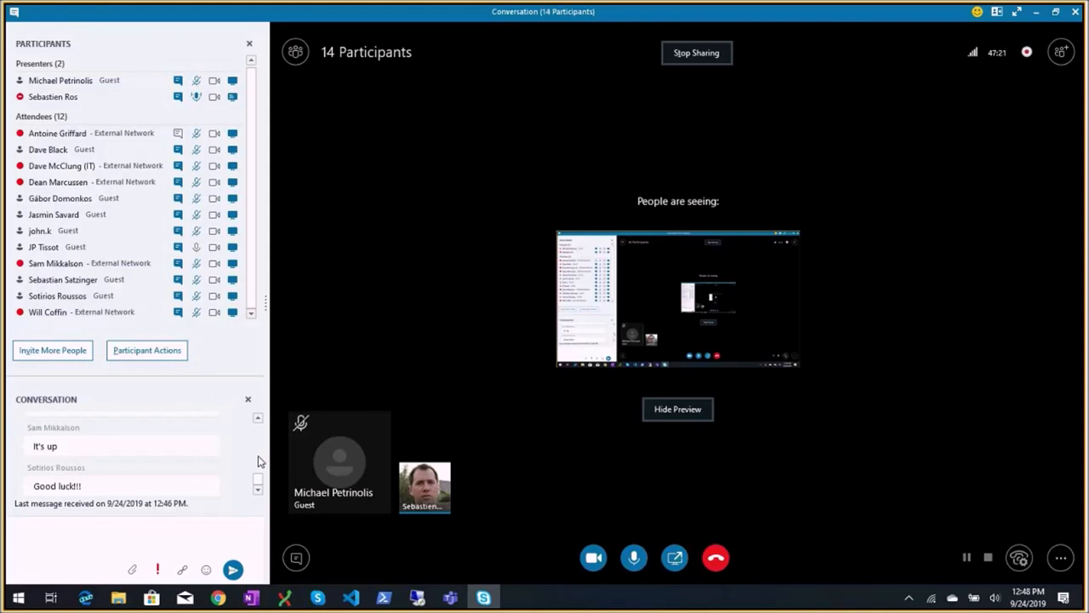
mouse_move(286, 466)
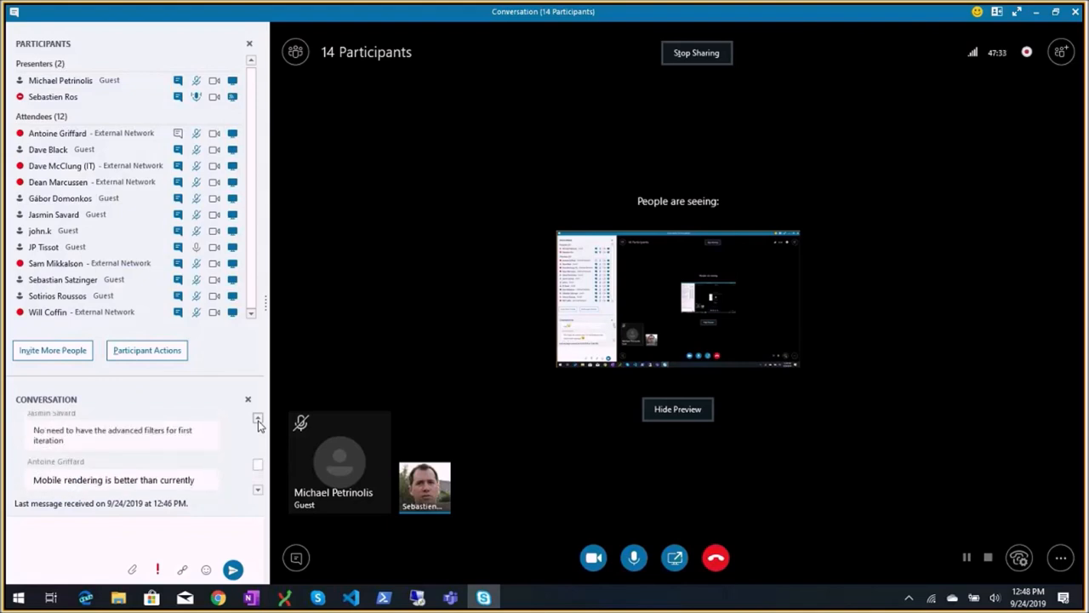
scroll("down", 3)
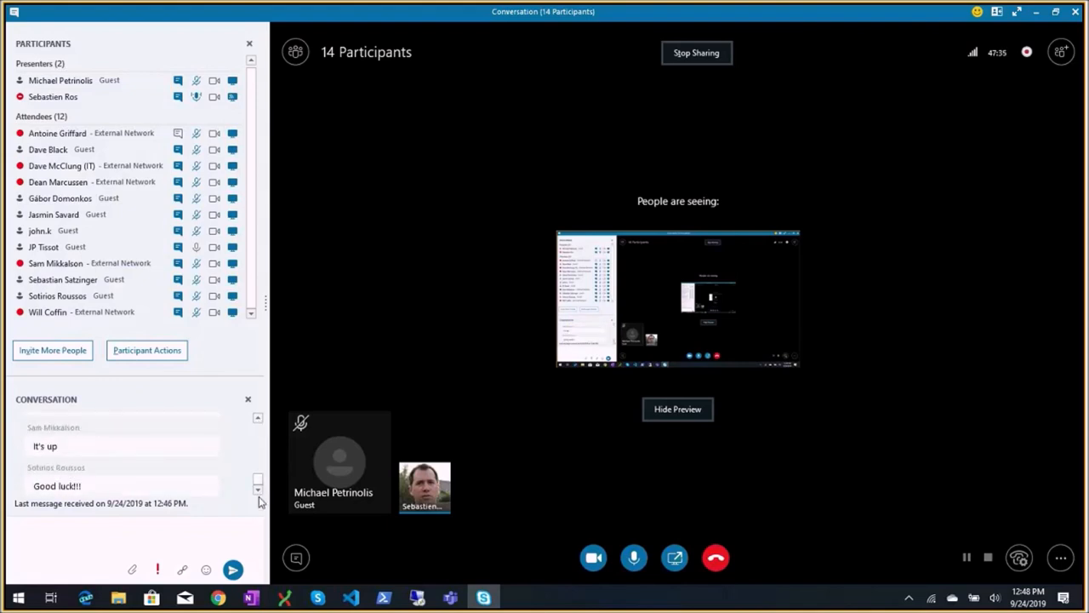